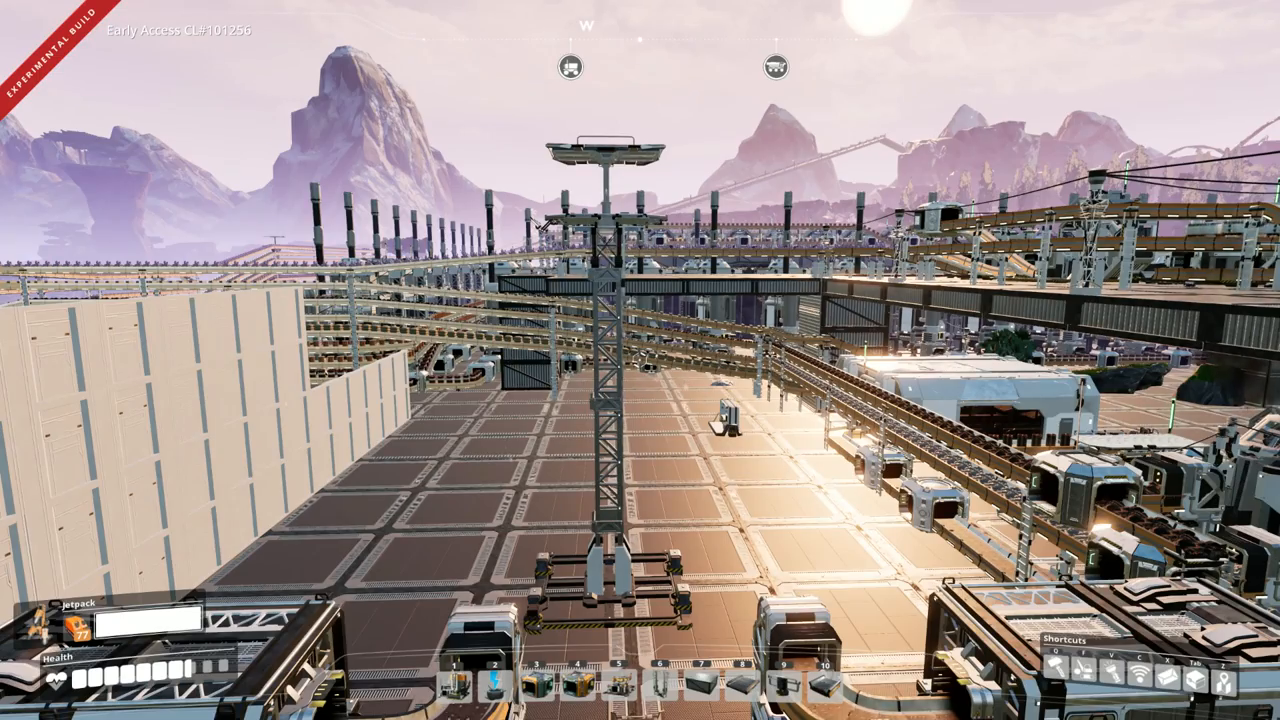
pyautogui.moveTo(640, 360)
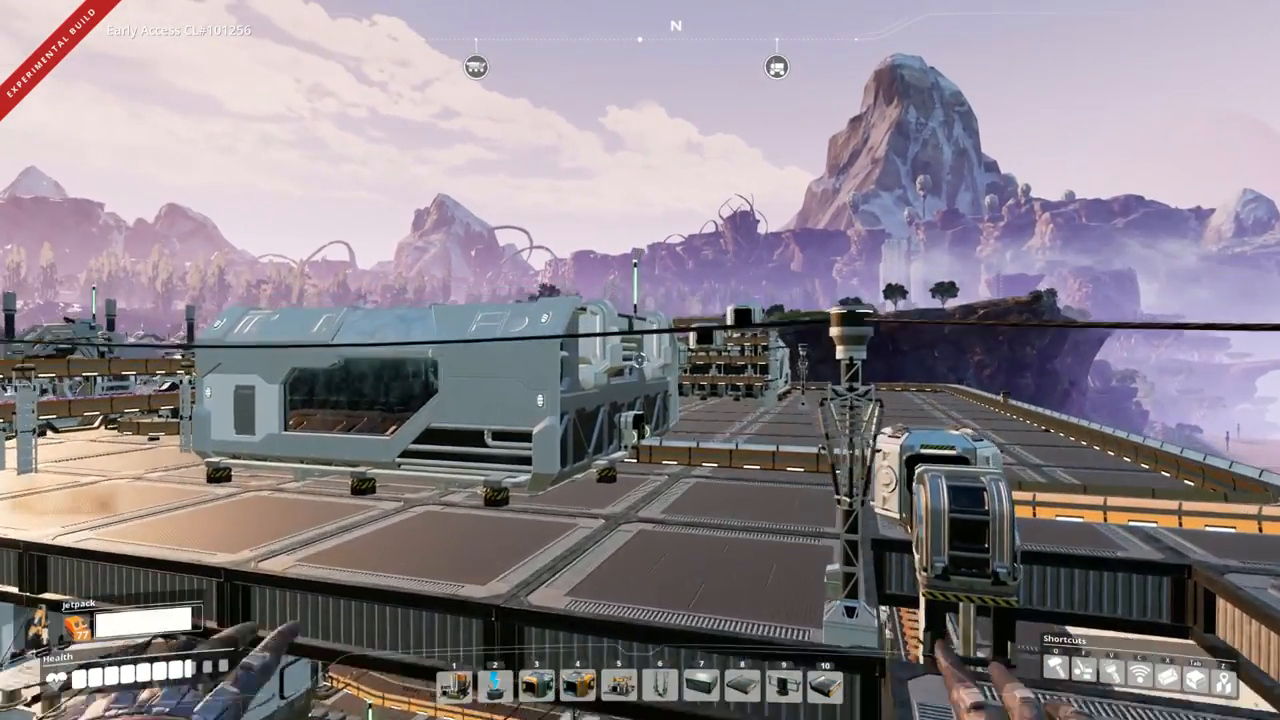
pyautogui.moveTo(640, 360)
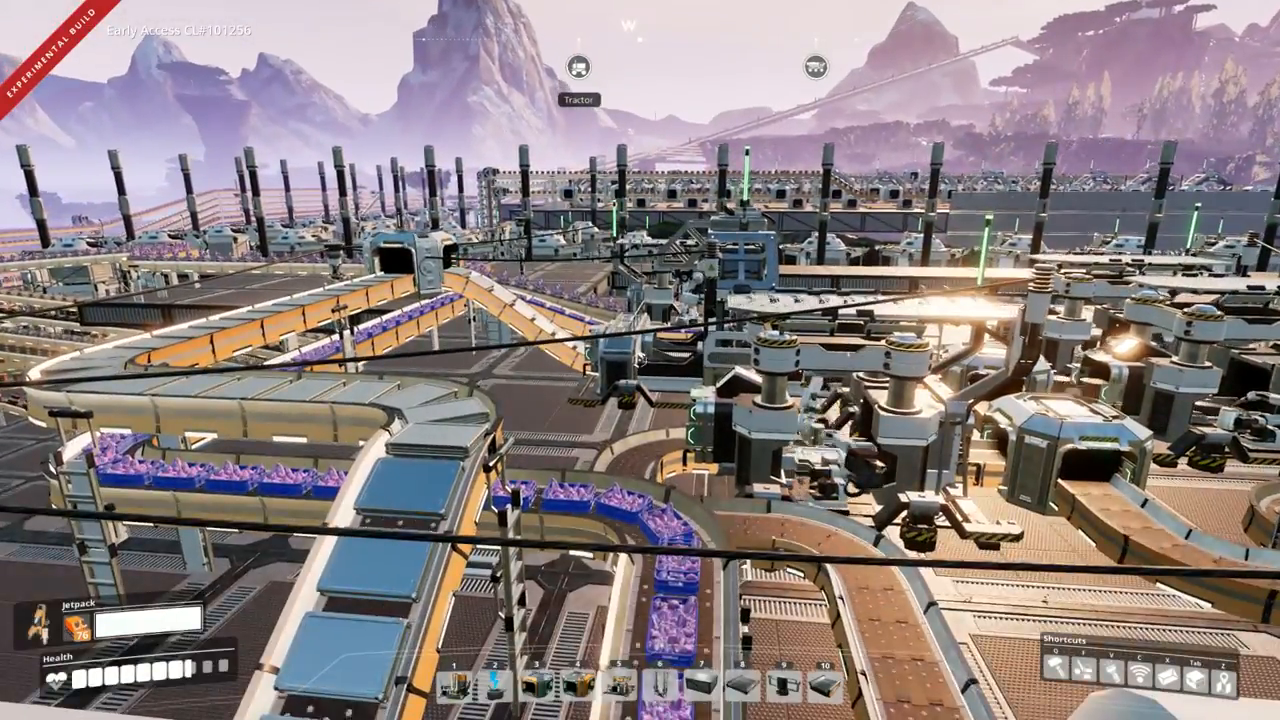
pyautogui.moveTo(640, 360)
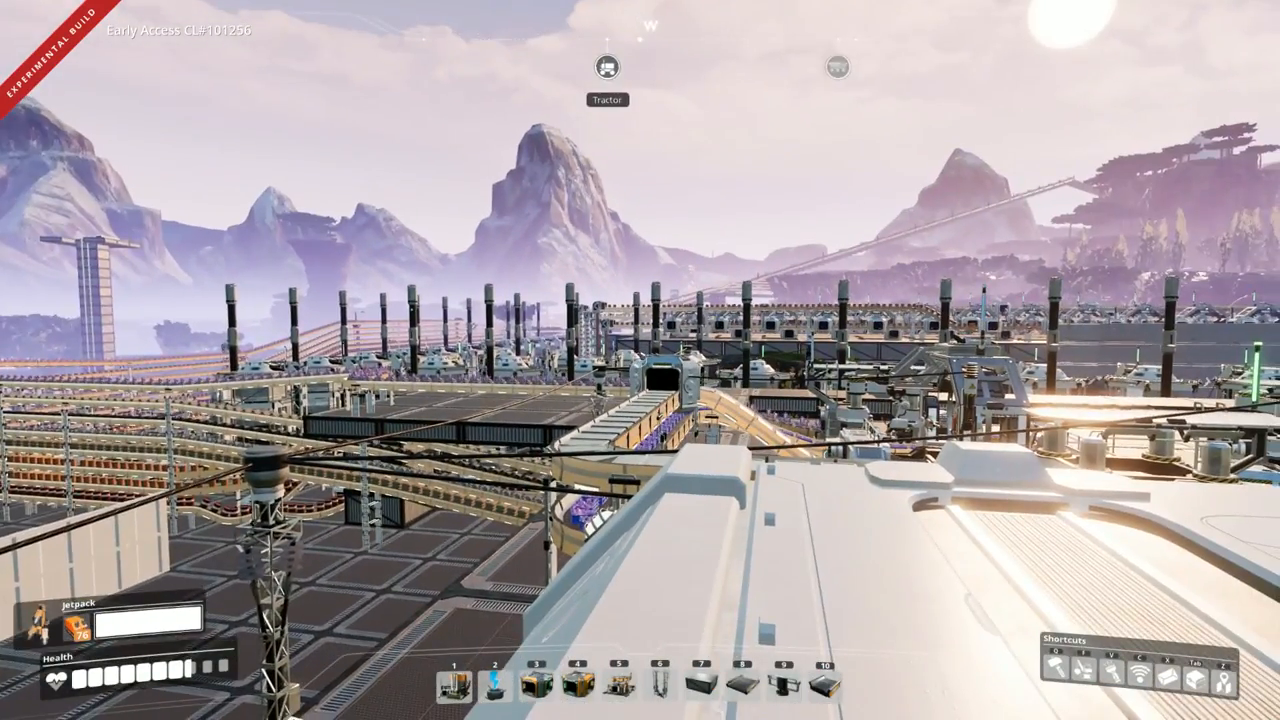
pyautogui.moveTo(640, 360)
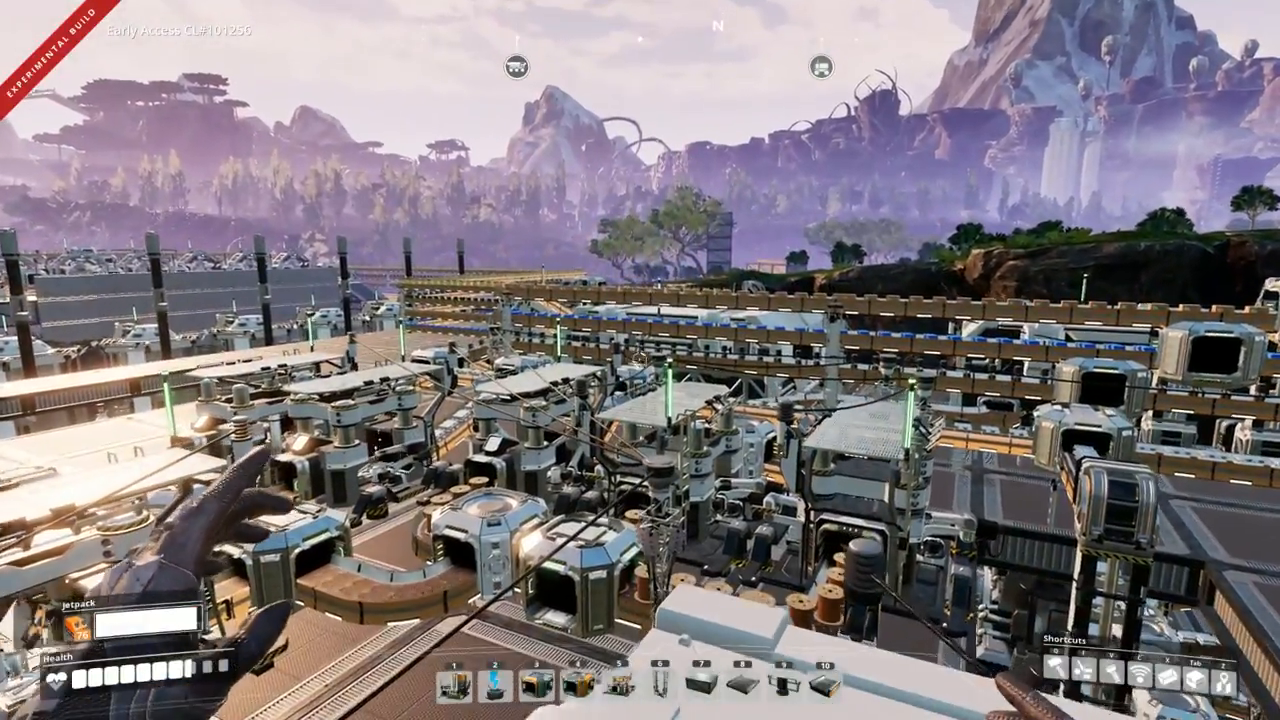
pyautogui.moveTo(640, 360)
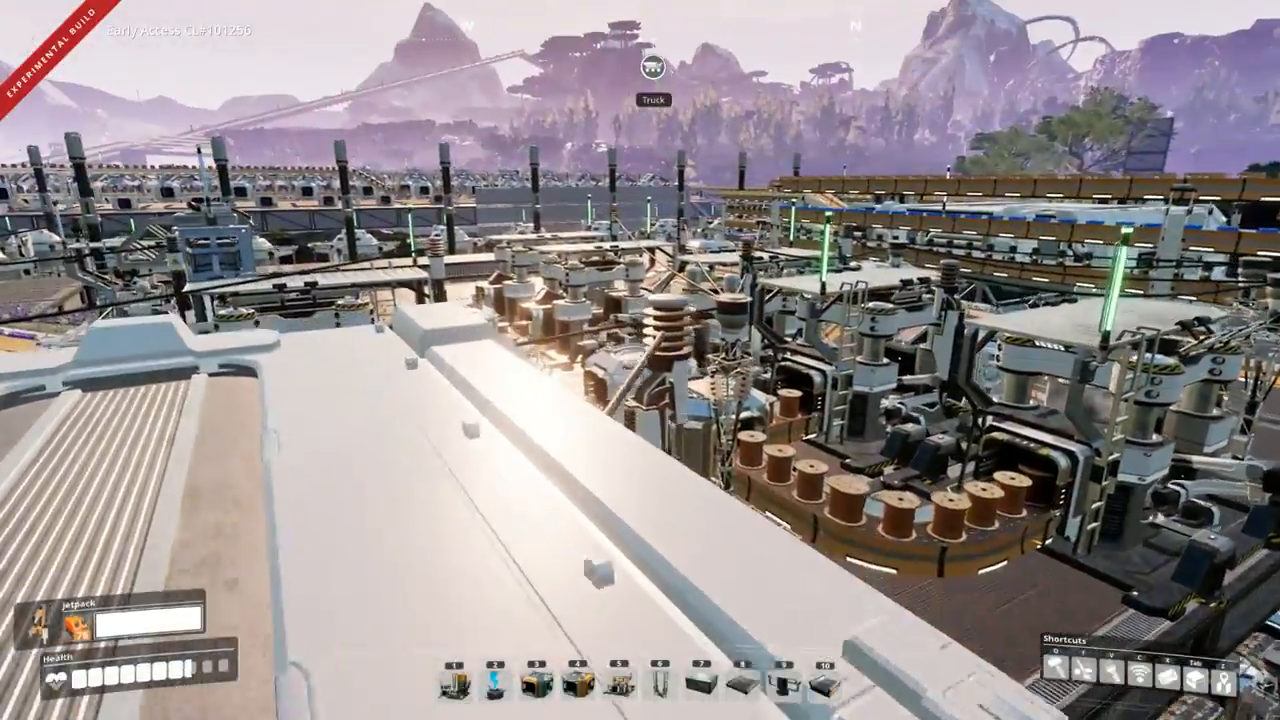
pyautogui.moveTo(640, 360)
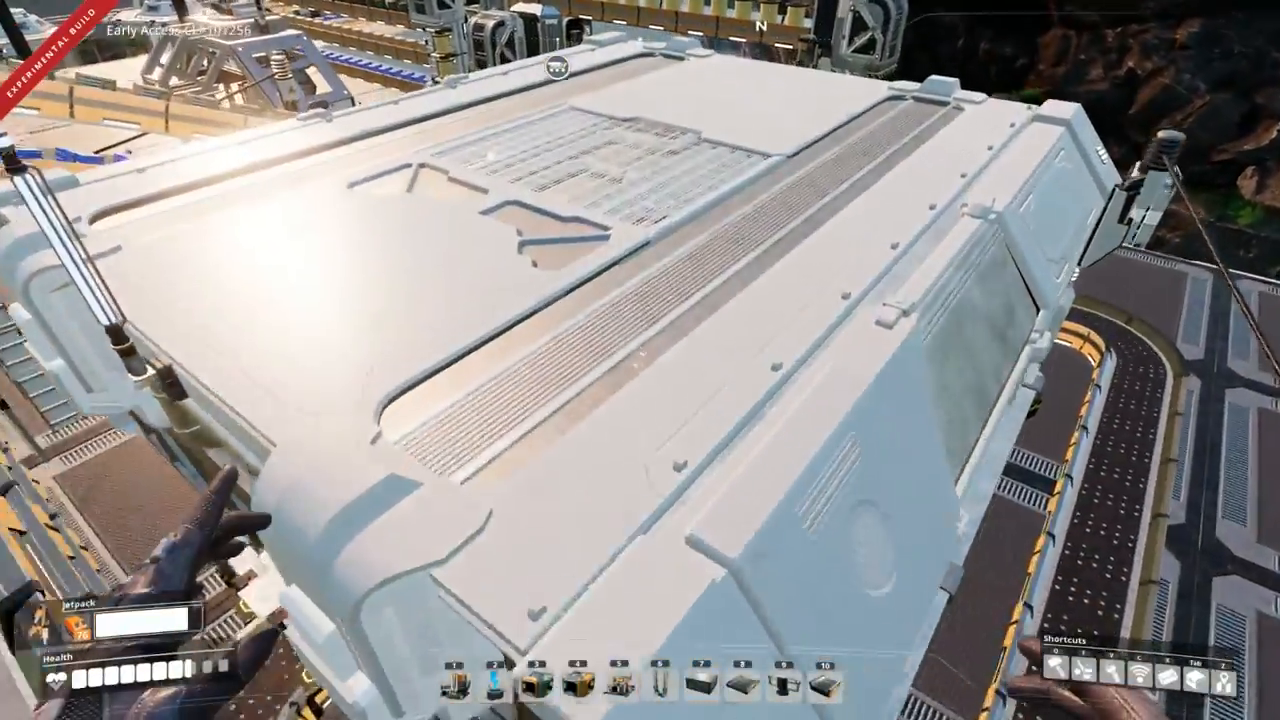
pyautogui.click(640, 360)
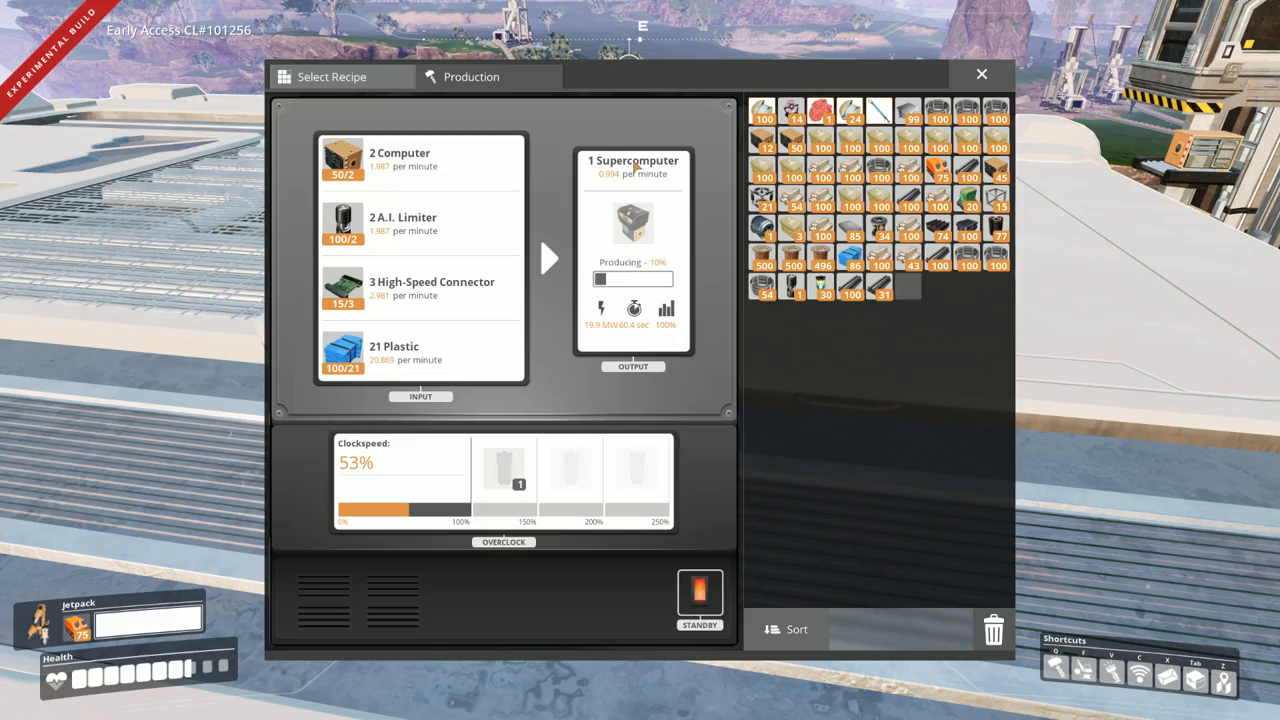
pyautogui.moveTo(616, 183)
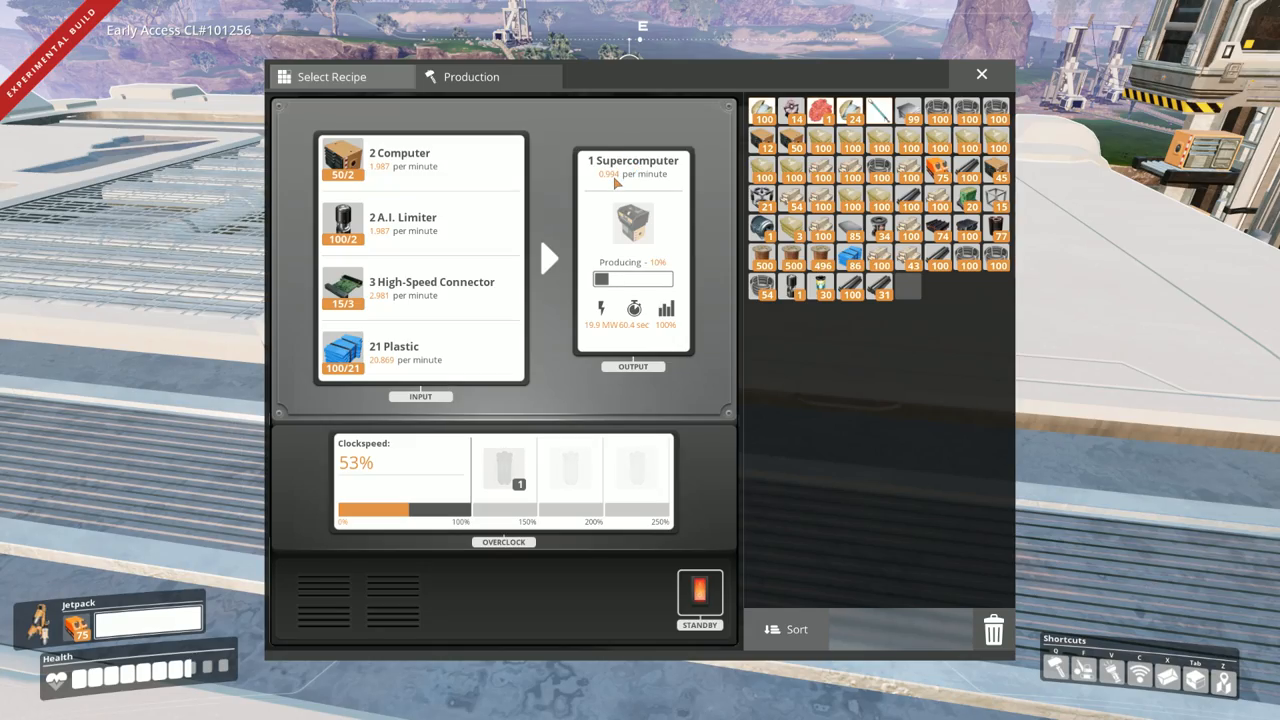
pyautogui.click(981, 74)
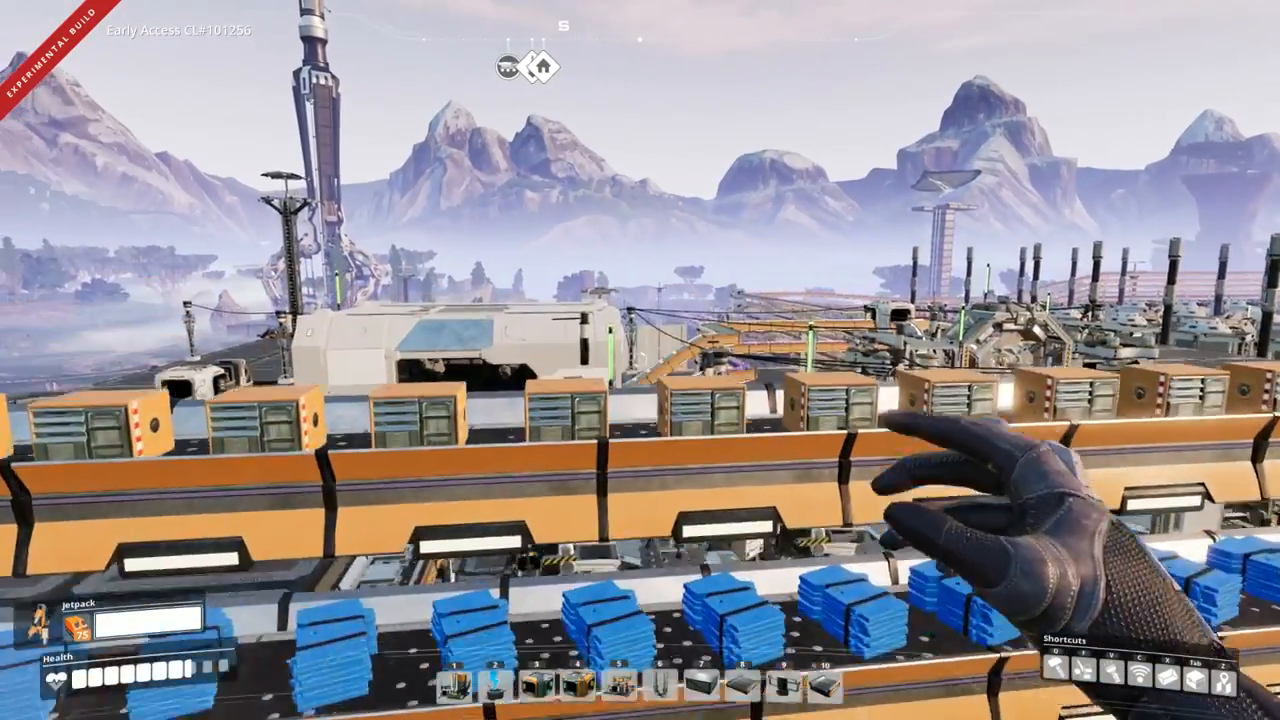
pyautogui.moveTo(640, 360)
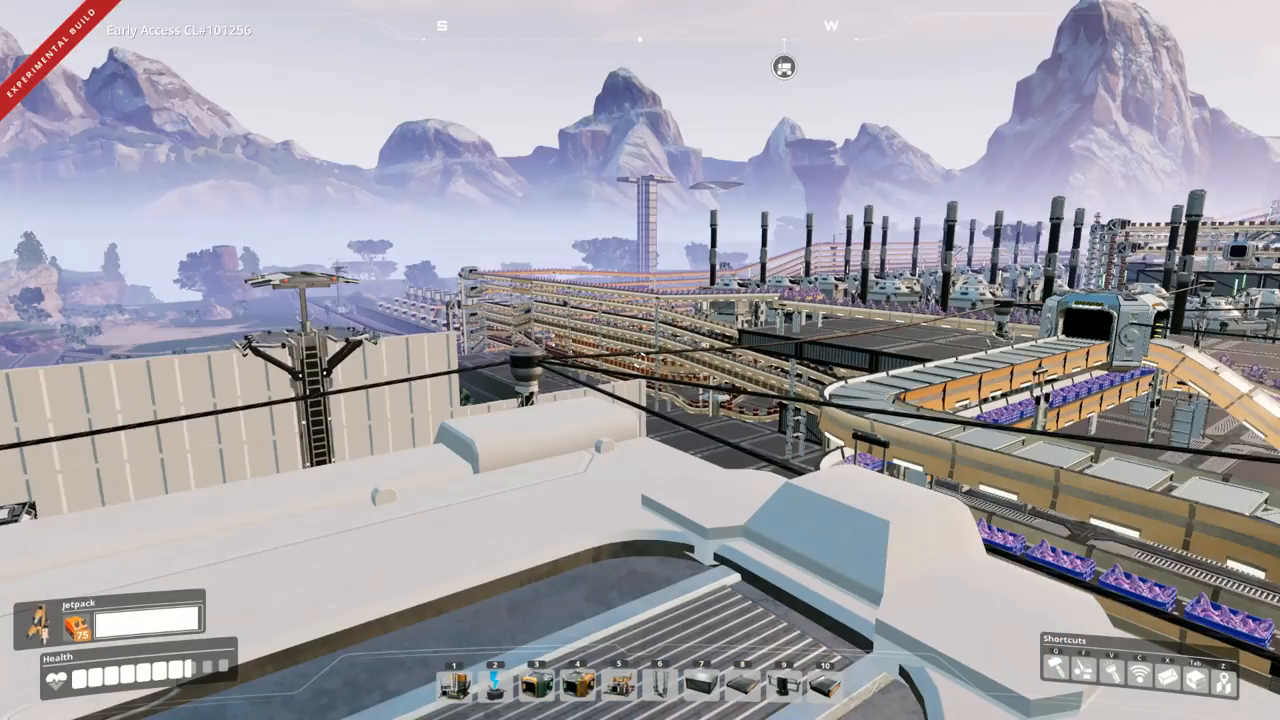
pyautogui.moveTo(640, 360)
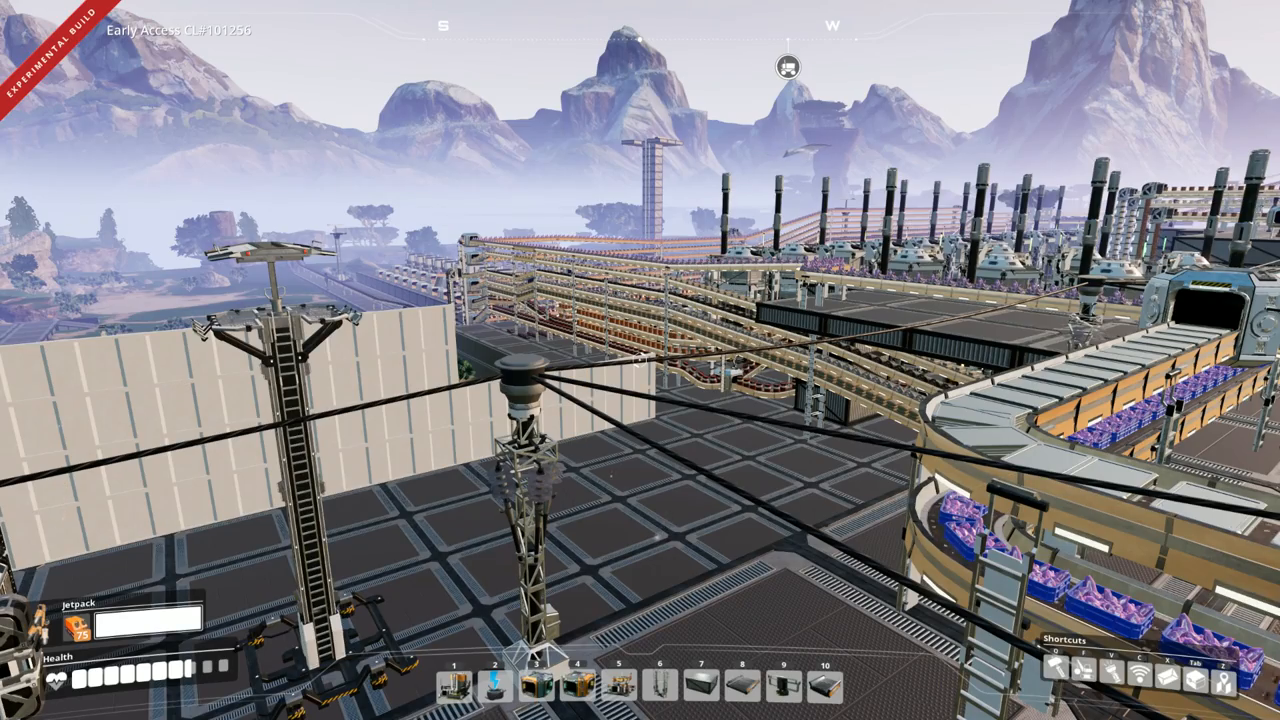
pyautogui.moveTo(640, 360)
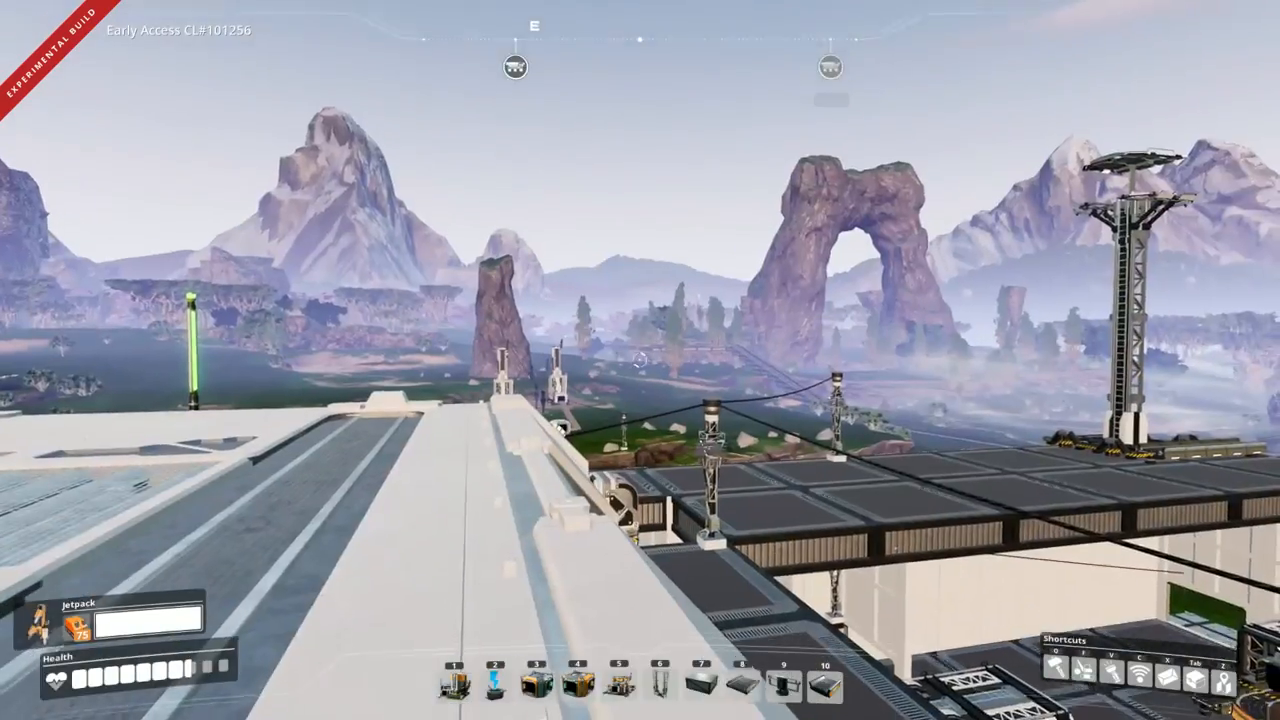
pyautogui.moveTo(640, 360)
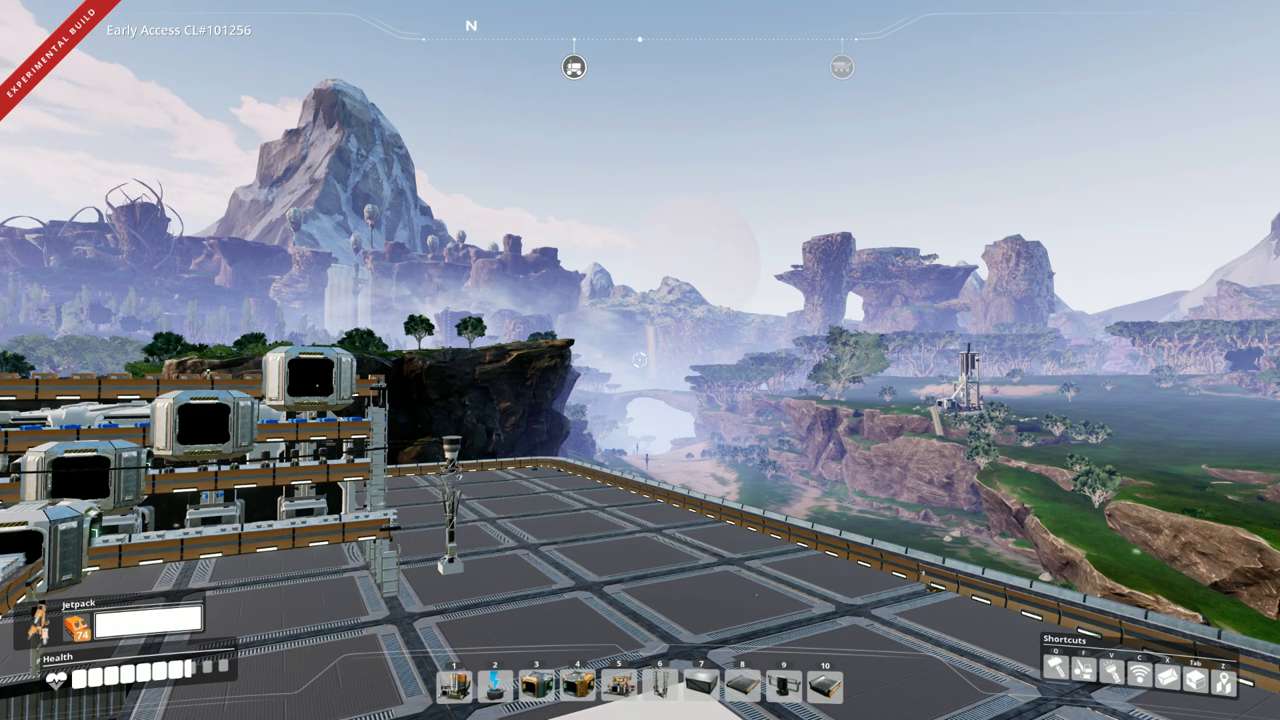
pyautogui.moveTo(640, 360)
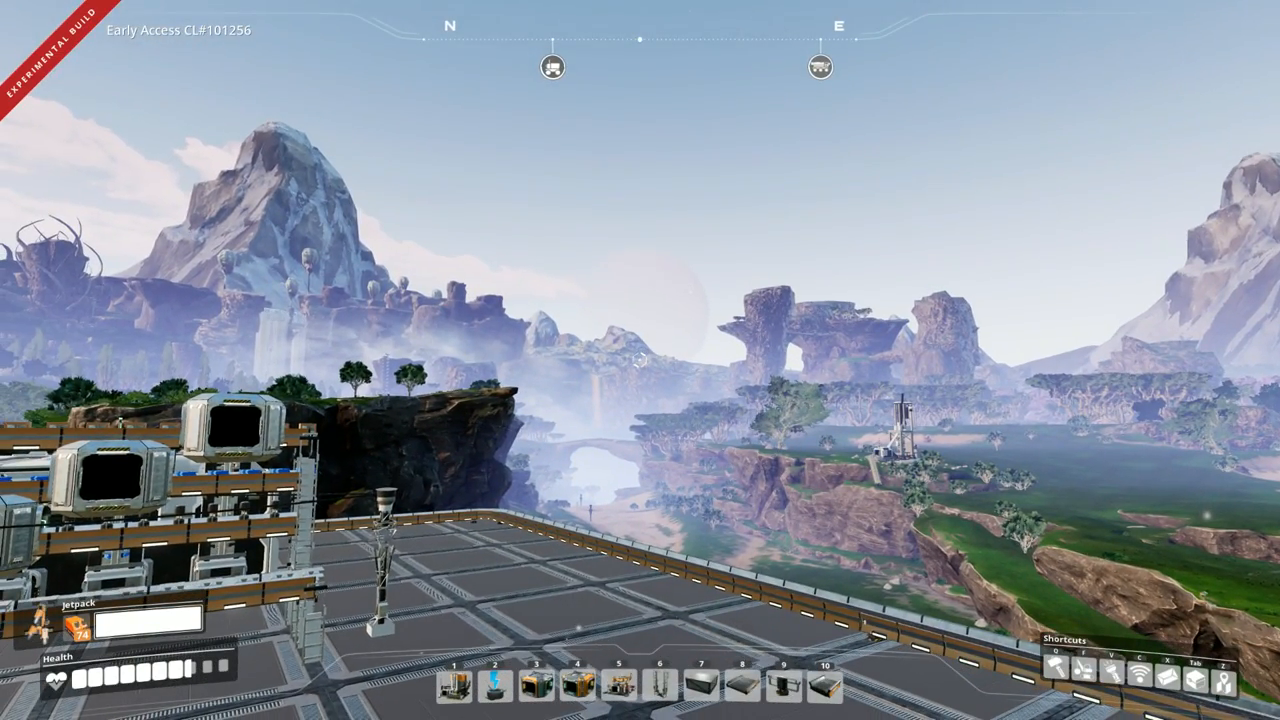
pyautogui.moveTo(640, 360)
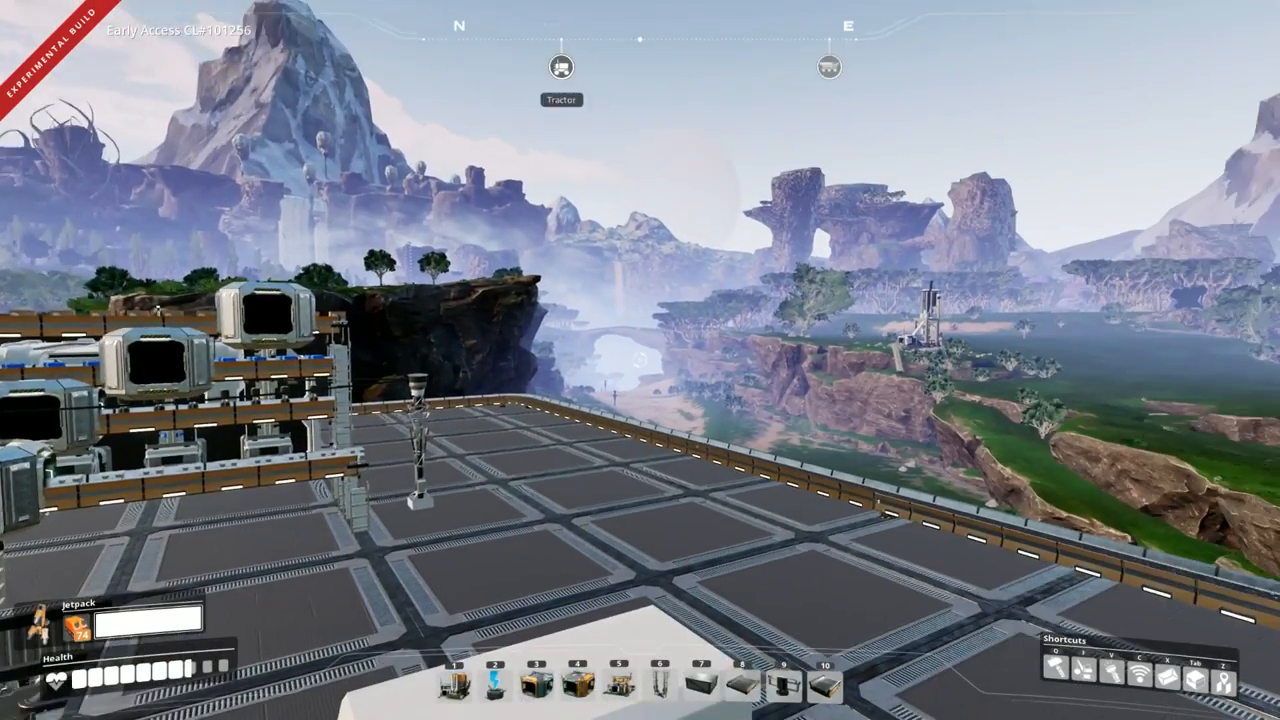
pyautogui.moveTo(640, 360)
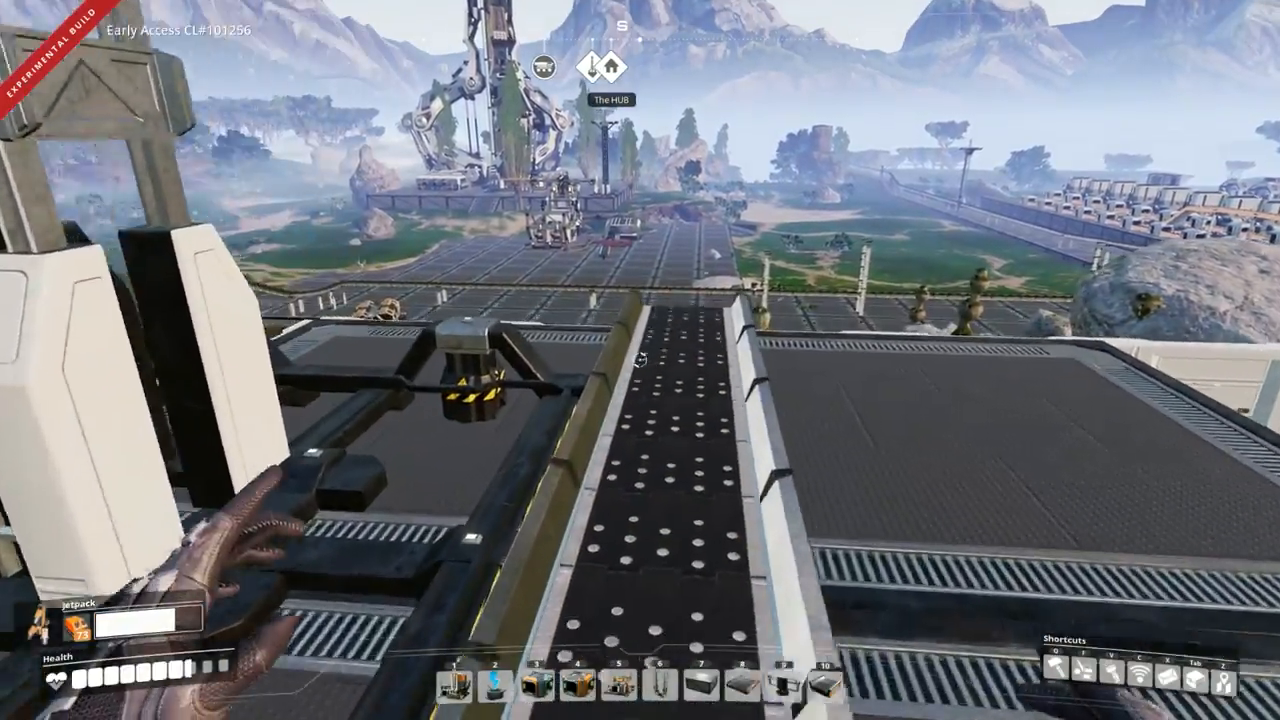
pyautogui.moveTo(640, 360)
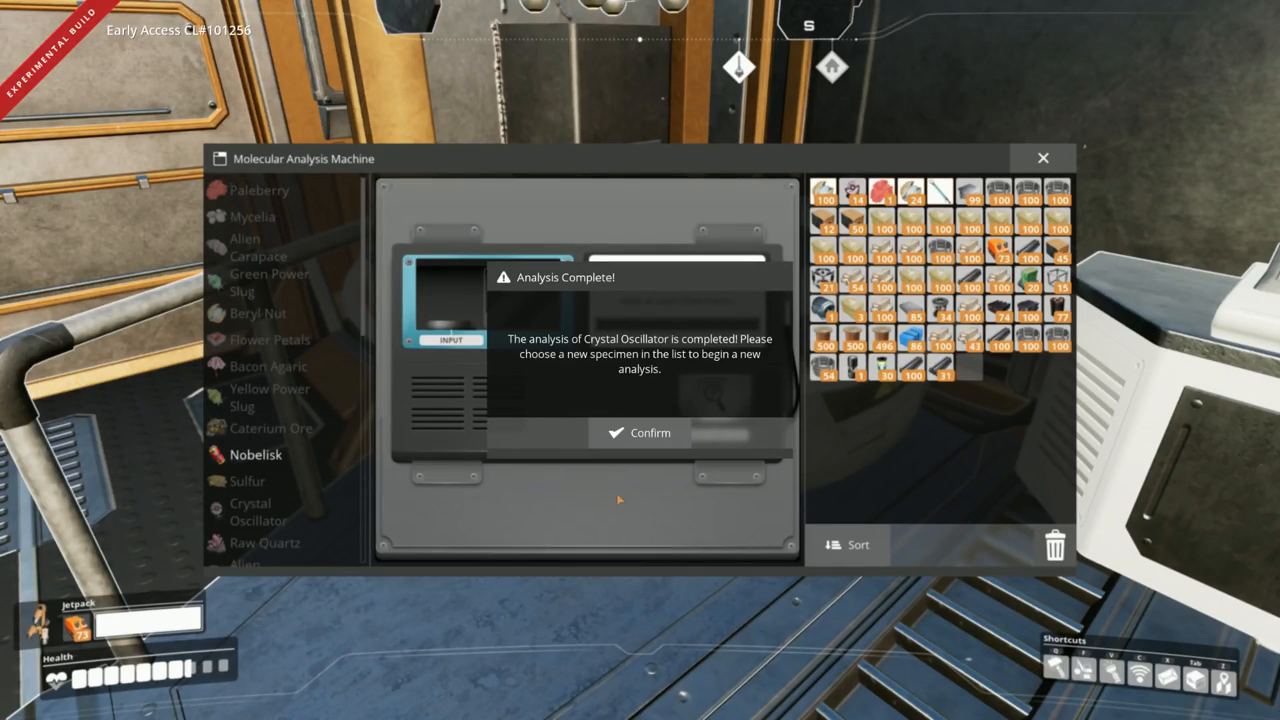
pyautogui.moveTo(639, 433)
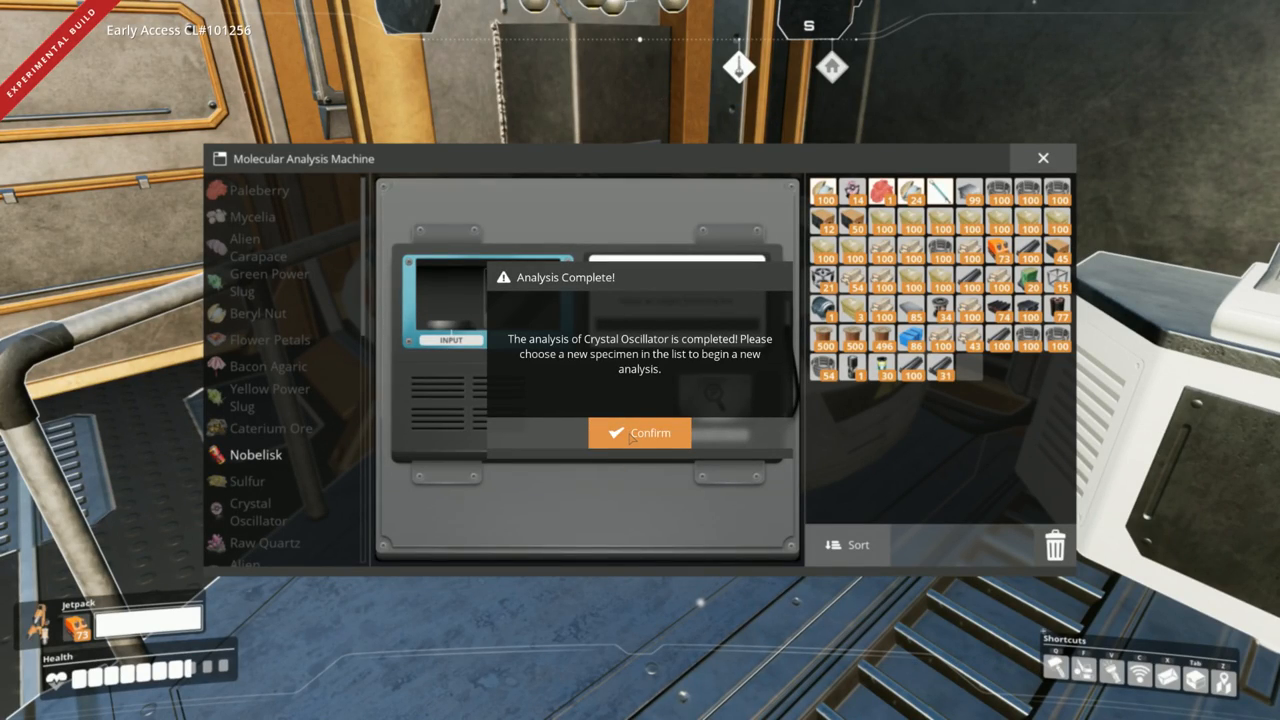
# - Confirm the completed Crystal Oscillator analysis and dismiss ADA's message
pyautogui.click(640, 433)
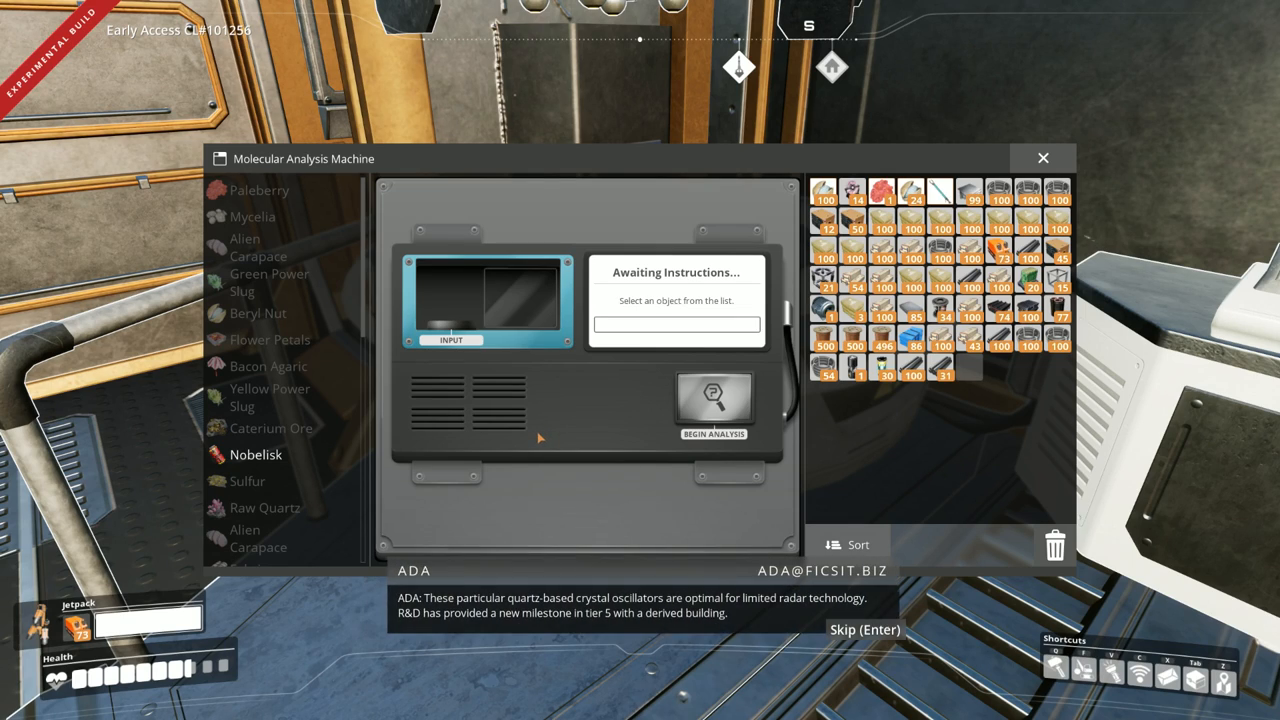
pyautogui.moveTo(527, 461)
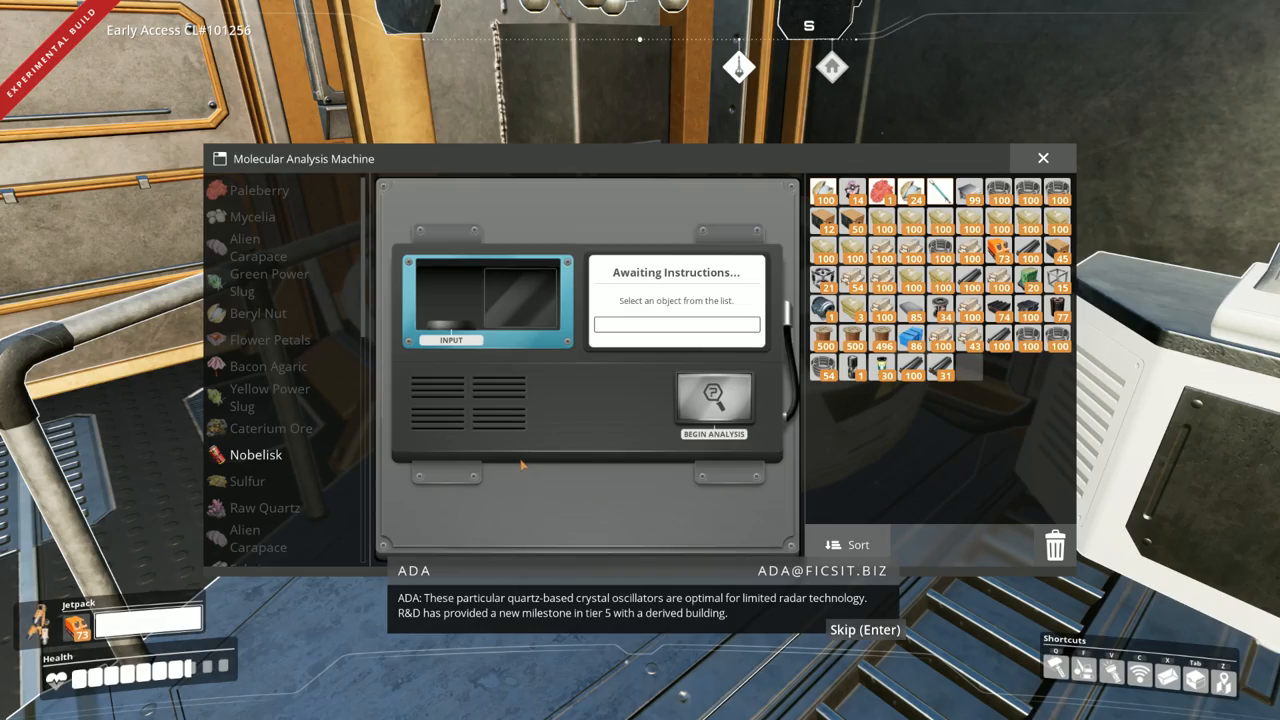
pyautogui.moveTo(510, 468)
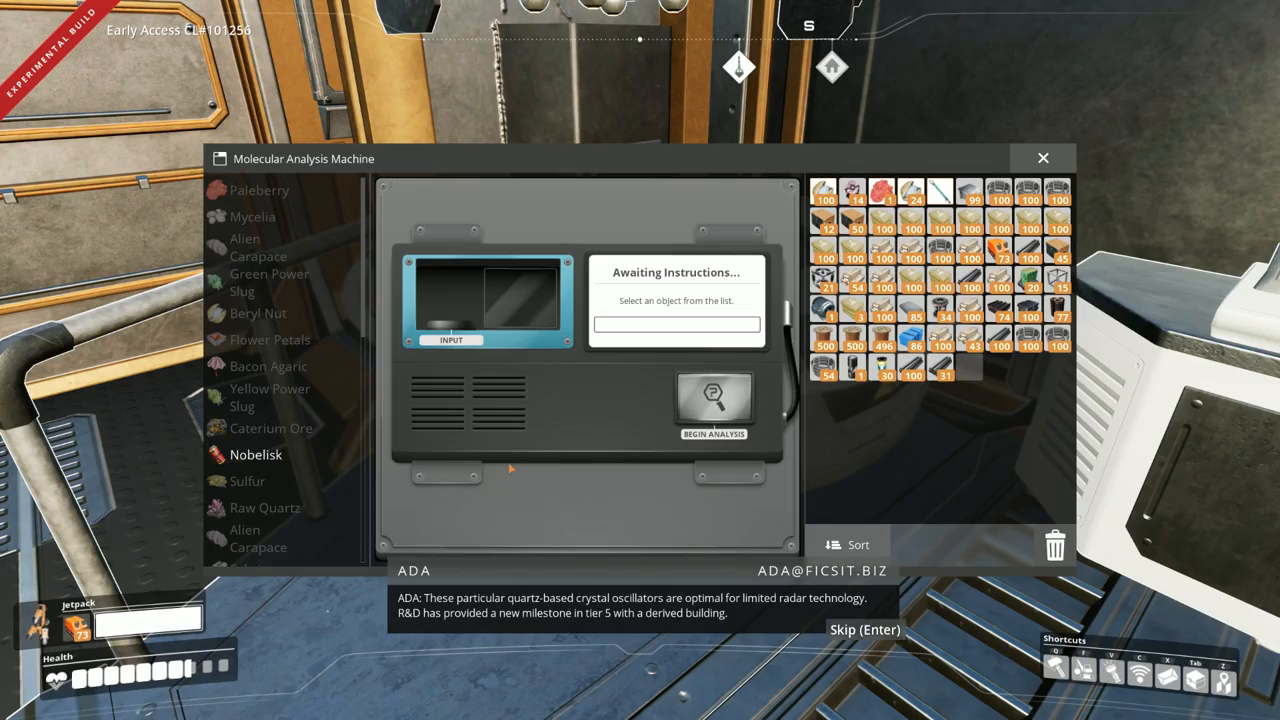
pyautogui.click(1043, 158)
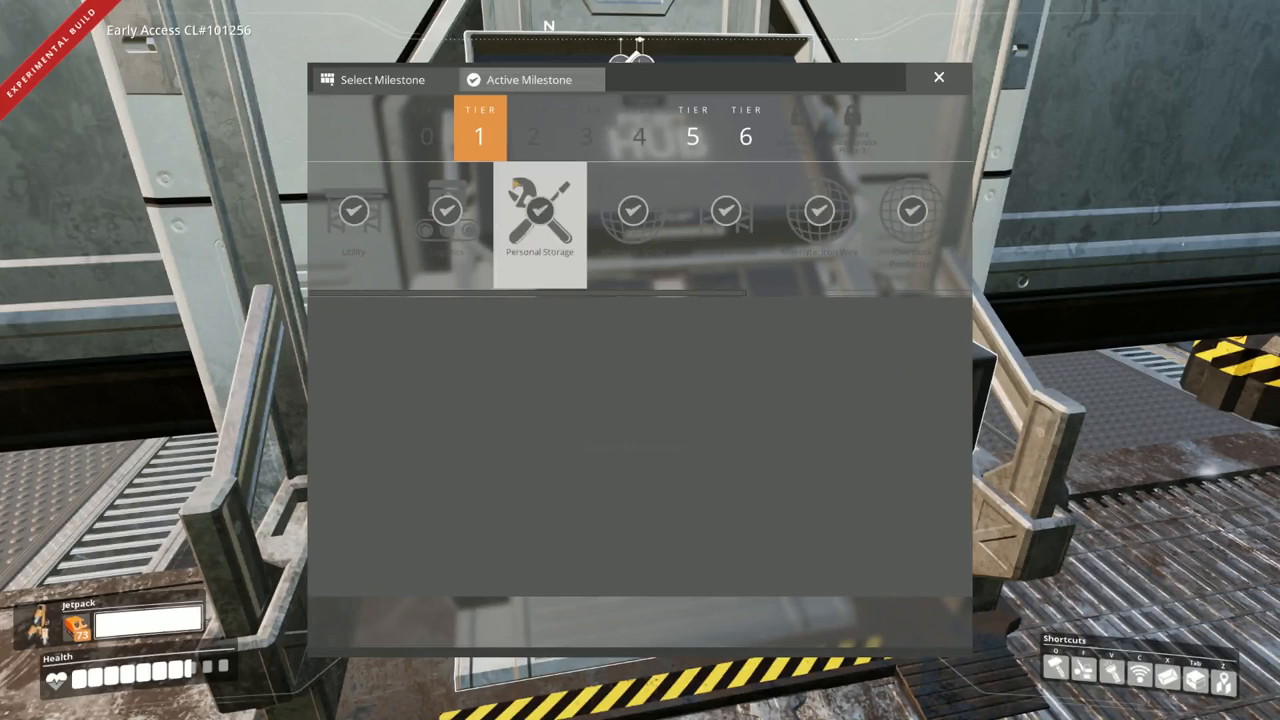
# - Browse Tier 5 Alternate: Computer and Radar Technology, then view Tier 6 Monorail Train Technology
pyautogui.click(692, 136)
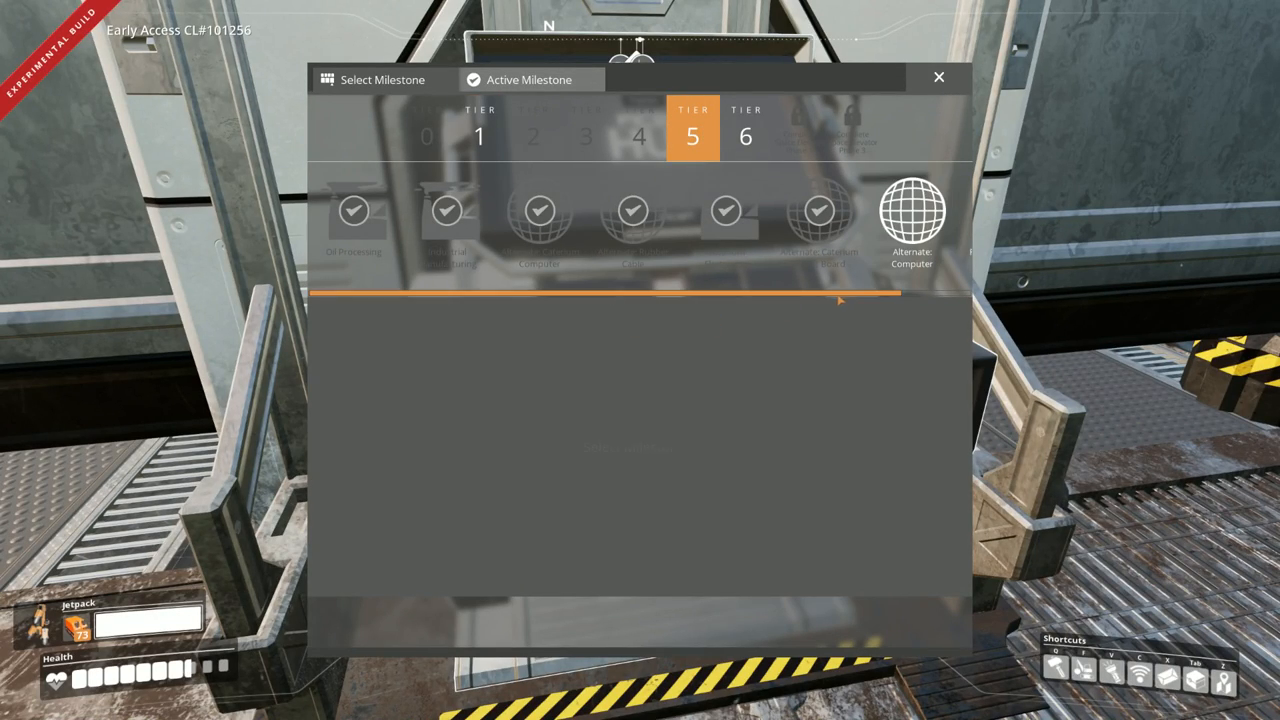
pyautogui.click(831, 210)
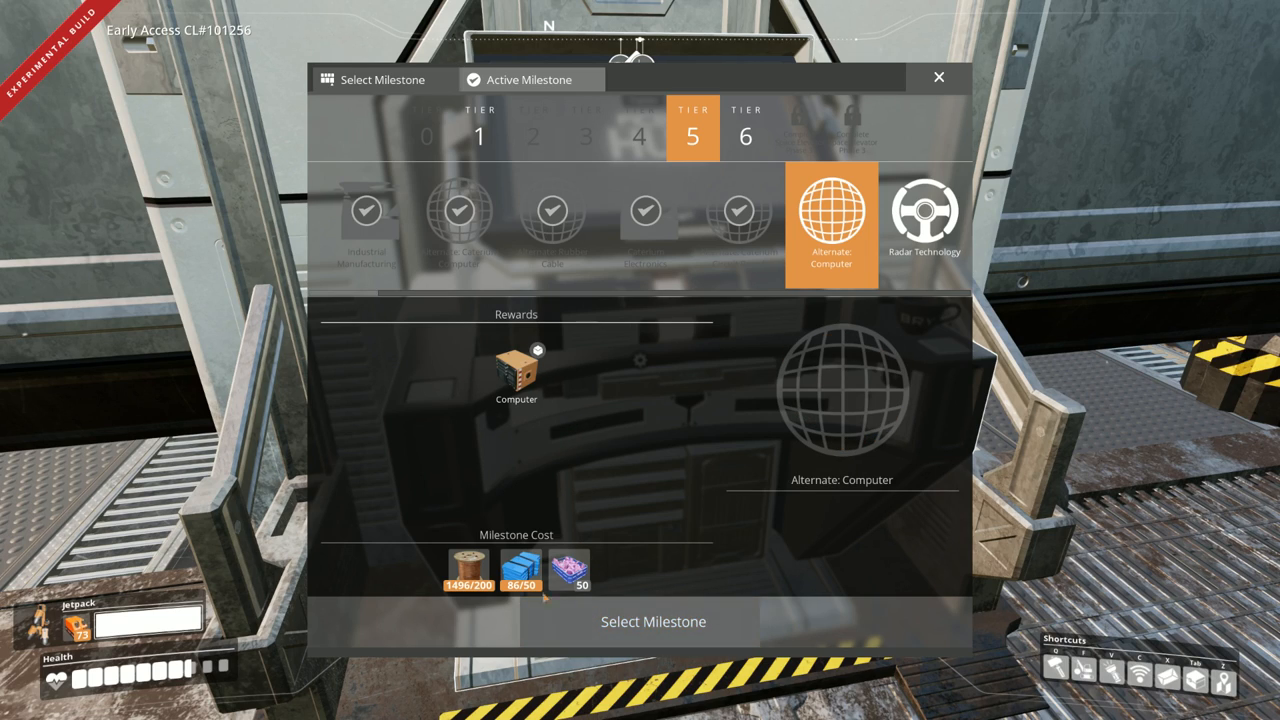
pyautogui.moveTo(570, 570)
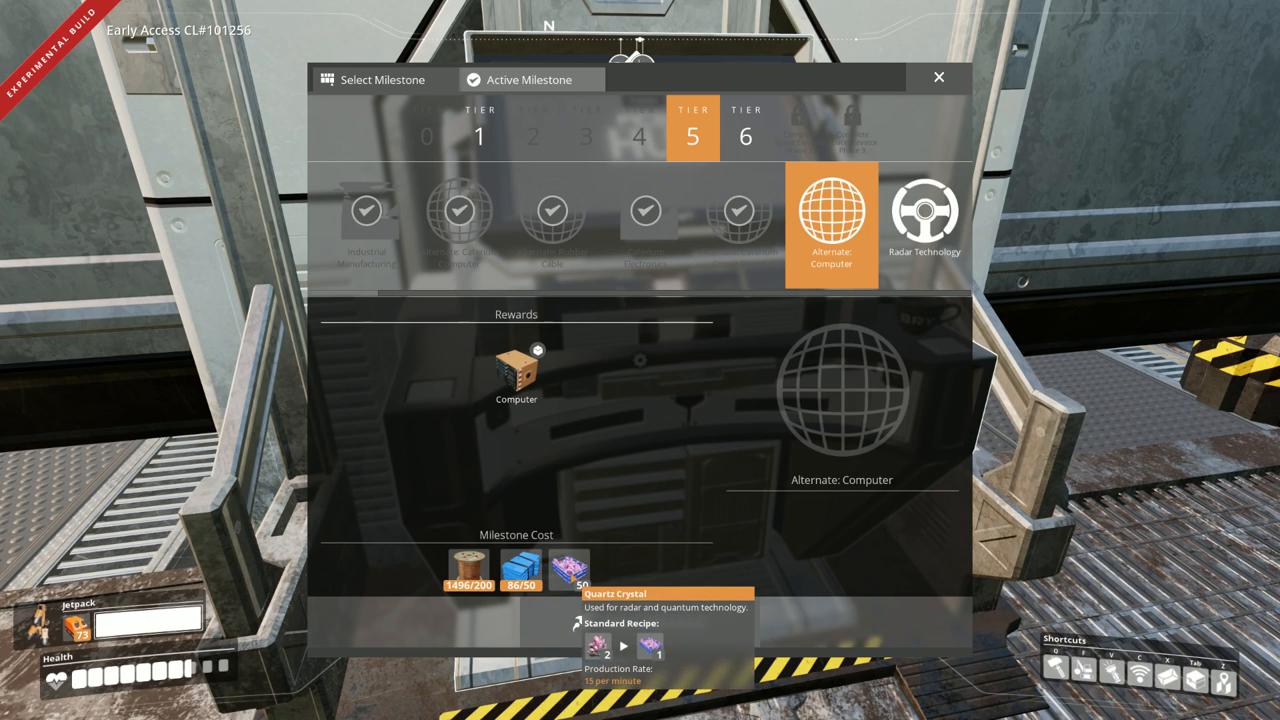
pyautogui.moveTo(837, 331)
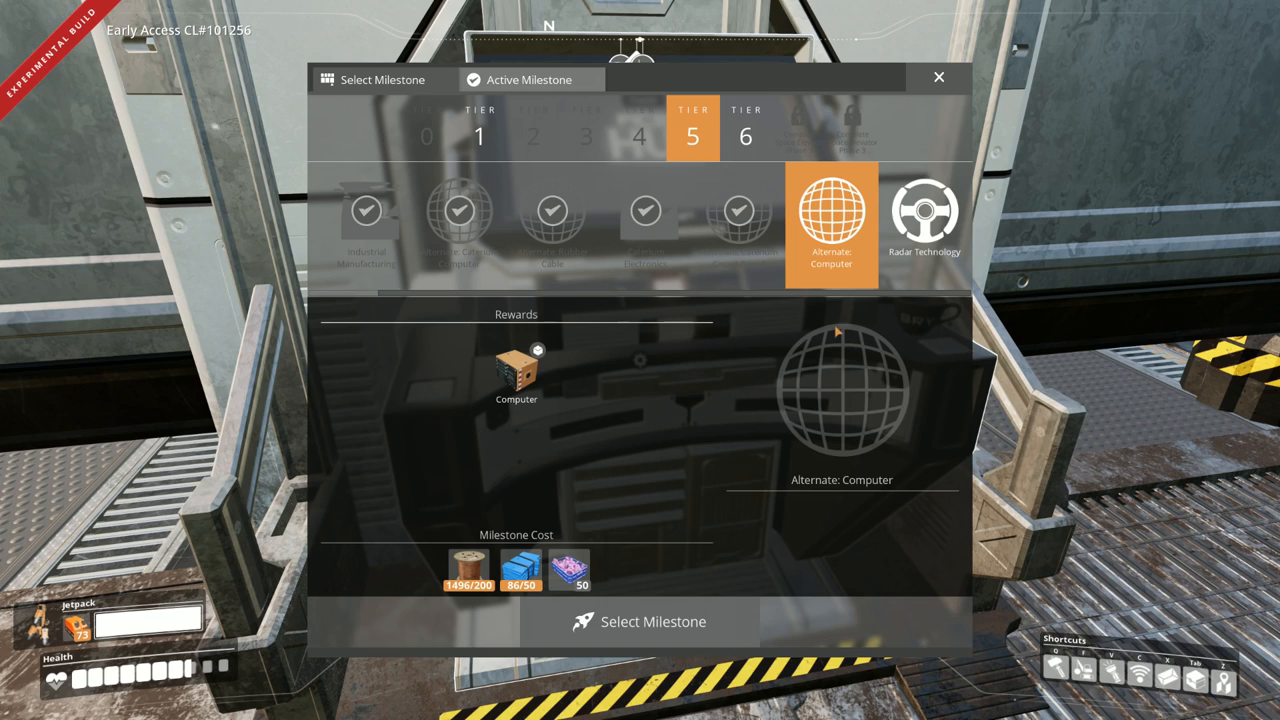
pyautogui.click(924, 213)
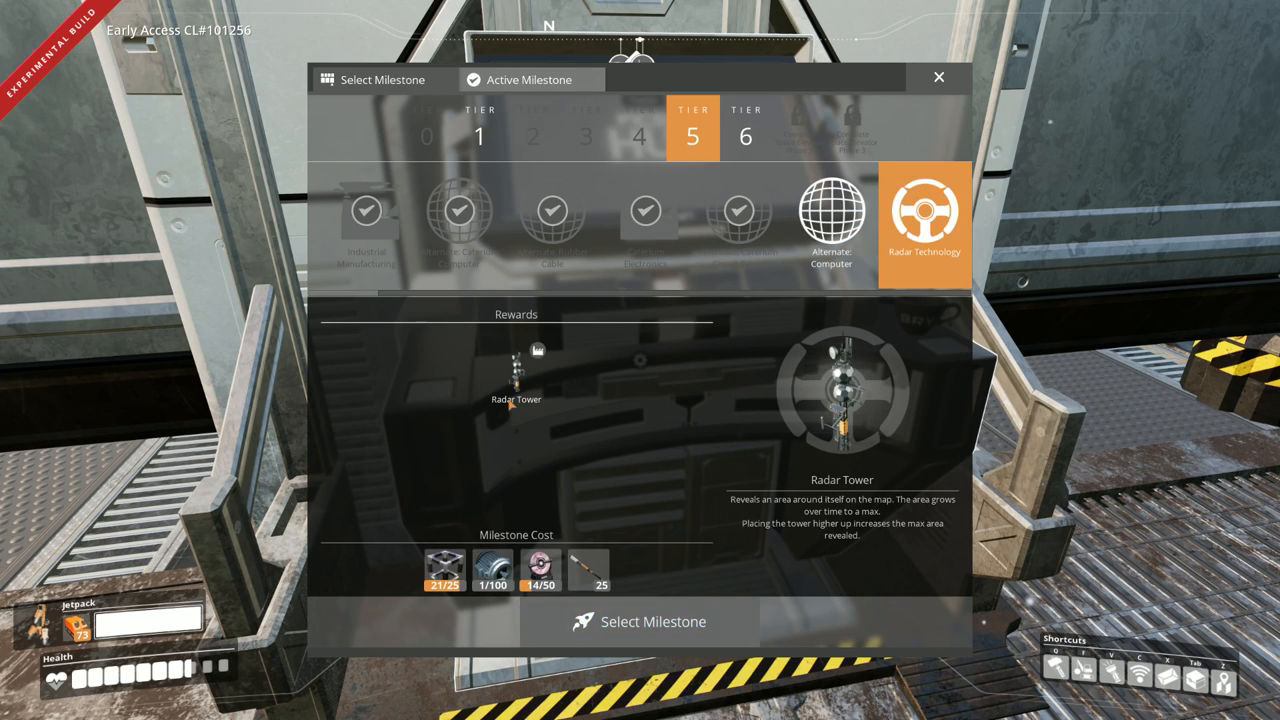
pyautogui.click(744, 138)
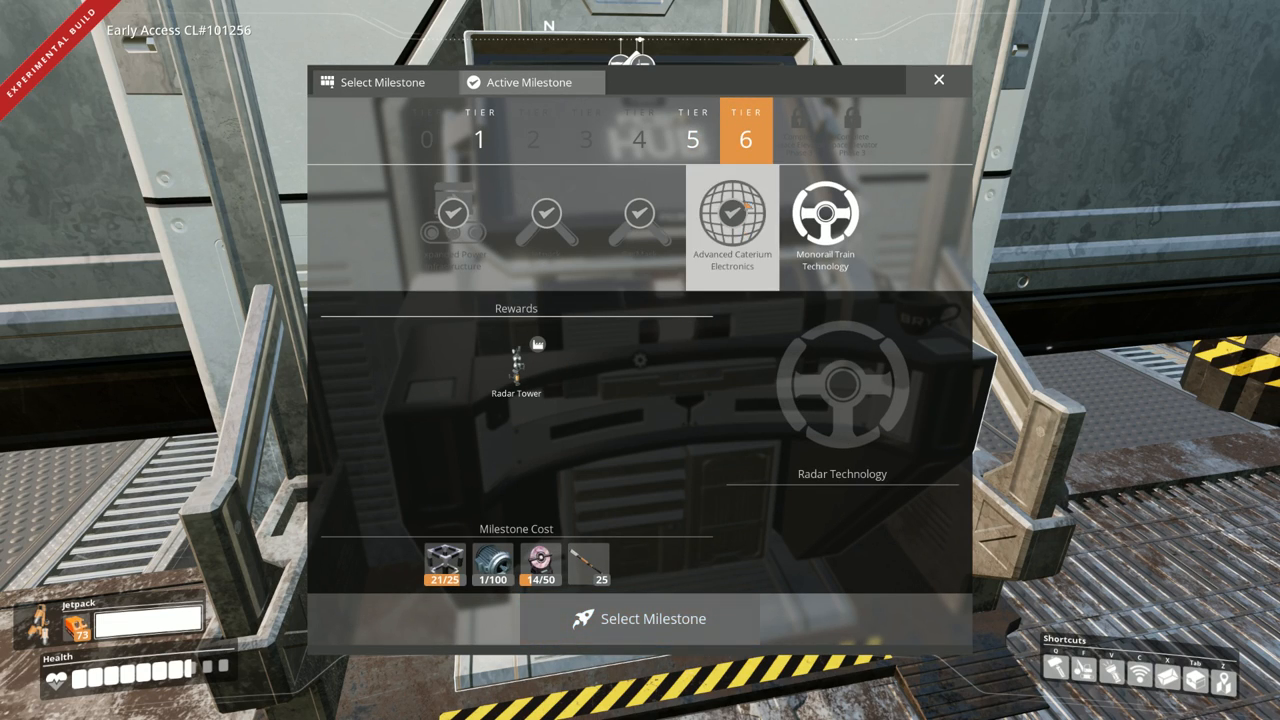
pyautogui.click(825, 225)
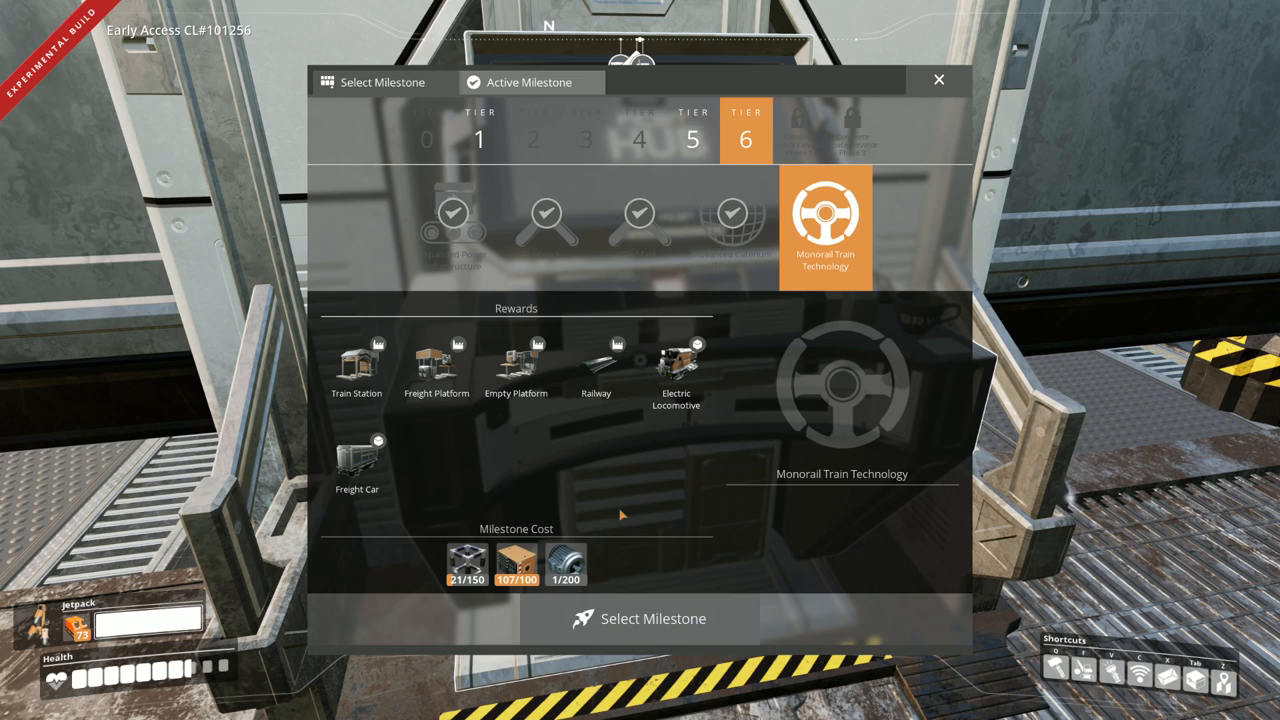
pyautogui.moveTo(578, 528)
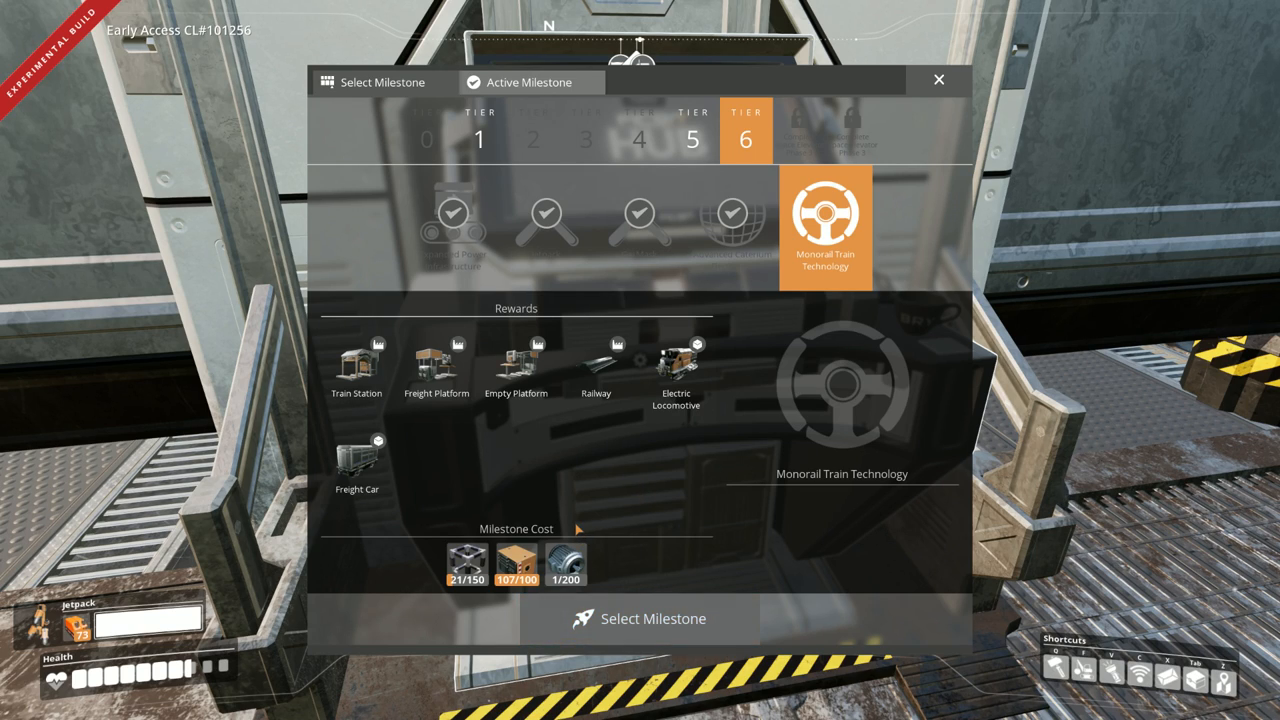
pyautogui.moveTo(565, 563)
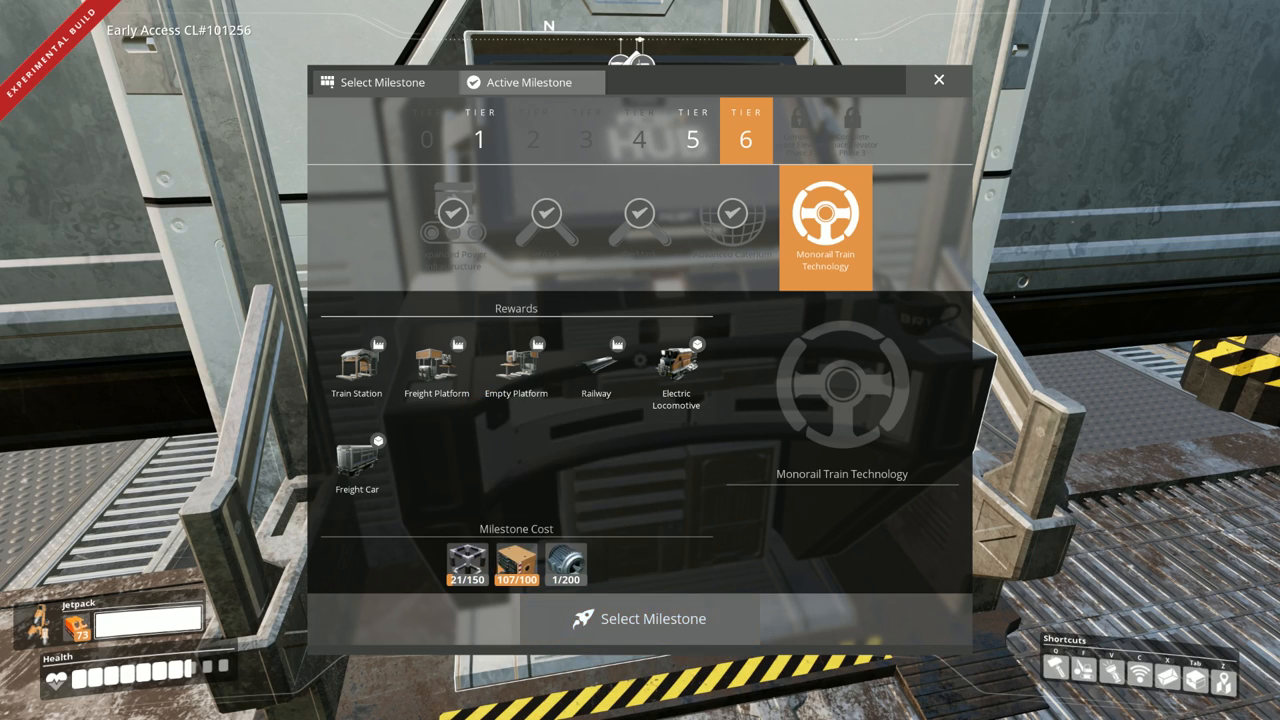
pyautogui.moveTo(517, 565)
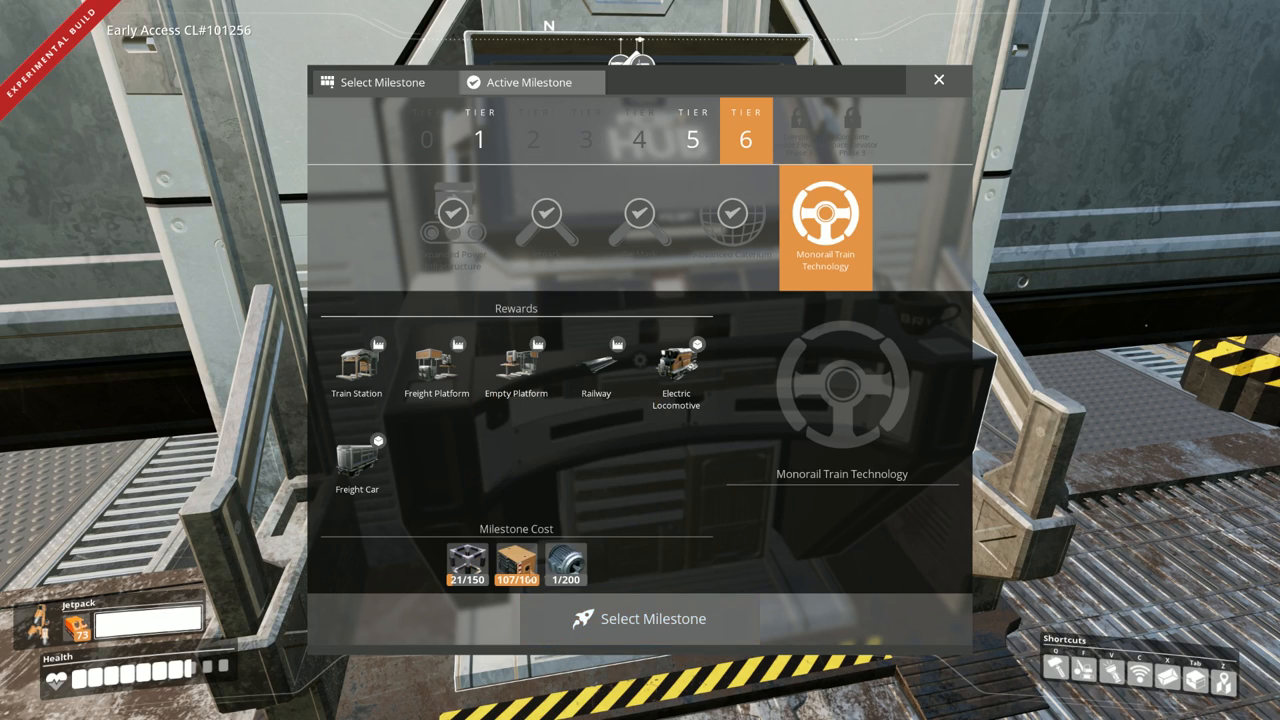
pyautogui.moveTo(565, 562)
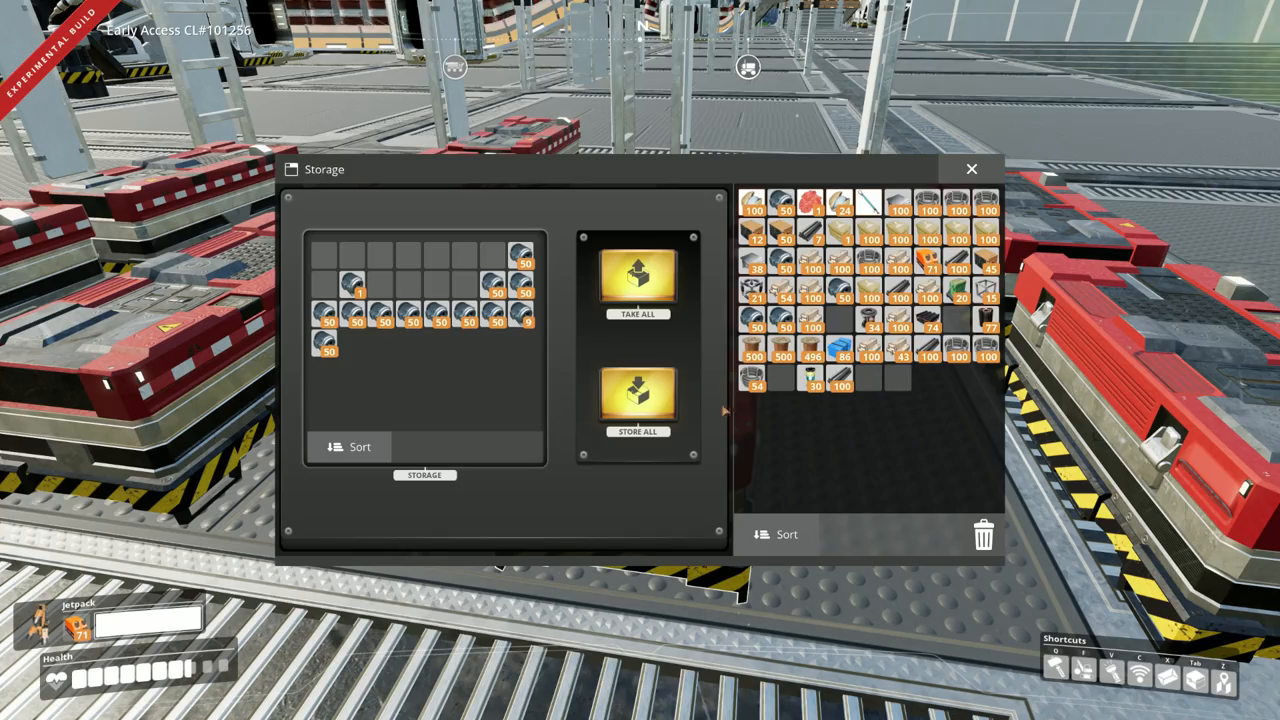
# - Take iron plates, rods and heavy modular frames from the storage boxes into inventory
pyautogui.click(970, 169)
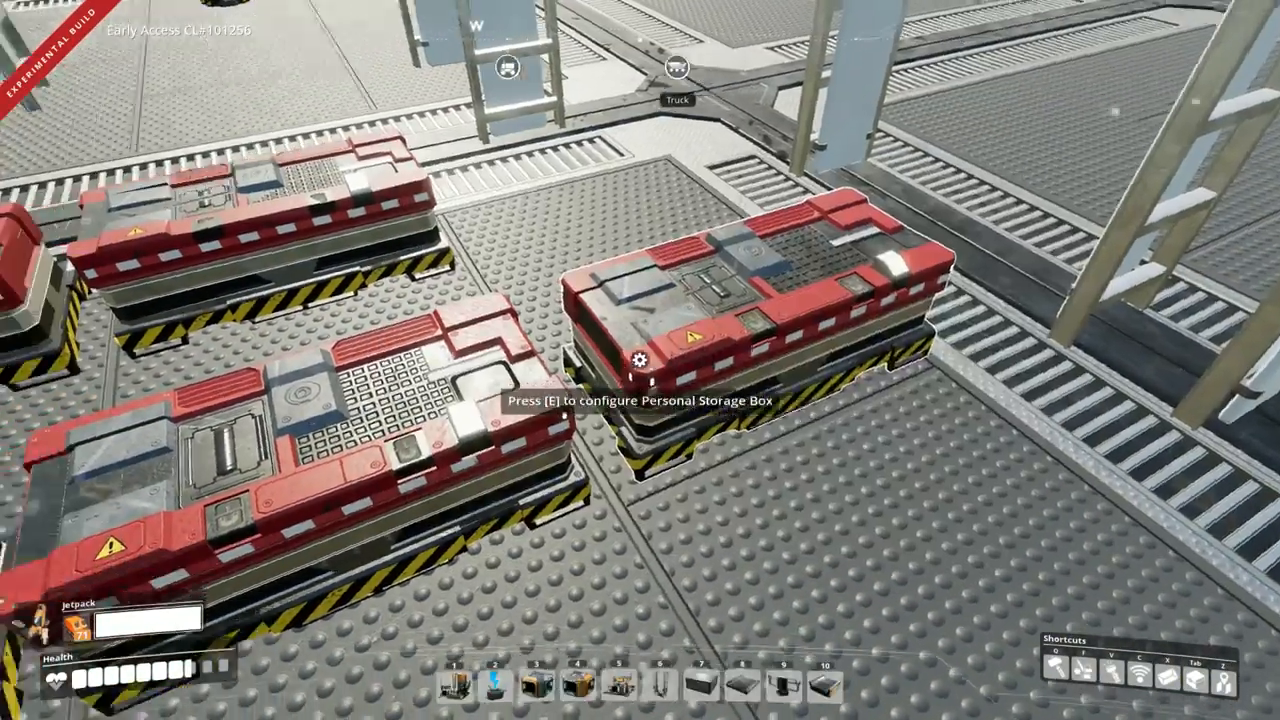
pyautogui.press('e')
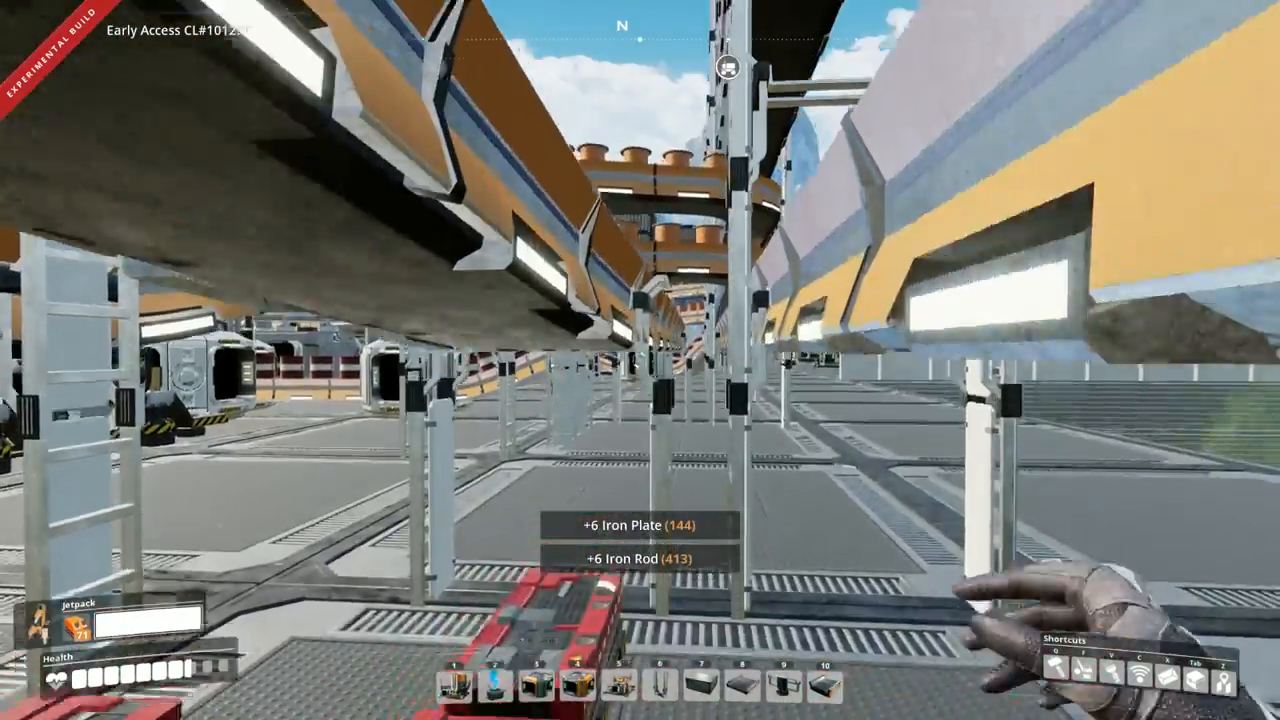
pyautogui.moveTo(640, 360)
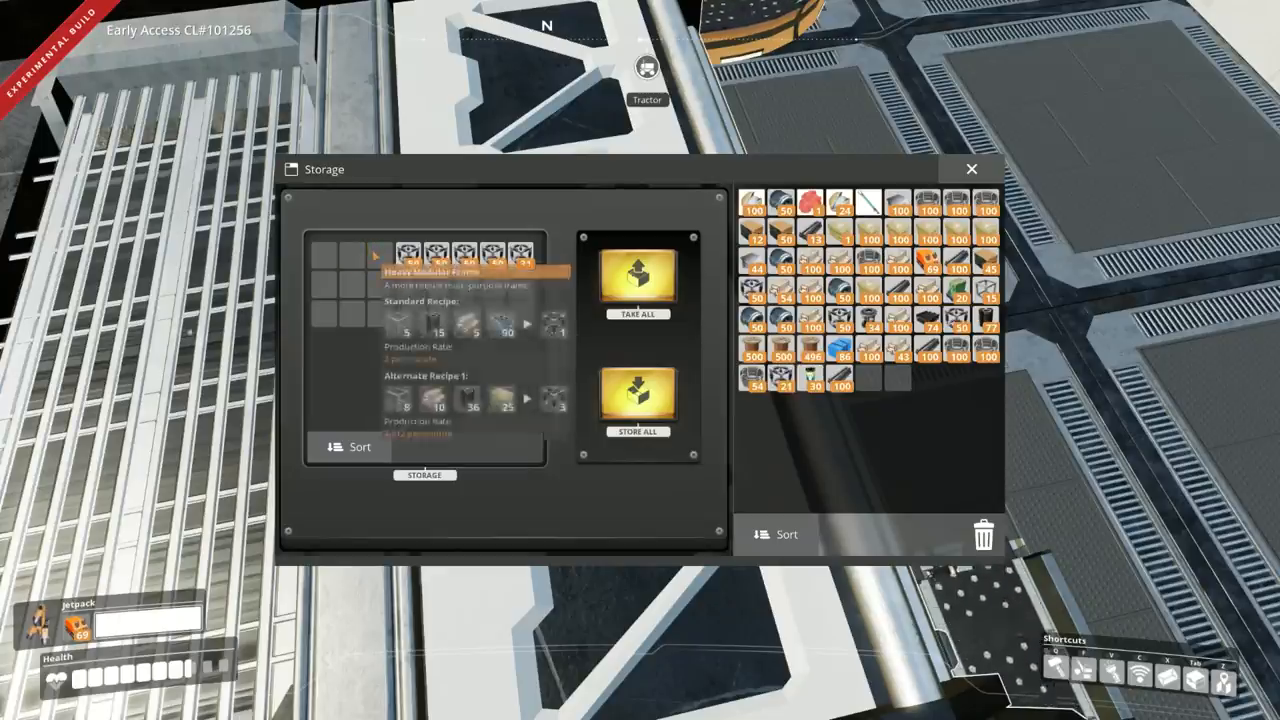
pyautogui.click(636, 270)
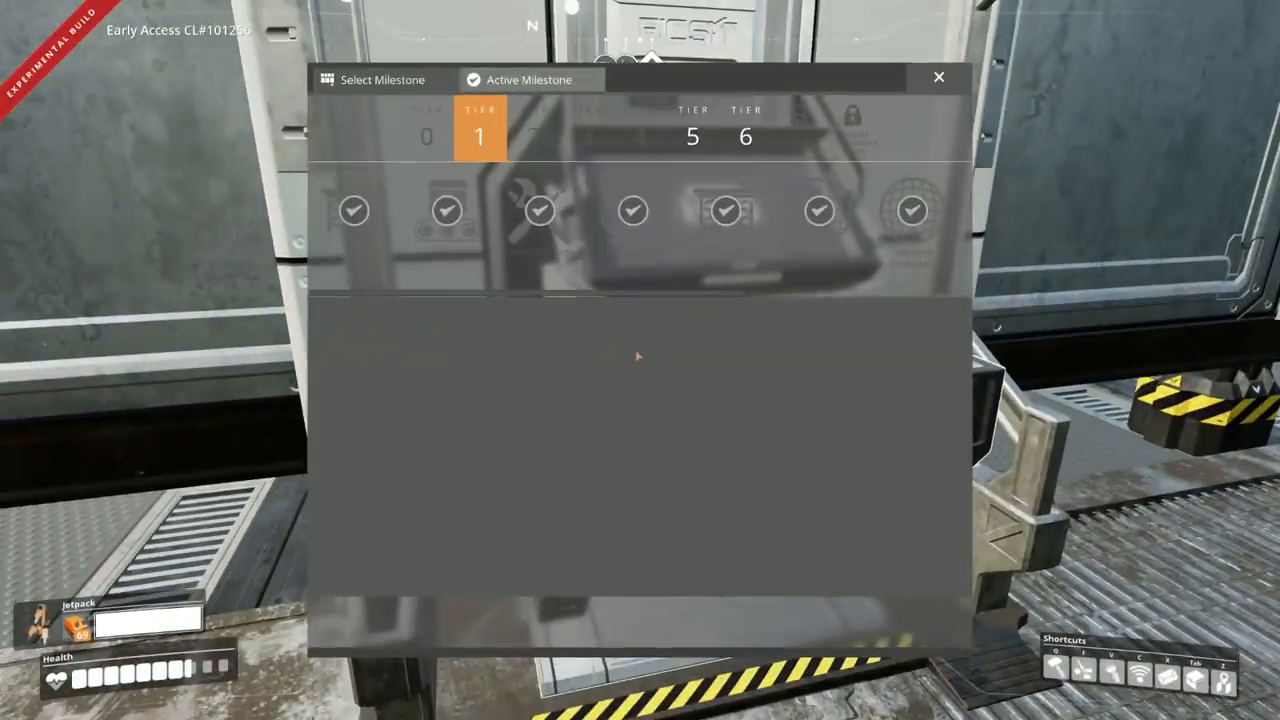
# - Select Tier 6 Monorail Train Technology, deposit its parts and launch the pod
pyautogui.click(745, 135)
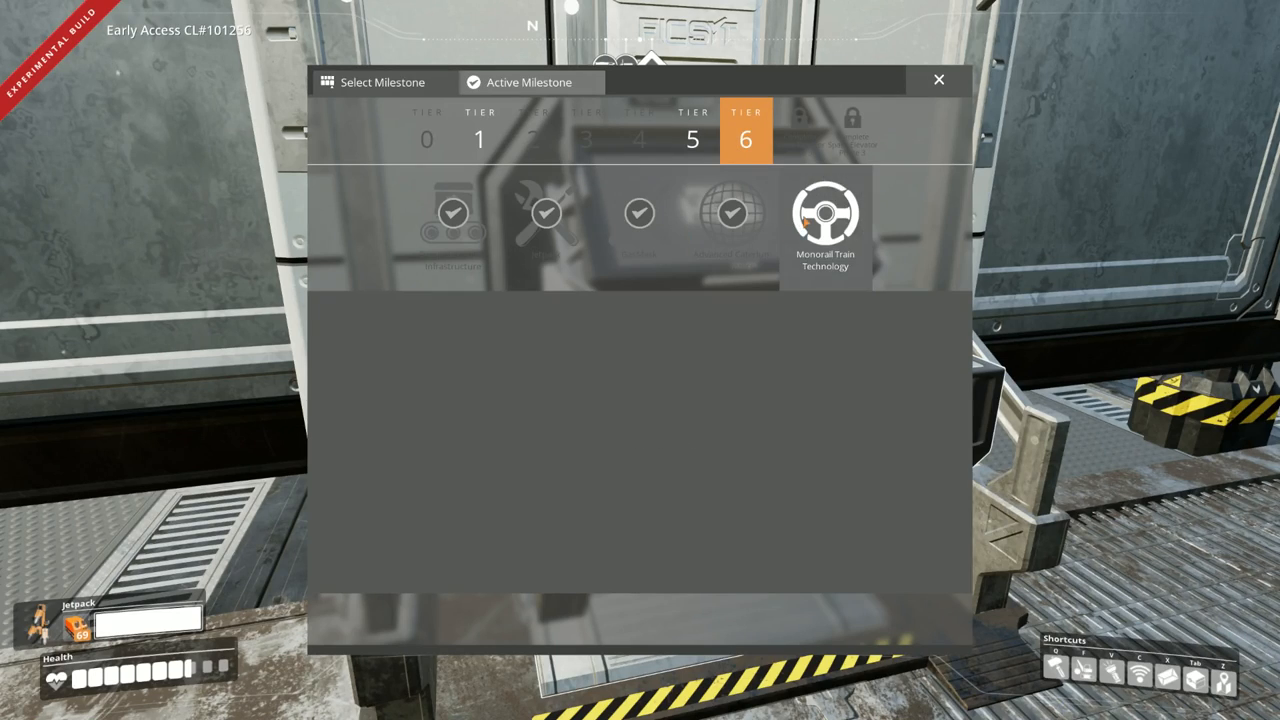
pyautogui.click(825, 213)
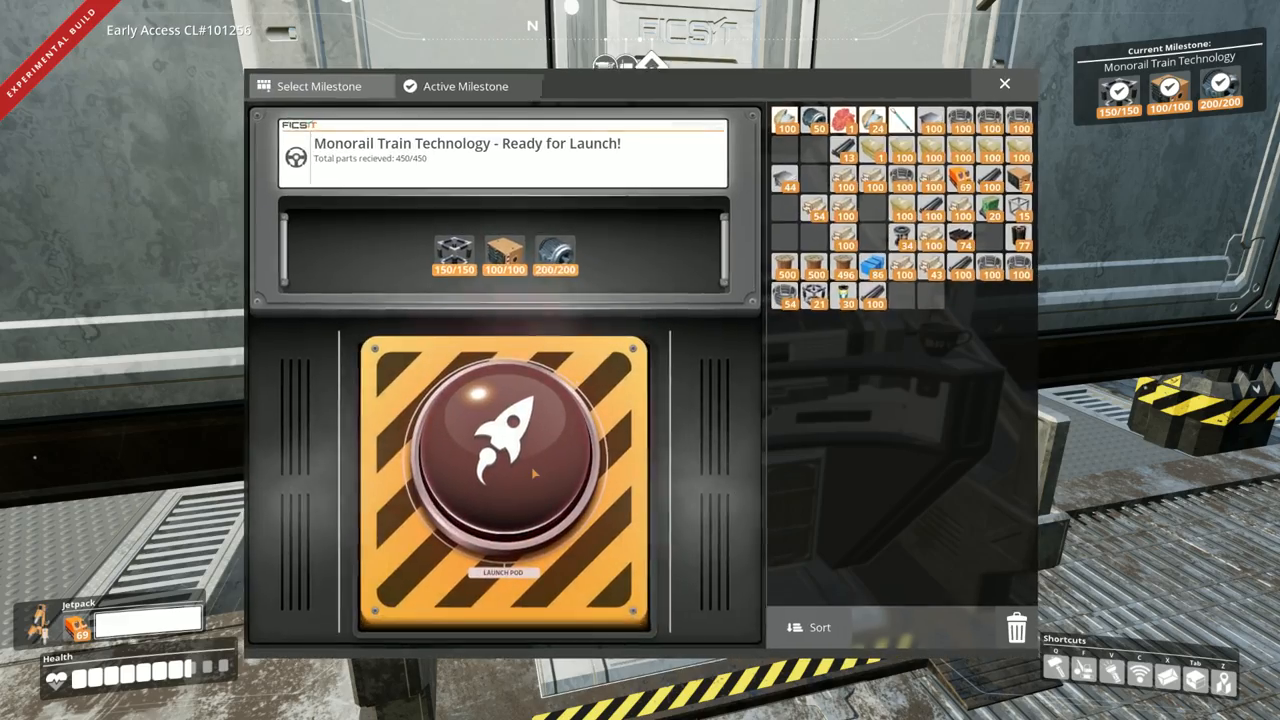
pyautogui.click(503, 460)
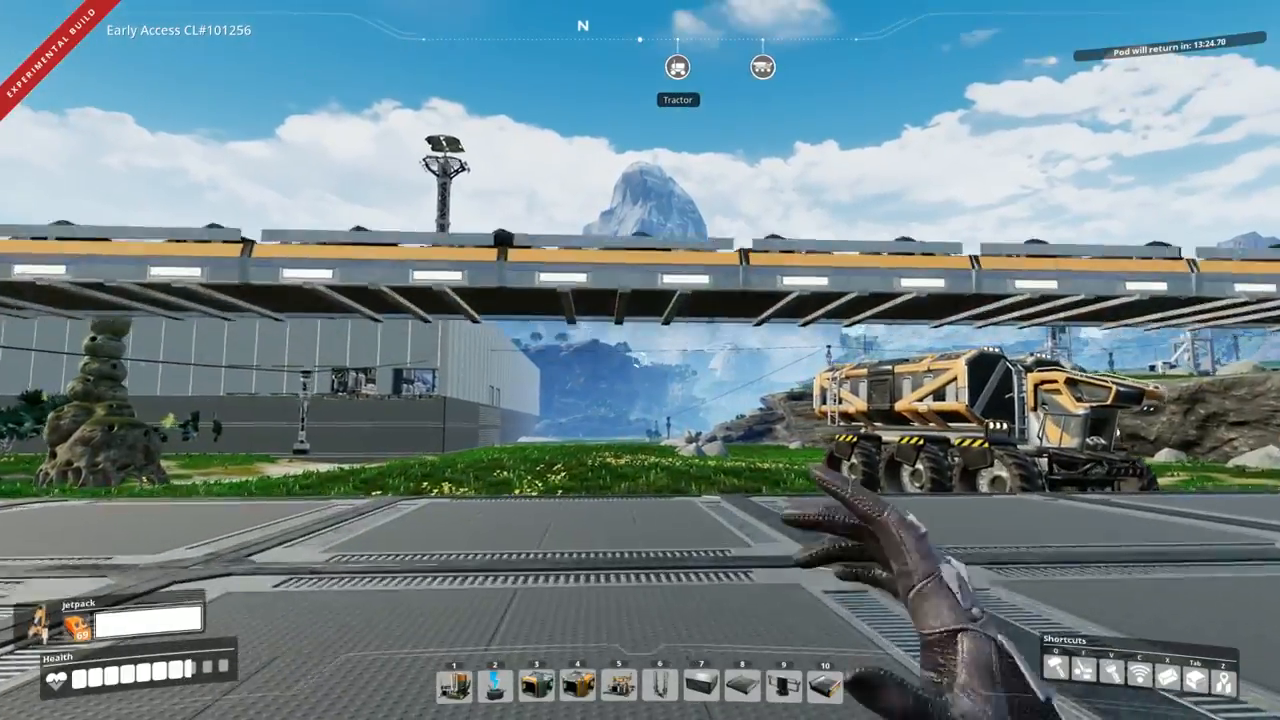
pyautogui.moveTo(640, 360)
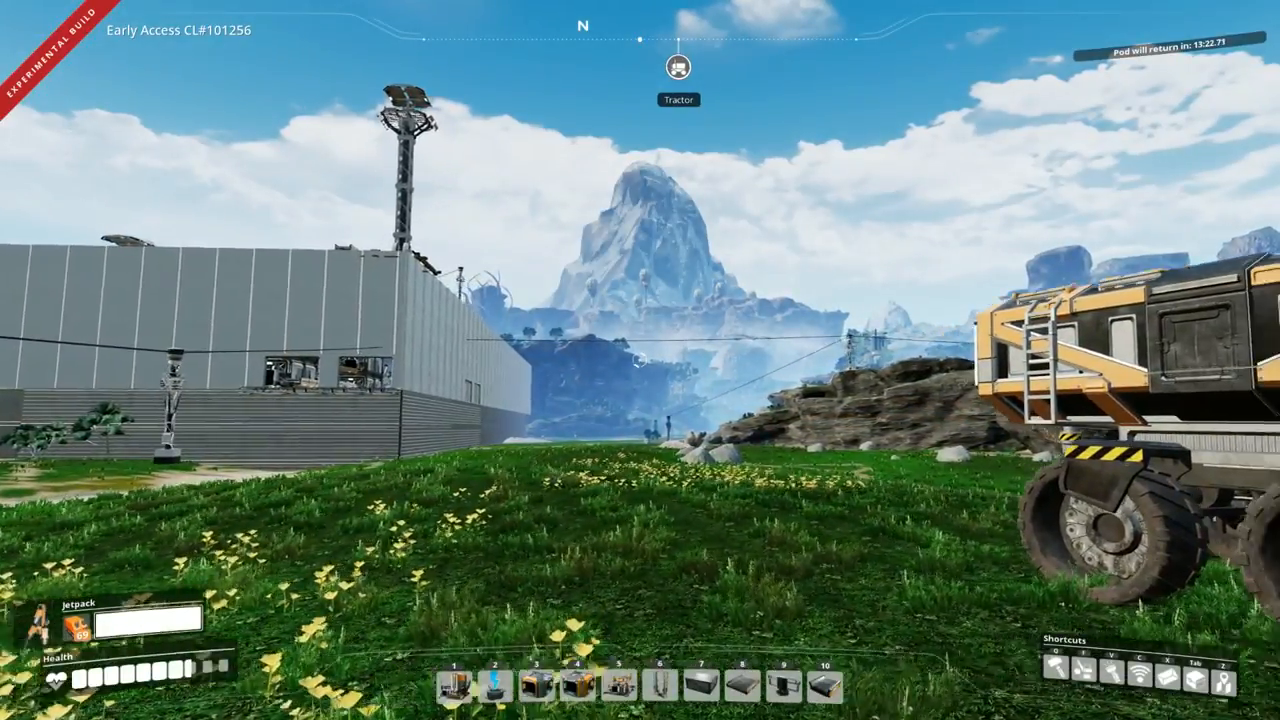
pyautogui.moveTo(640, 360)
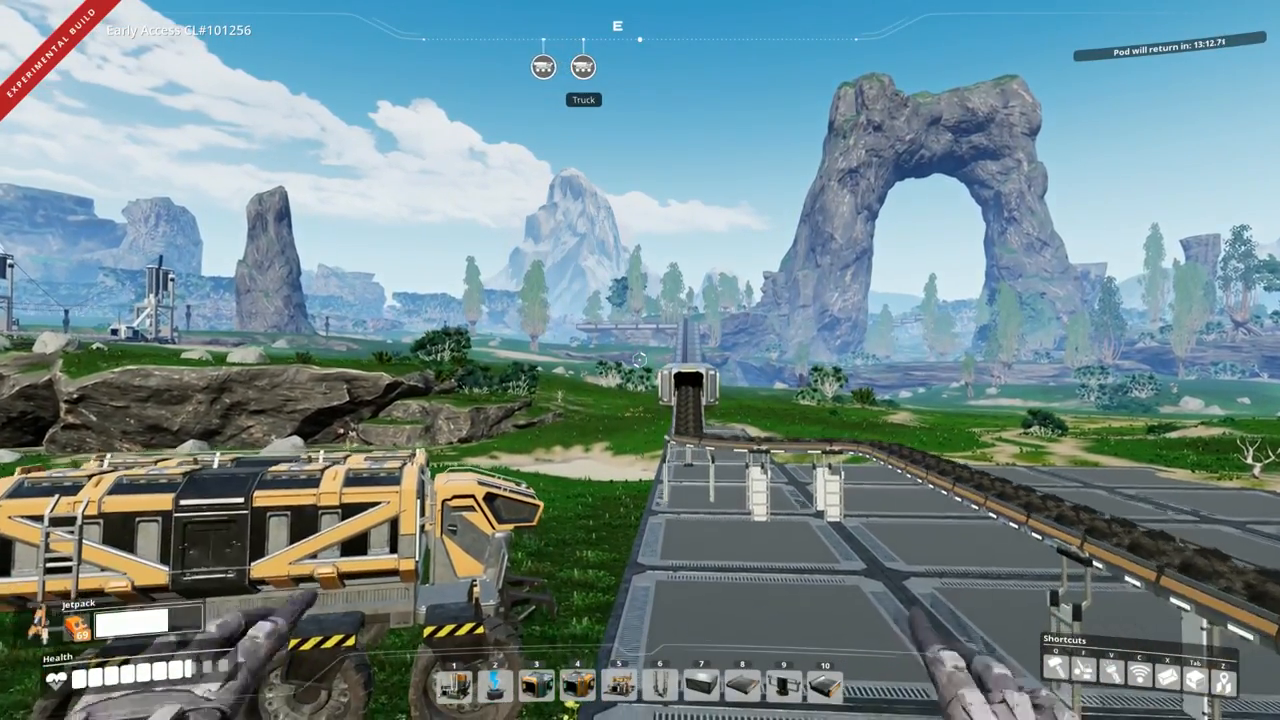
pyautogui.moveTo(640, 360)
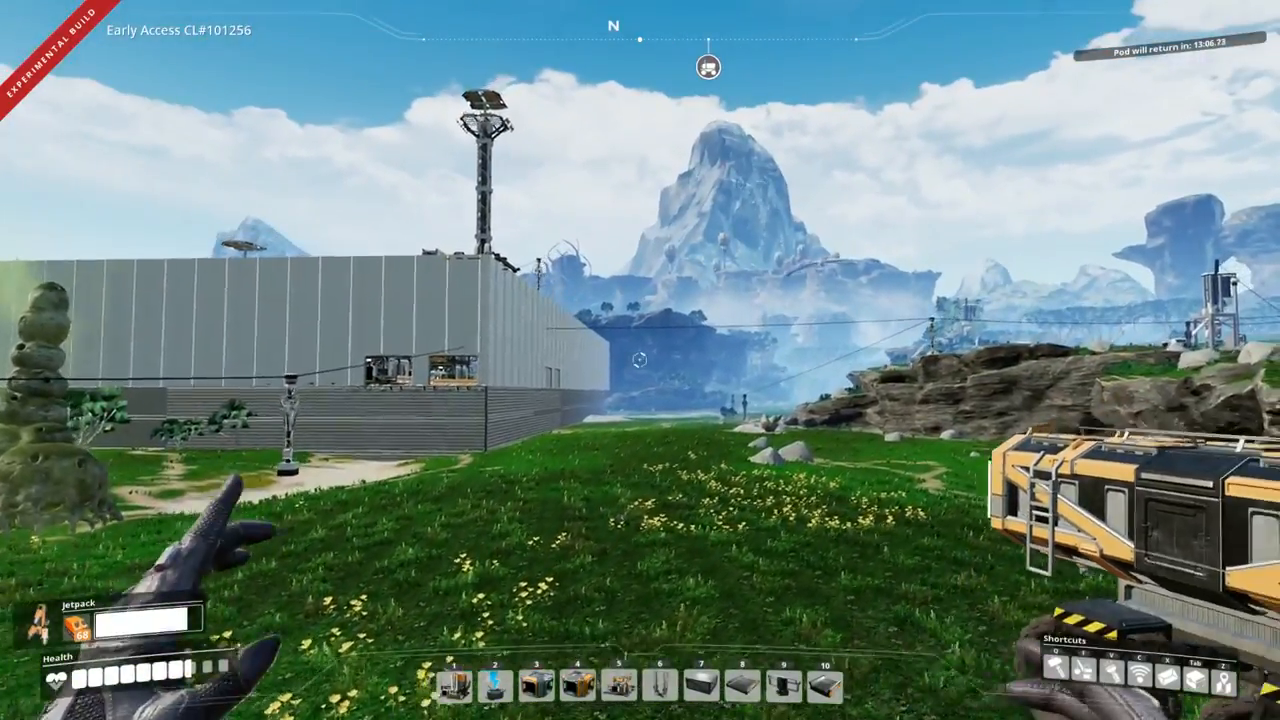
pyautogui.moveTo(640, 360)
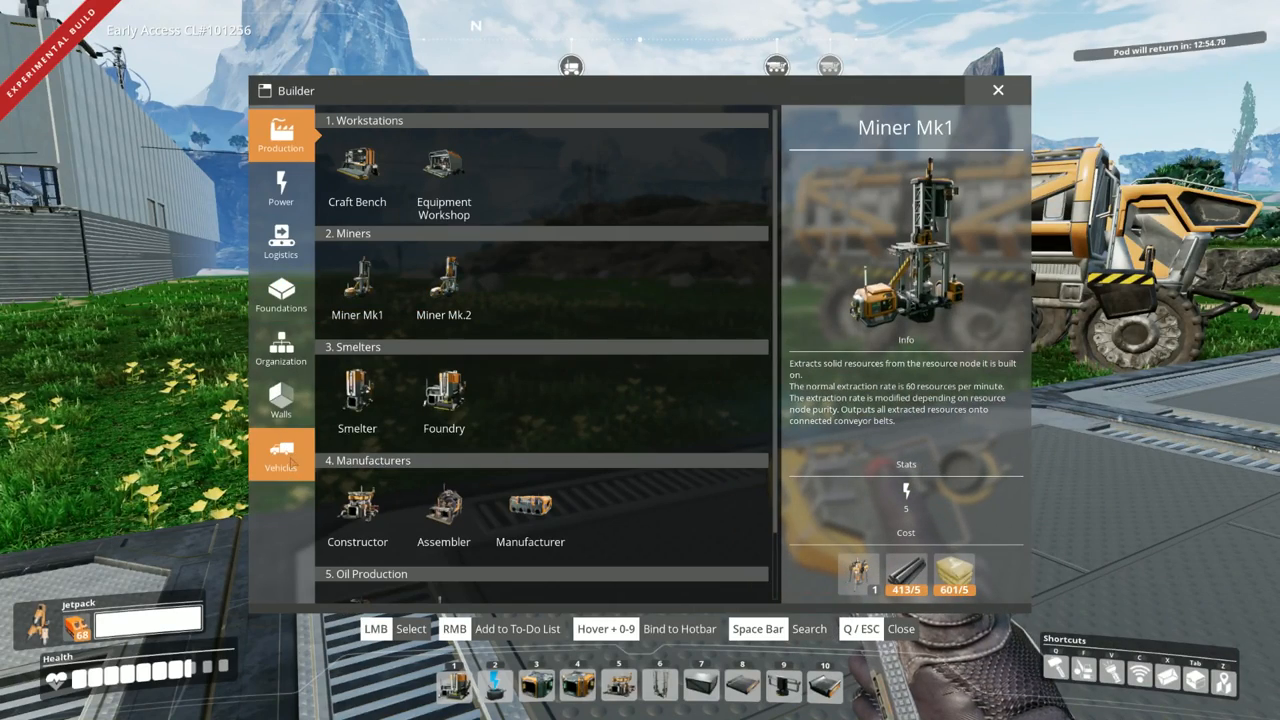
# - Show the Vehicles category and check the Electric Locomotive and Freight Car build costs
pyautogui.click(281, 455)
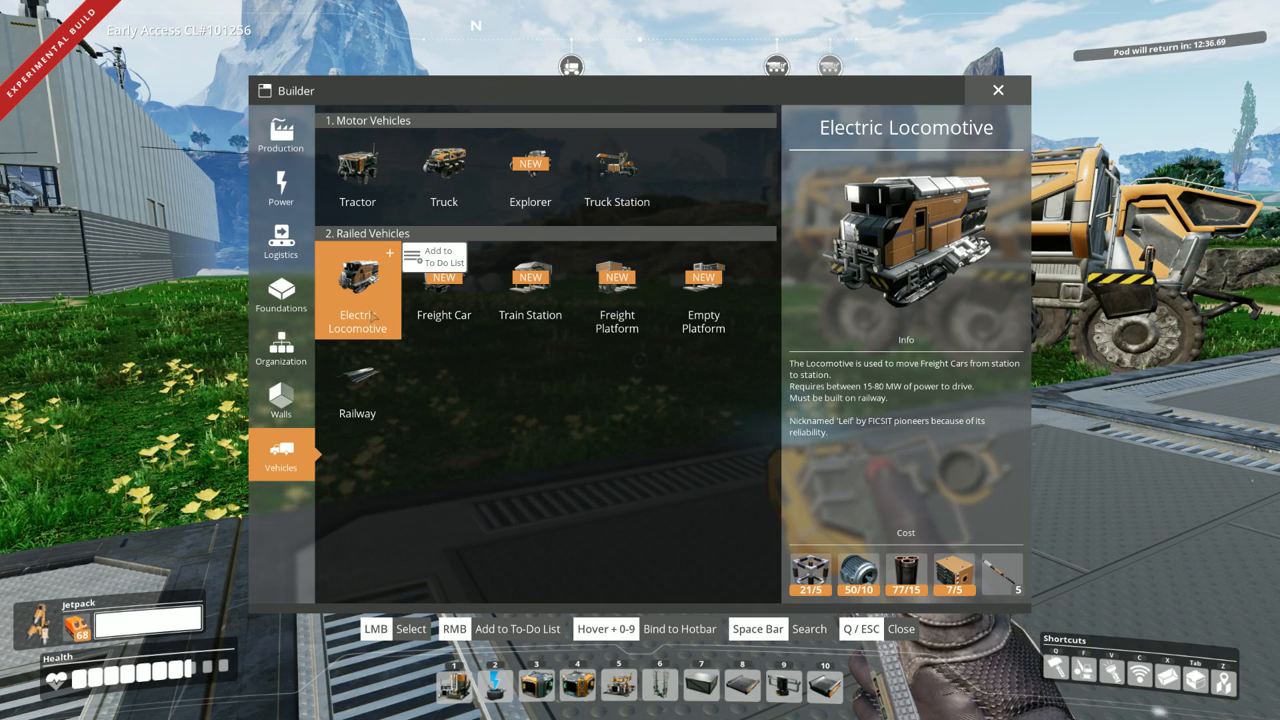
pyautogui.click(443, 290)
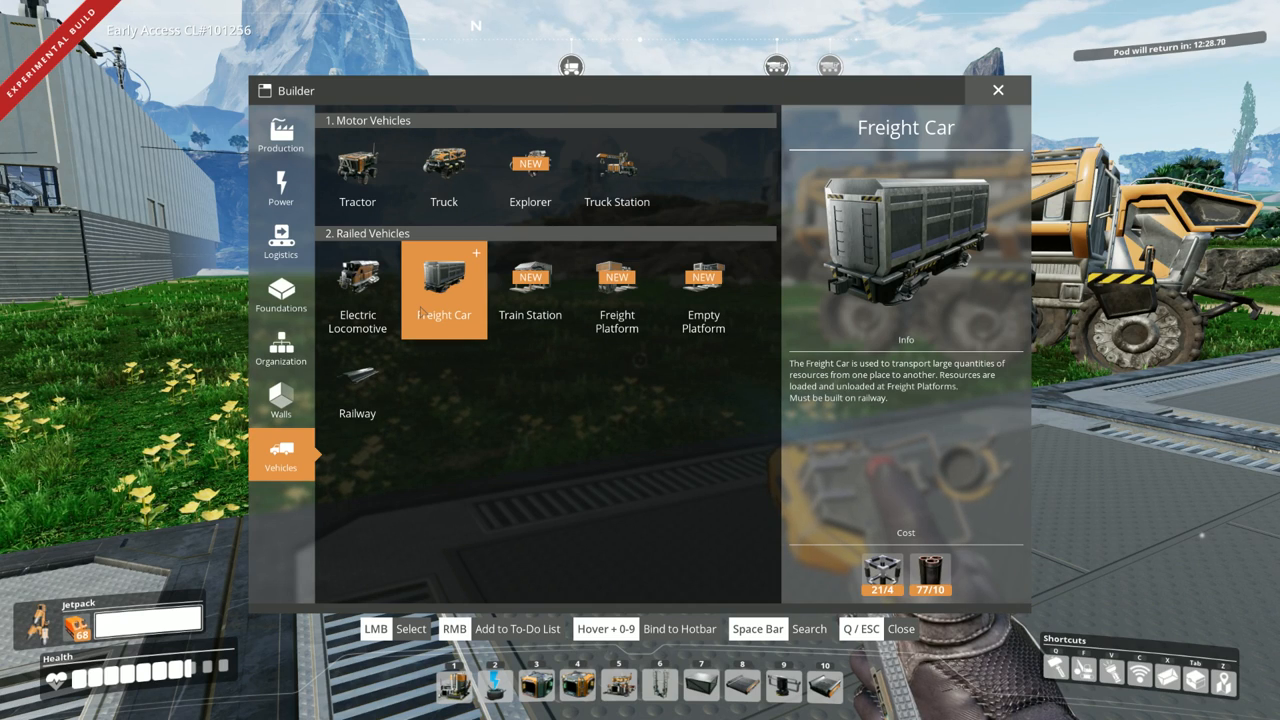
pyautogui.click(530, 290)
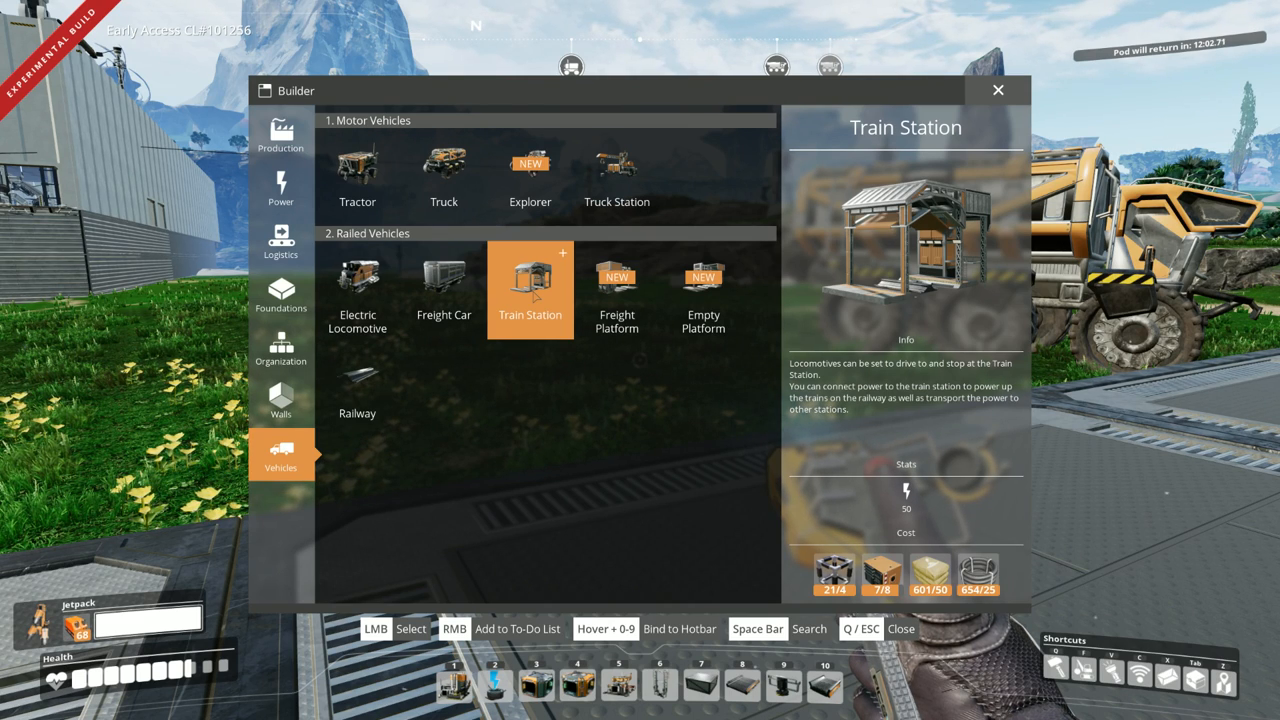
# - Compare Train Station, Freight Platform, Freight Car and Empty Platform details and costs
pyautogui.click(617, 290)
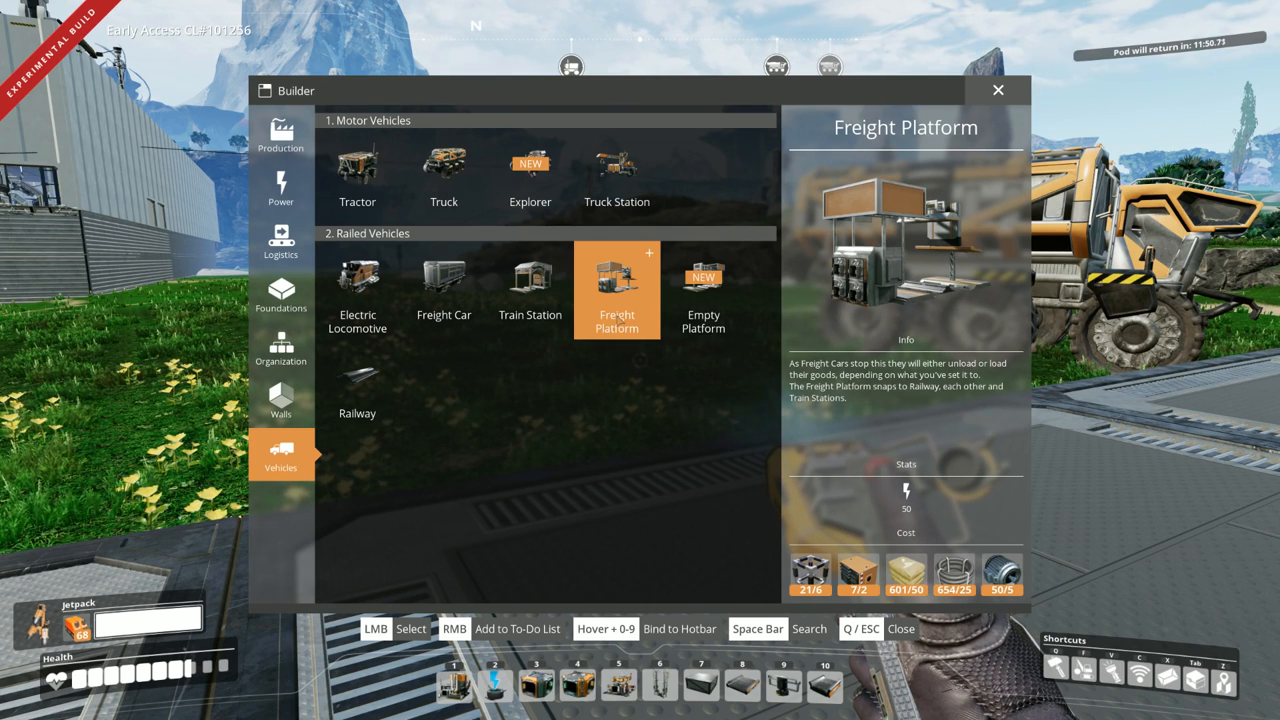
pyautogui.click(443, 290)
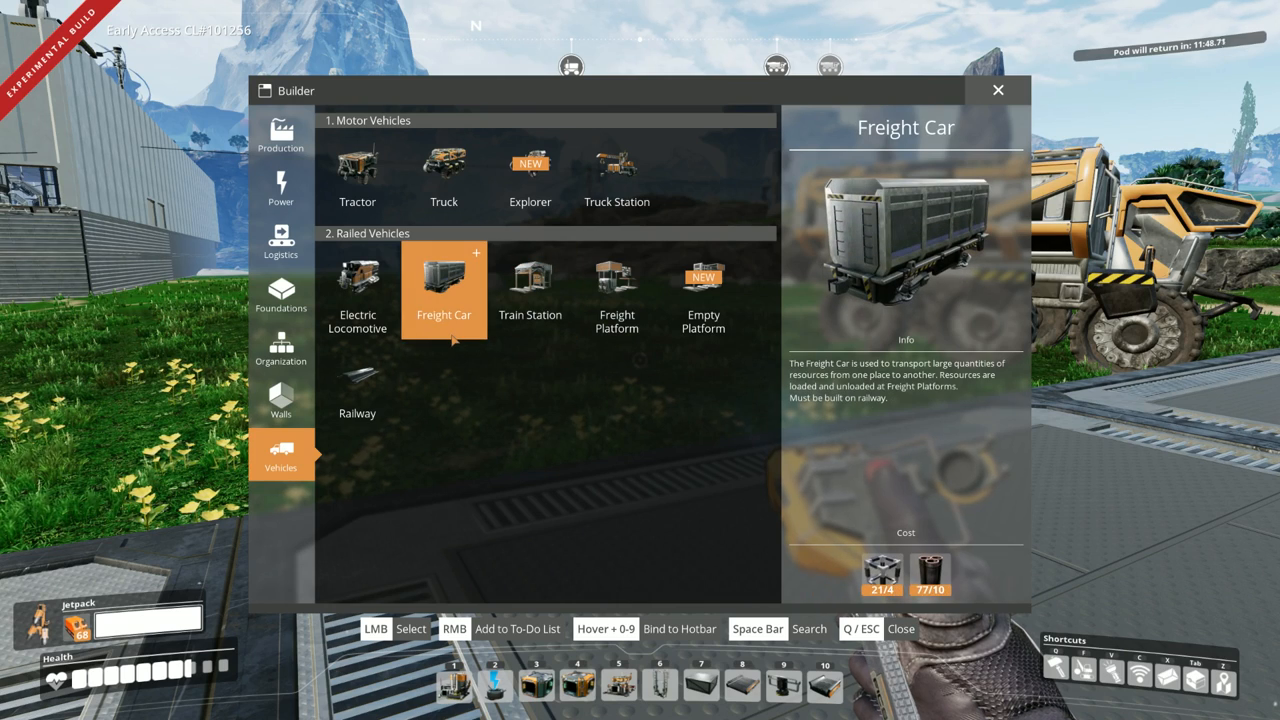
pyautogui.click(617, 290)
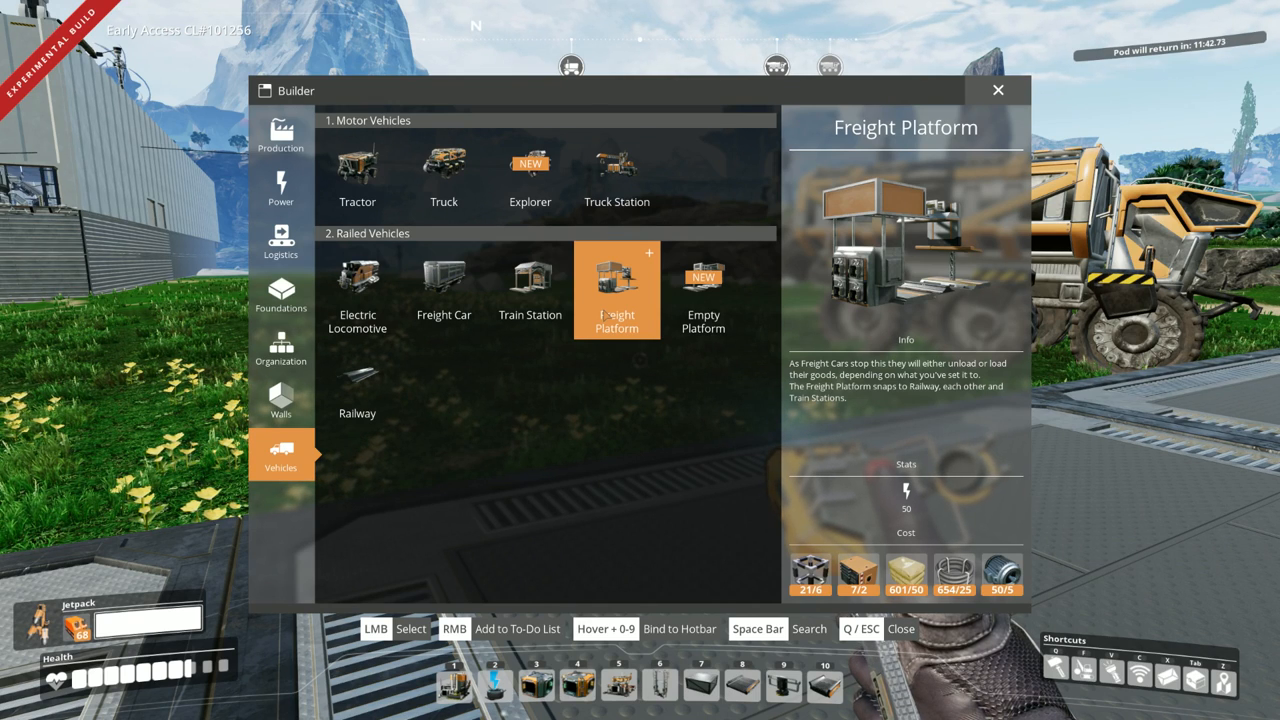
pyautogui.click(703, 290)
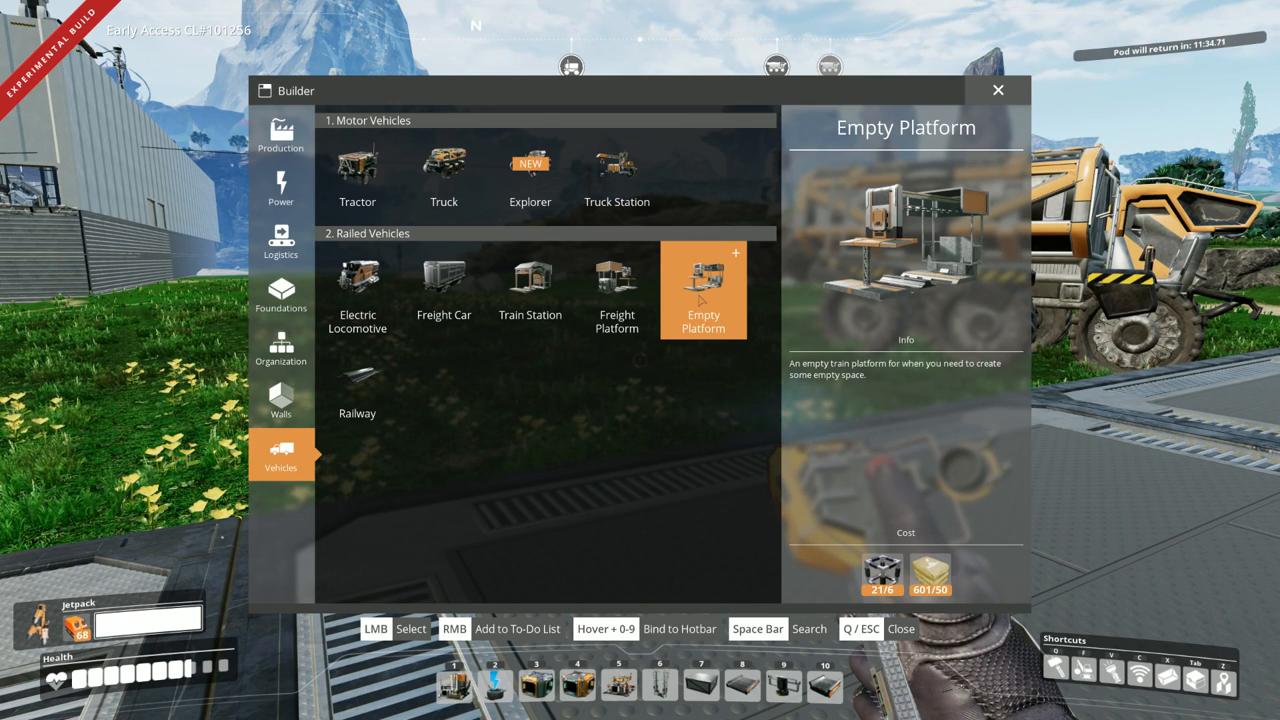
pyautogui.click(357, 385)
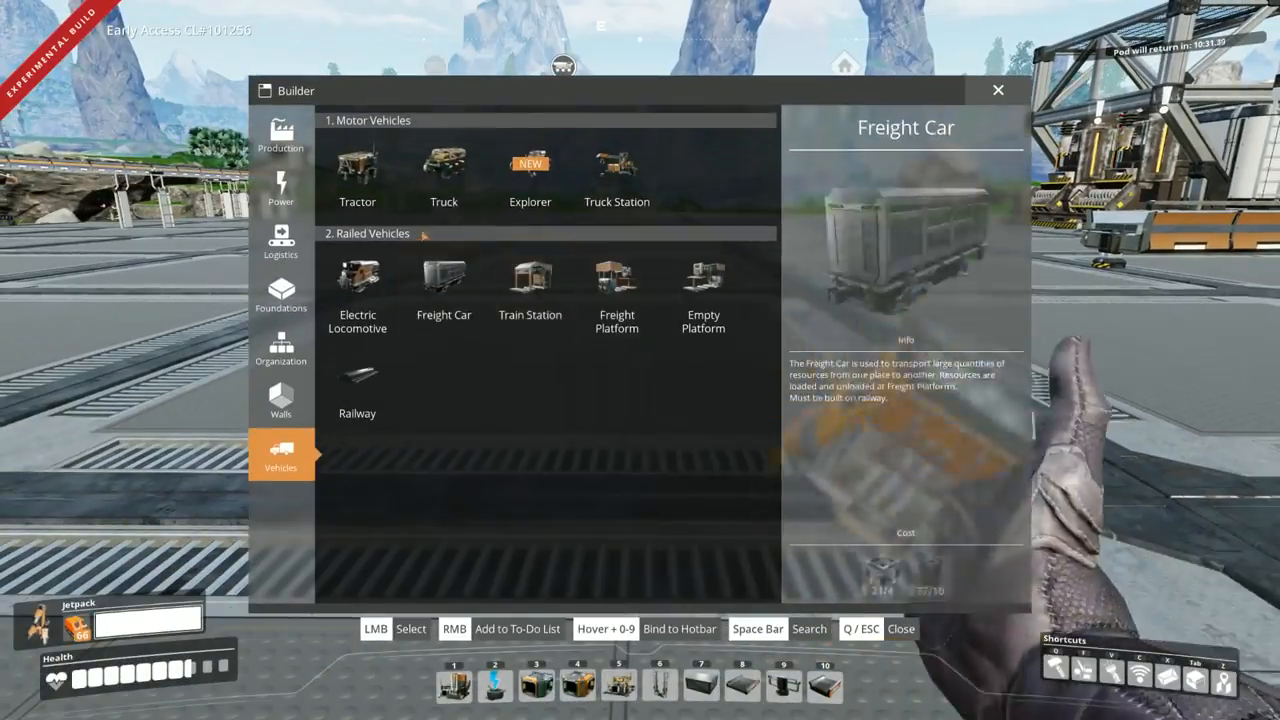
# - Select the Train Station from the Vehicles list to place beside the rail
pyautogui.click(530, 280)
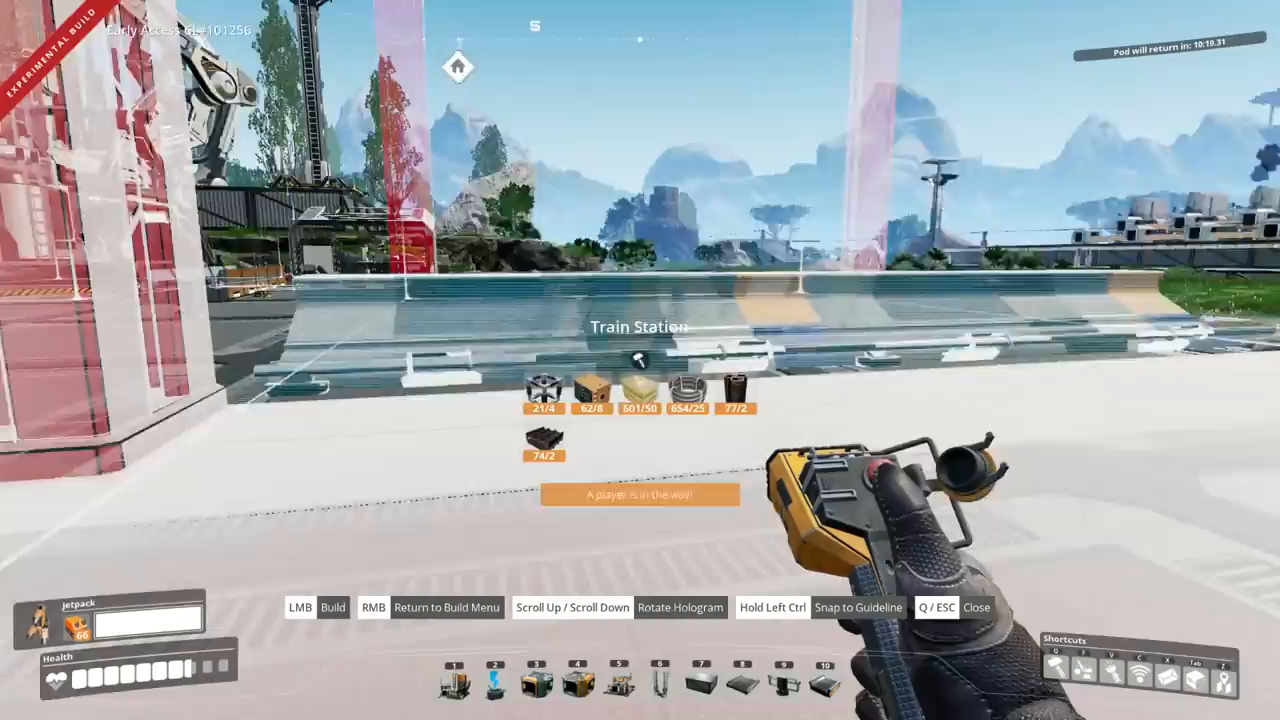
pyautogui.moveTo(640, 360)
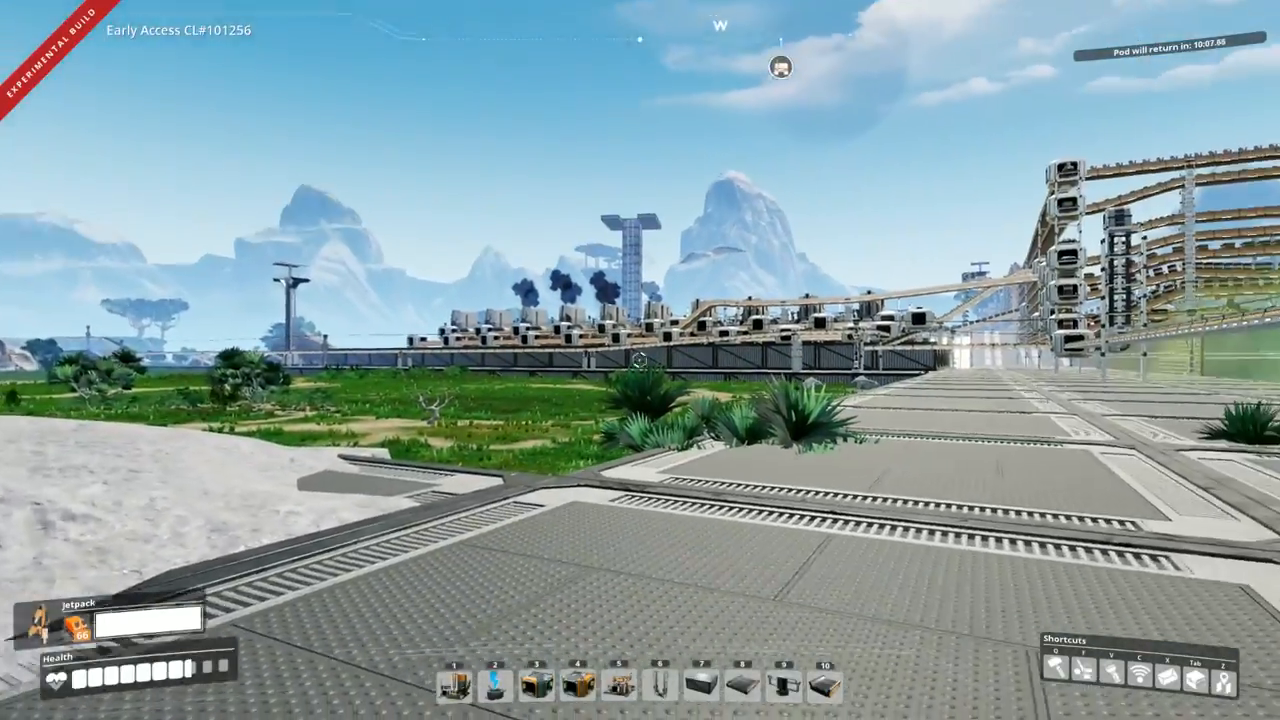
pyautogui.moveTo(640, 360)
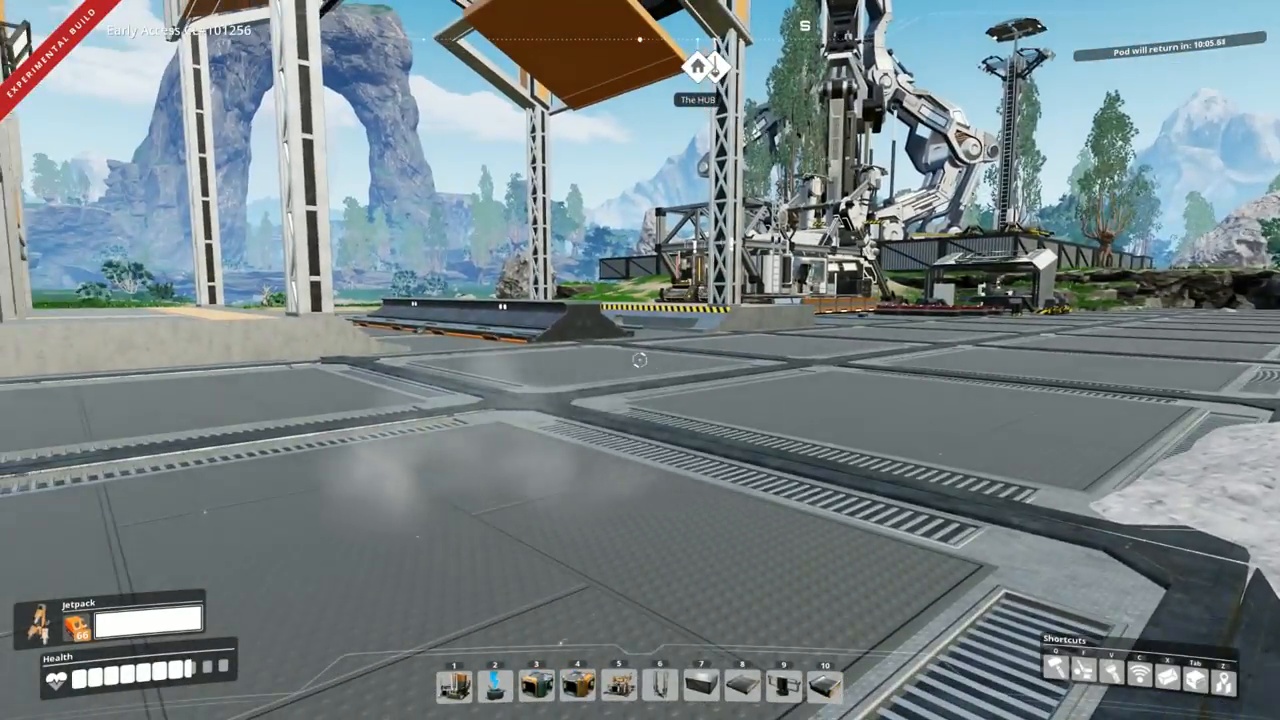
pyautogui.moveTo(640, 360)
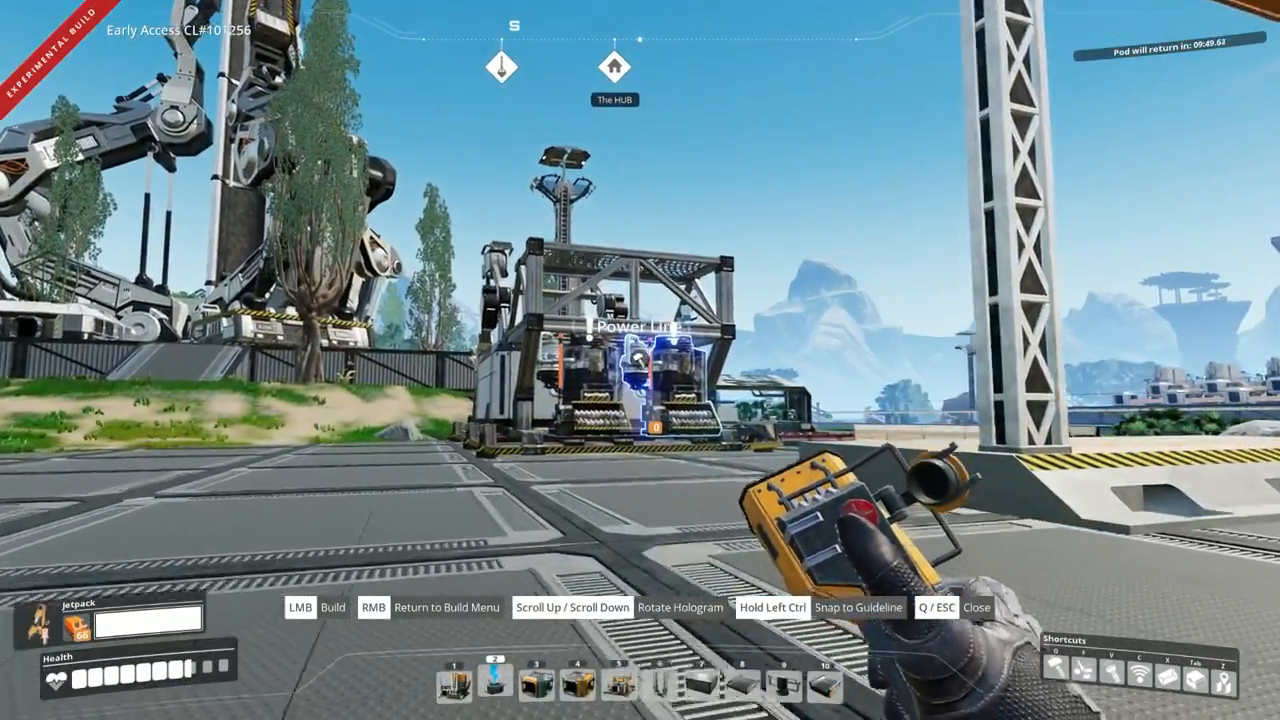
pyautogui.moveTo(640, 360)
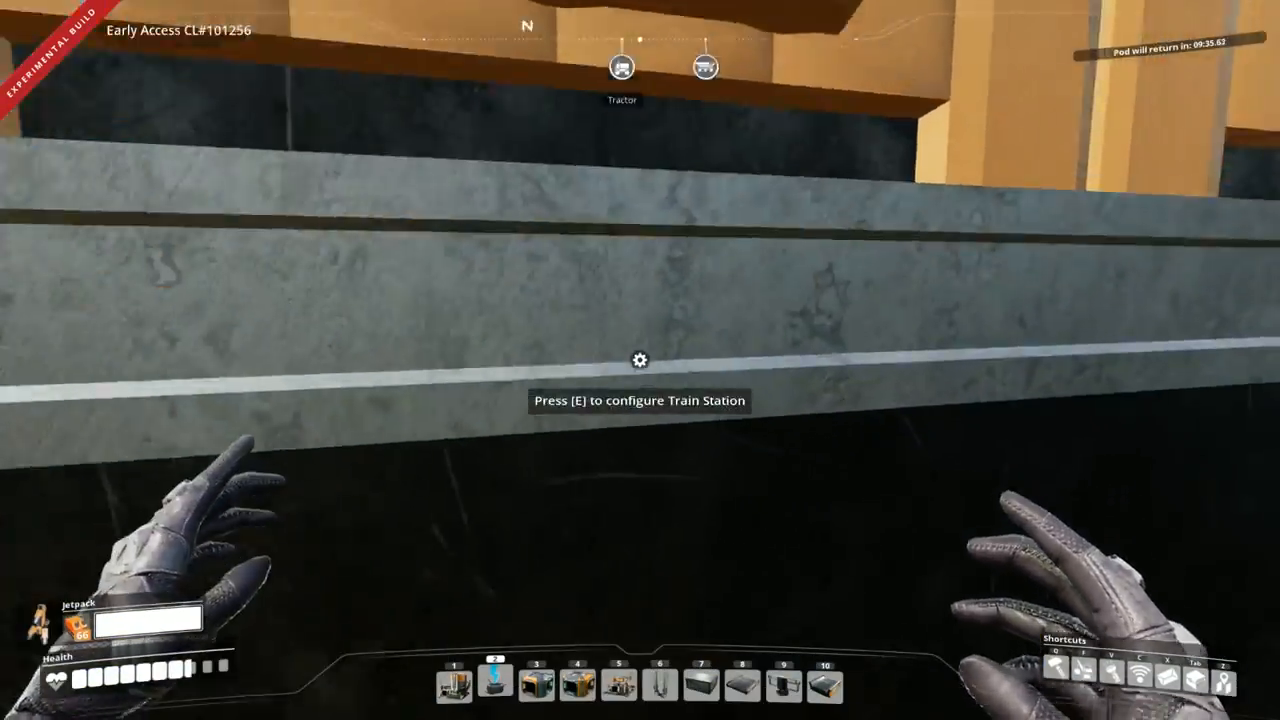
# - Open the Skoevde C station panel and view its Time Table and Train Station pages
pyautogui.press('e')
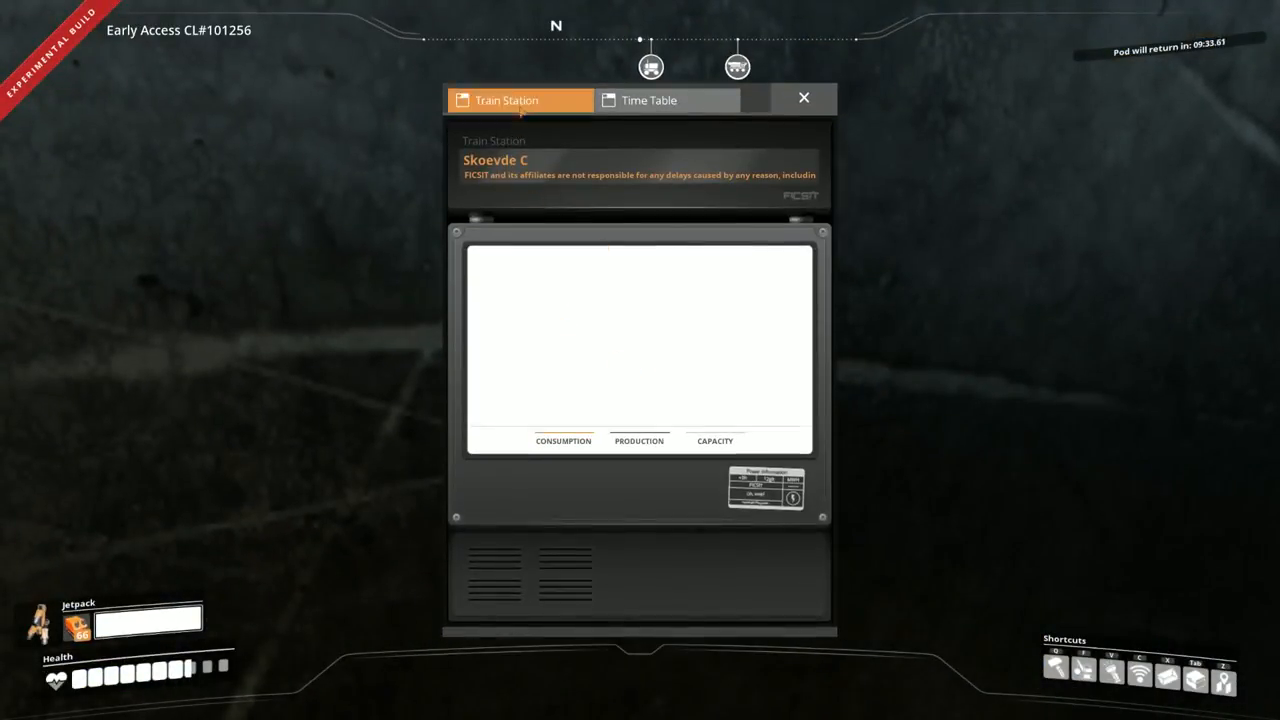
pyautogui.click(649, 100)
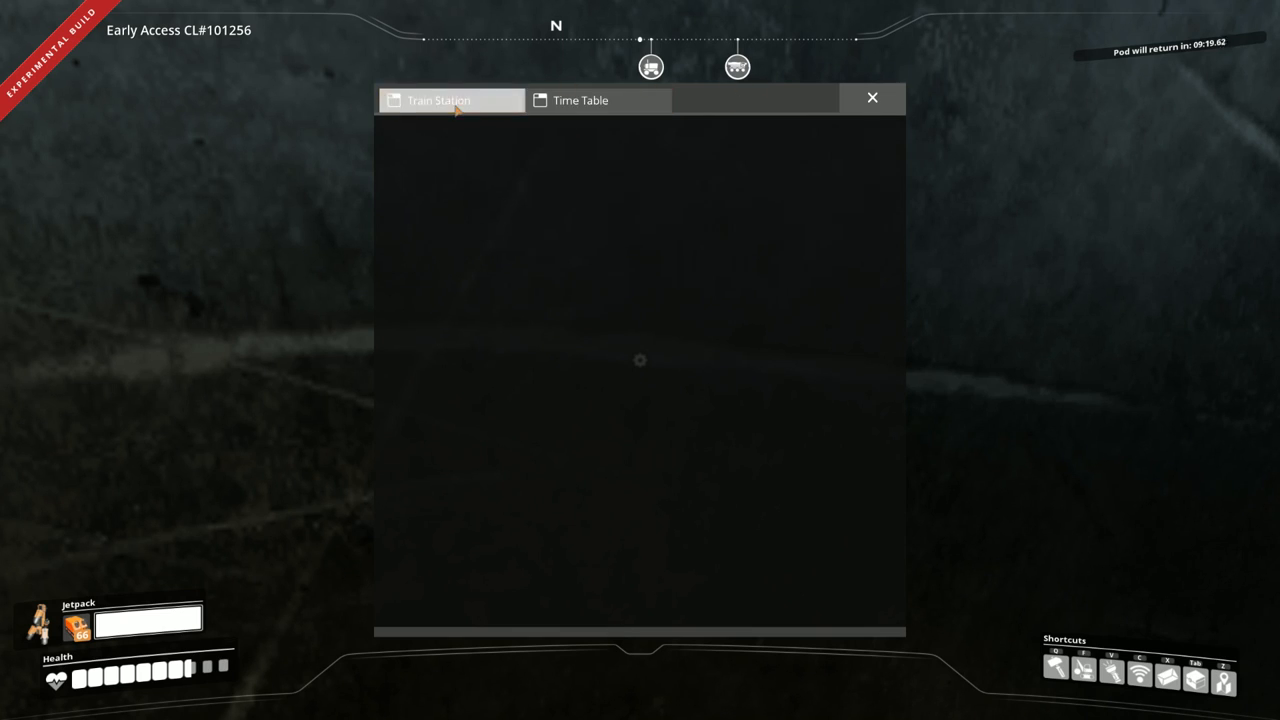
pyautogui.click(871, 98)
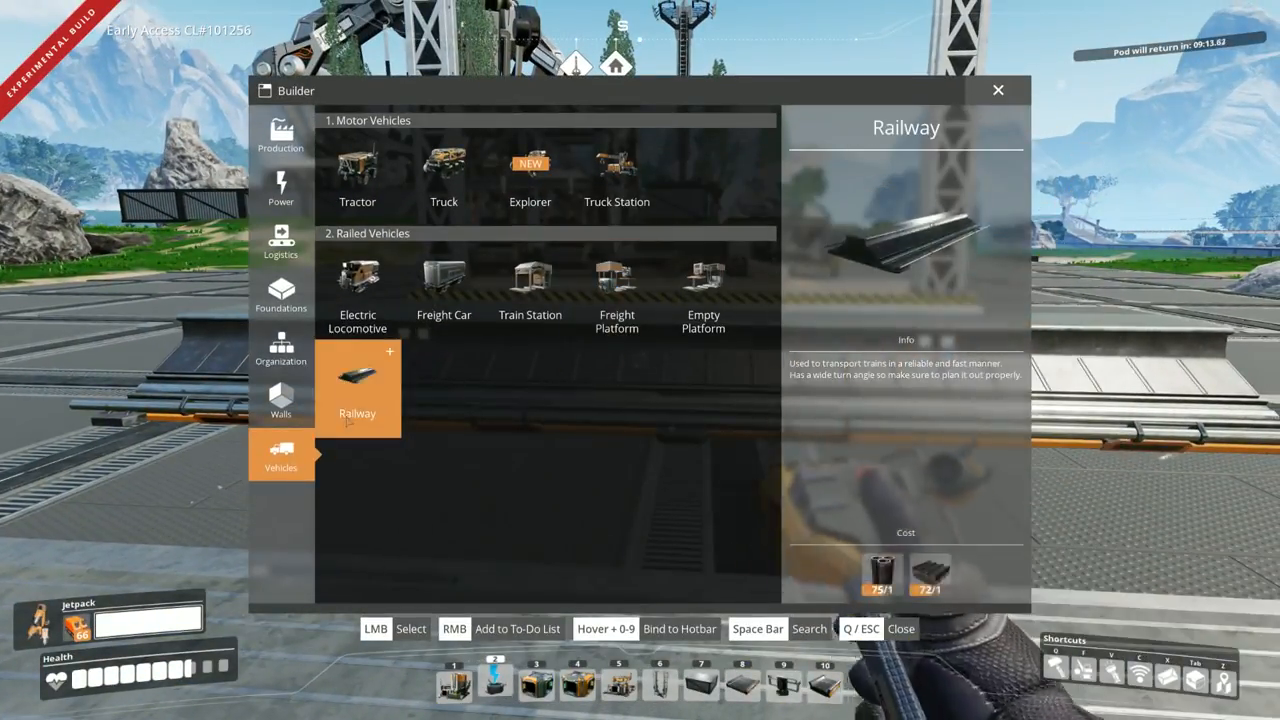
# - Select Railway from the Vehicles category to start laying track from the base
pyautogui.click(357, 388)
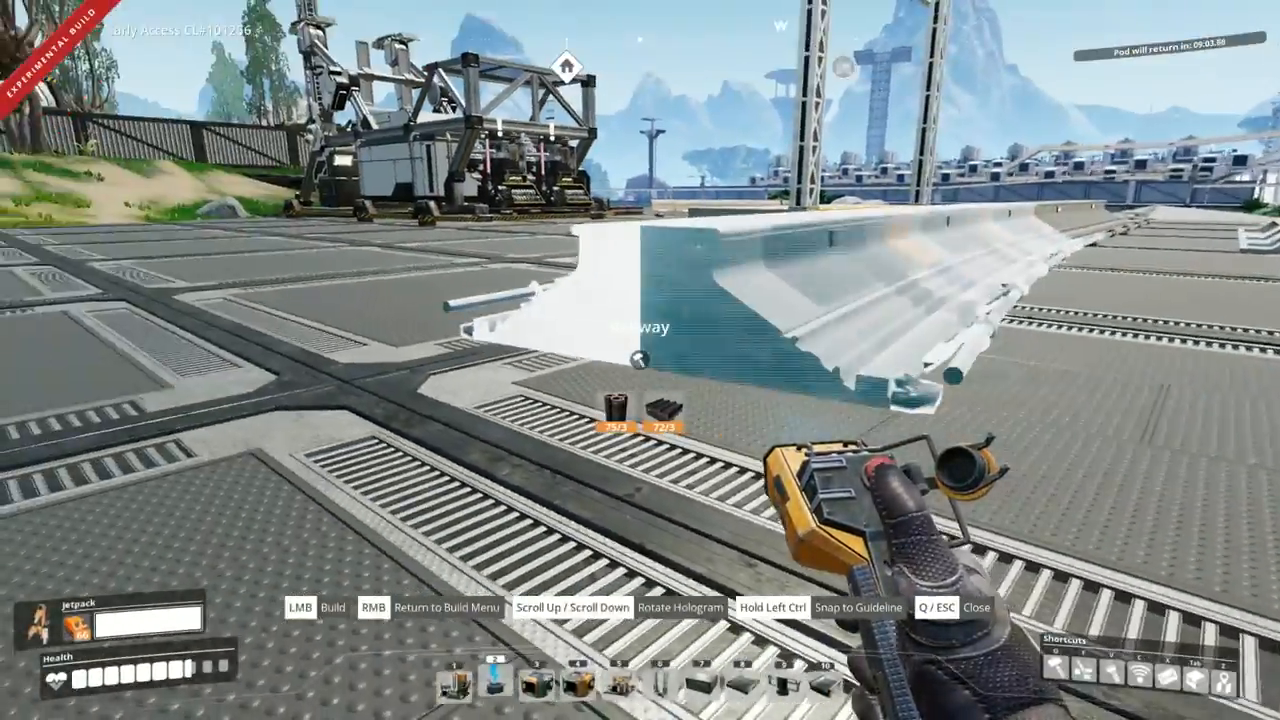
pyautogui.moveTo(640, 360)
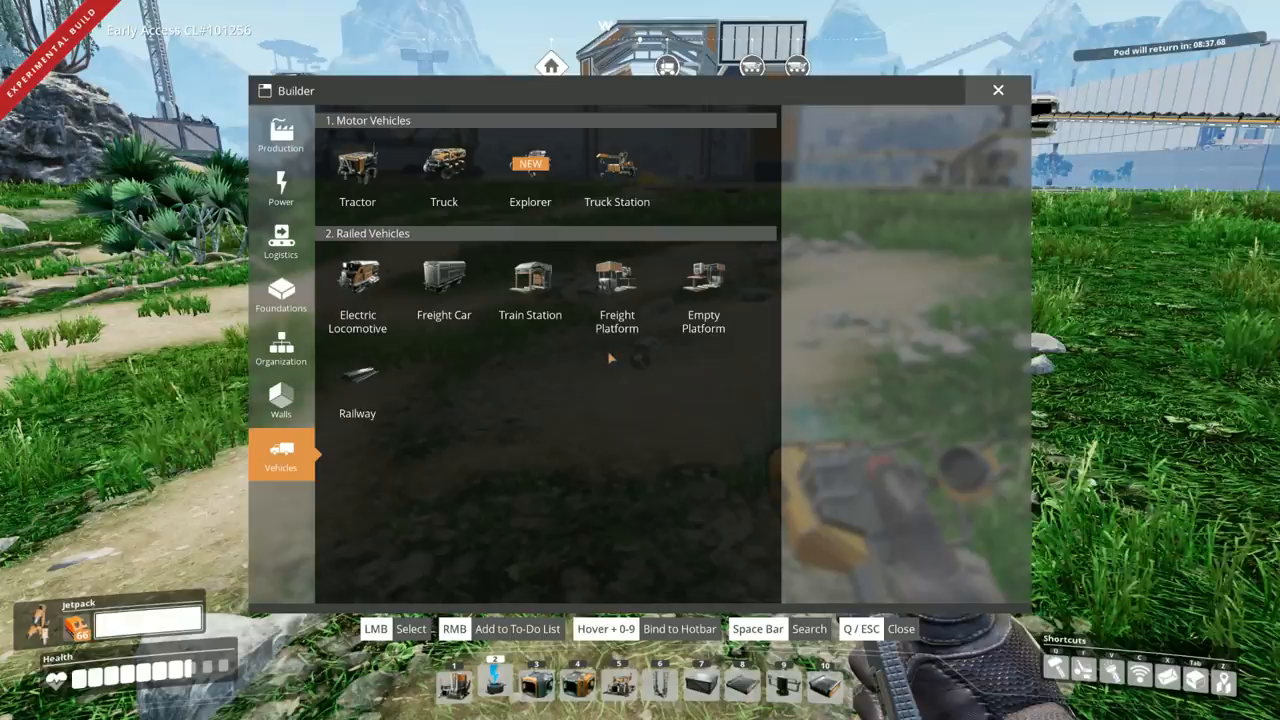
# - Select Railway again to extend track across the grass toward the rock arch
pyautogui.click(357, 385)
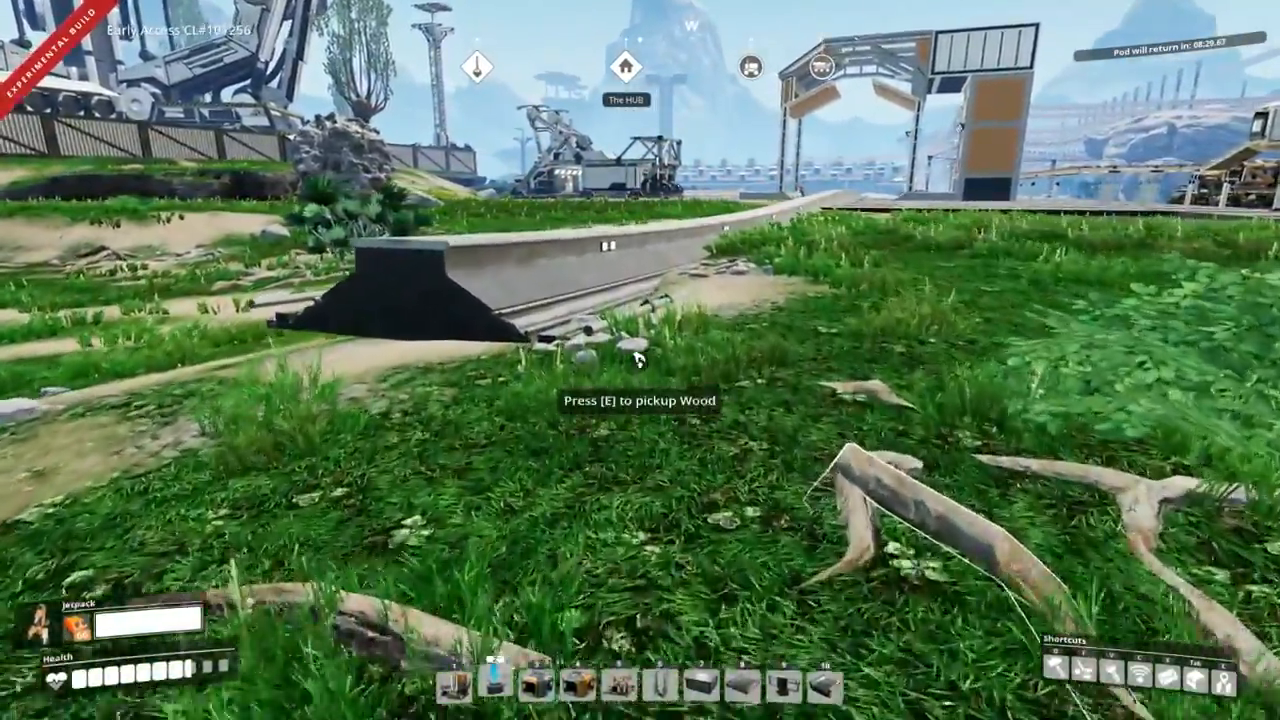
pyautogui.moveTo(640, 360)
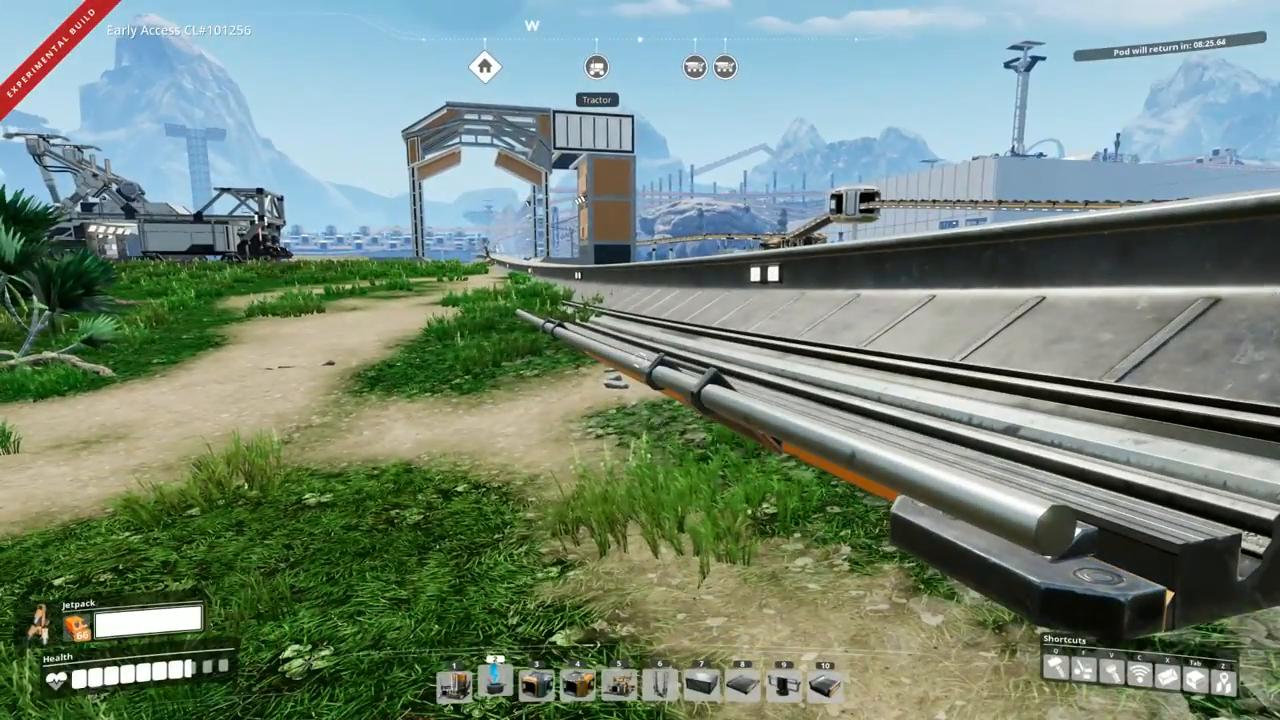
pyautogui.moveTo(640, 360)
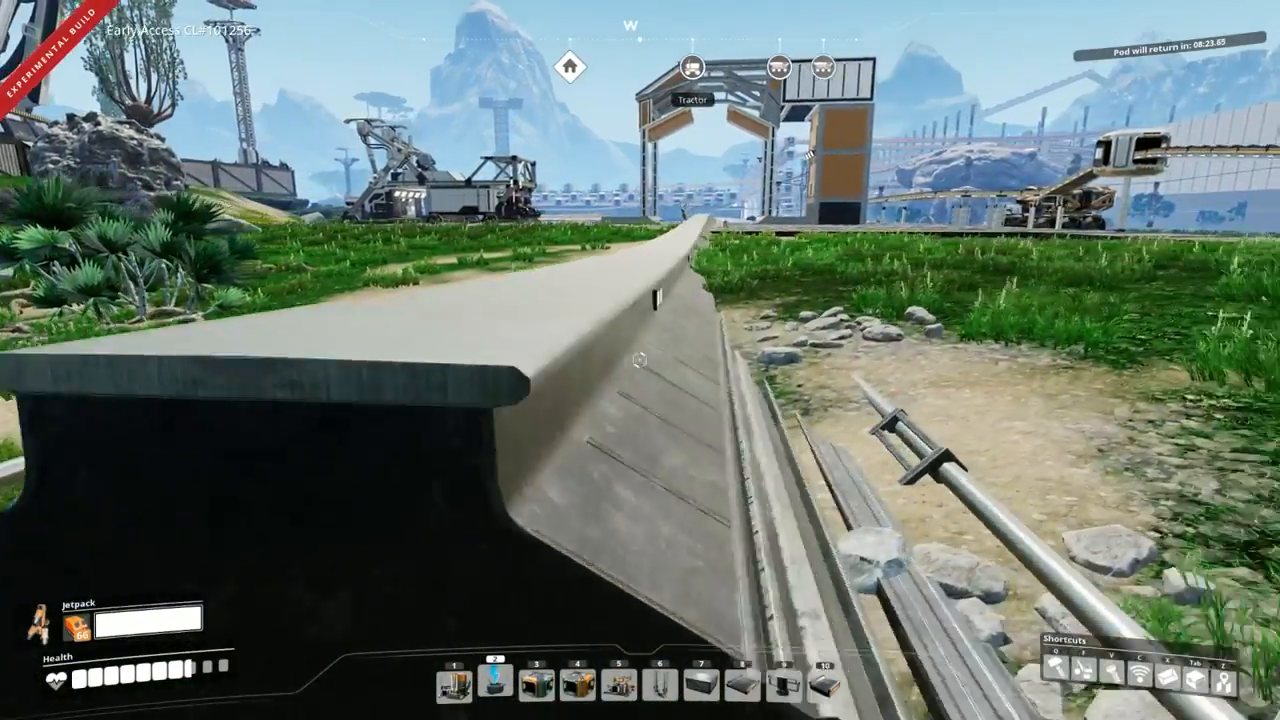
pyautogui.moveTo(640, 360)
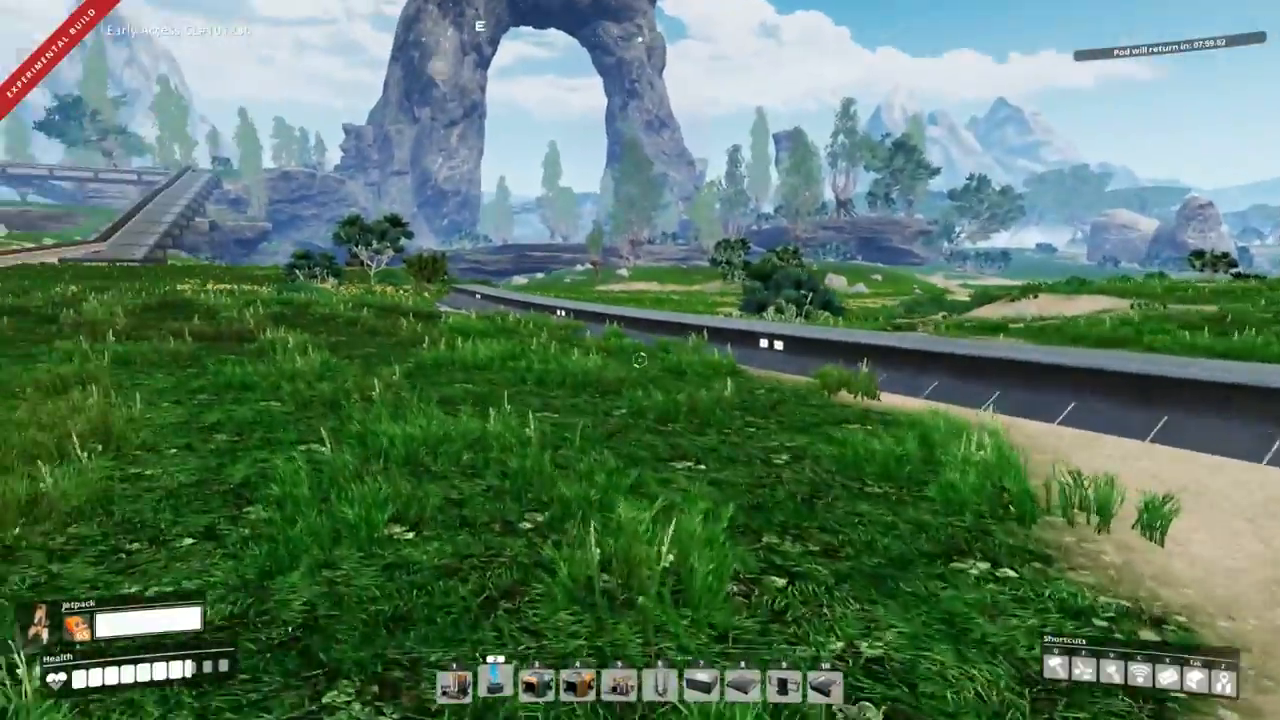
pyautogui.moveTo(640, 360)
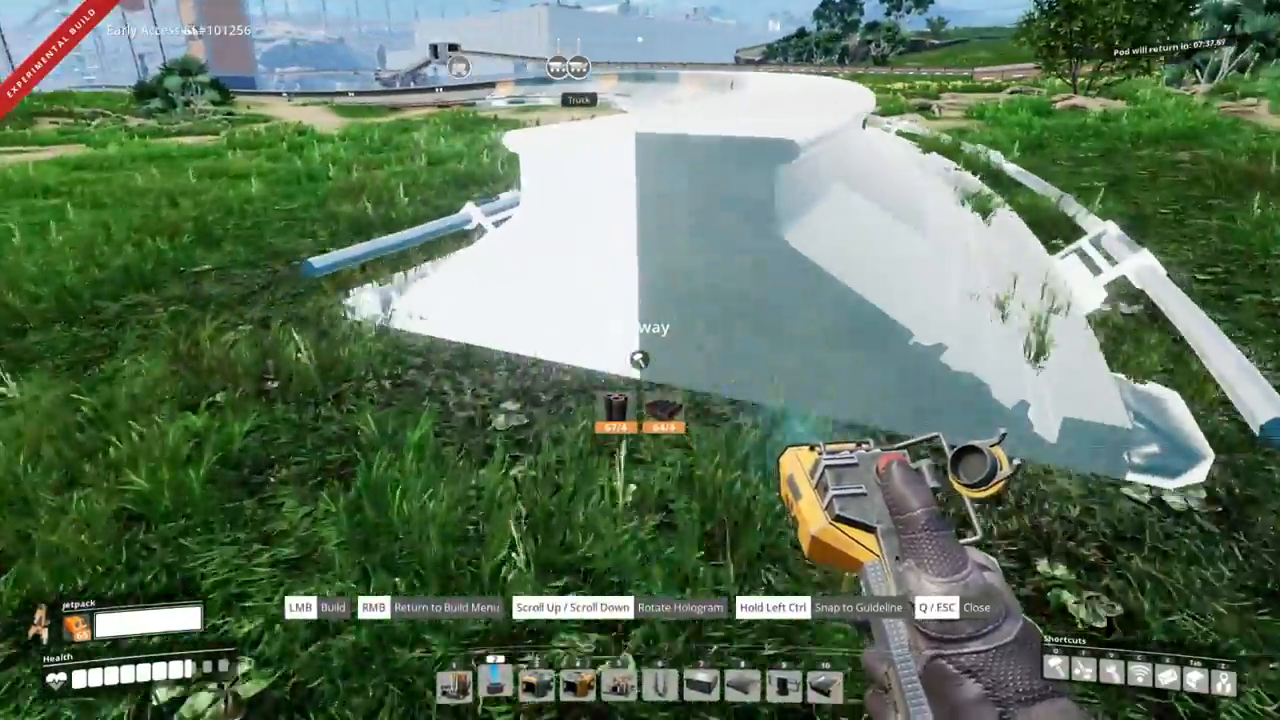
pyautogui.moveTo(640, 360)
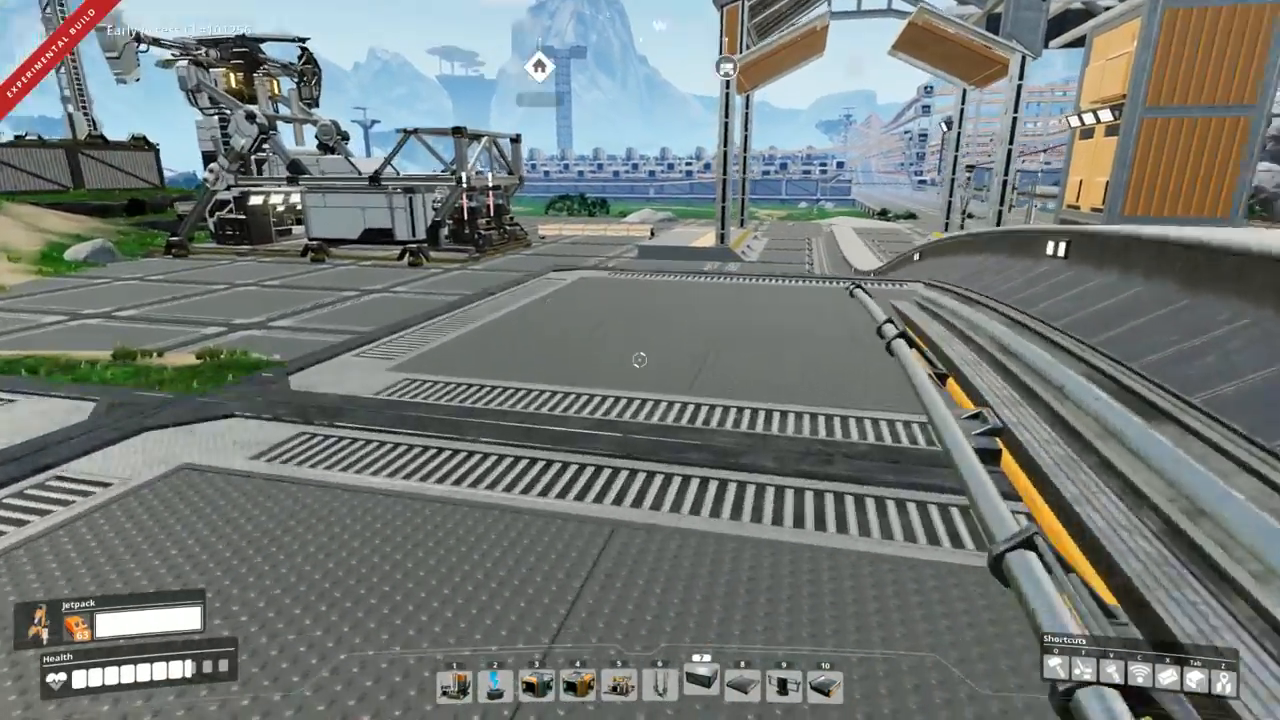
pyautogui.moveTo(640, 360)
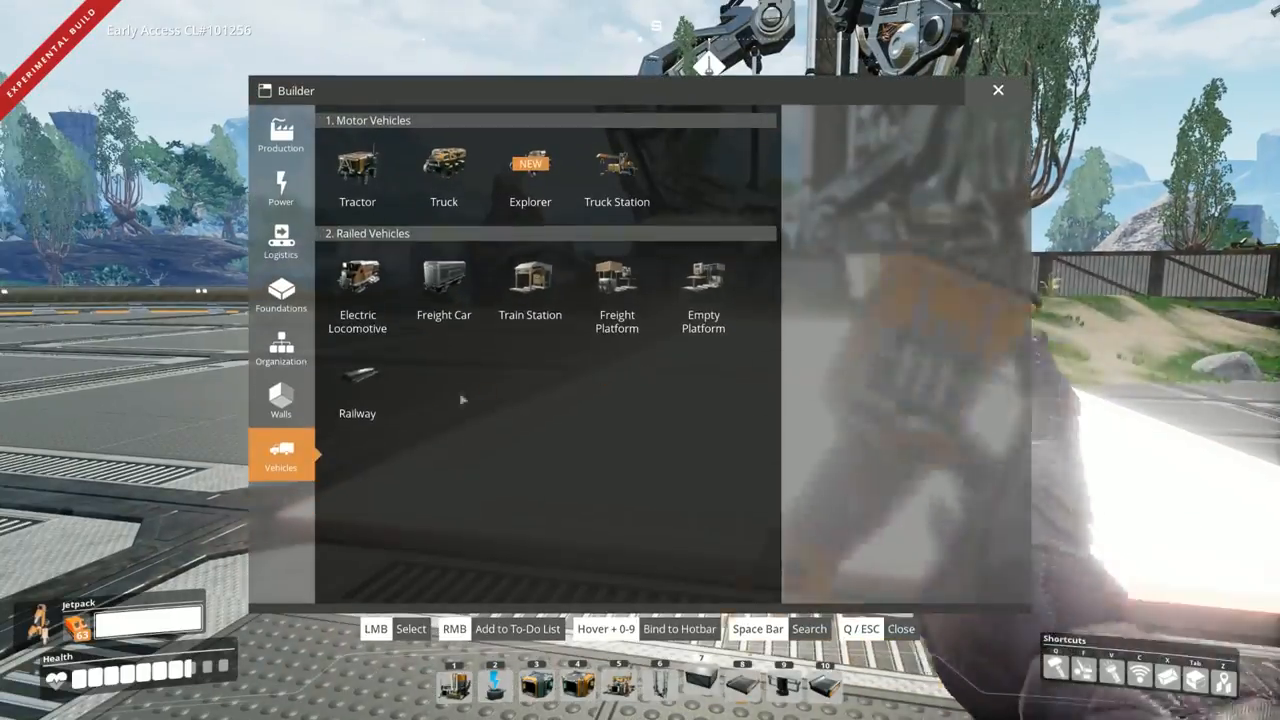
# - Pick Railway from the Vehicles build menu to lay the closing track segment
pyautogui.click(357, 385)
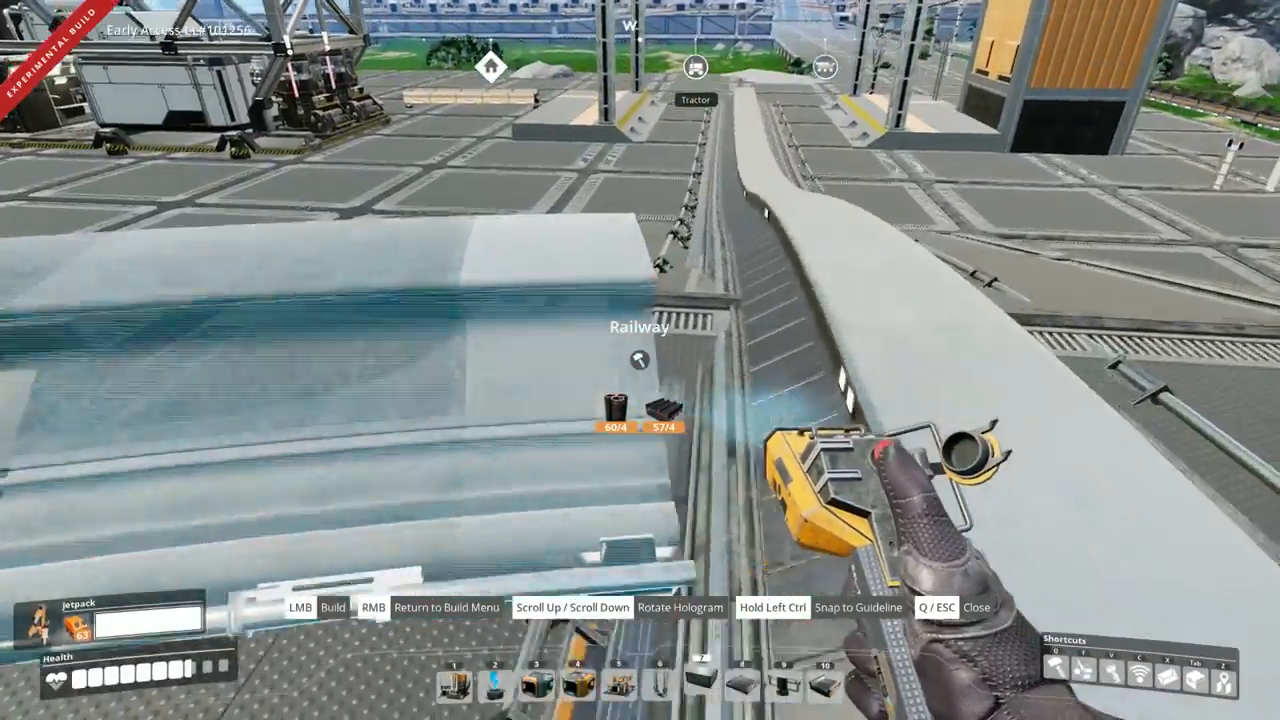
pyautogui.moveTo(640, 360)
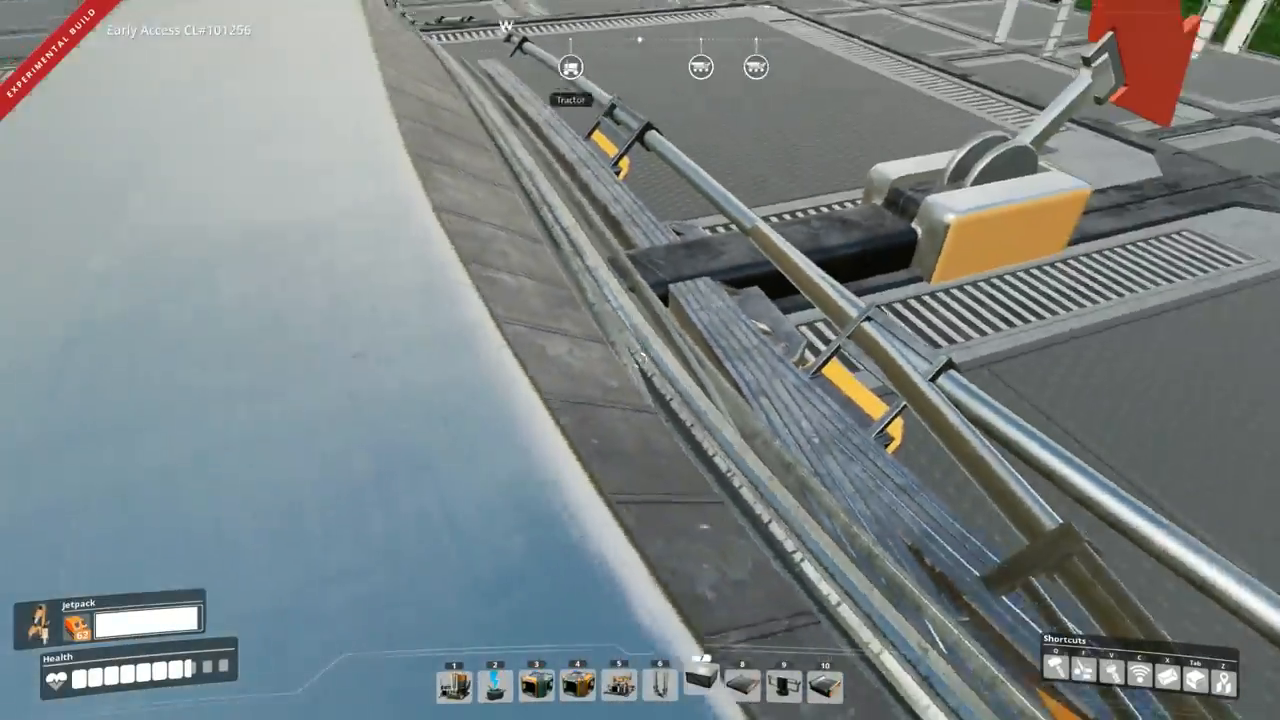
pyautogui.moveTo(640, 360)
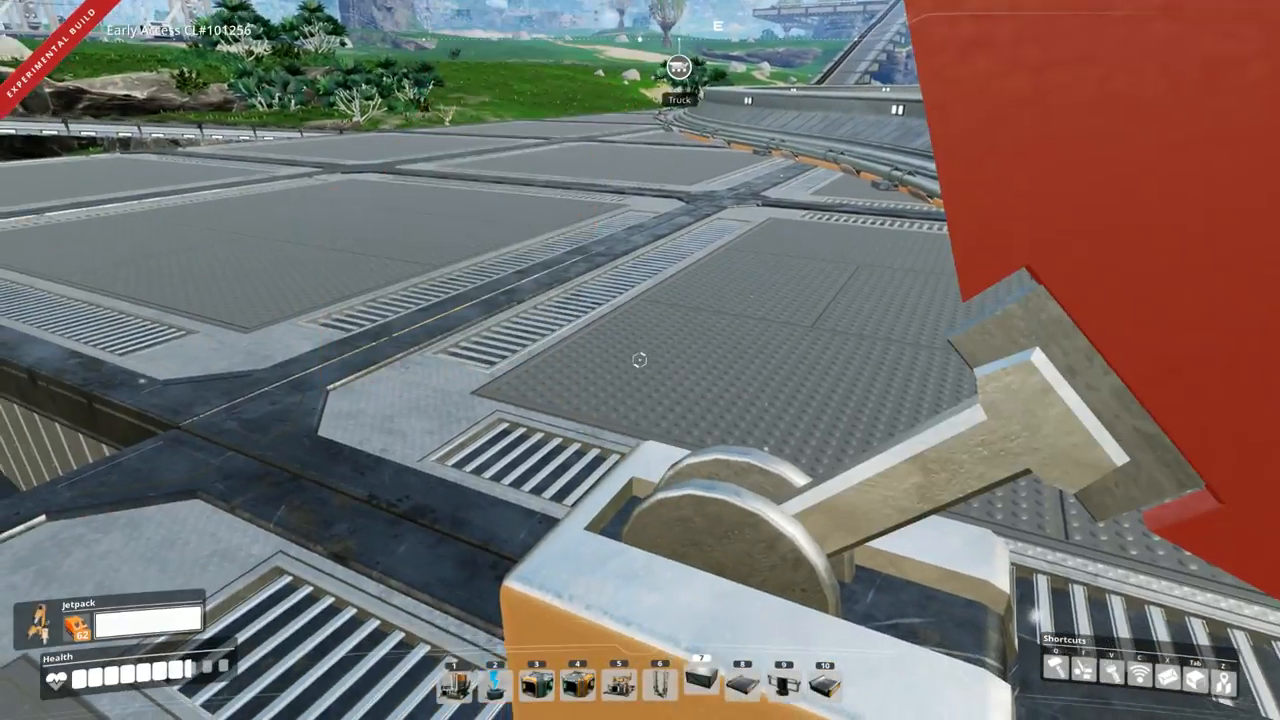
pyautogui.moveTo(640, 360)
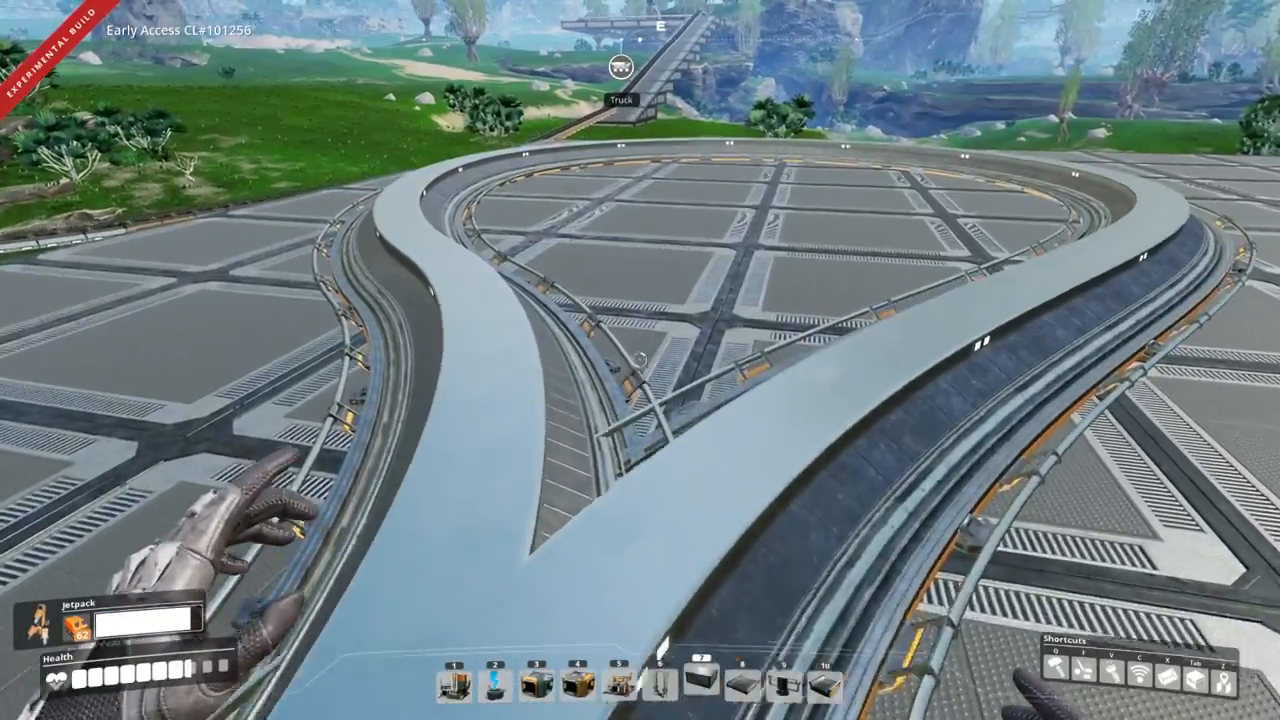
pyautogui.moveTo(640, 360)
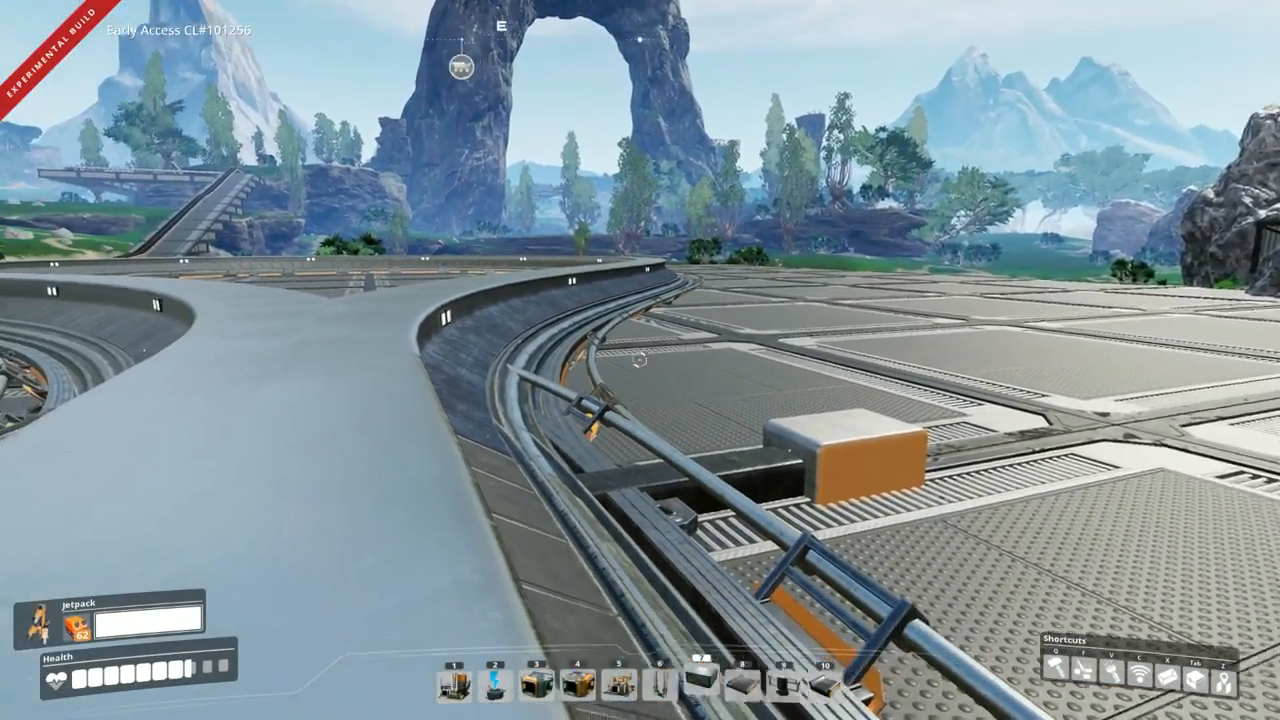
pyautogui.moveTo(640, 360)
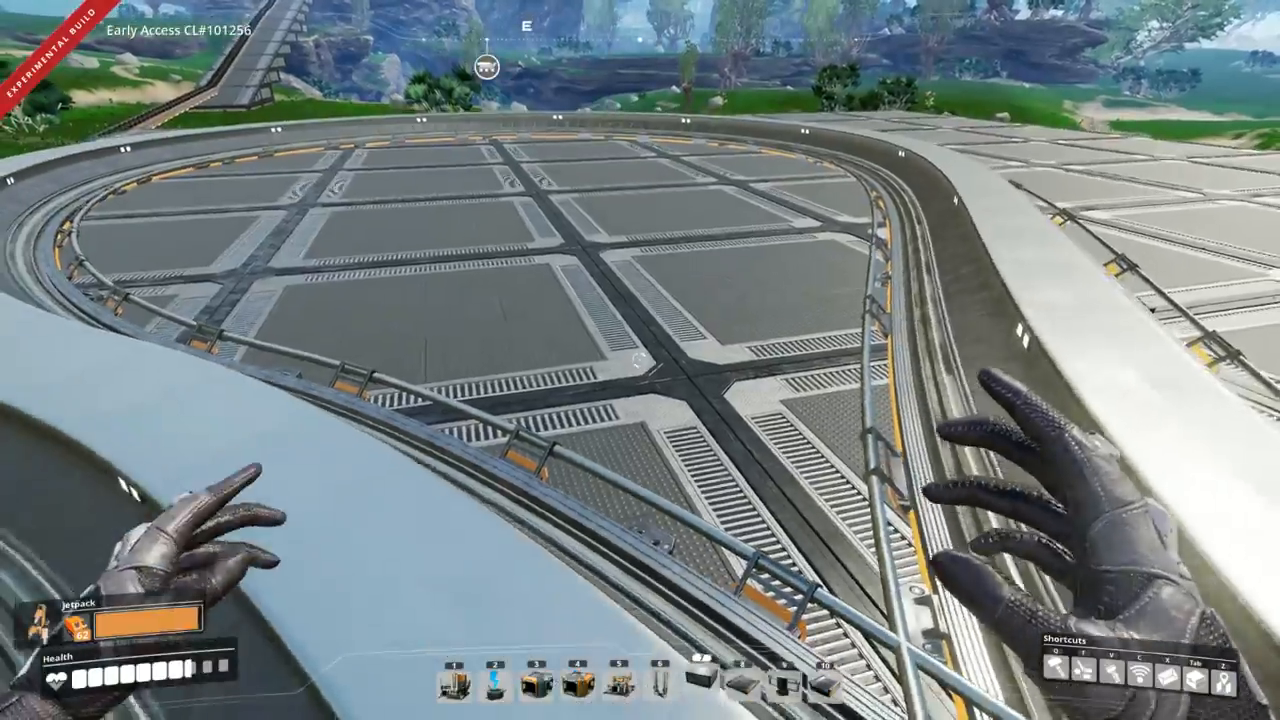
pyautogui.moveTo(640, 360)
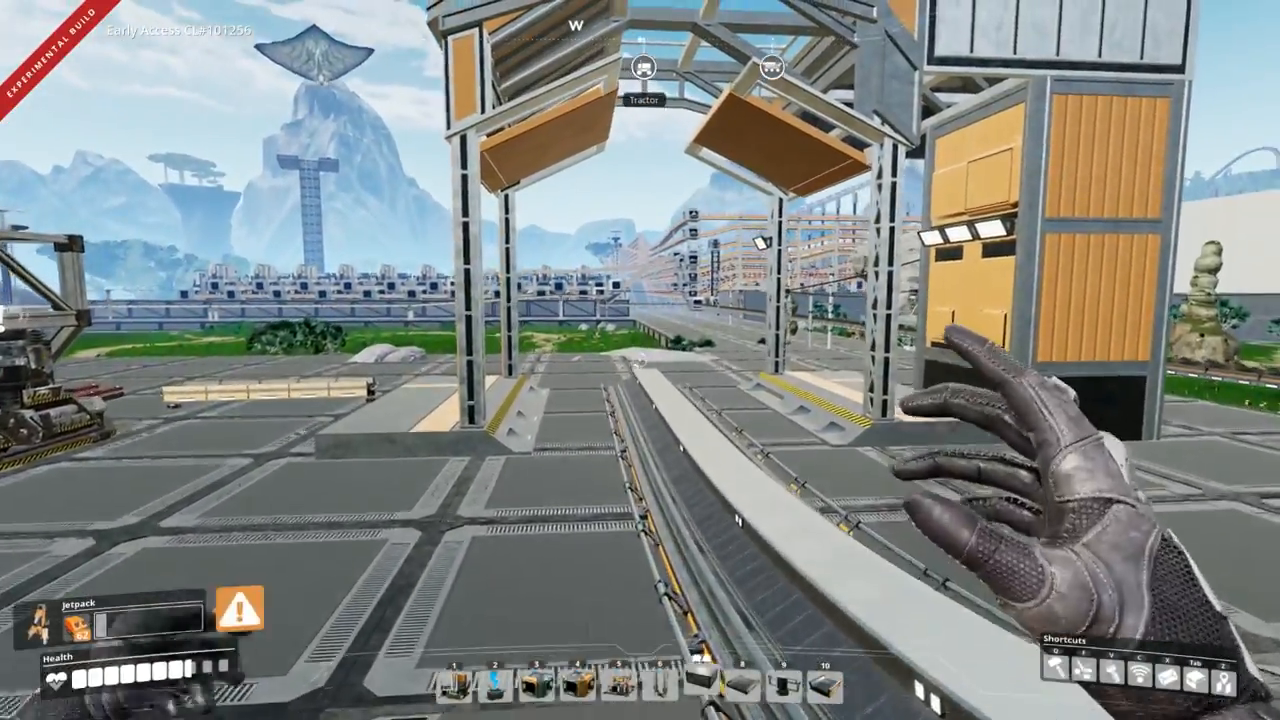
pyautogui.moveTo(640, 360)
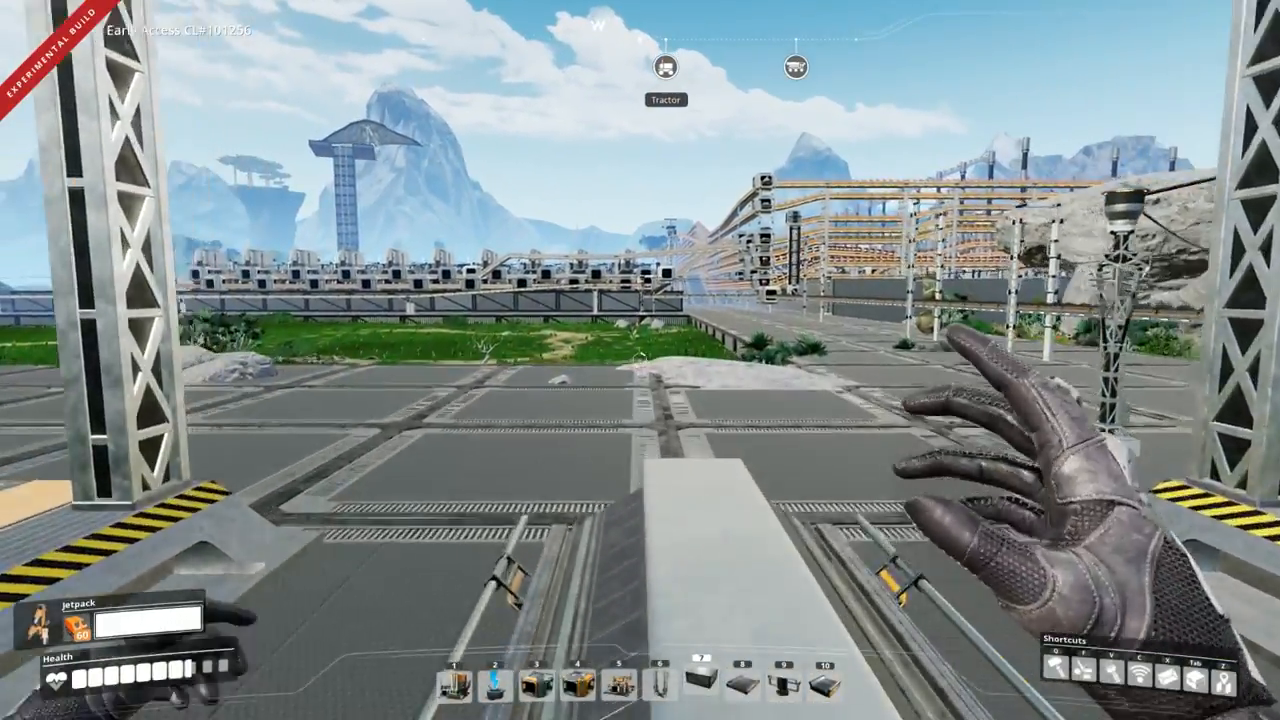
pyautogui.moveTo(640, 360)
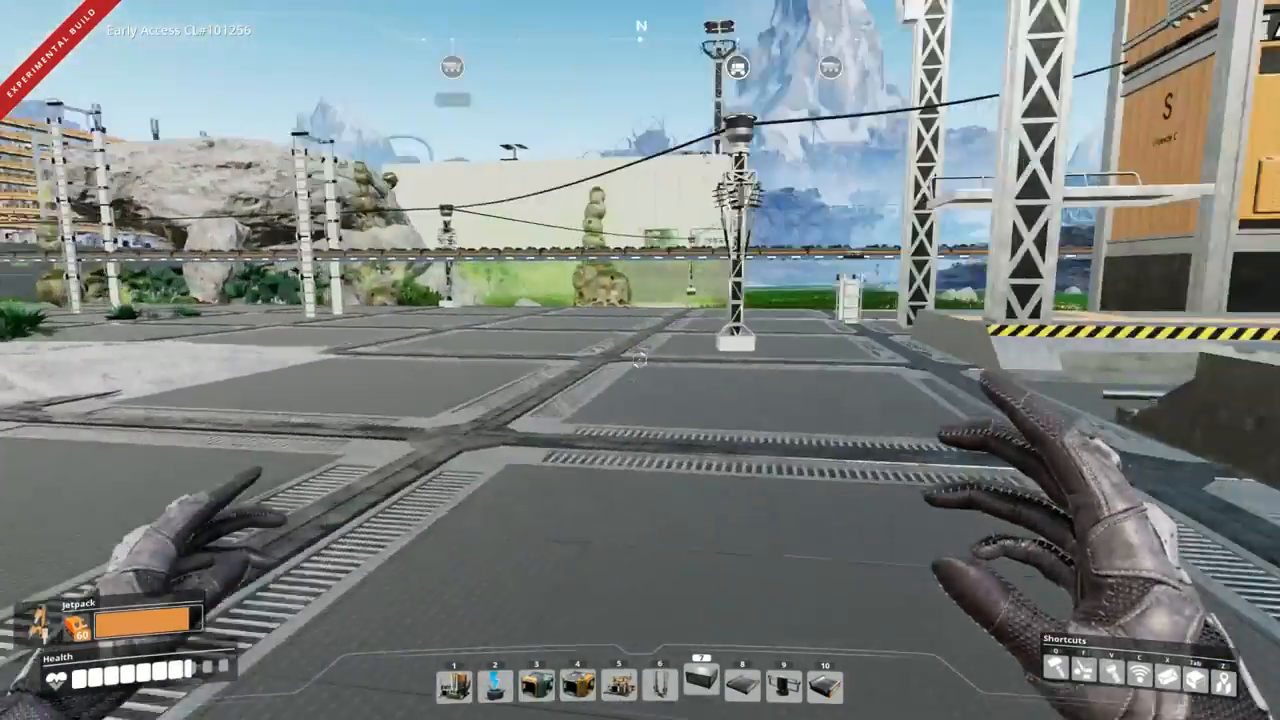
pyautogui.moveTo(640, 360)
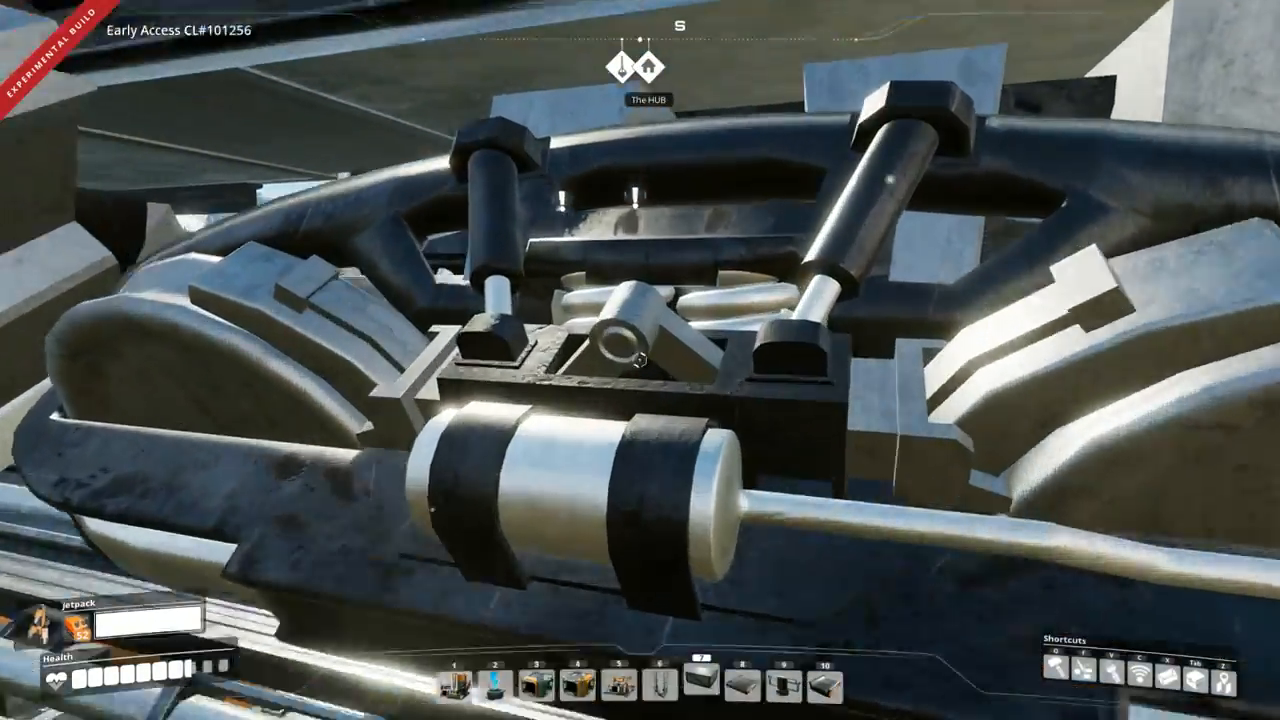
pyautogui.moveTo(640, 360)
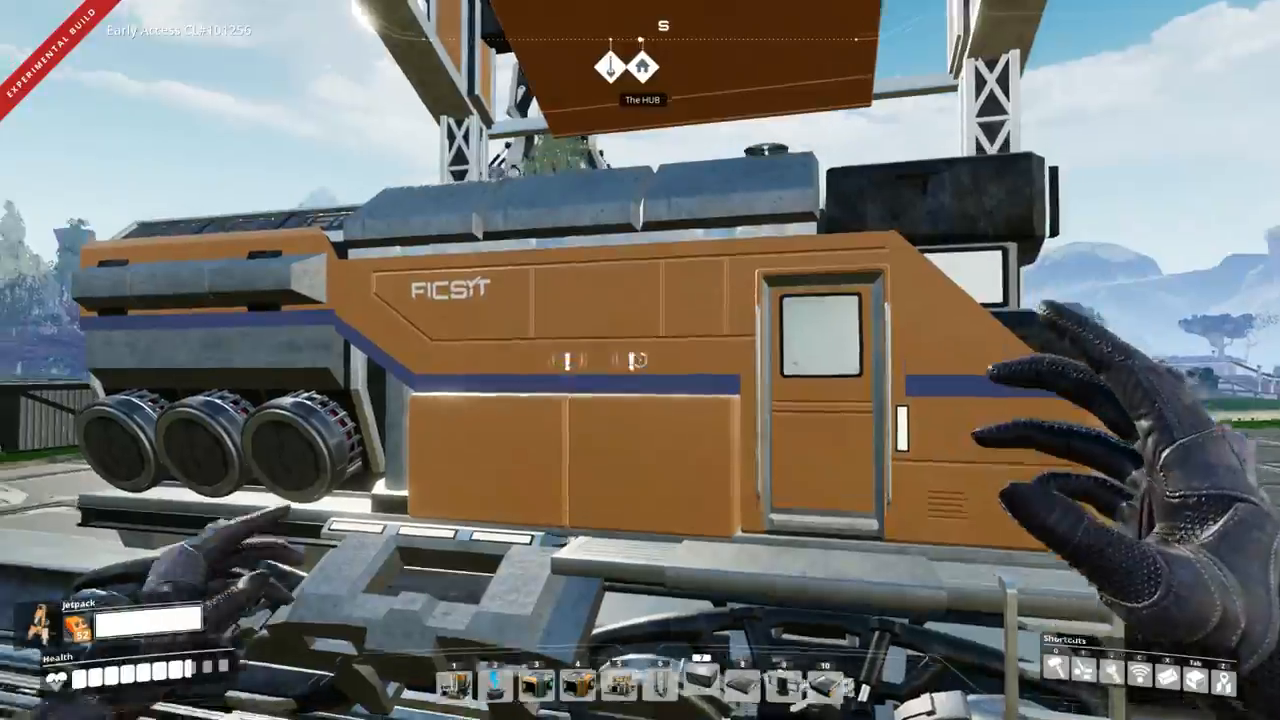
pyautogui.moveTo(640, 360)
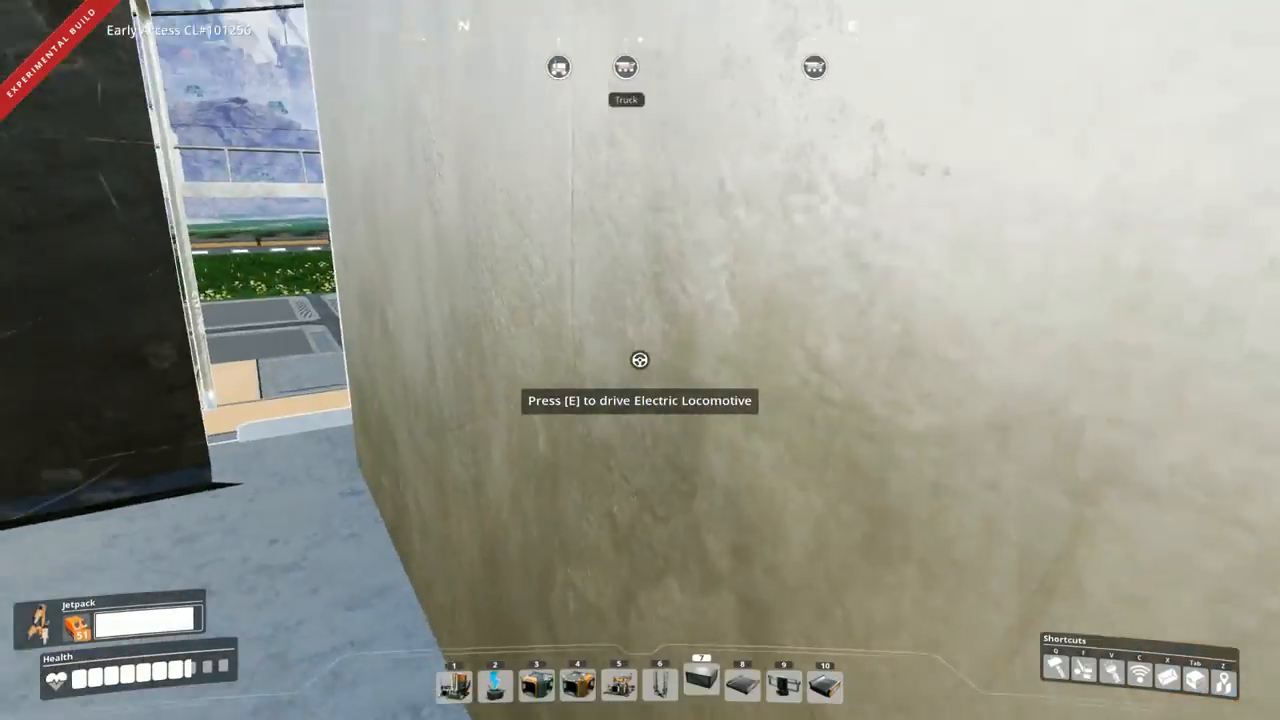
# - Board the Electric Locomotive and drive it around the rail loop at 113 km/h
pyautogui.press('e')
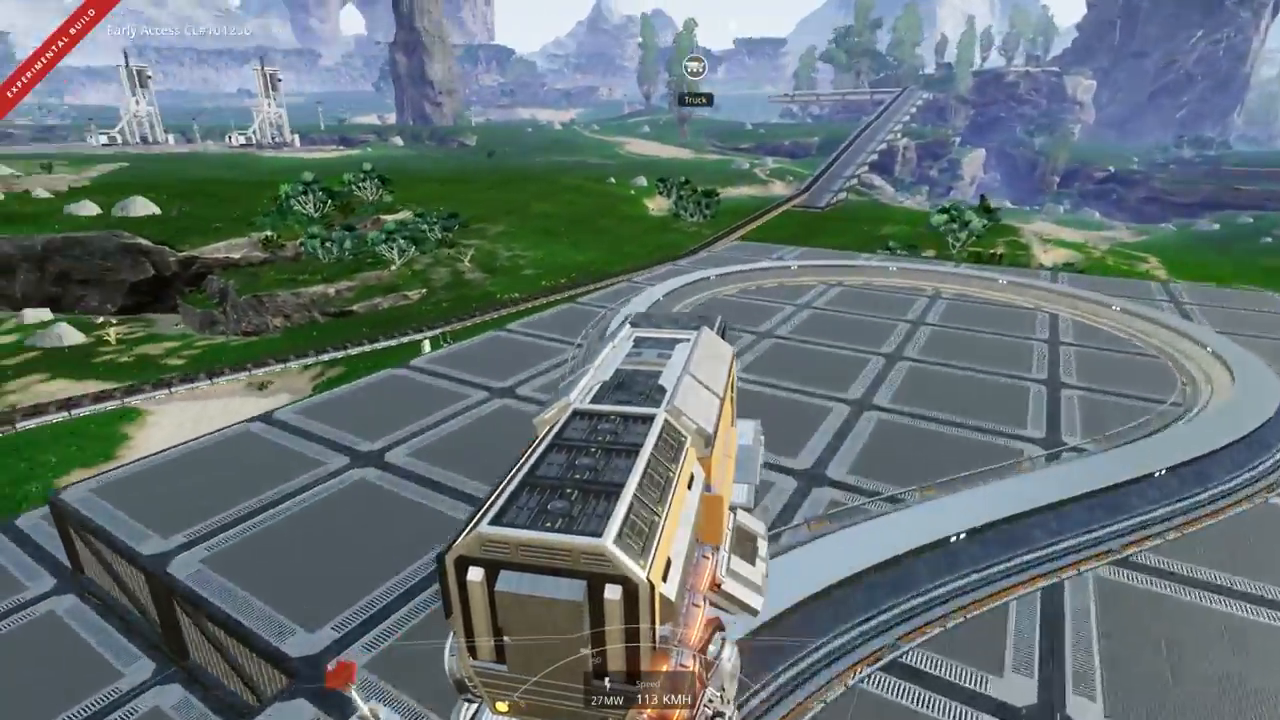
pyautogui.moveTo(640, 360)
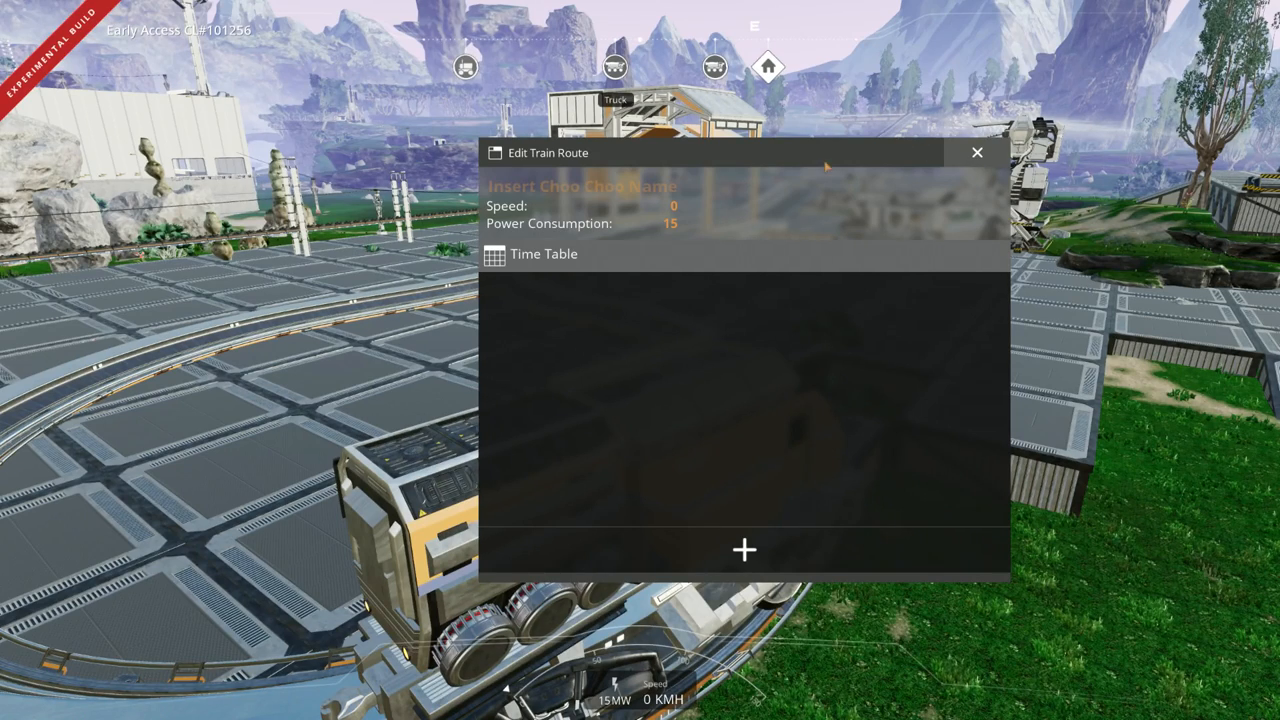
pyautogui.moveTo(520, 165)
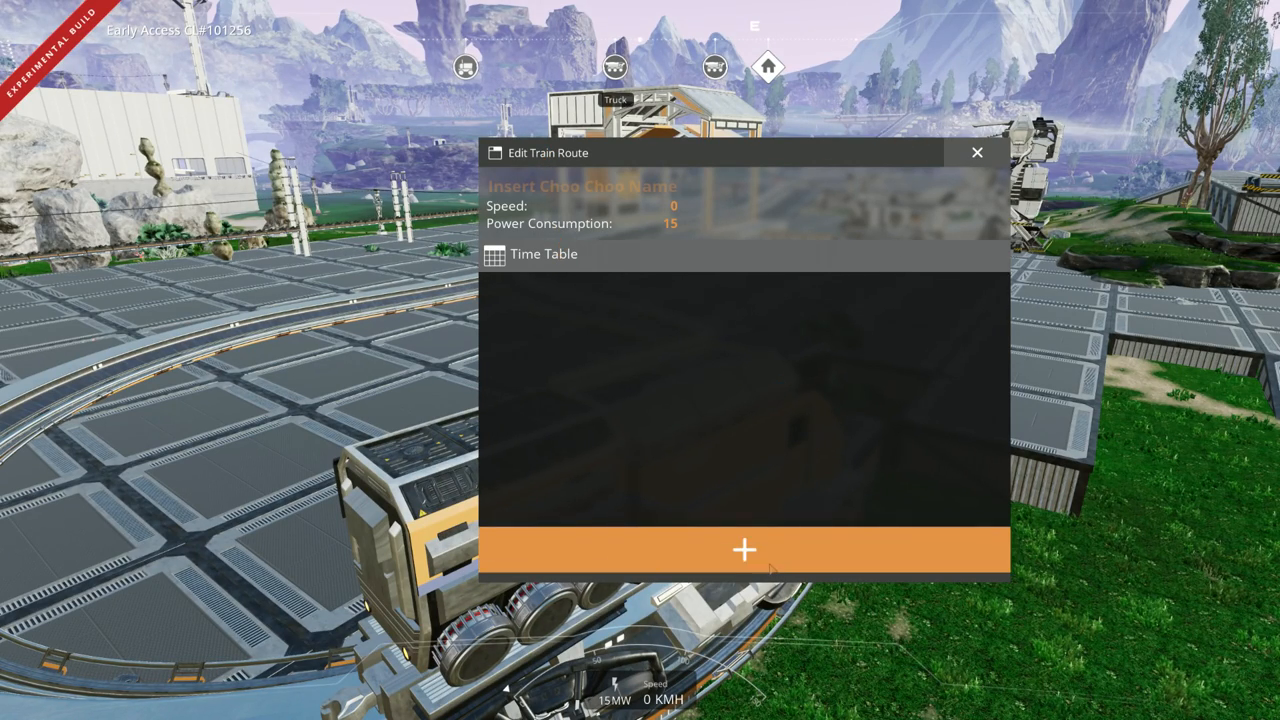
# - Add a Skoevde C stop to the locomotive's Time Table in Edit Train Route
pyautogui.click(744, 550)
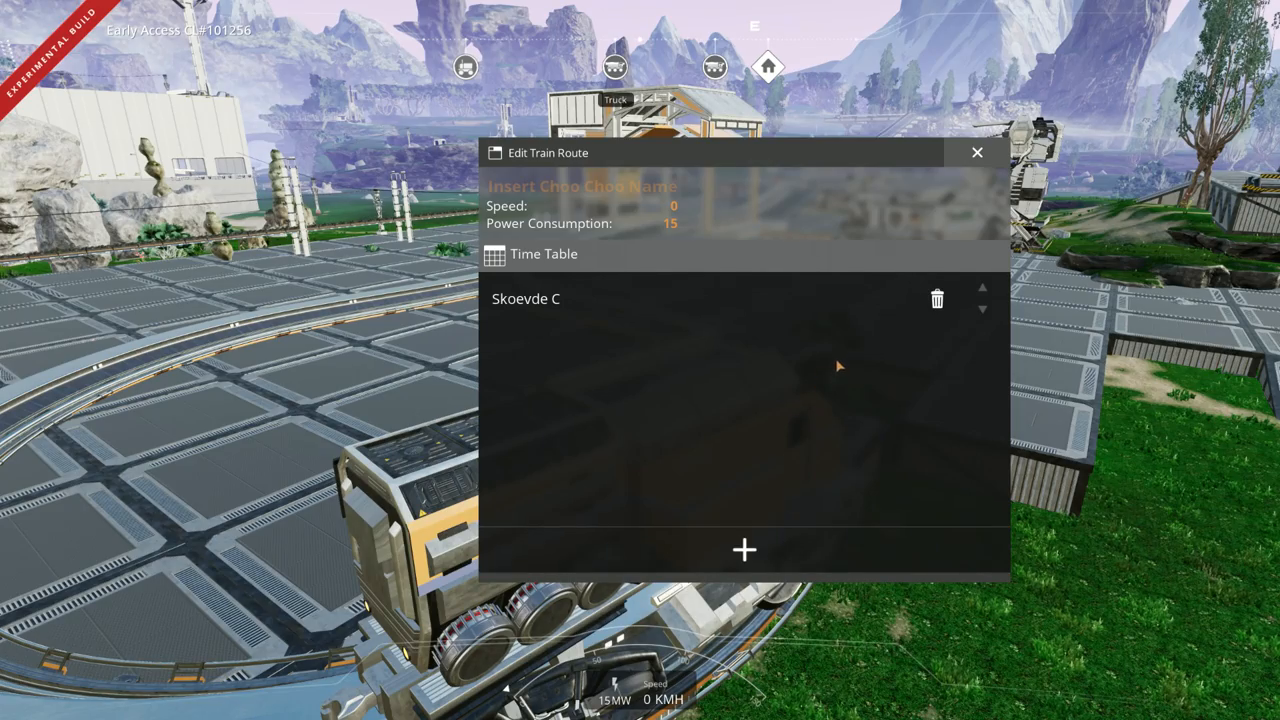
pyautogui.click(976, 152)
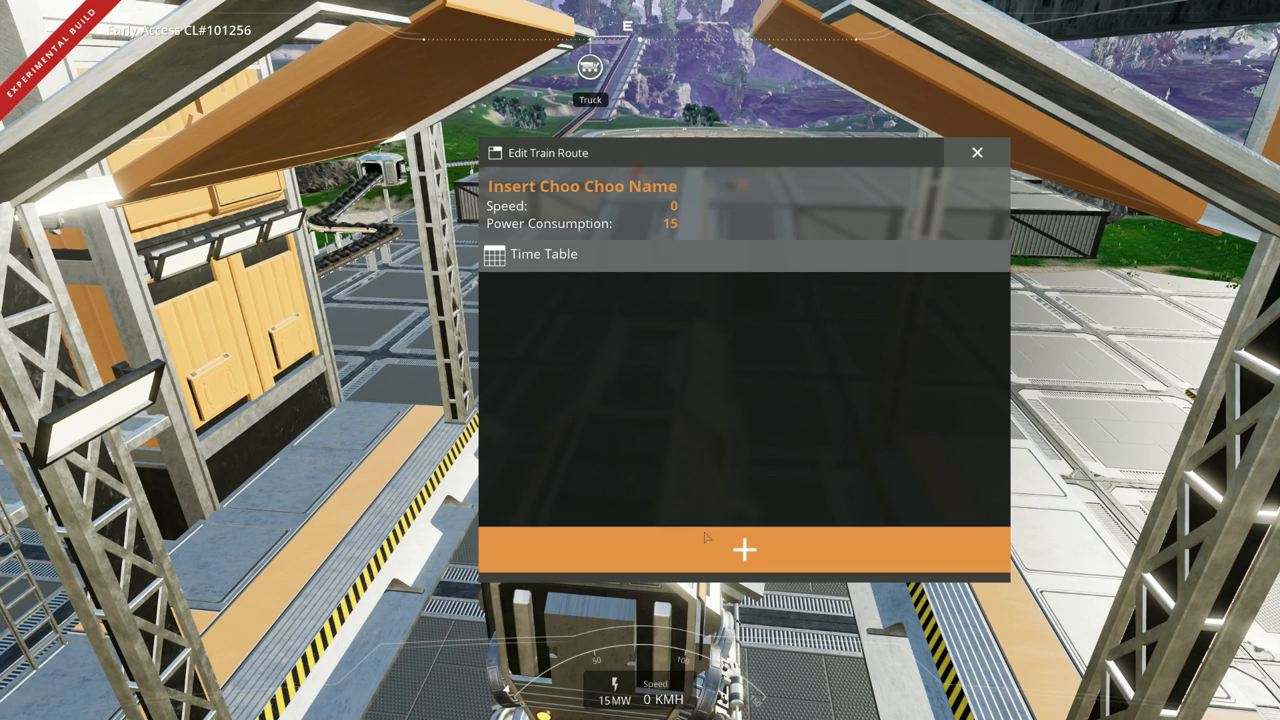
# - Set Skoevde C as the parked train's timetable stop, then leave the locomotive
pyautogui.click(744, 550)
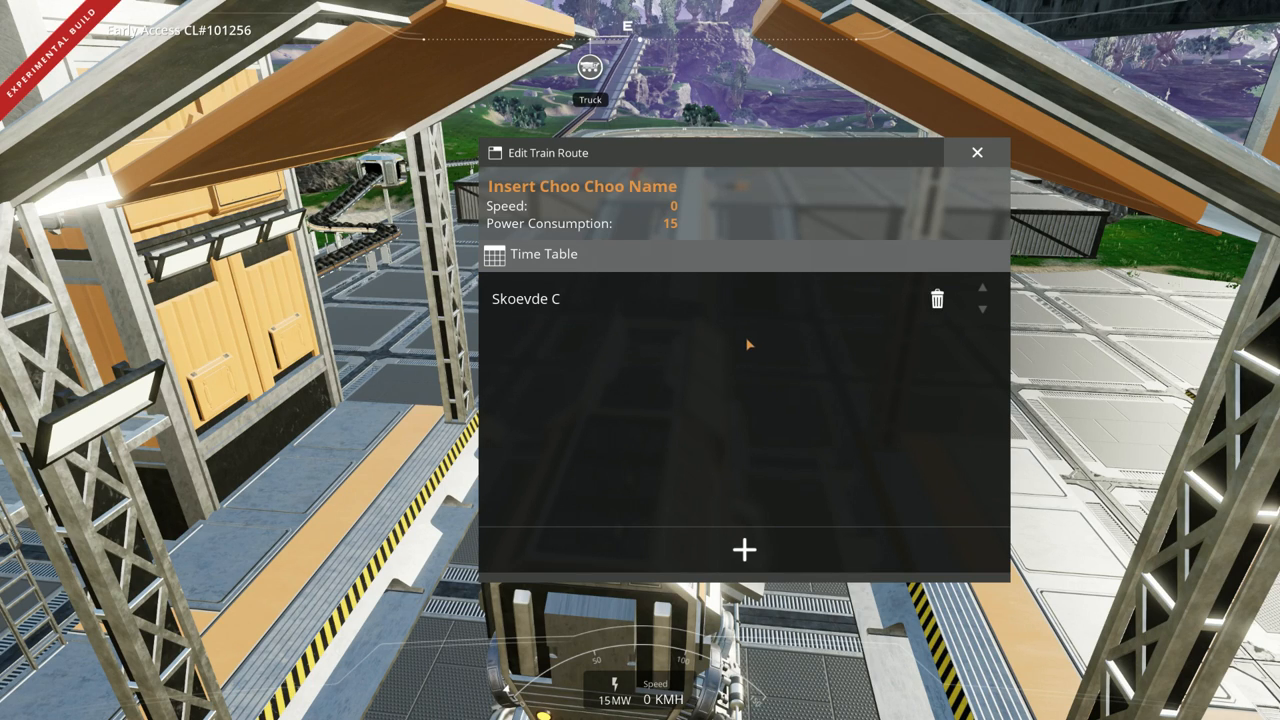
pyautogui.moveTo(740, 350)
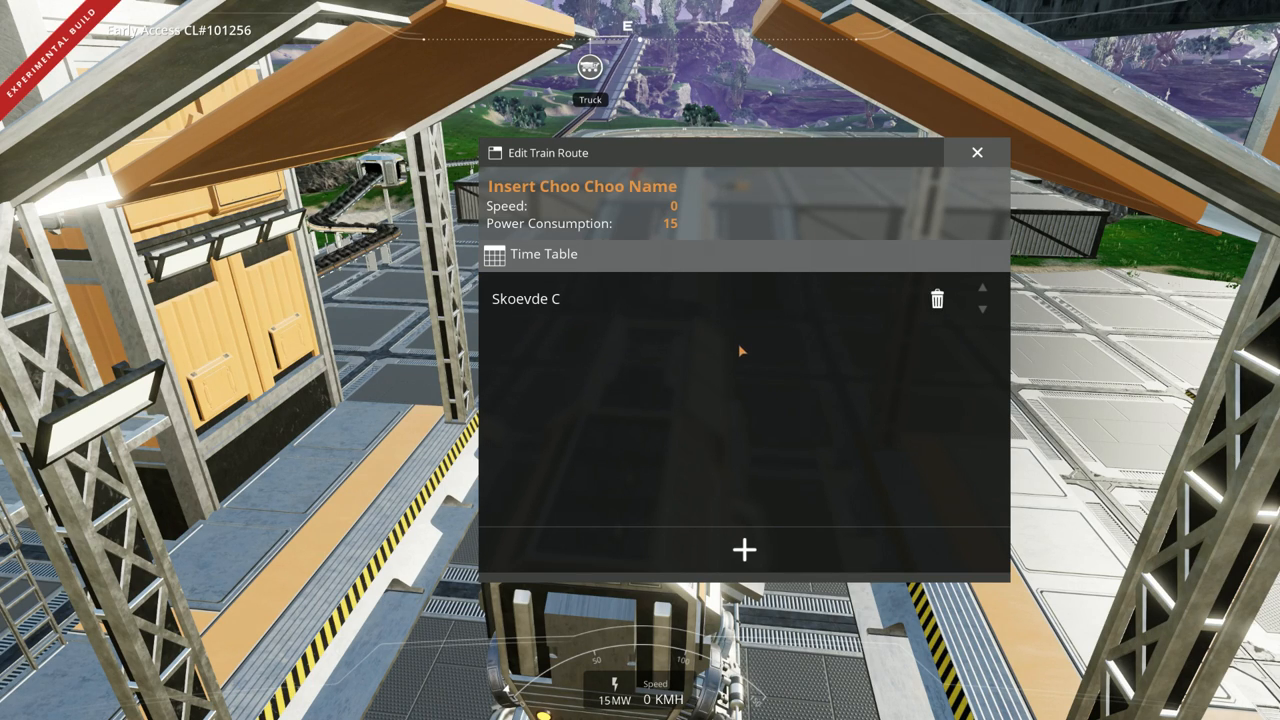
pyautogui.click(977, 152)
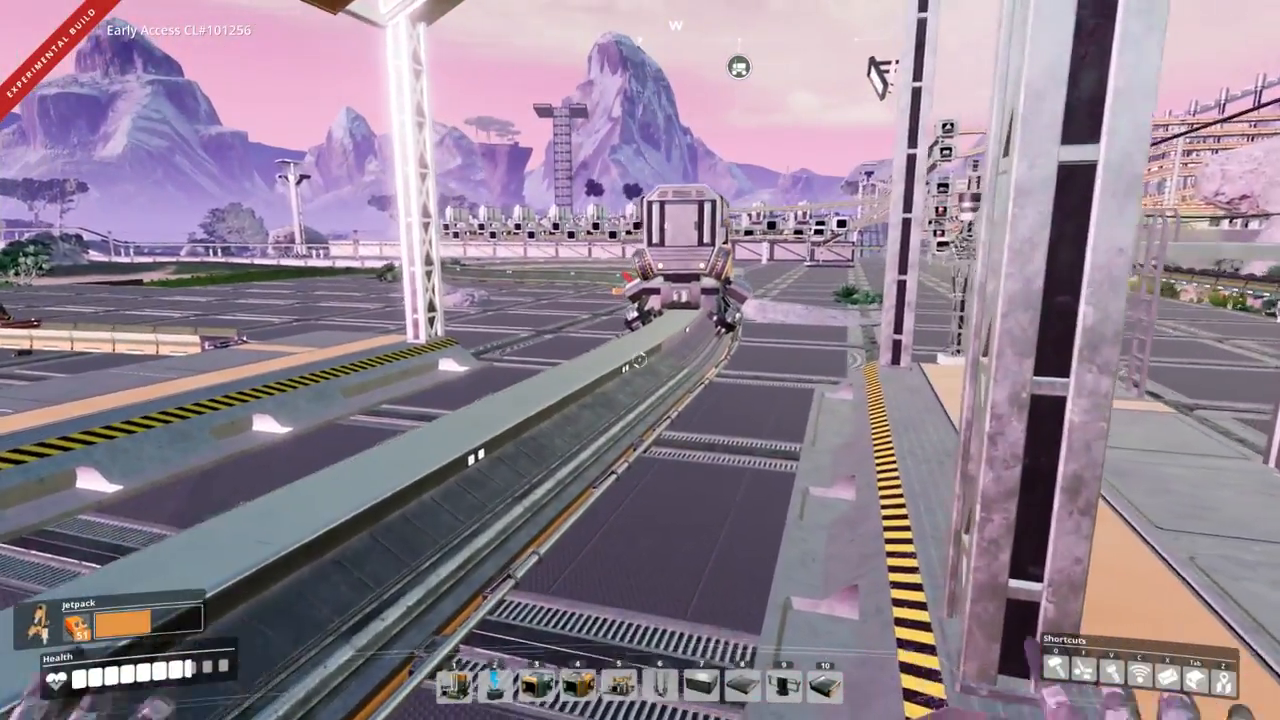
pyautogui.moveTo(640, 360)
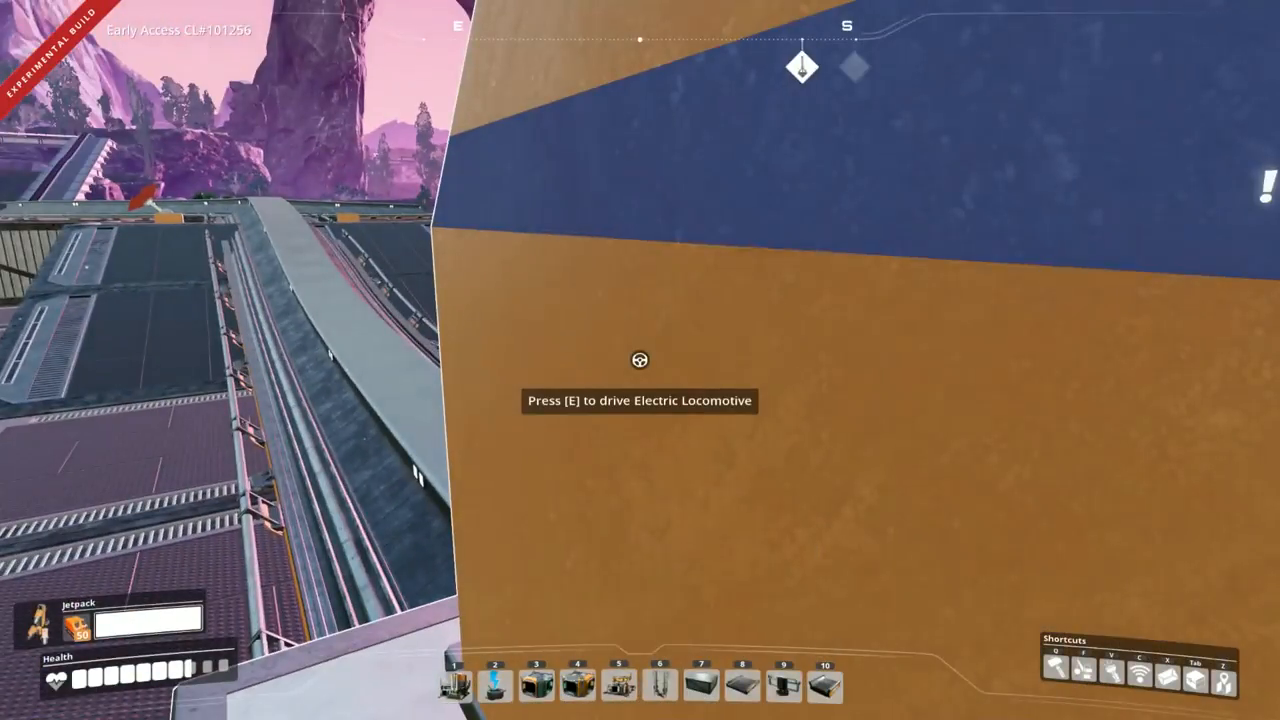
# - Walk past the locomotive and climb onto the grated station roof overlooking the base
pyautogui.press('e')
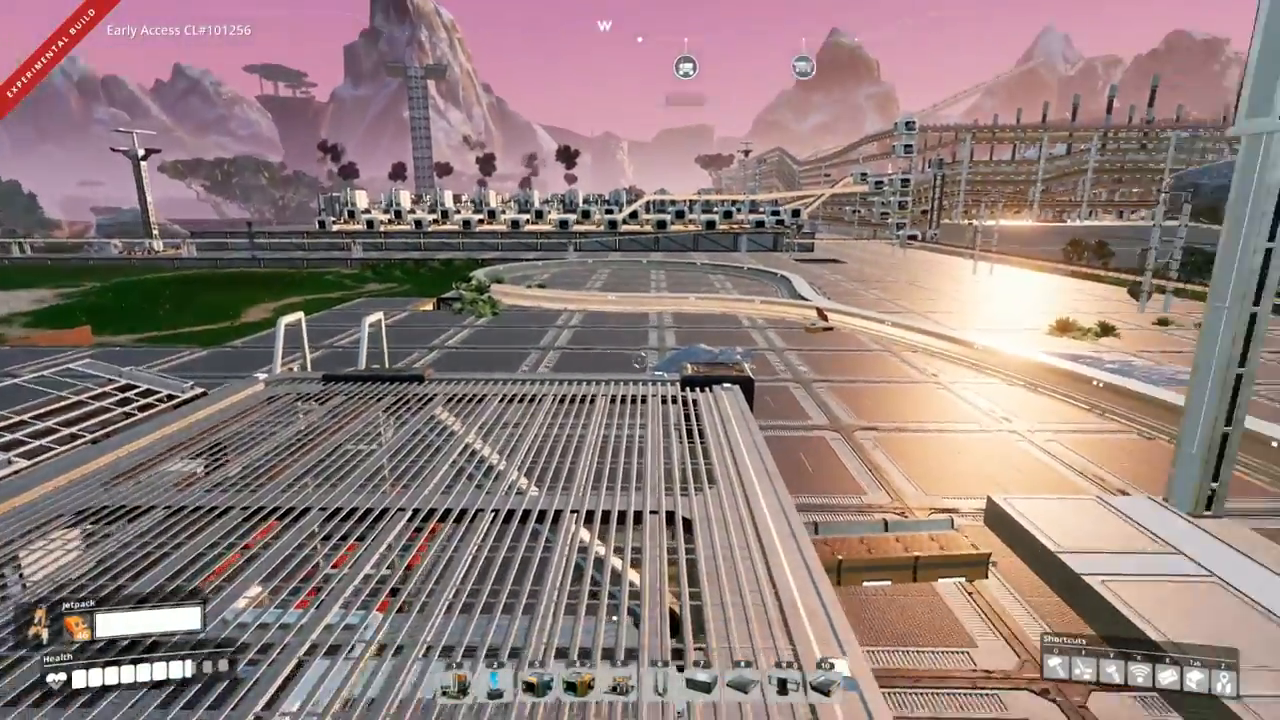
pyautogui.moveTo(640, 360)
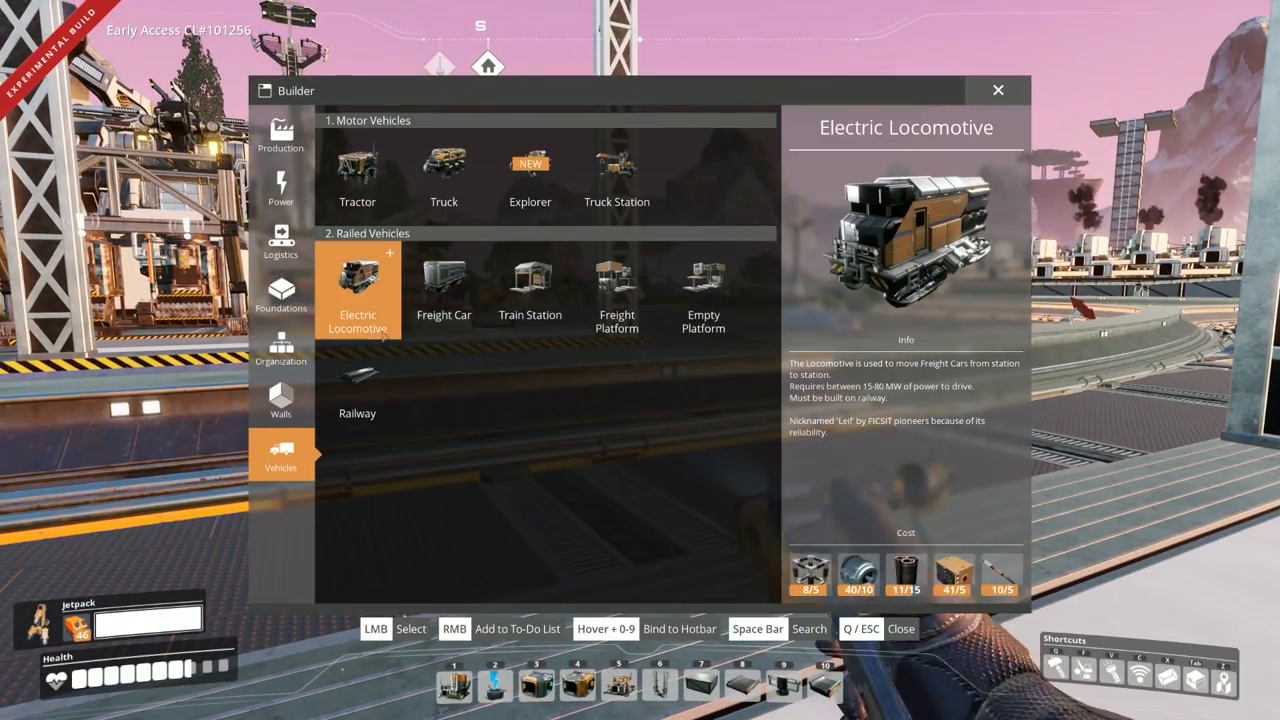
# - Select Electric Locomotive from the Vehicles tab and place it on the railway
pyautogui.click(357, 285)
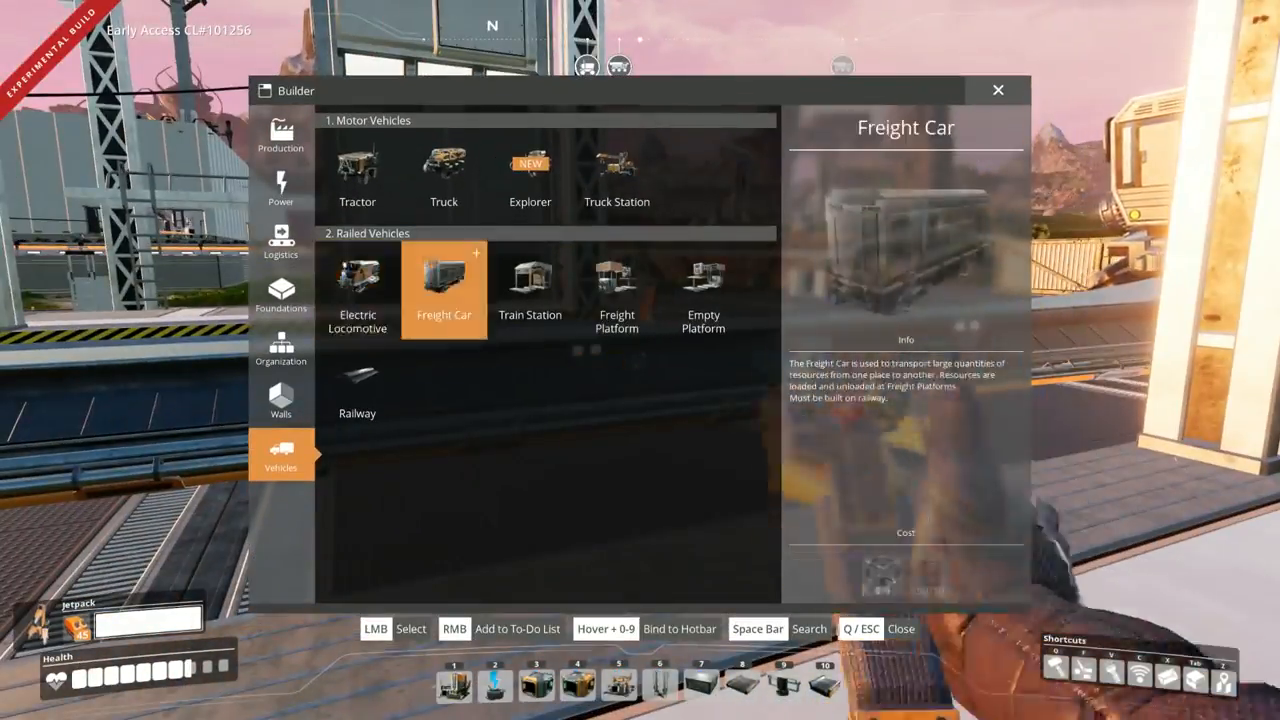
pyautogui.click(358, 290)
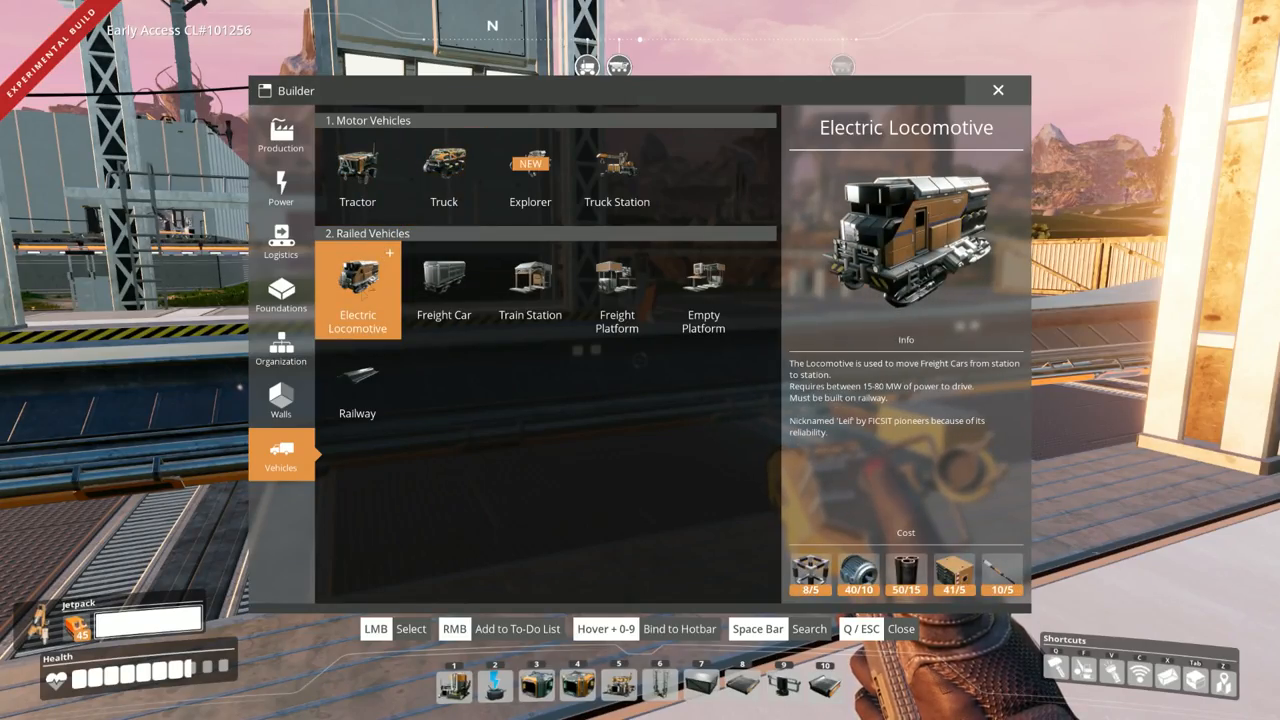
pyautogui.click(357, 280)
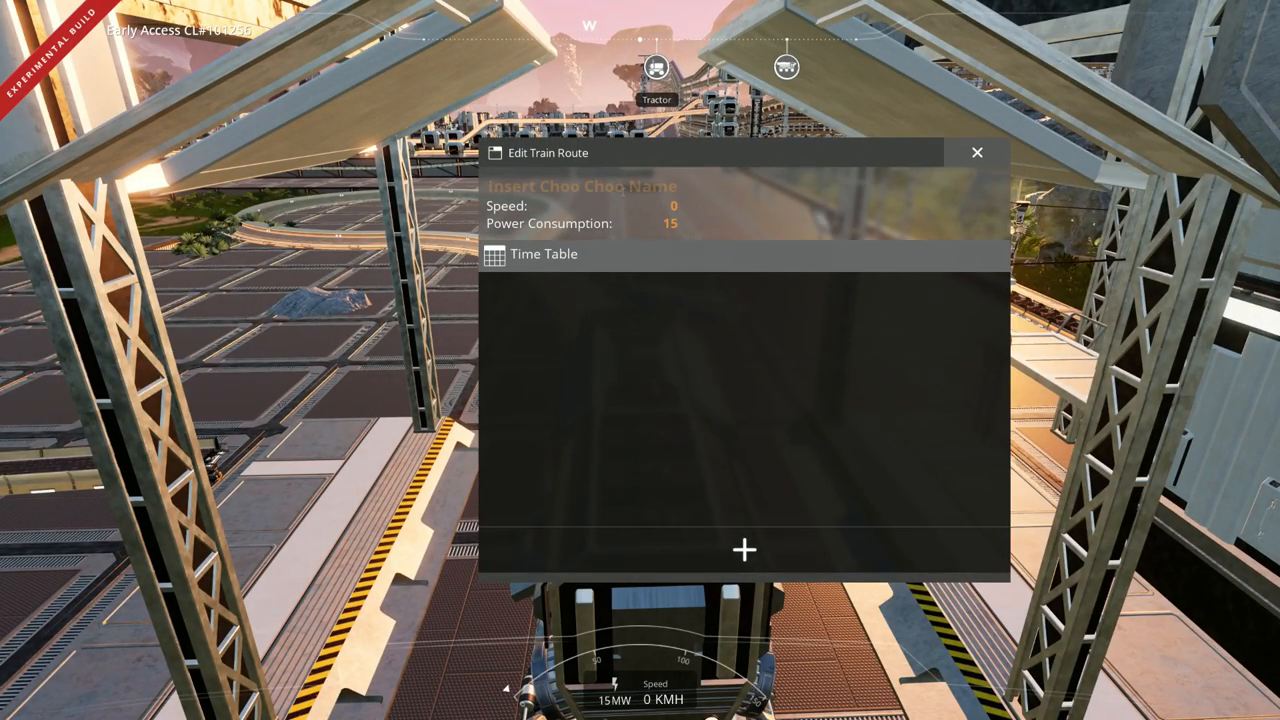
# - Name the train 'Pew Pew Choo Choo' and add Stenstorp after Skoevde C
pyautogui.write('Pew Pew')
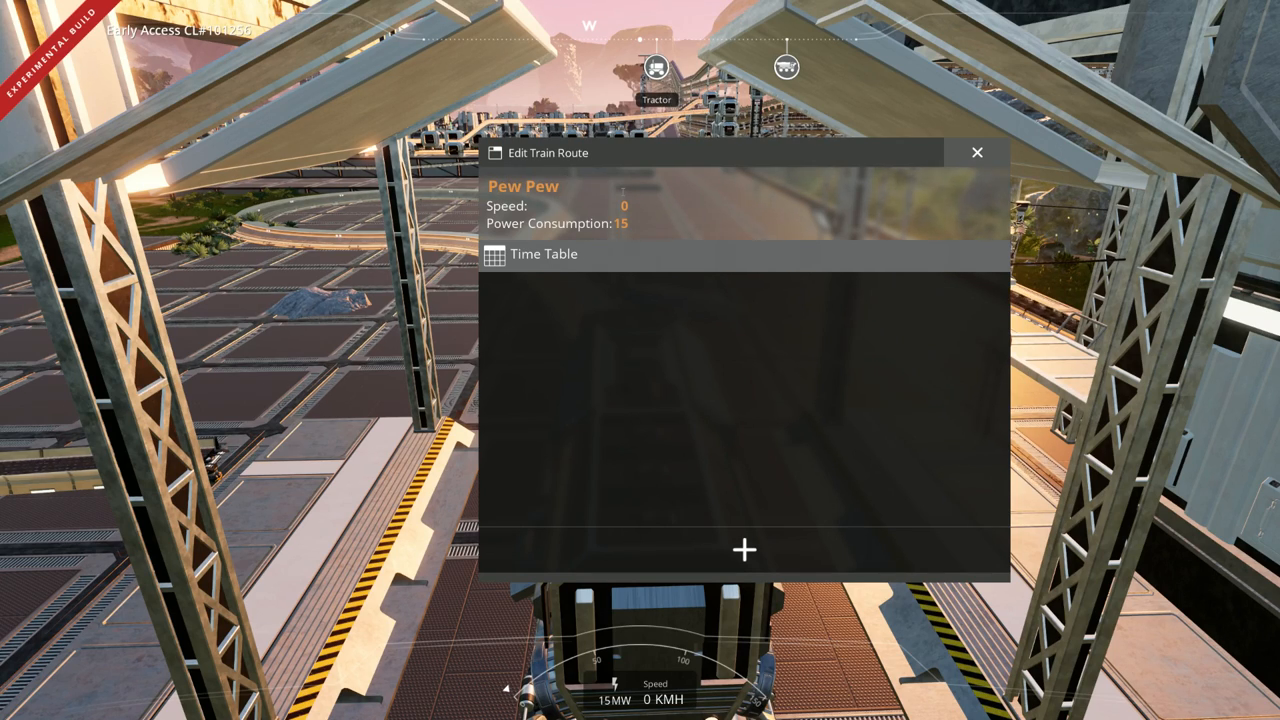
pyautogui.write('Choo Choo')
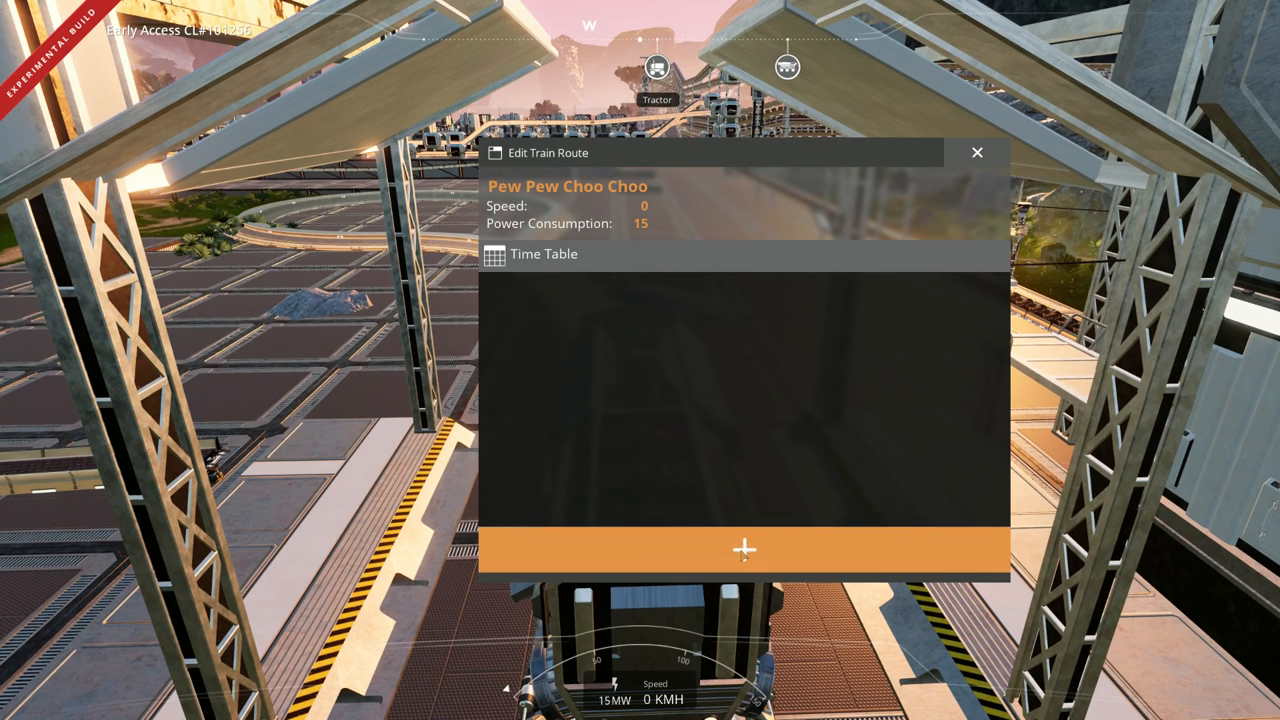
pyautogui.click(744, 550)
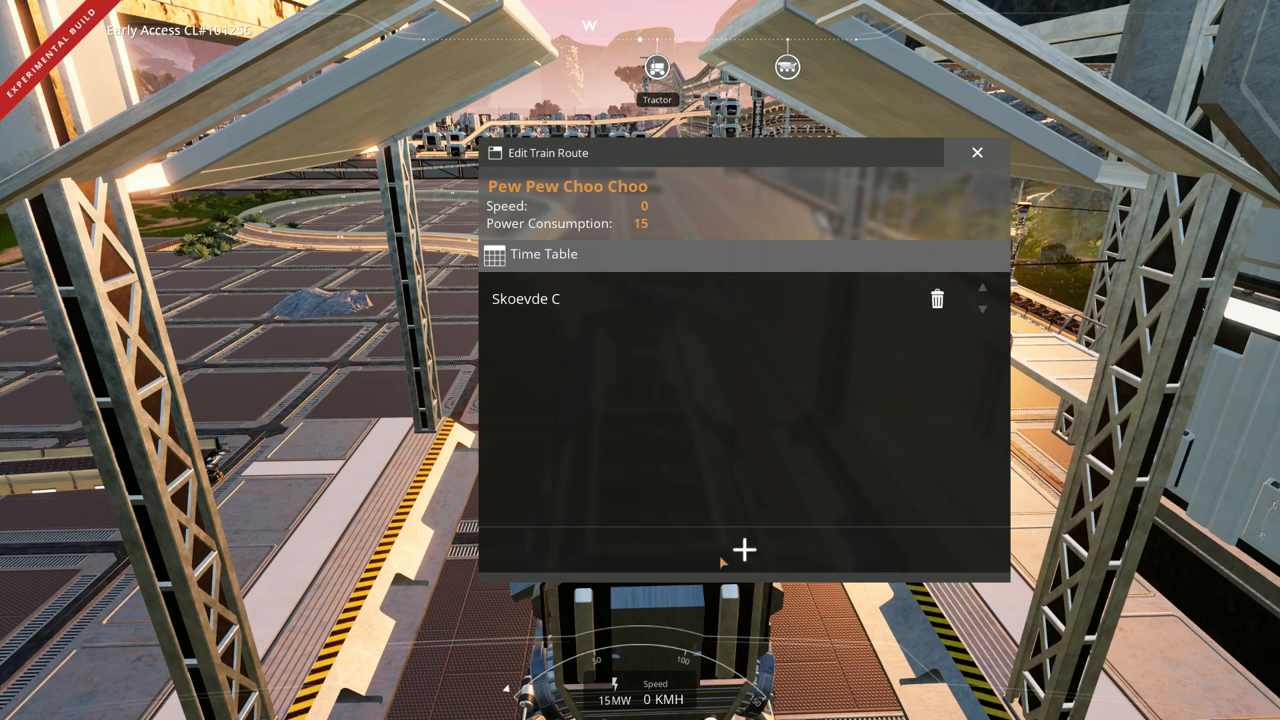
pyautogui.click(744, 550)
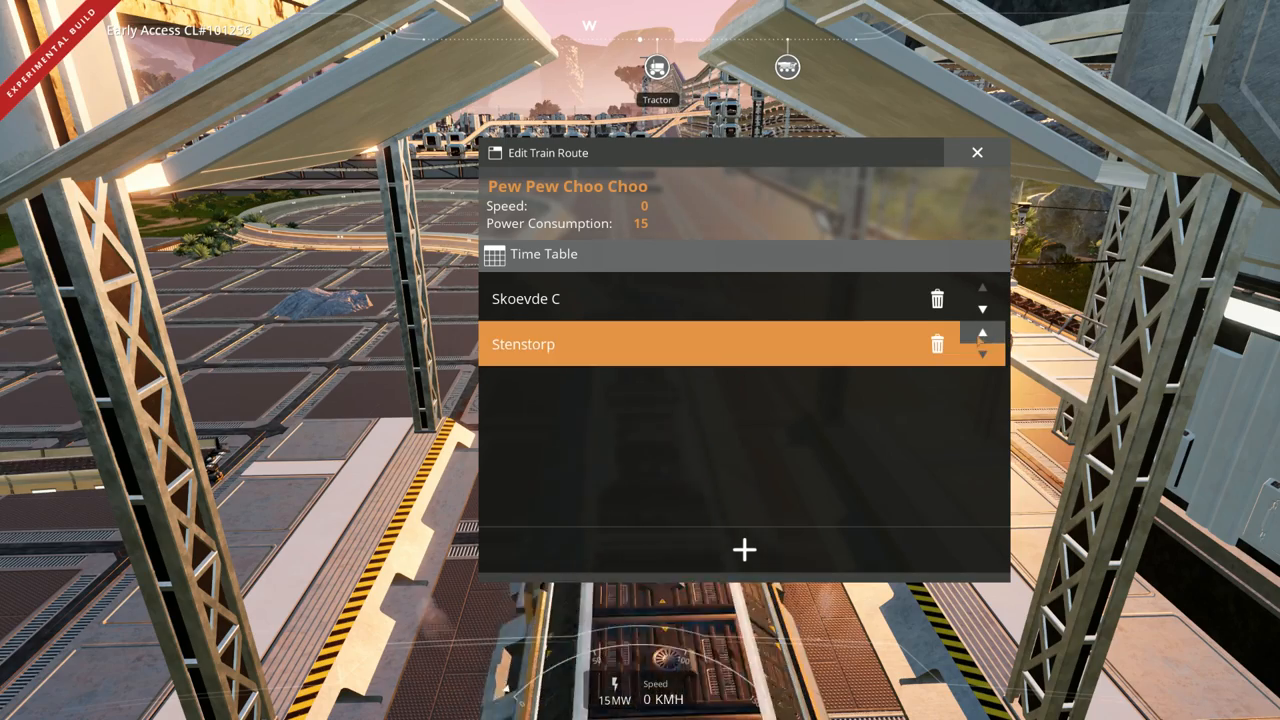
pyautogui.click(982, 333)
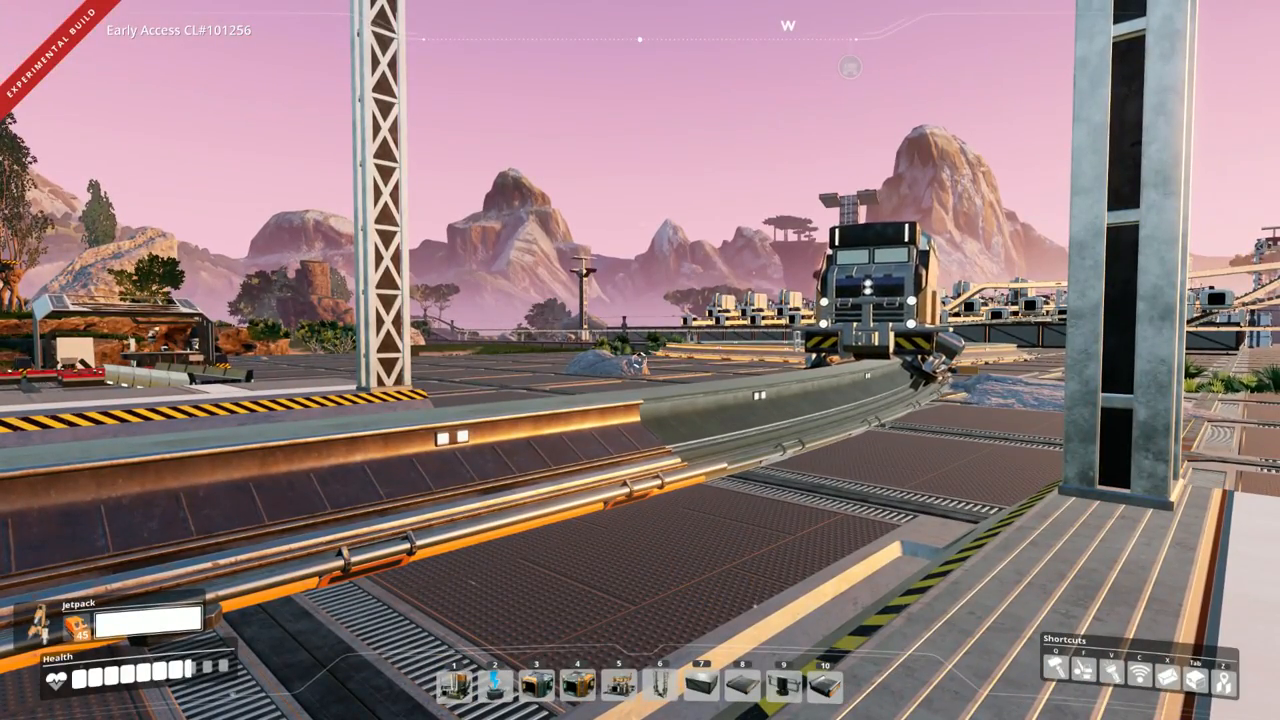
pyautogui.moveTo(640, 360)
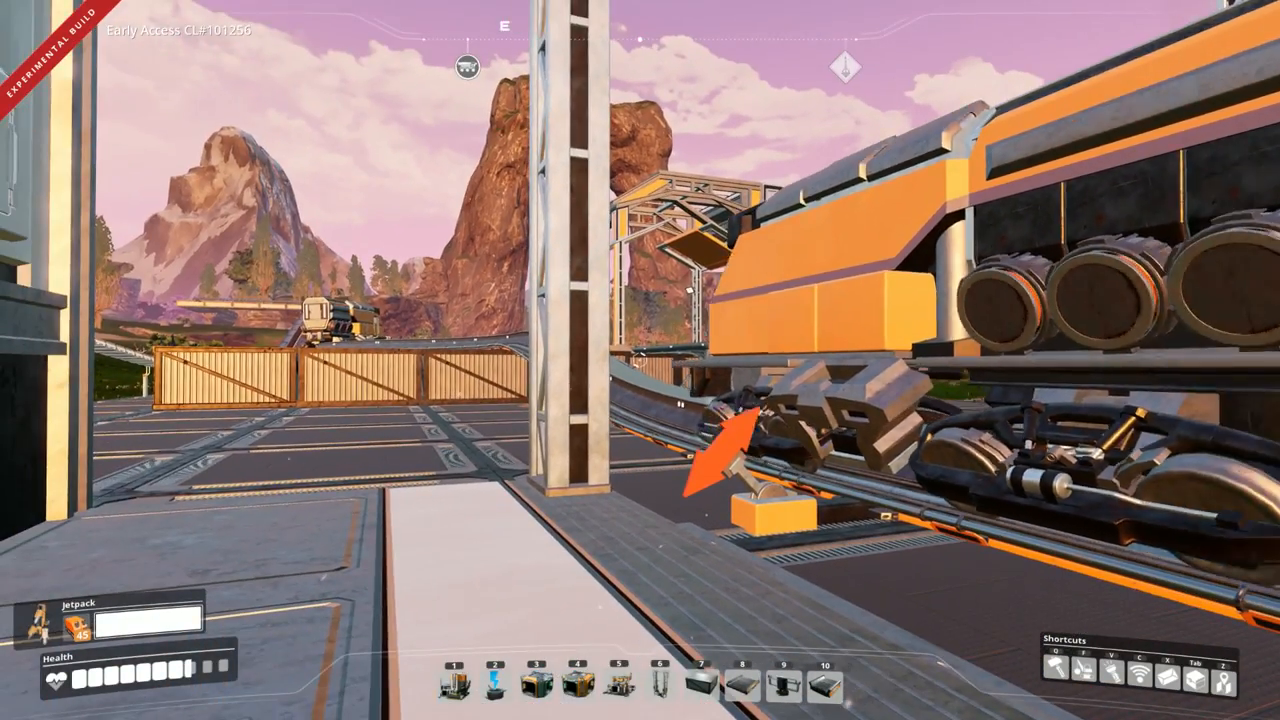
pyautogui.moveTo(640, 360)
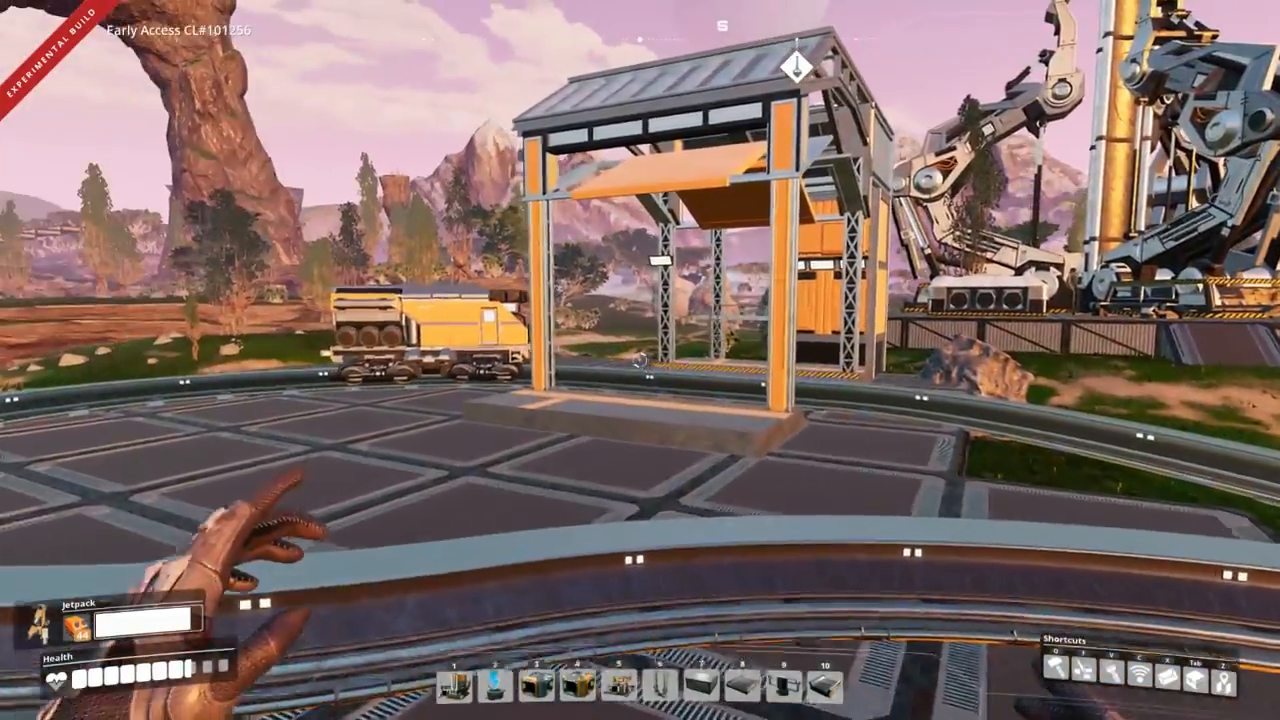
pyautogui.moveTo(640, 360)
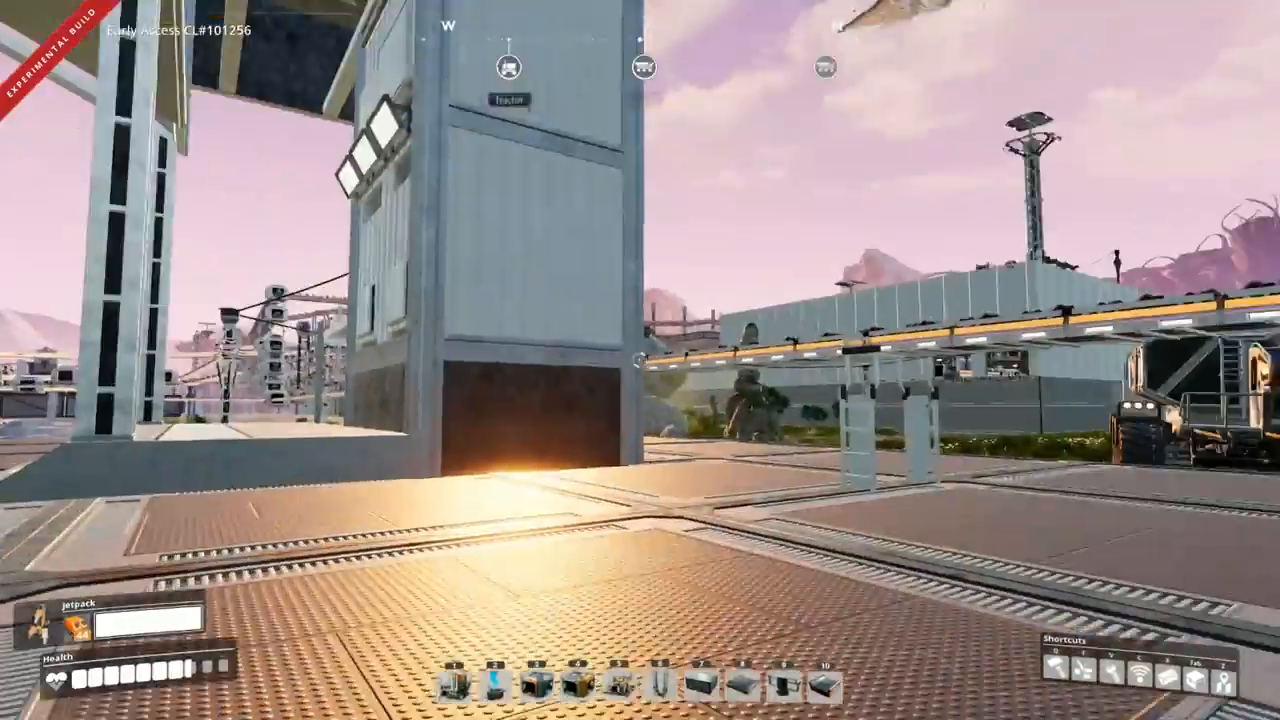
pyautogui.moveTo(640, 360)
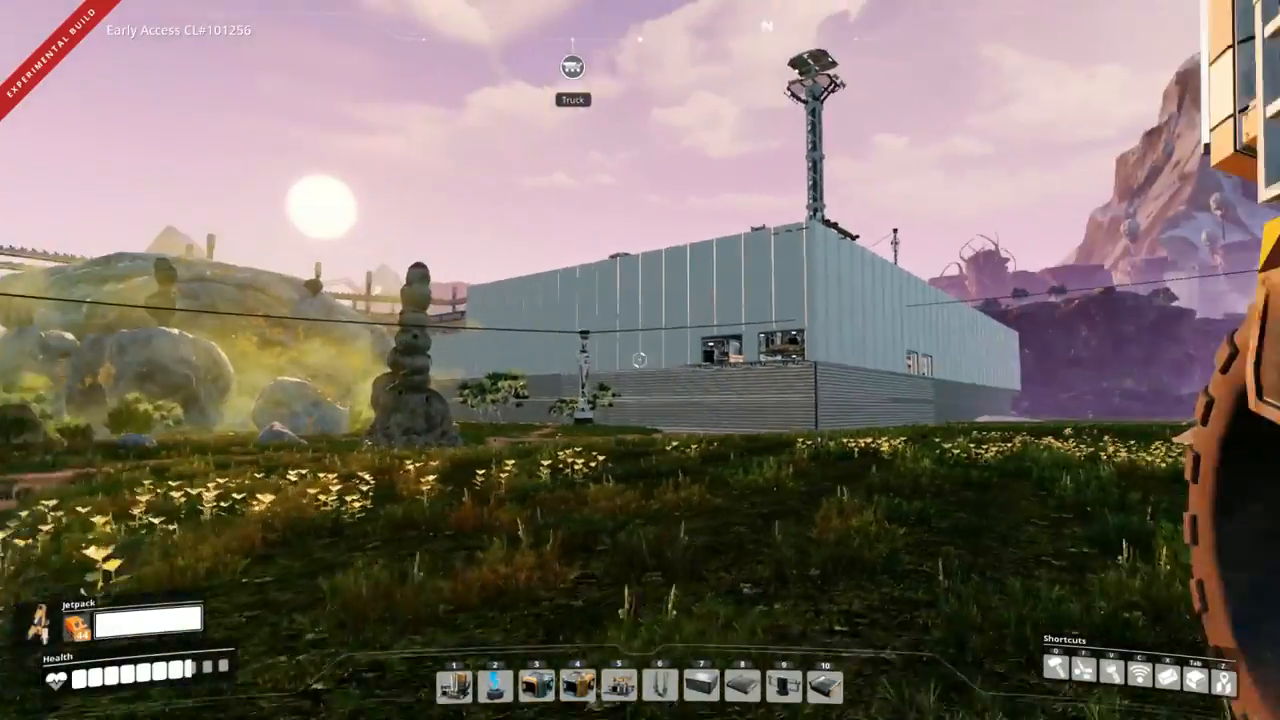
pyautogui.moveTo(640, 360)
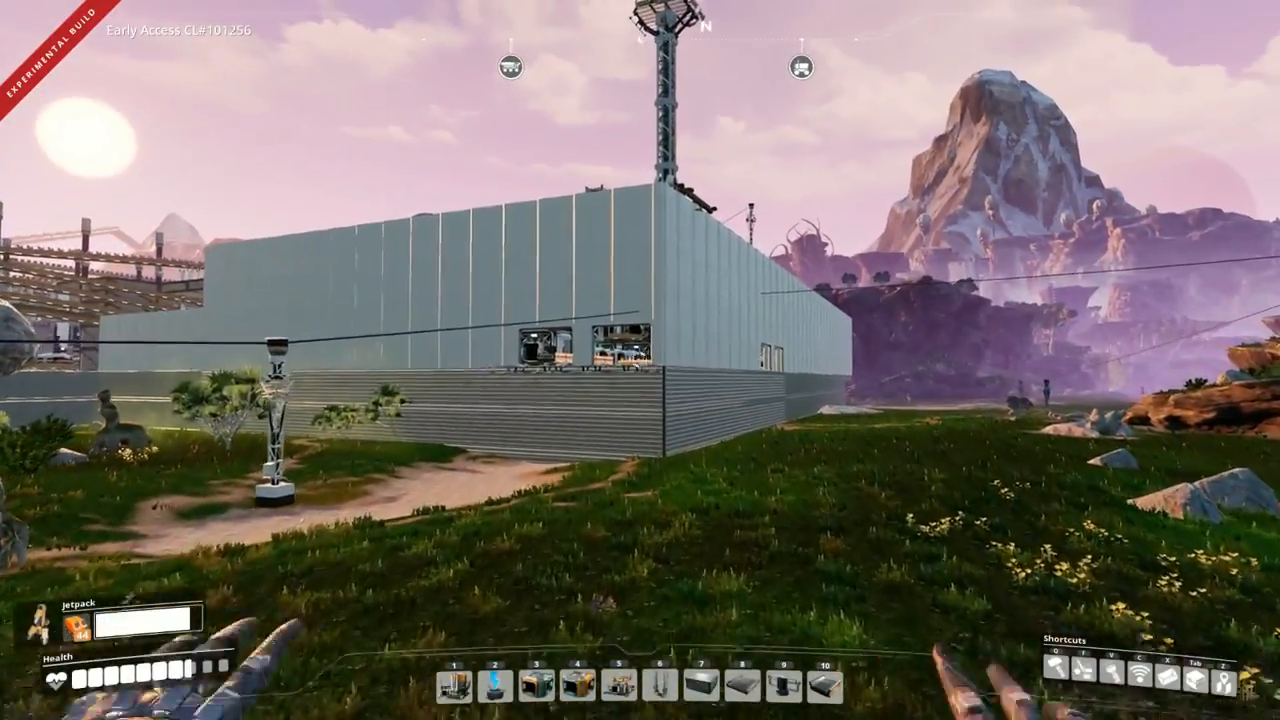
pyautogui.moveTo(640, 360)
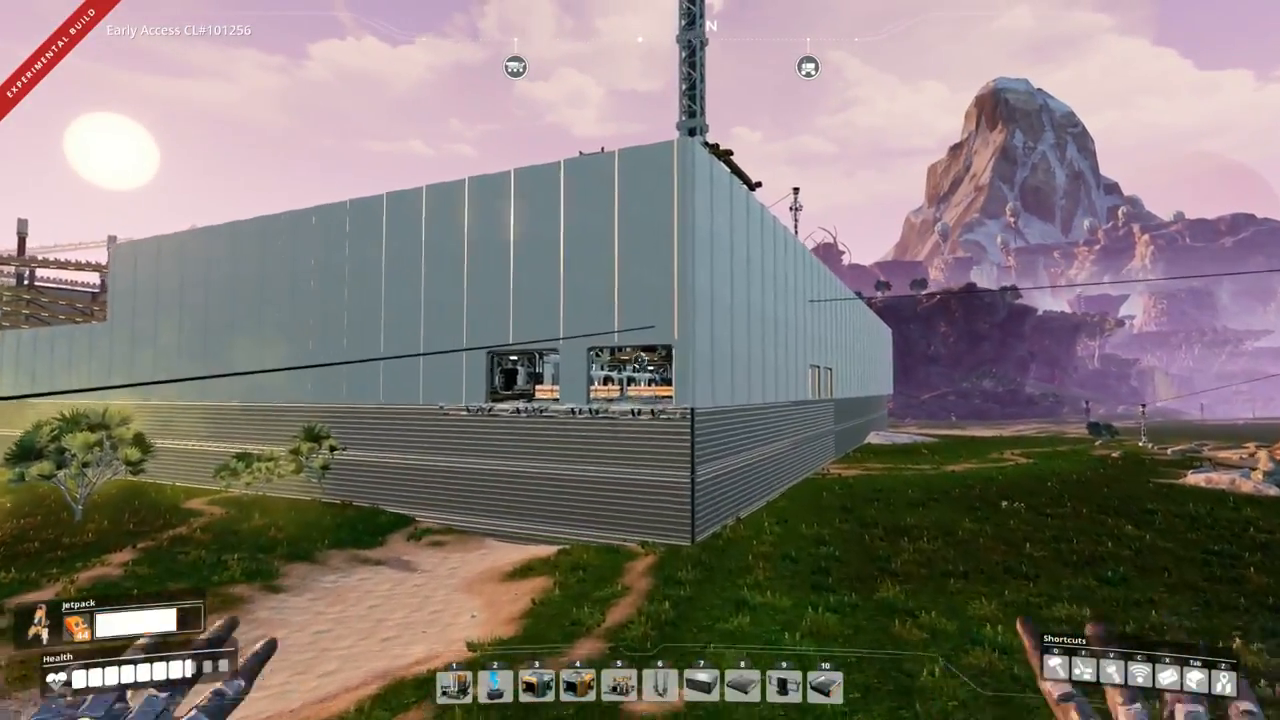
pyautogui.moveTo(640, 360)
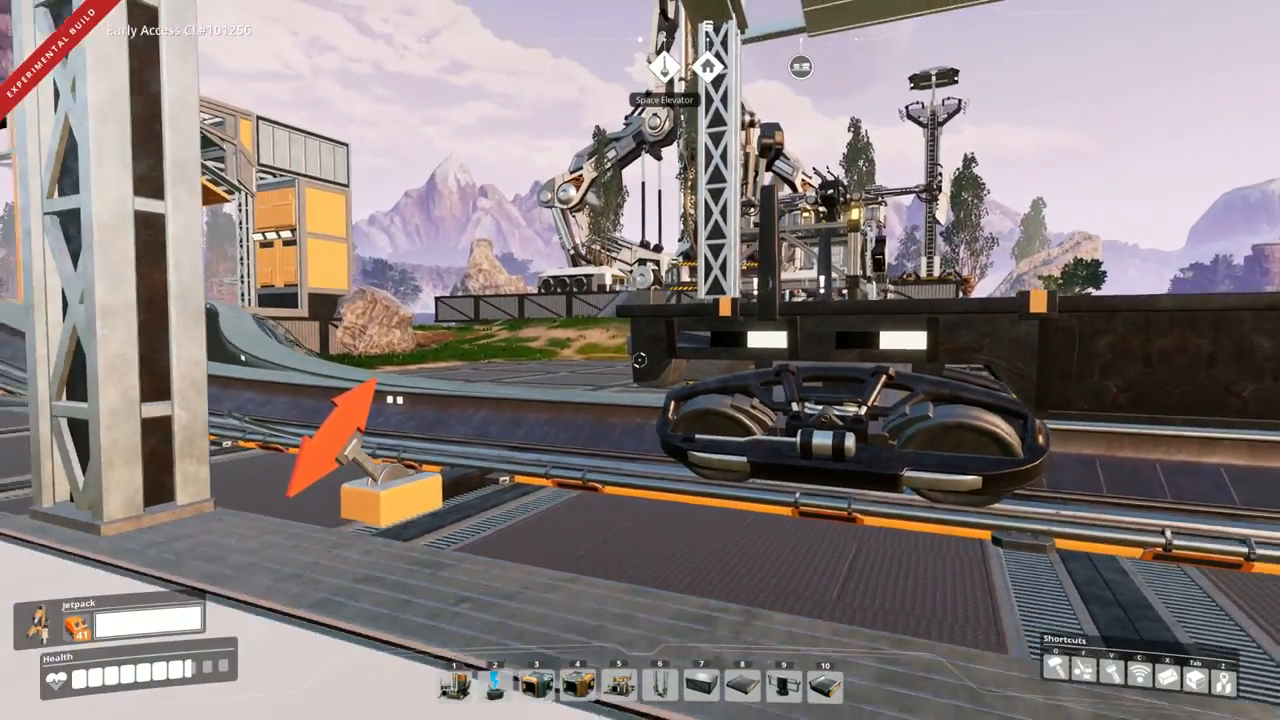
pyautogui.moveTo(640, 360)
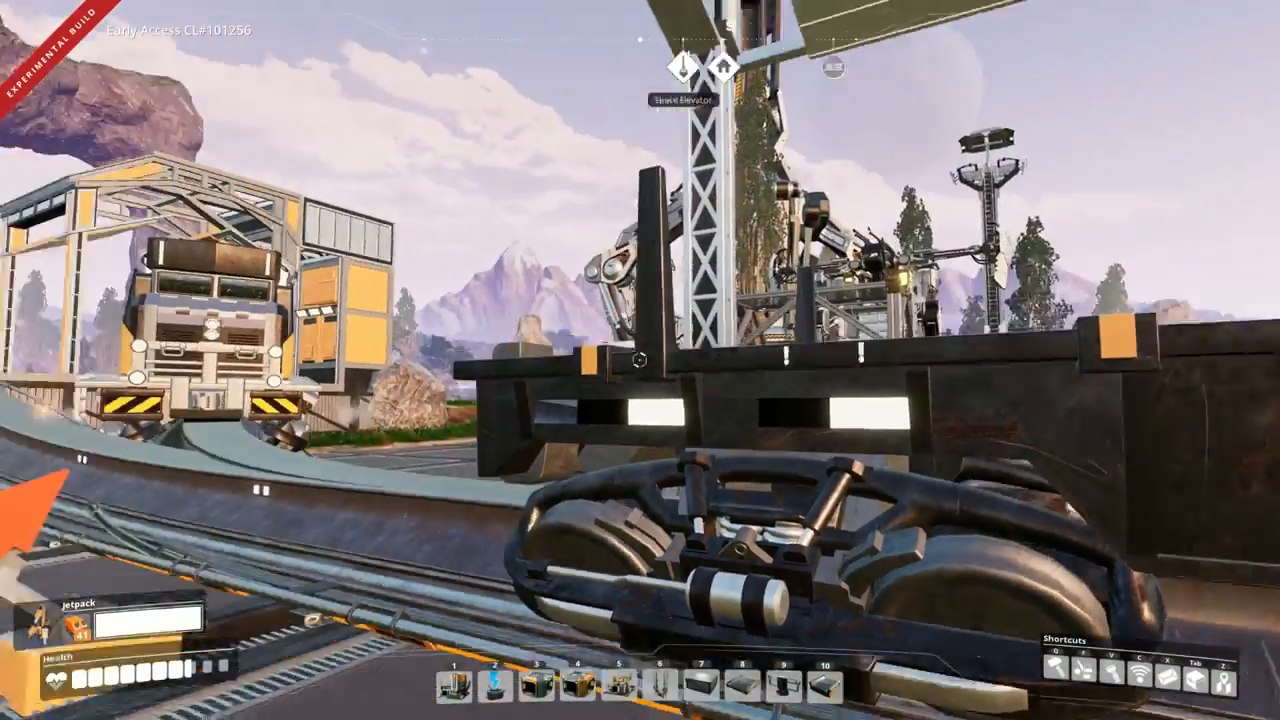
pyautogui.moveTo(640, 360)
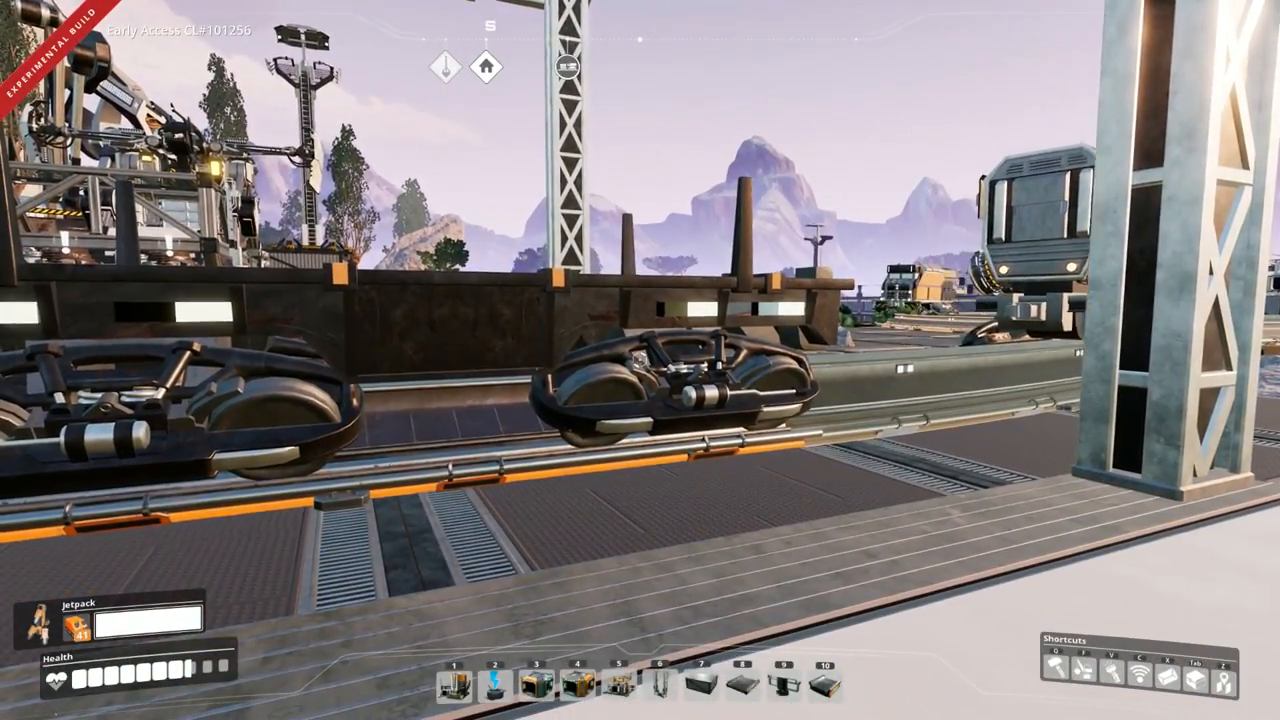
pyautogui.moveTo(640, 360)
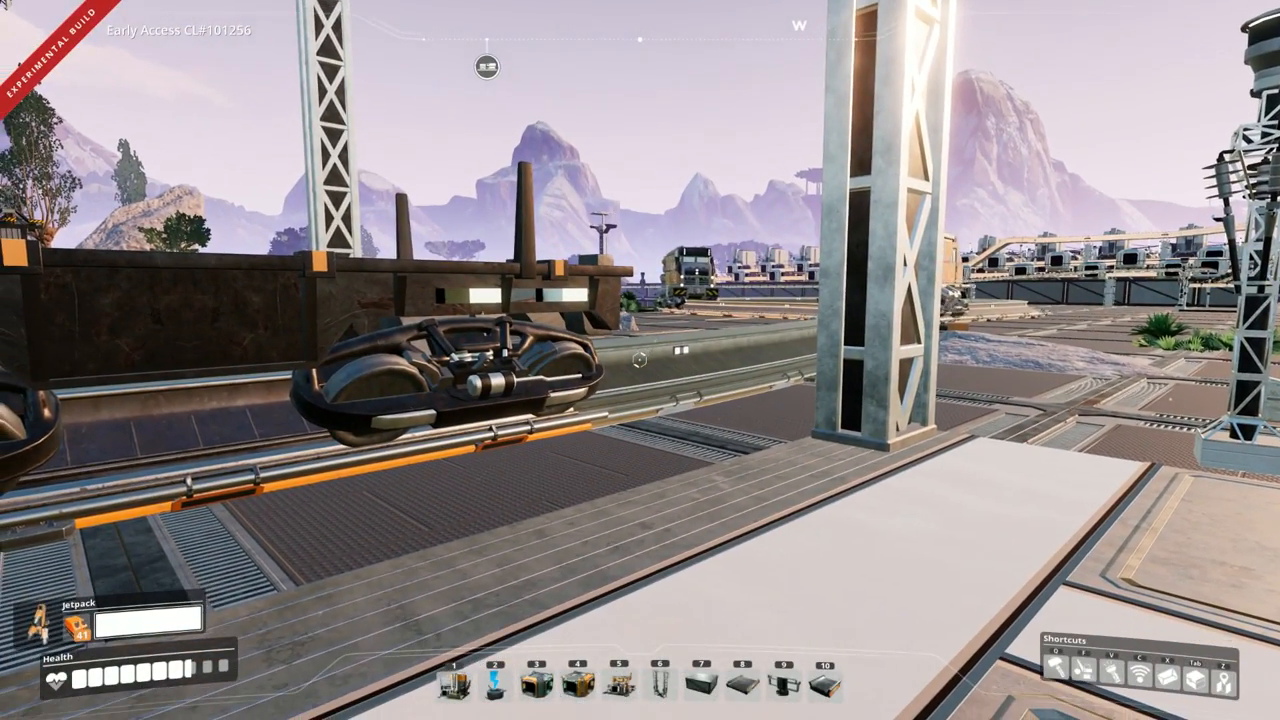
pyautogui.moveTo(640, 360)
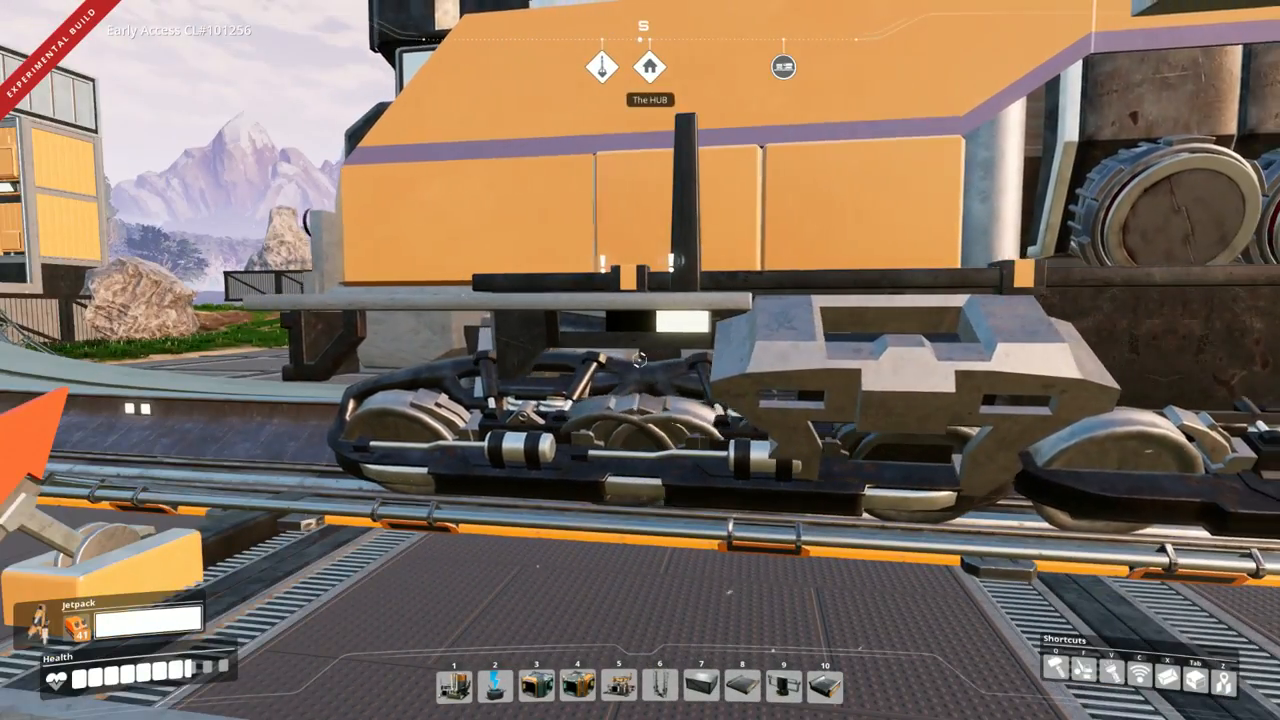
pyautogui.moveTo(640, 360)
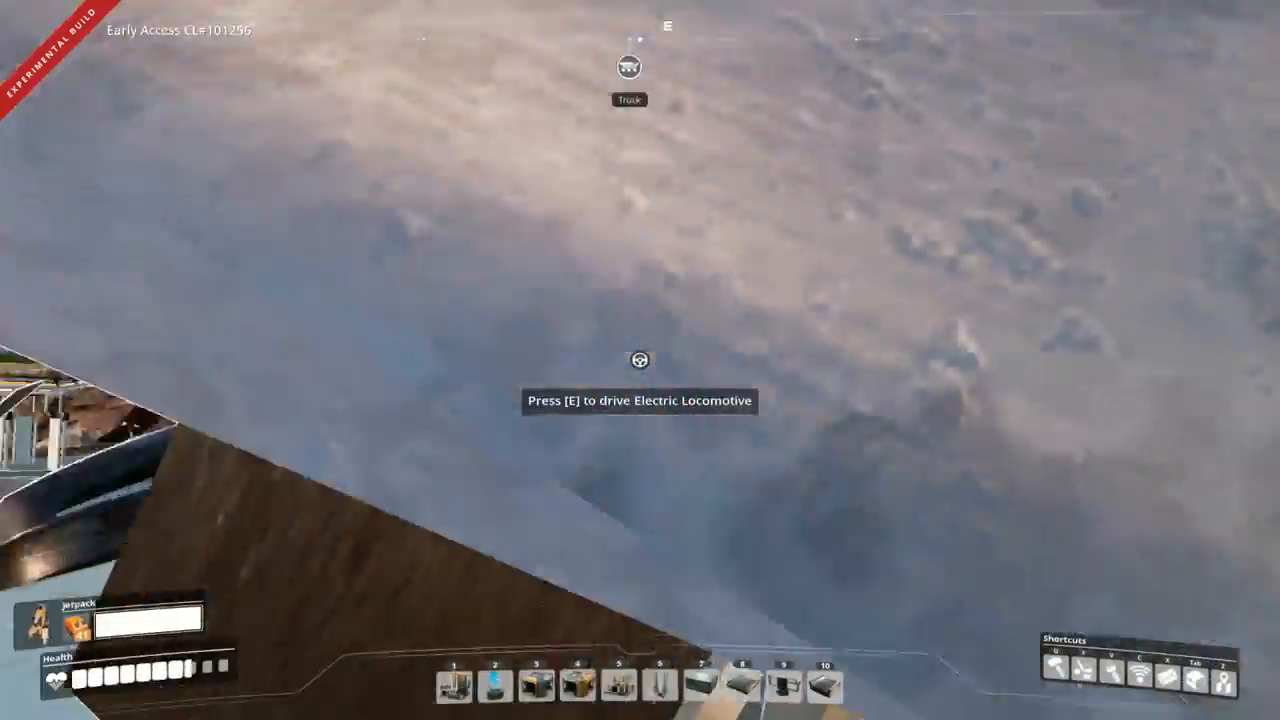
pyautogui.moveTo(640, 360)
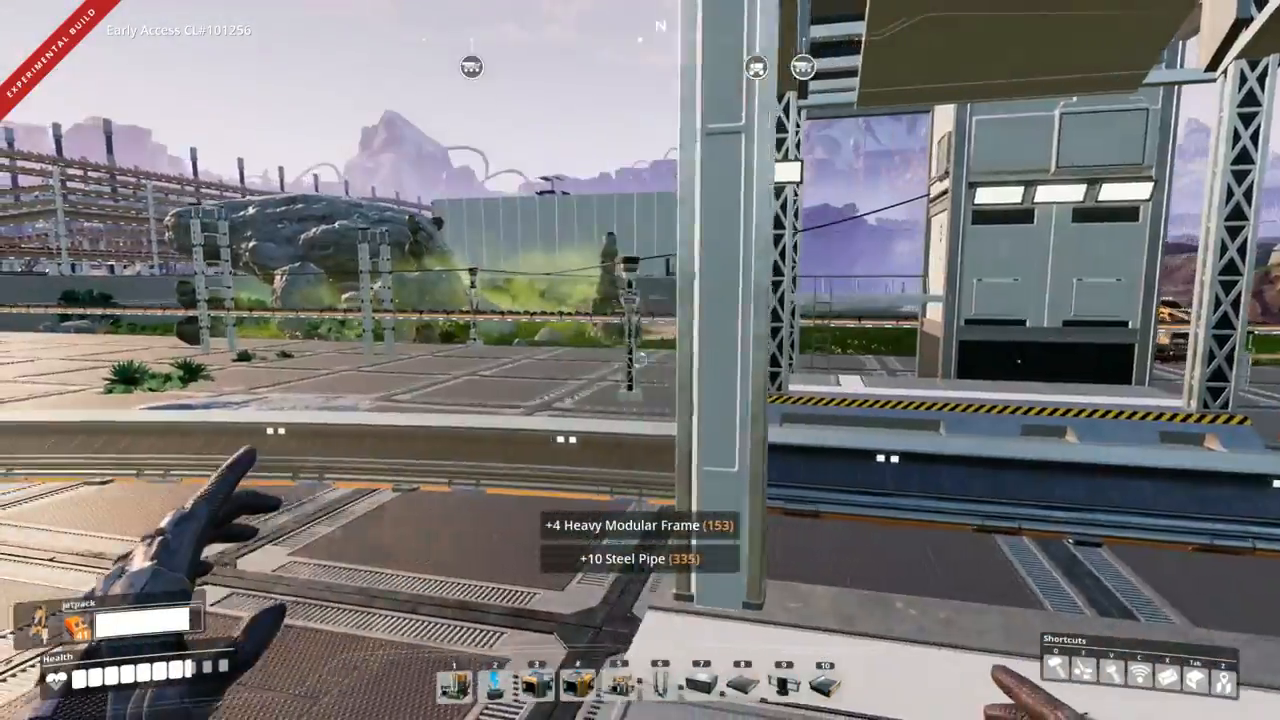
pyautogui.moveTo(640, 360)
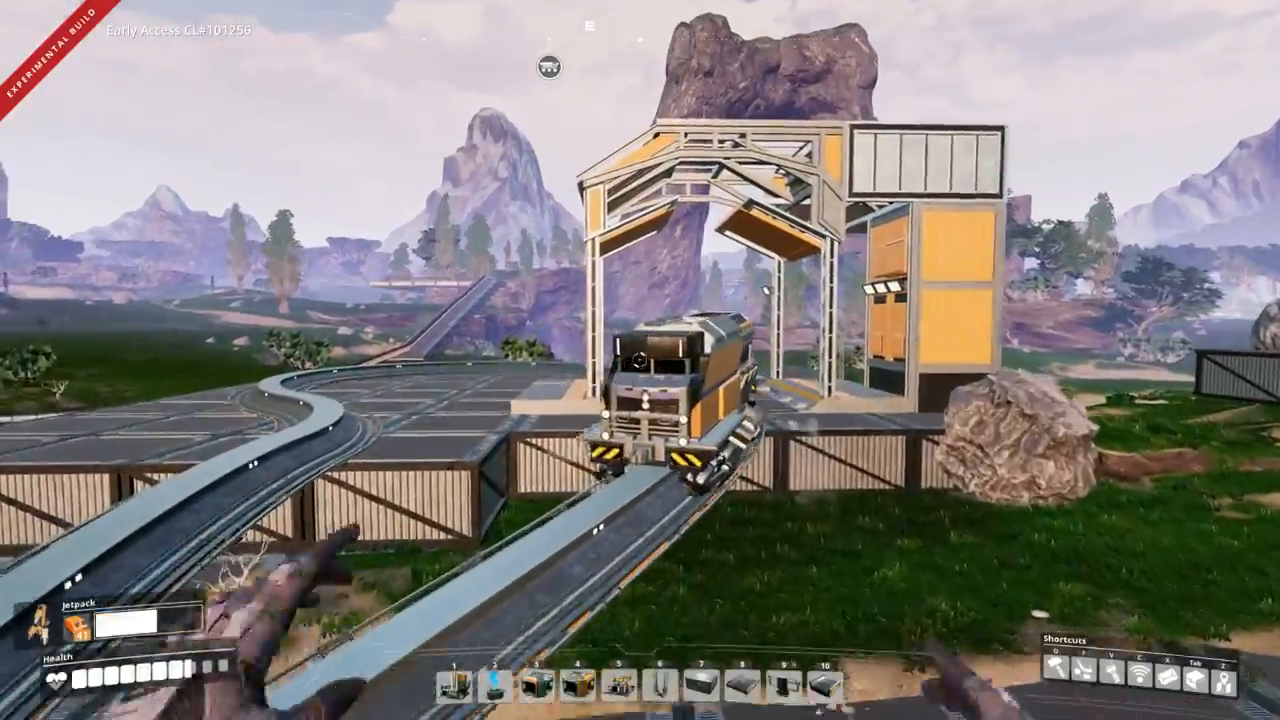
pyautogui.moveTo(640, 360)
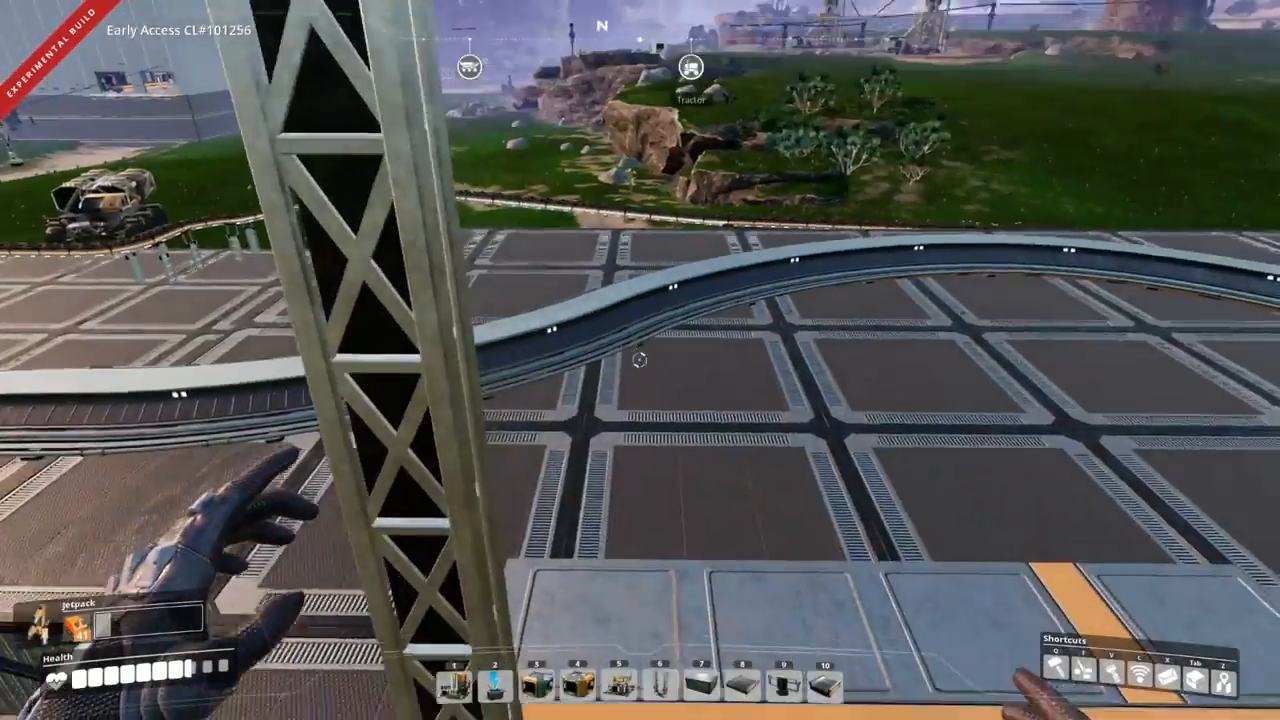
pyautogui.moveTo(640, 360)
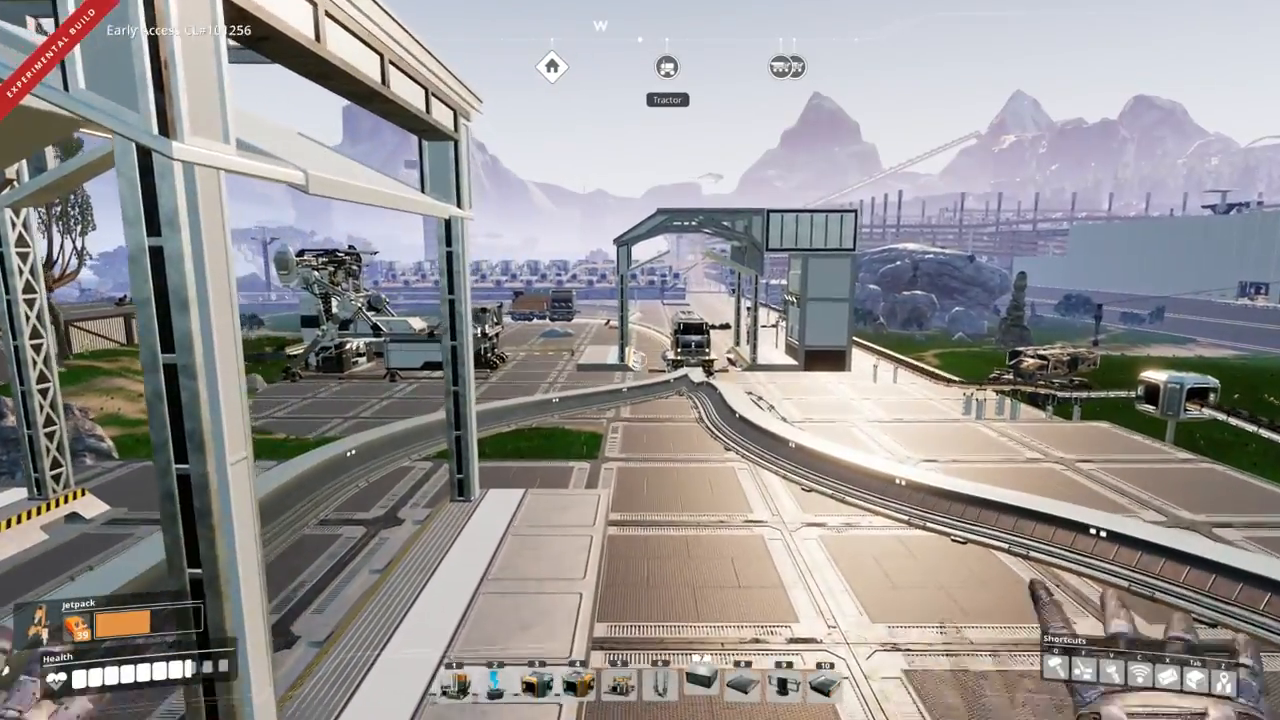
pyautogui.moveTo(640, 360)
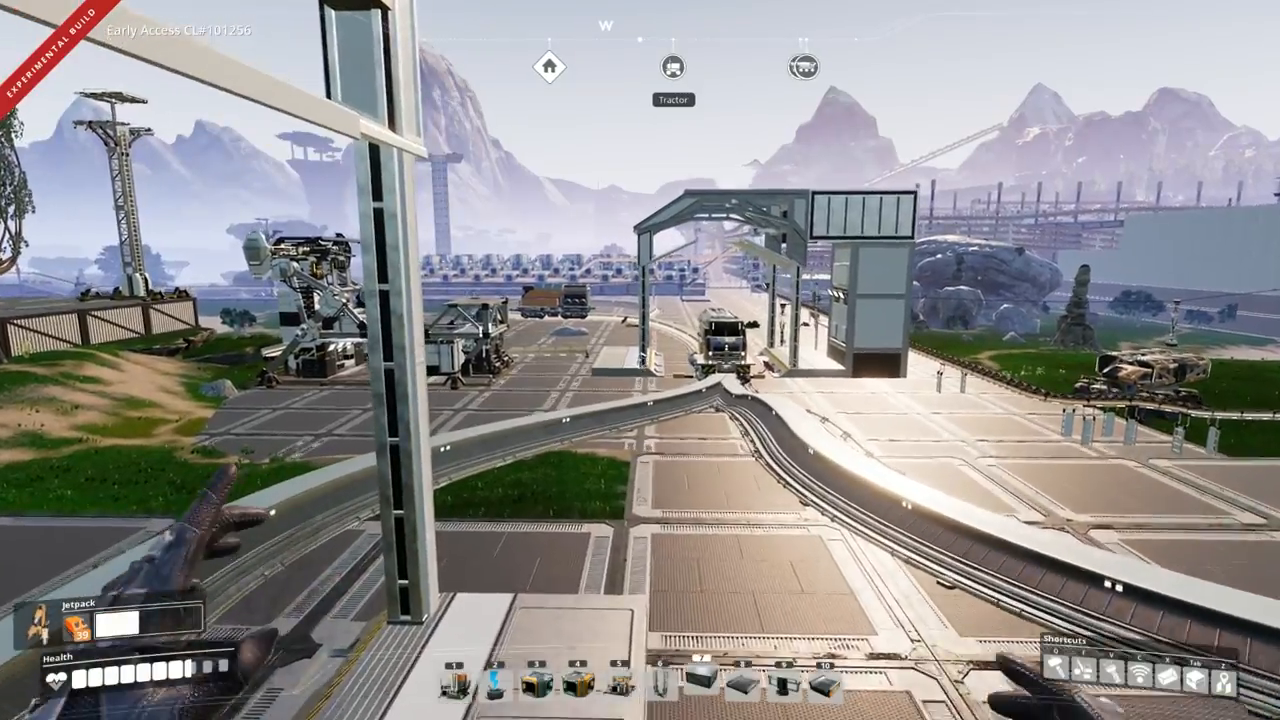
pyautogui.moveTo(640, 360)
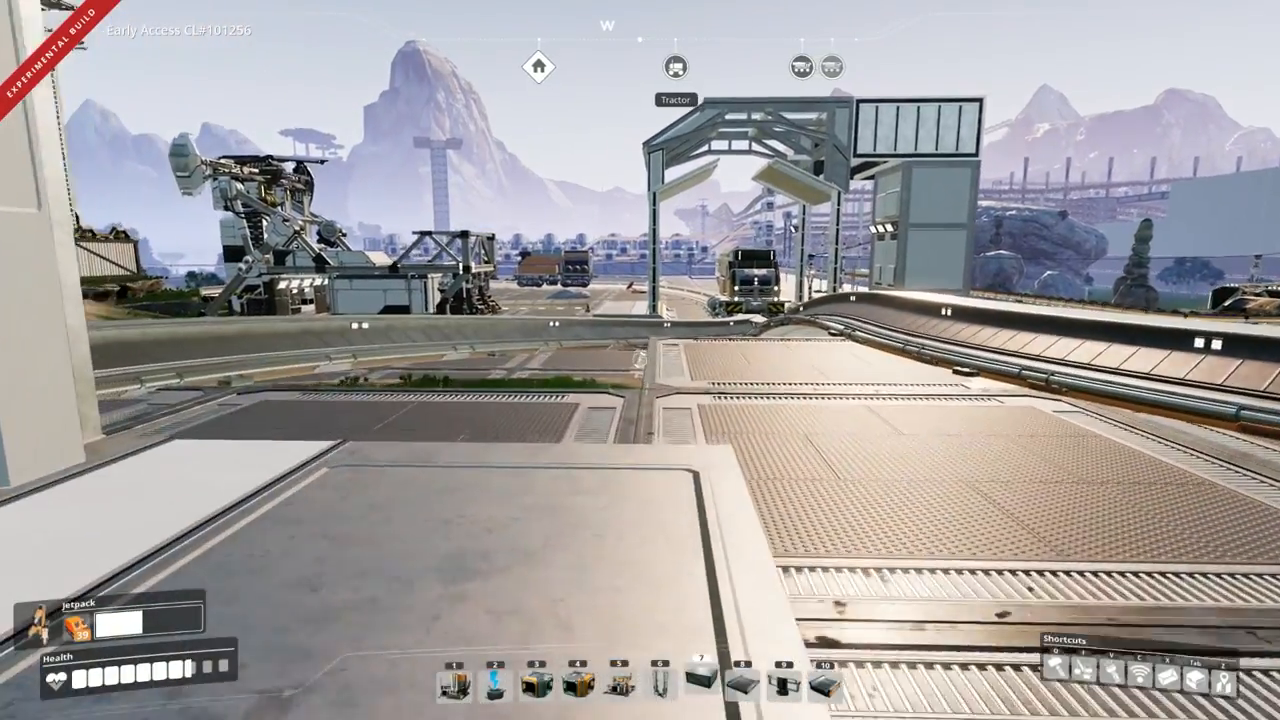
pyautogui.moveTo(640, 360)
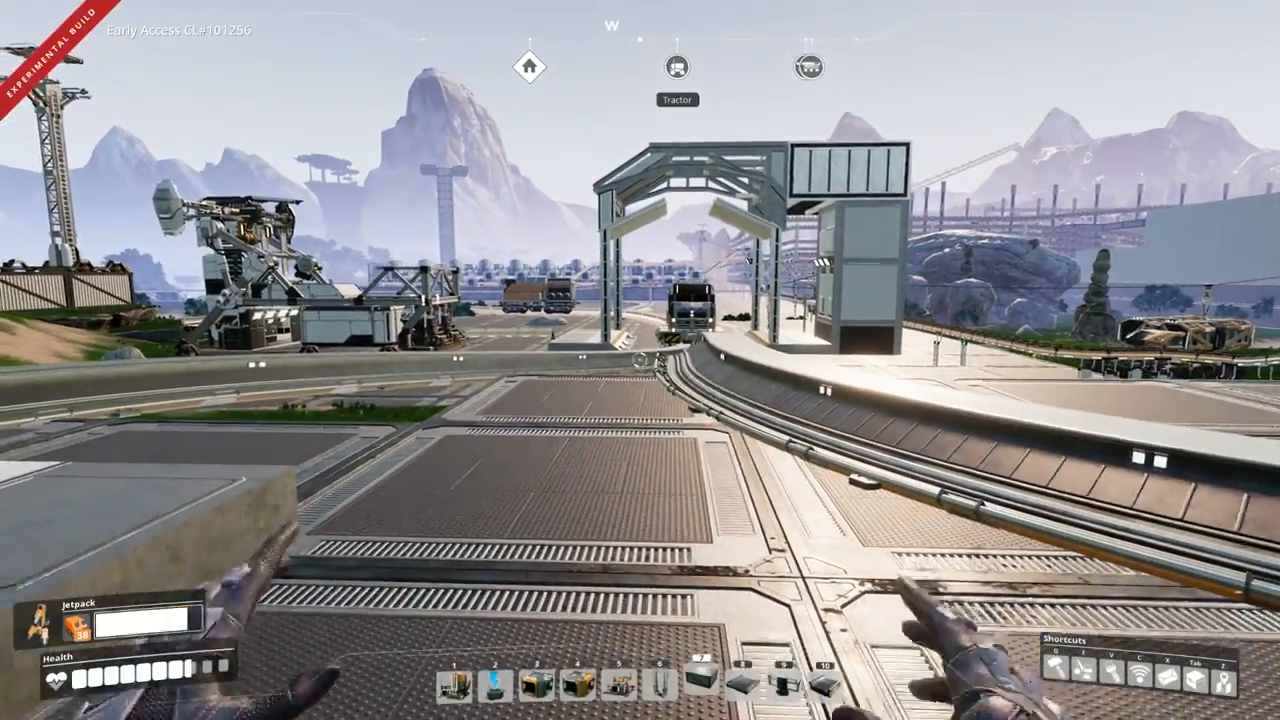
pyautogui.moveTo(640, 360)
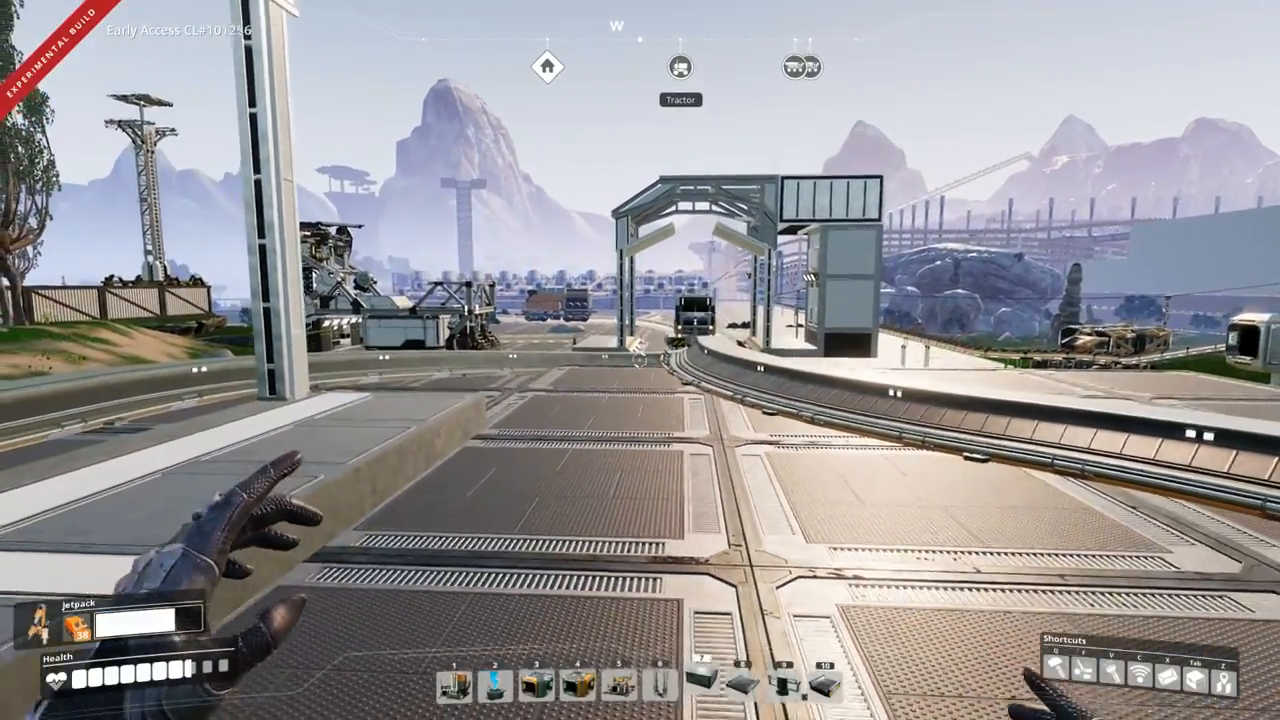
pyautogui.moveTo(640, 360)
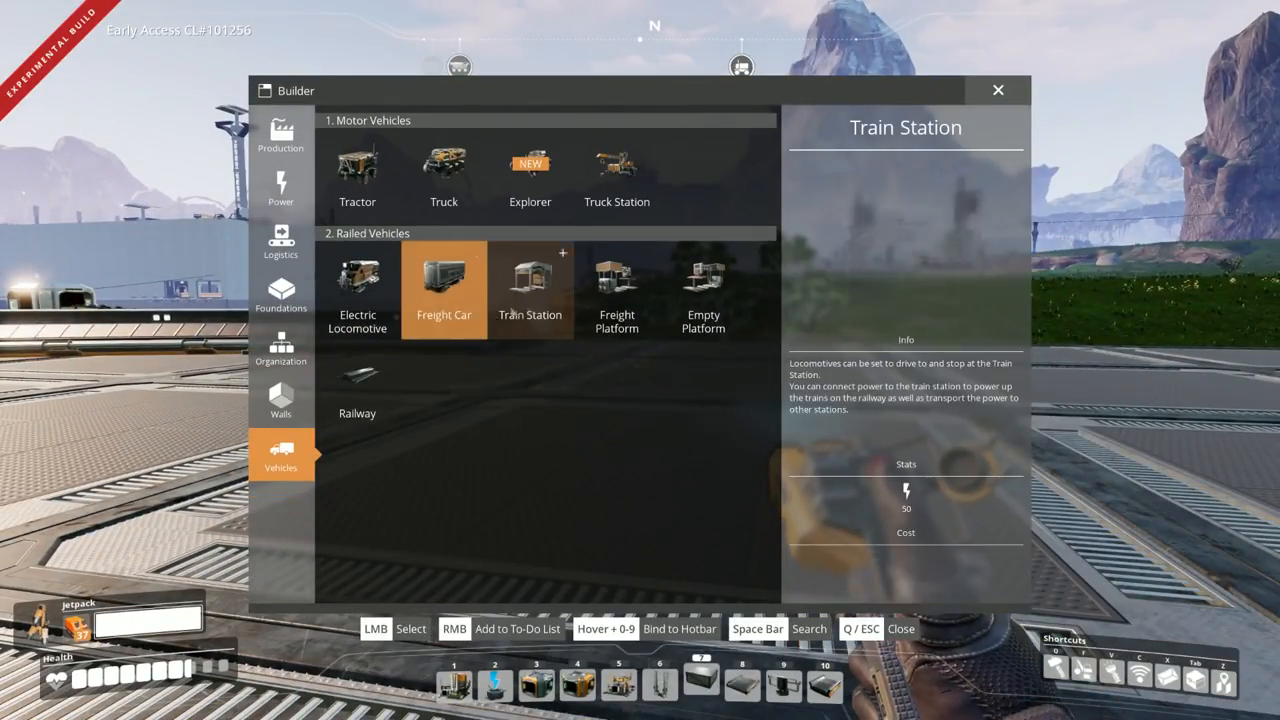
# - Select Freight Platform from the Vehicles tab and place it beside the track
pyautogui.click(617, 290)
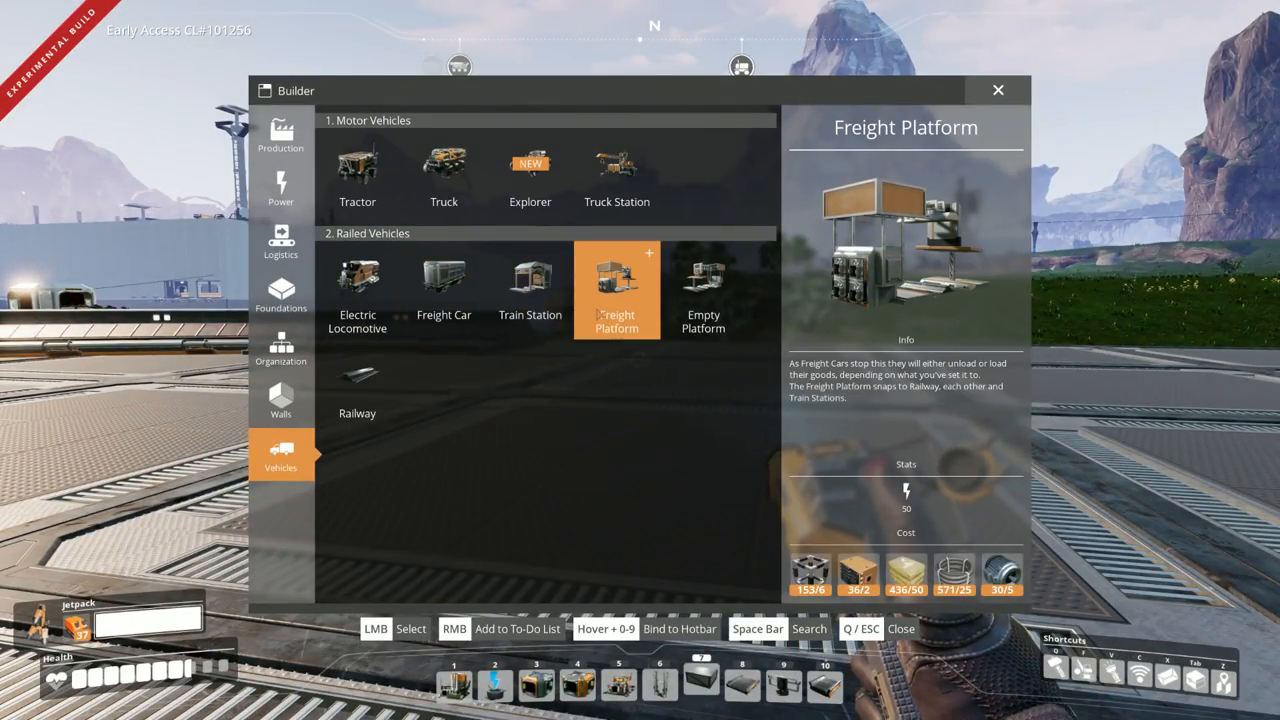
pyautogui.click(616, 290)
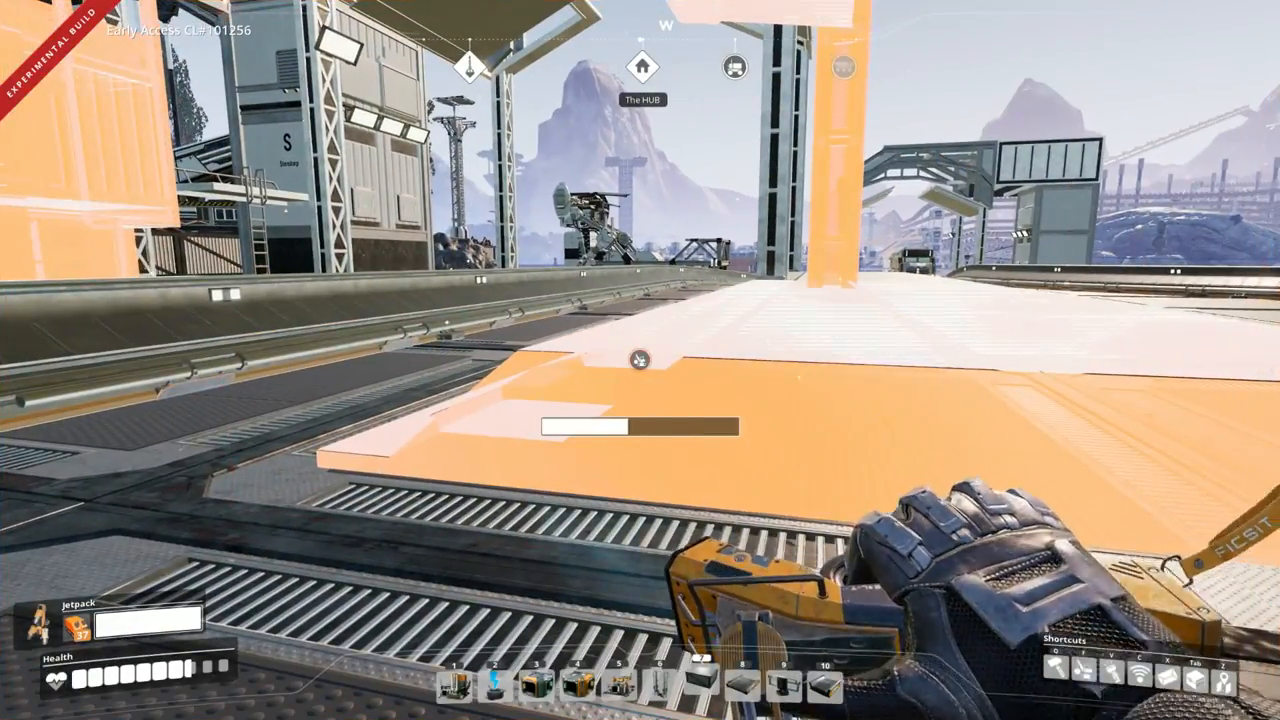
pyautogui.press('q')
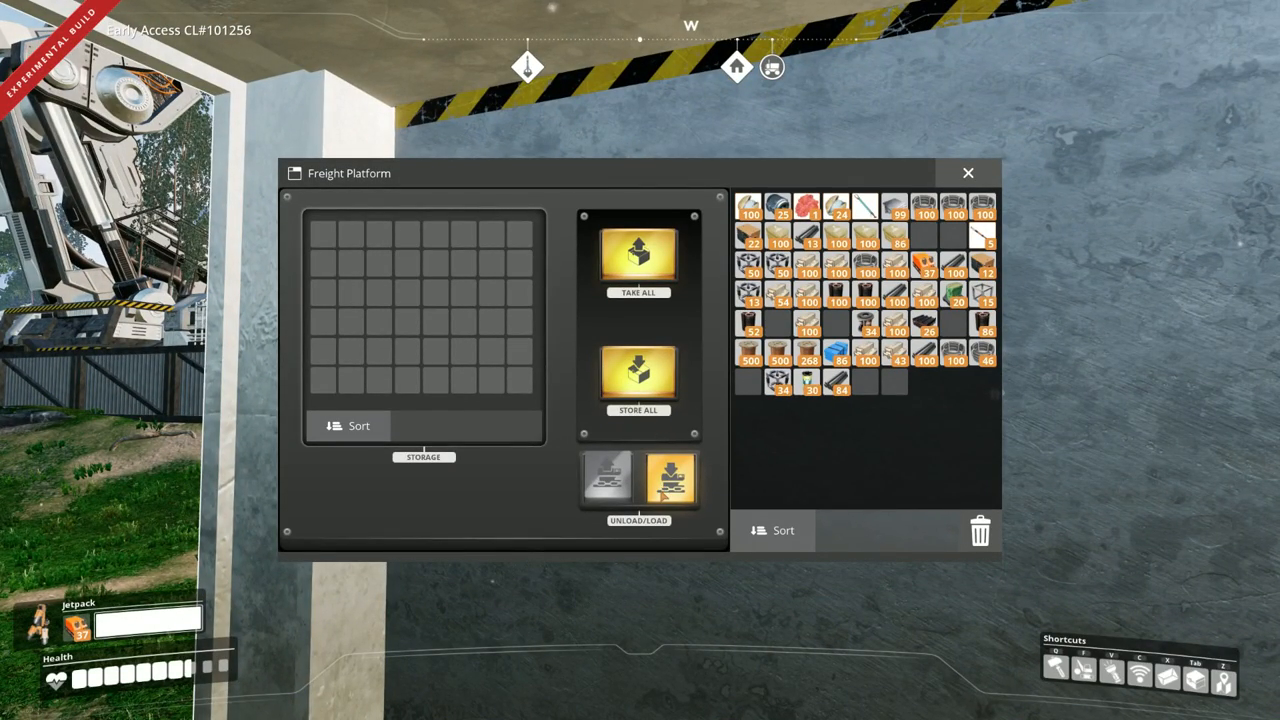
# - Toggle the freight platform's unload/load mode, then walk back to the Electric Locomotive
pyautogui.click(606, 478)
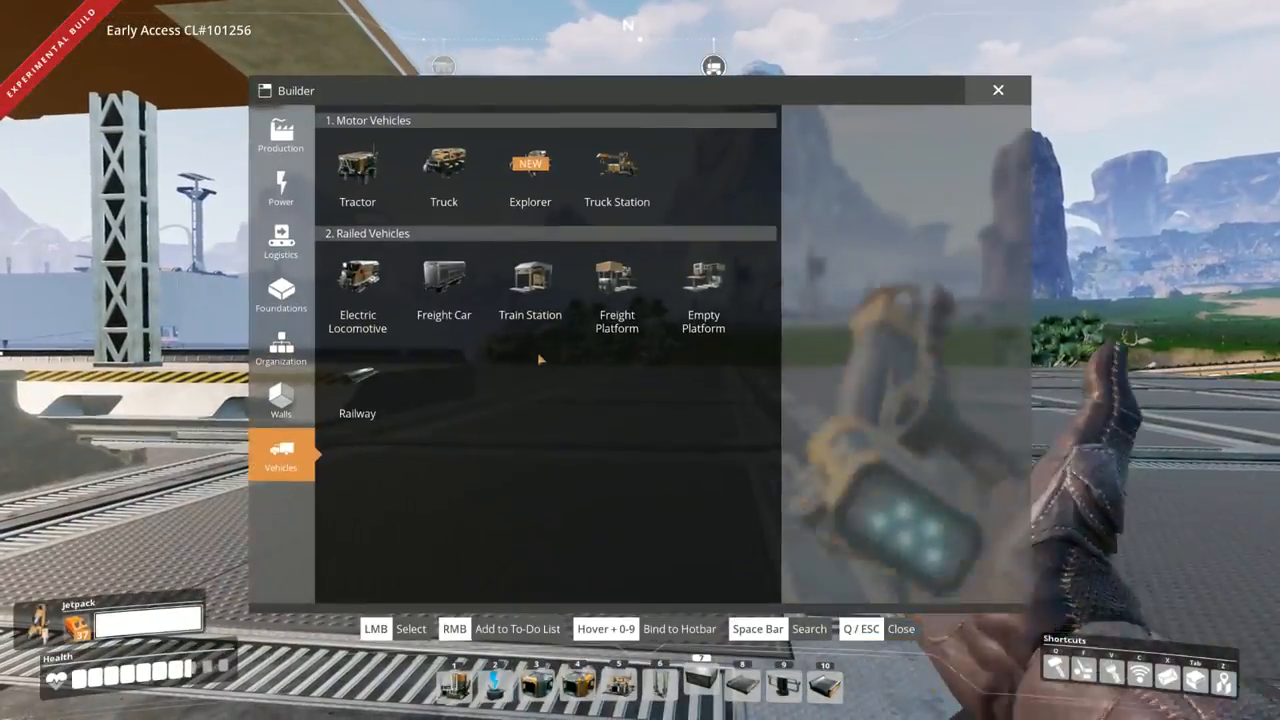
pyautogui.click(357, 385)
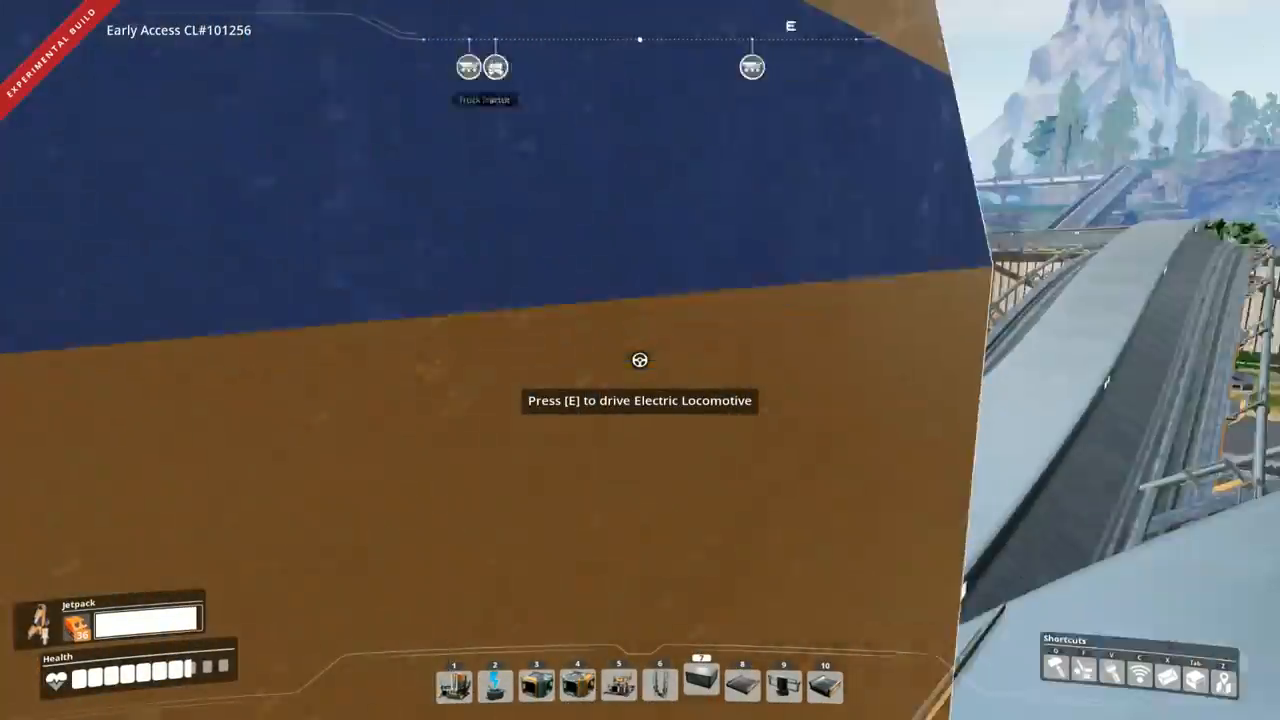
# - Board the Electric Locomotive on the loop, then step away to face the roofed station
pyautogui.press('e')
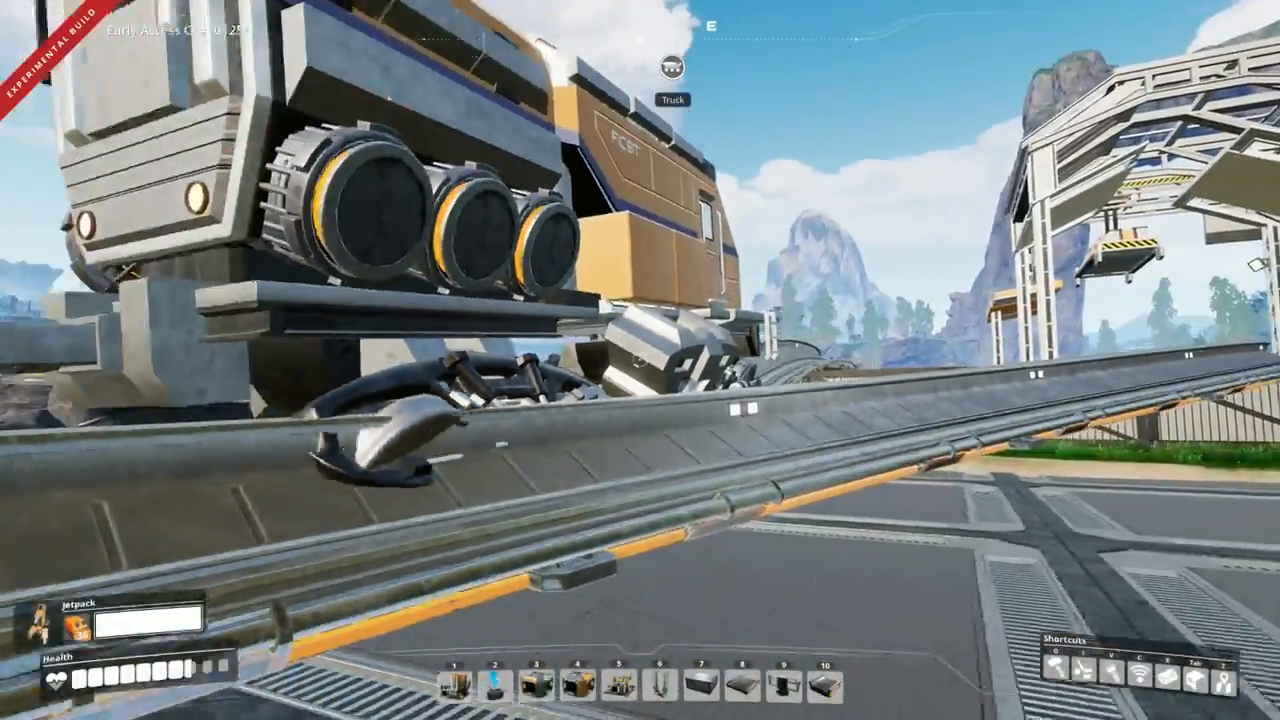
pyautogui.moveTo(640, 360)
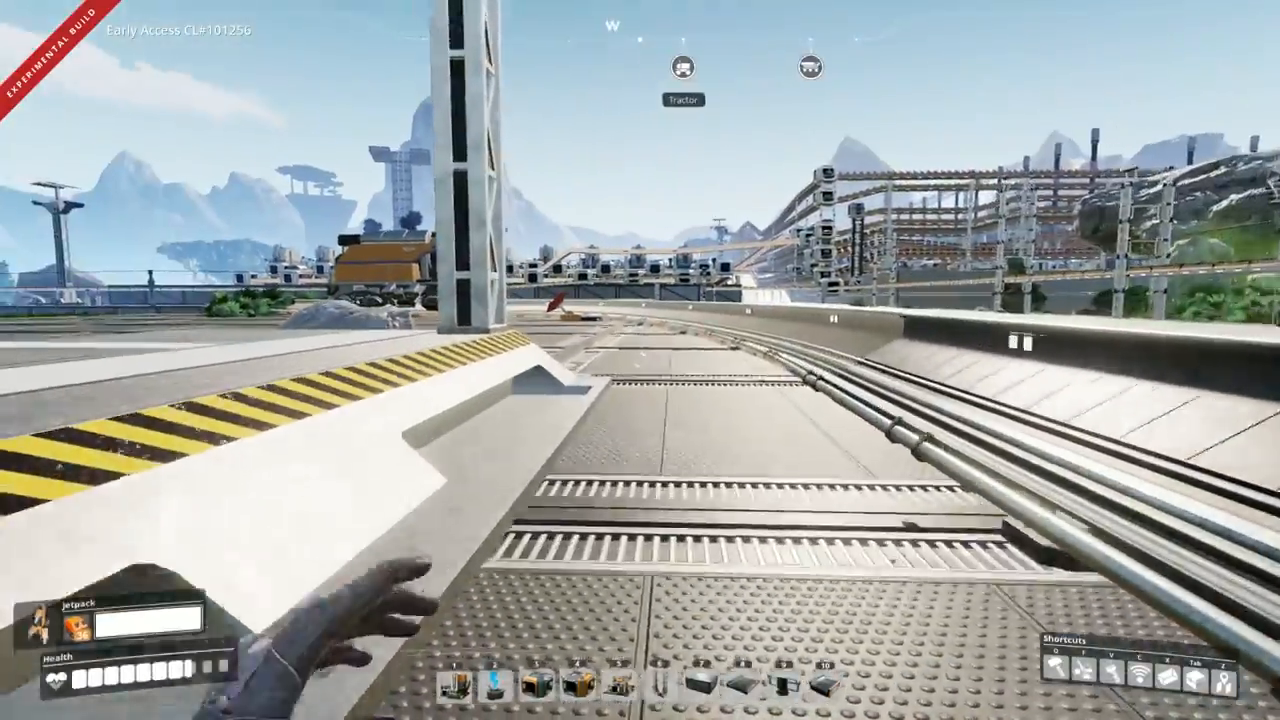
pyautogui.moveTo(640, 360)
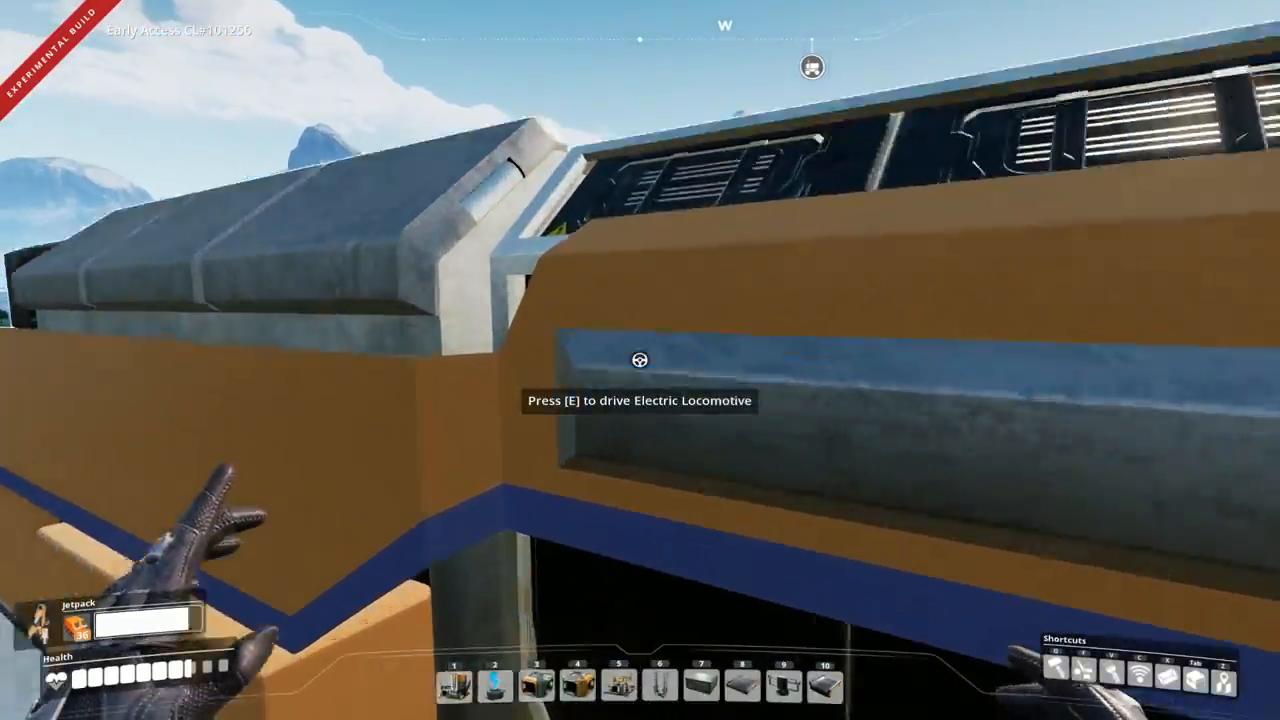
pyautogui.press('e')
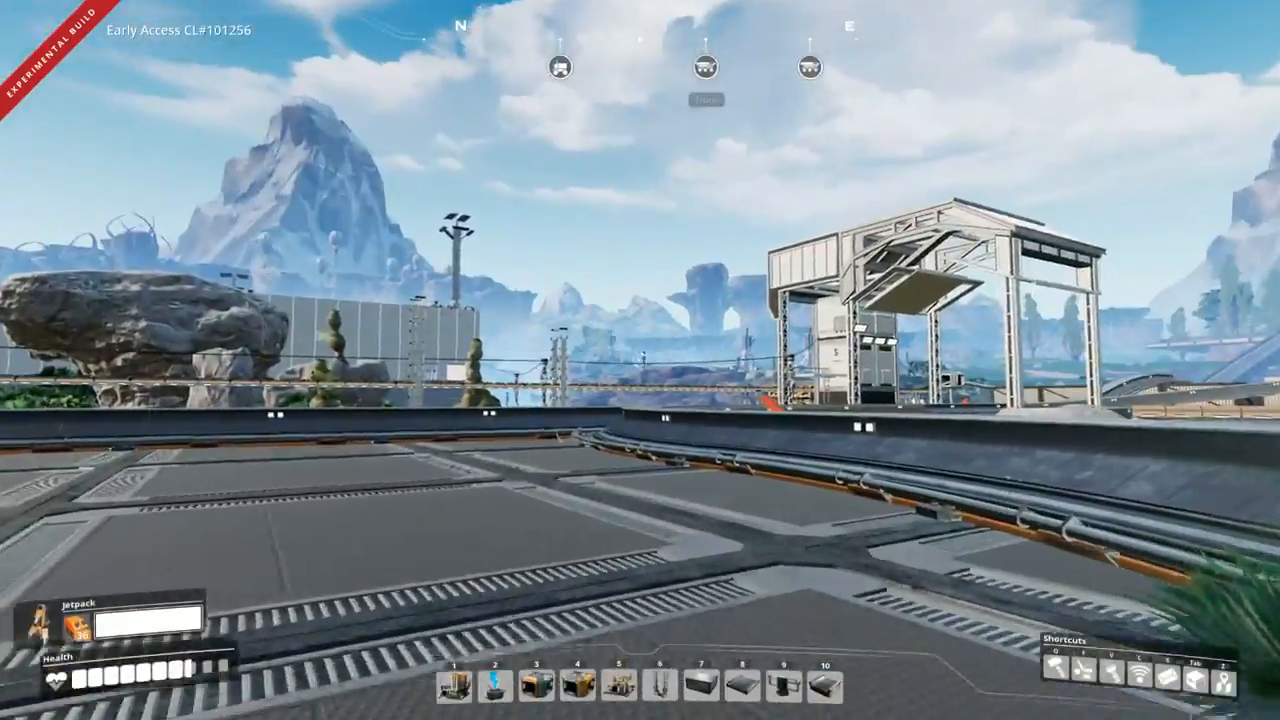
pyautogui.moveTo(640, 360)
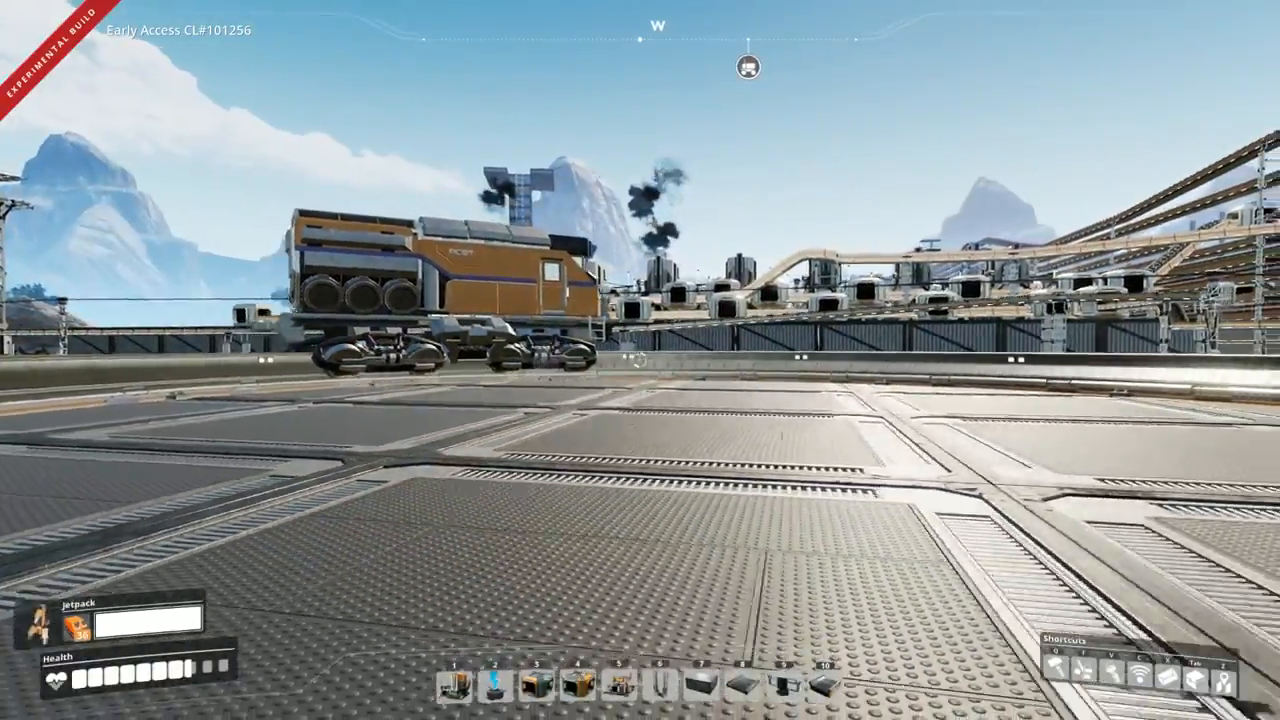
pyautogui.moveTo(640, 360)
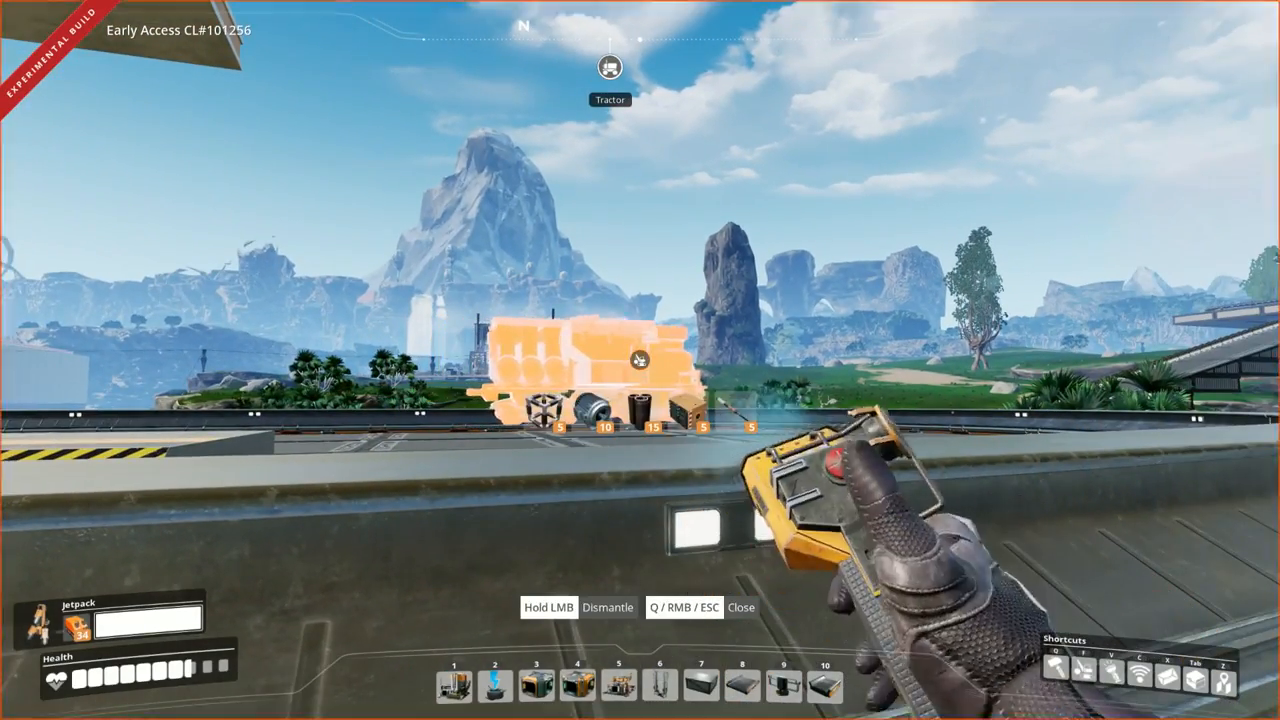
pyautogui.moveTo(640, 360)
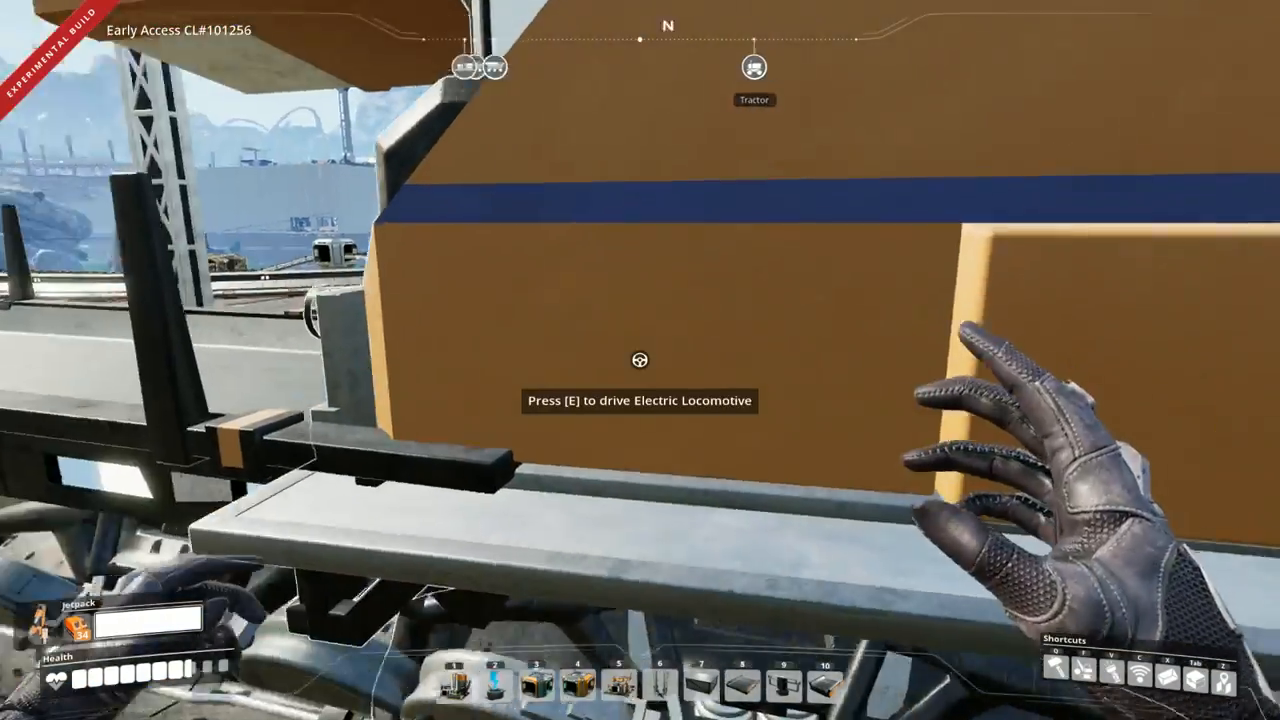
# - Place a second Electric Locomotive hologram on the rails beside the first locomotive
pyautogui.press('e')
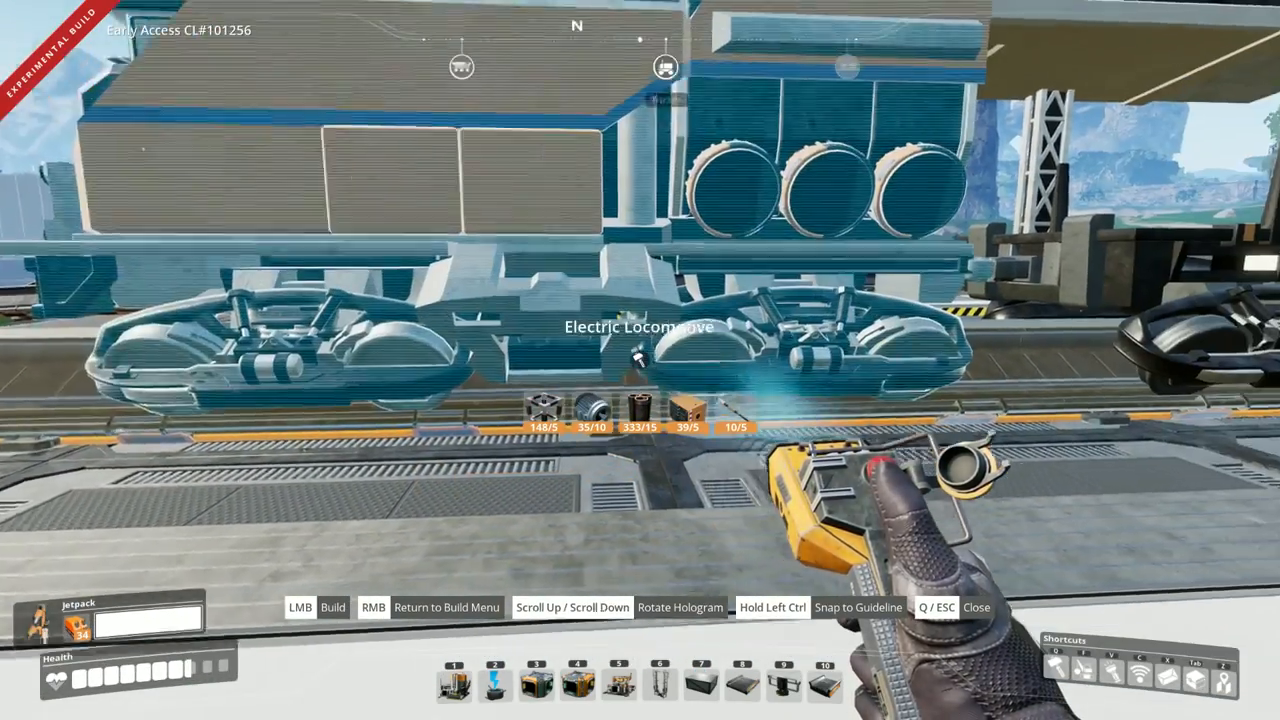
pyautogui.moveTo(640, 360)
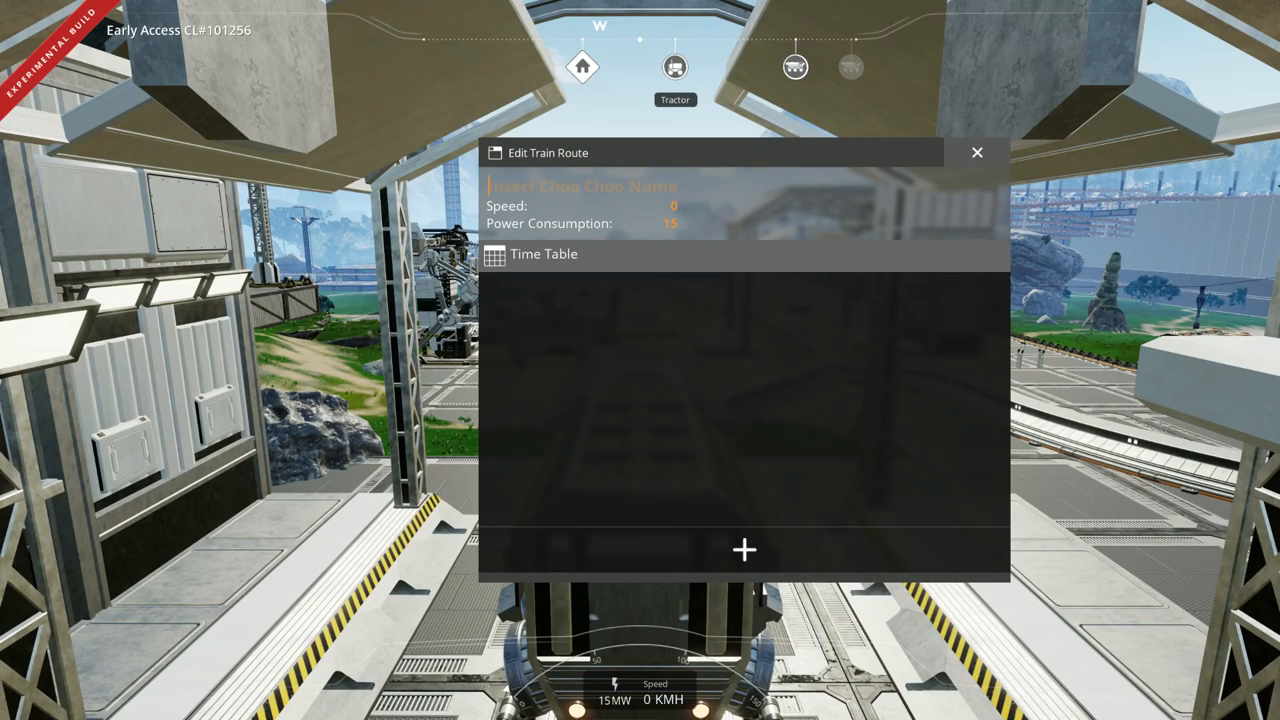
# - Name the train 'test' and add Skoevde C and Stenstorp as timetable stops
pyautogui.write('test')
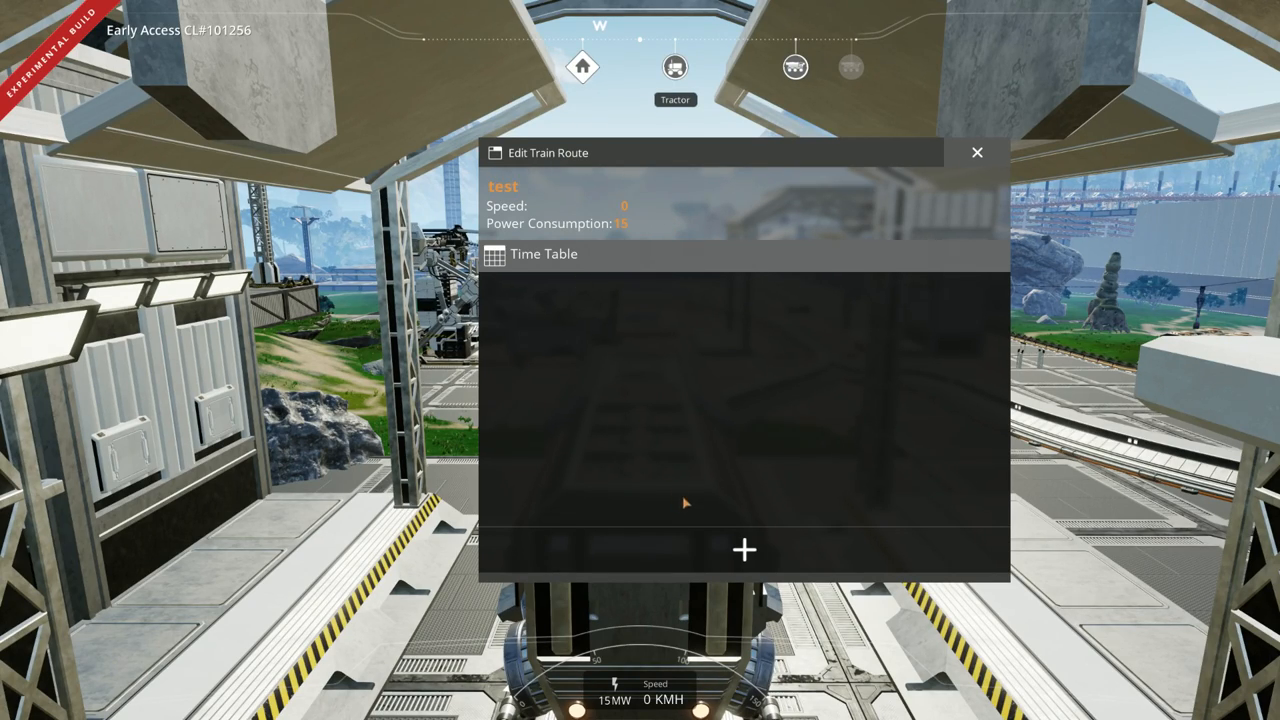
pyautogui.click(744, 550)
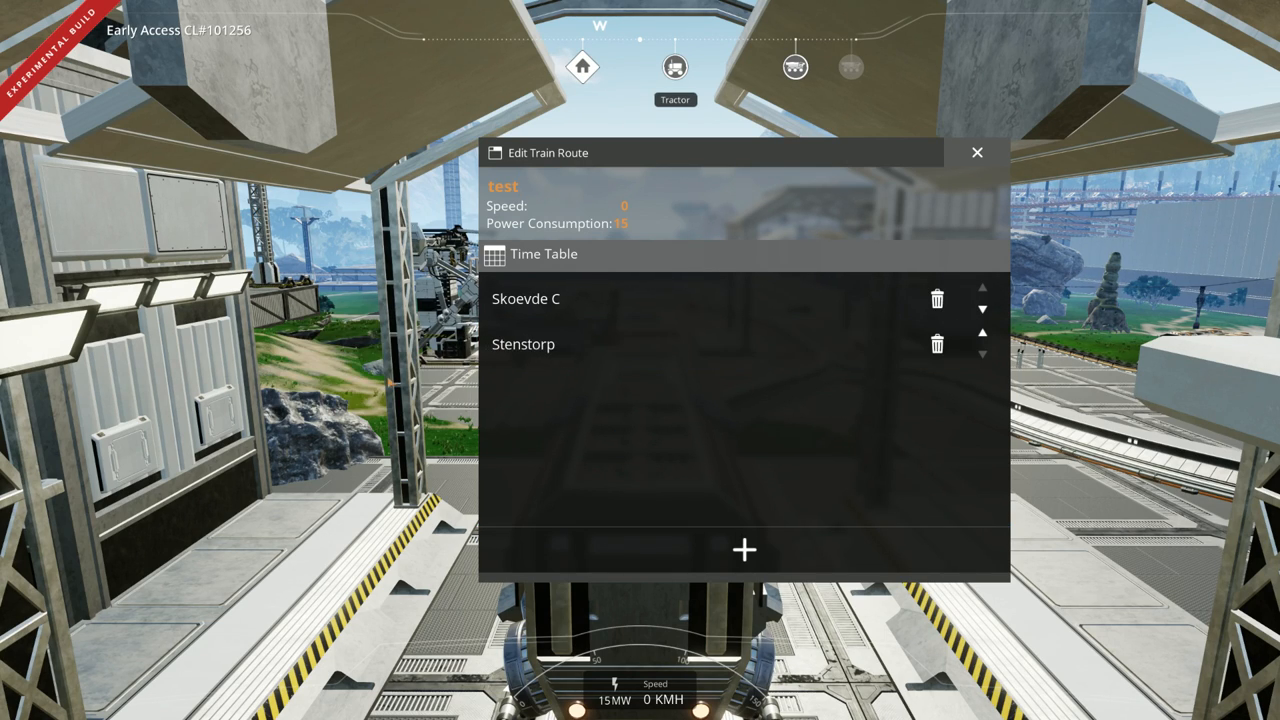
pyautogui.click(977, 152)
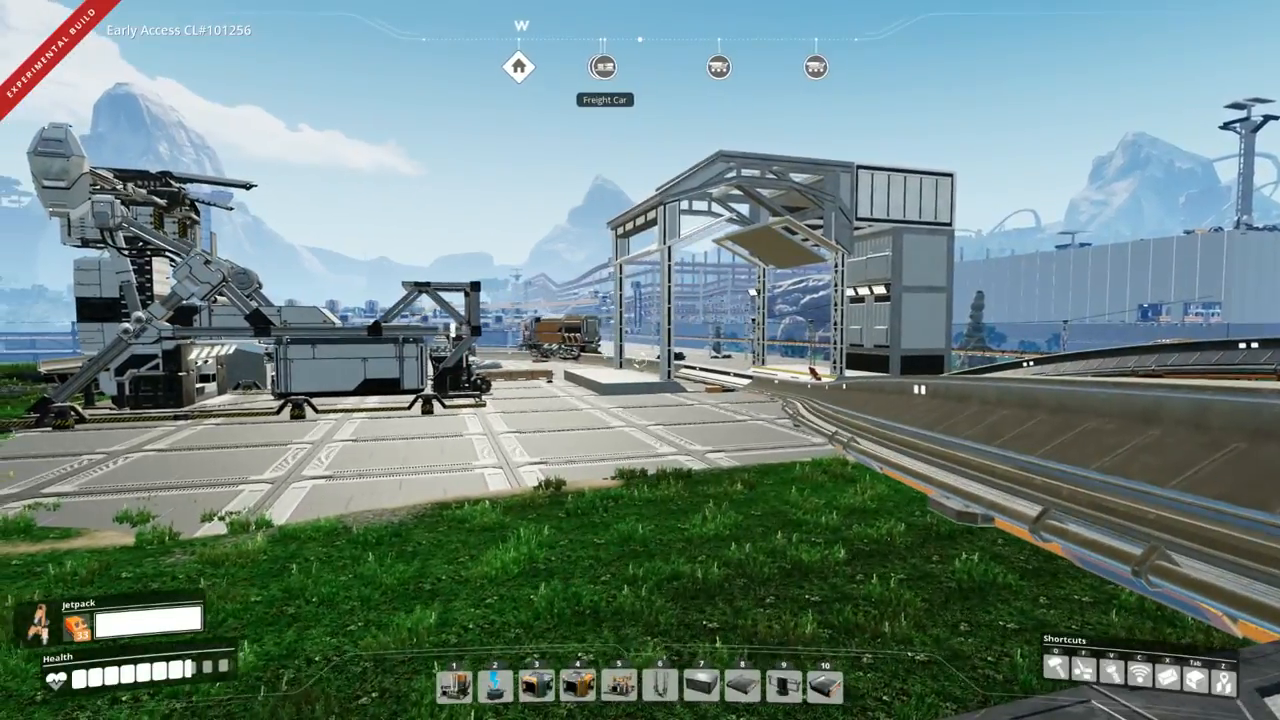
pyautogui.moveTo(640, 360)
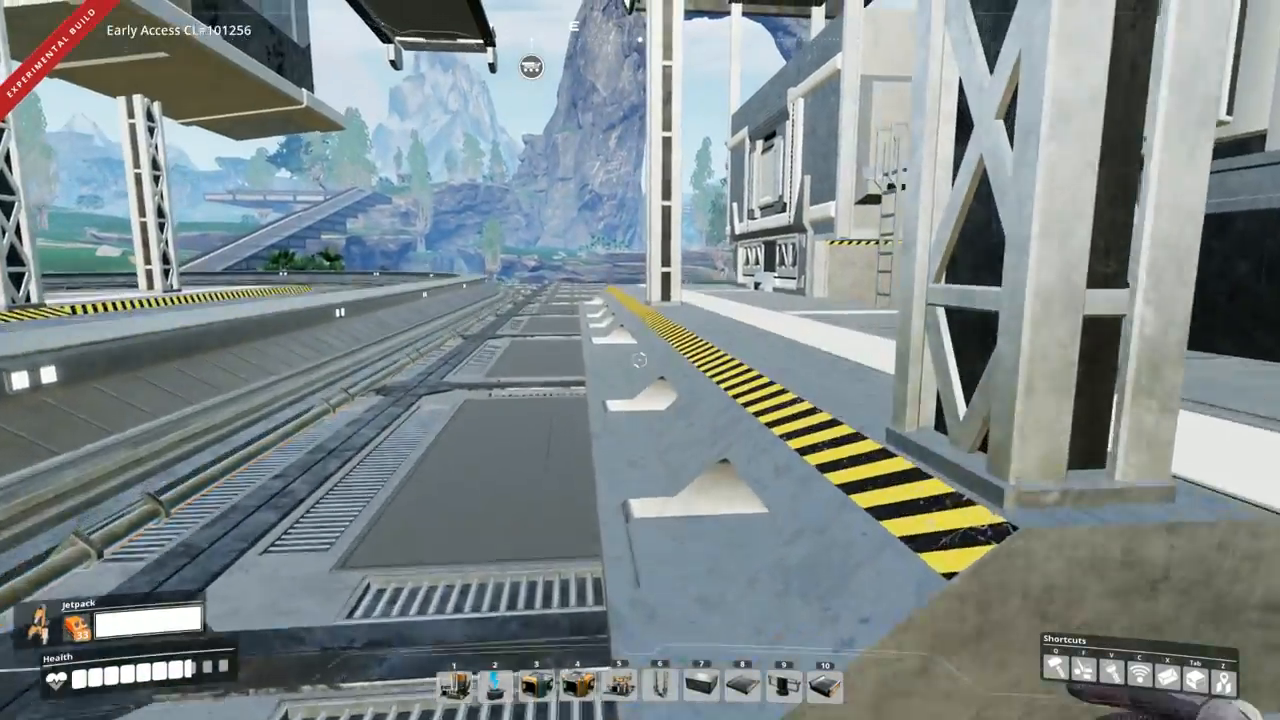
pyautogui.moveTo(640, 360)
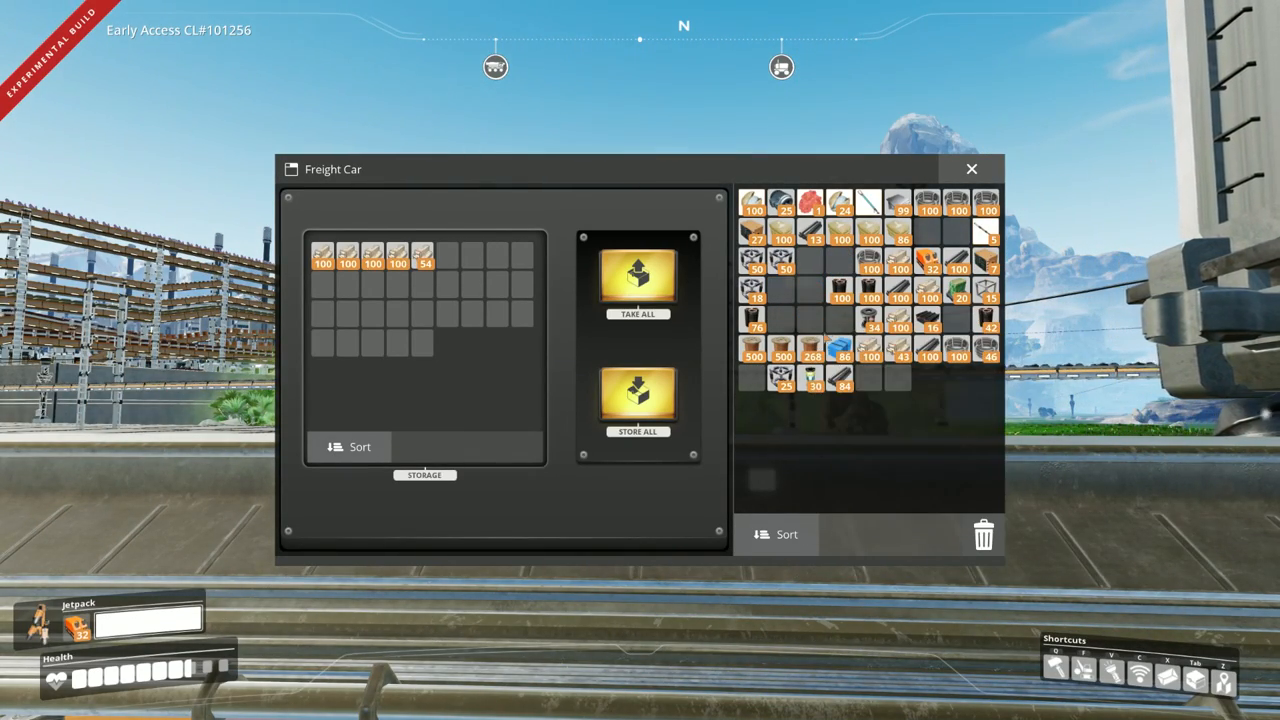
pyautogui.click(970, 169)
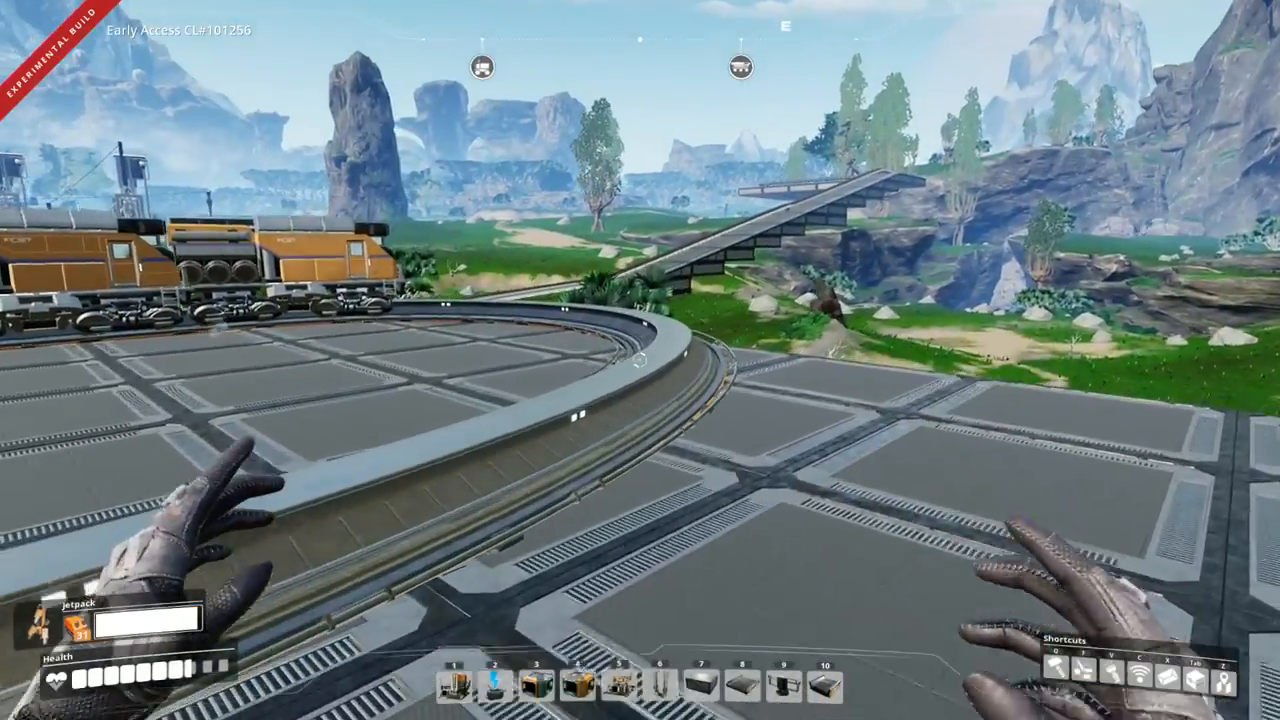
pyautogui.moveTo(640, 360)
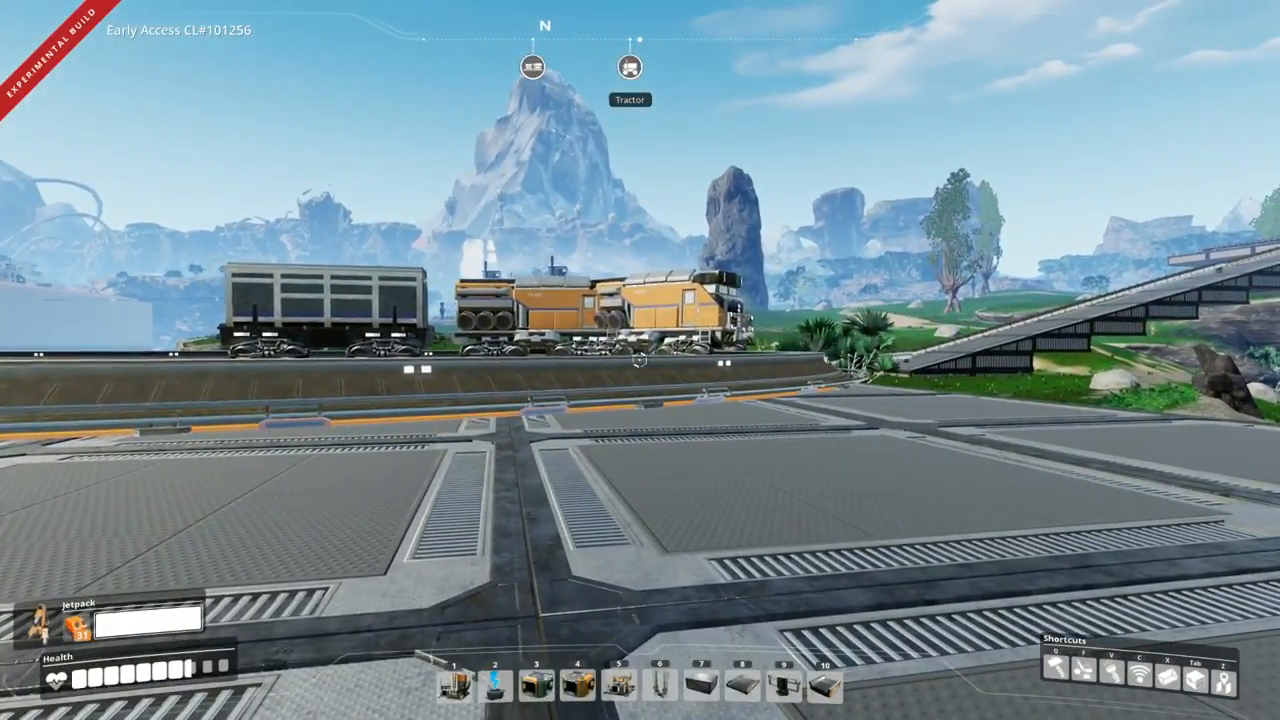
pyautogui.moveTo(640, 360)
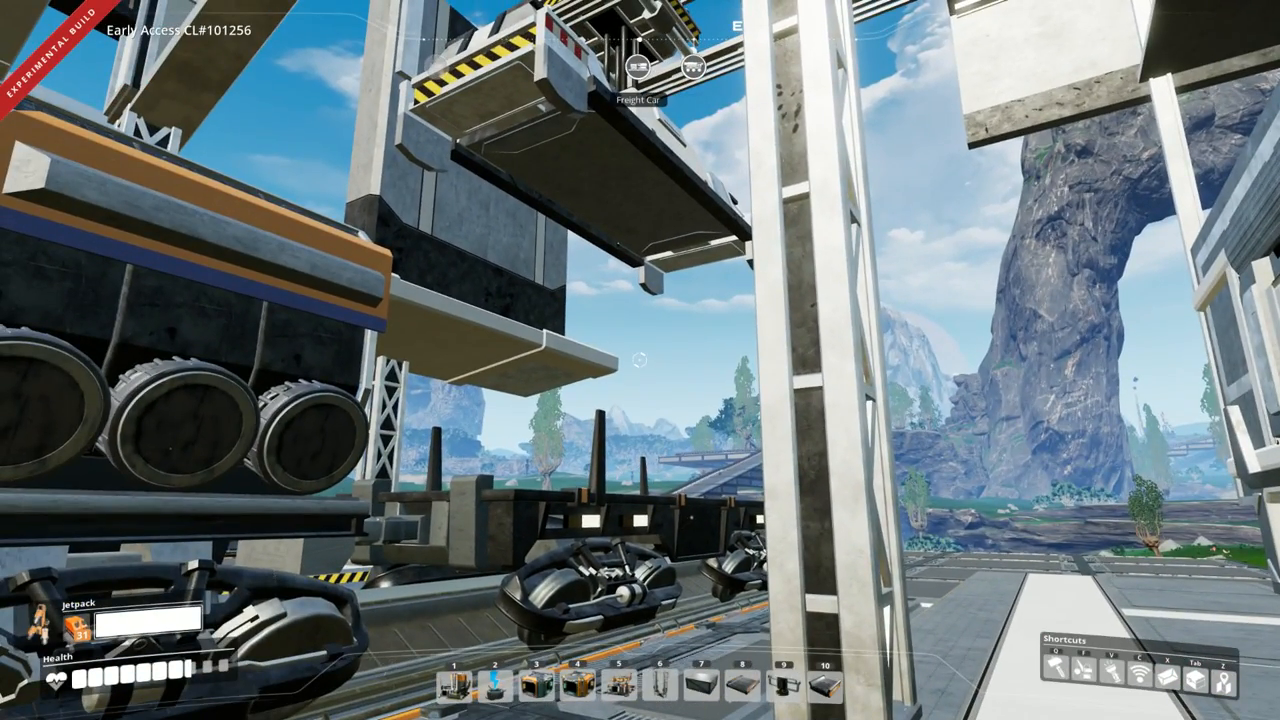
pyautogui.moveTo(640, 360)
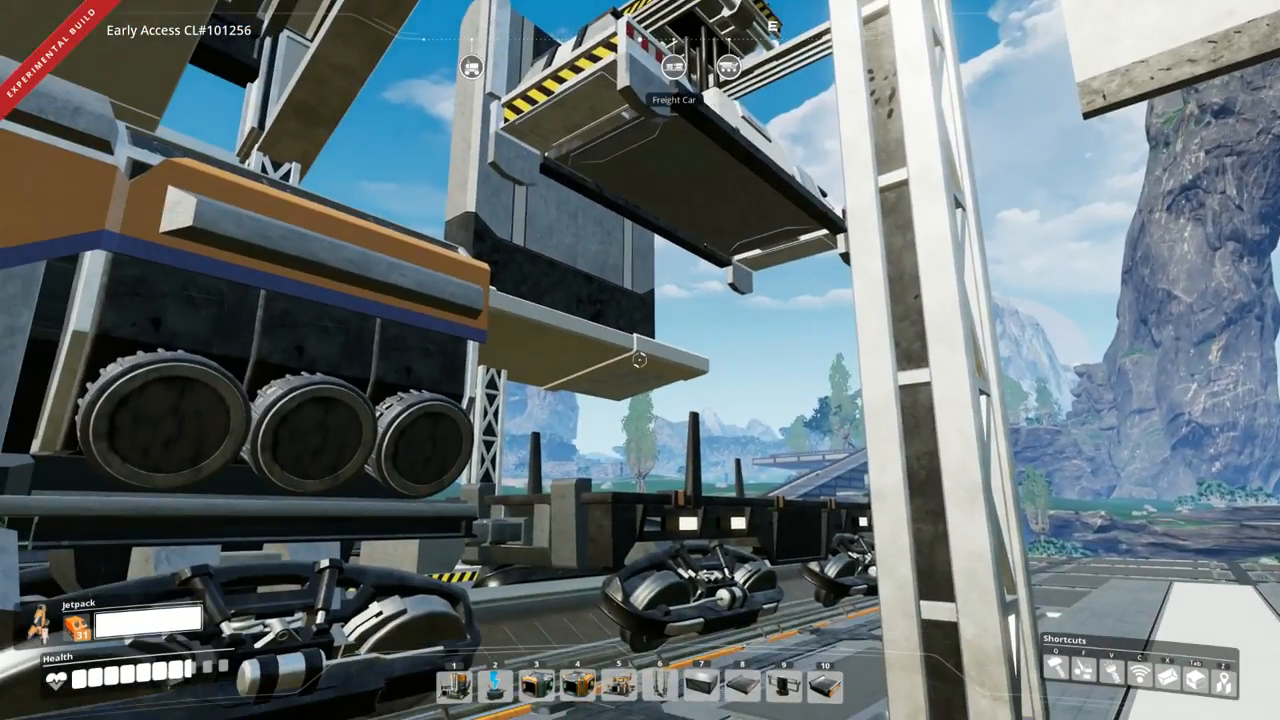
pyautogui.moveTo(640, 360)
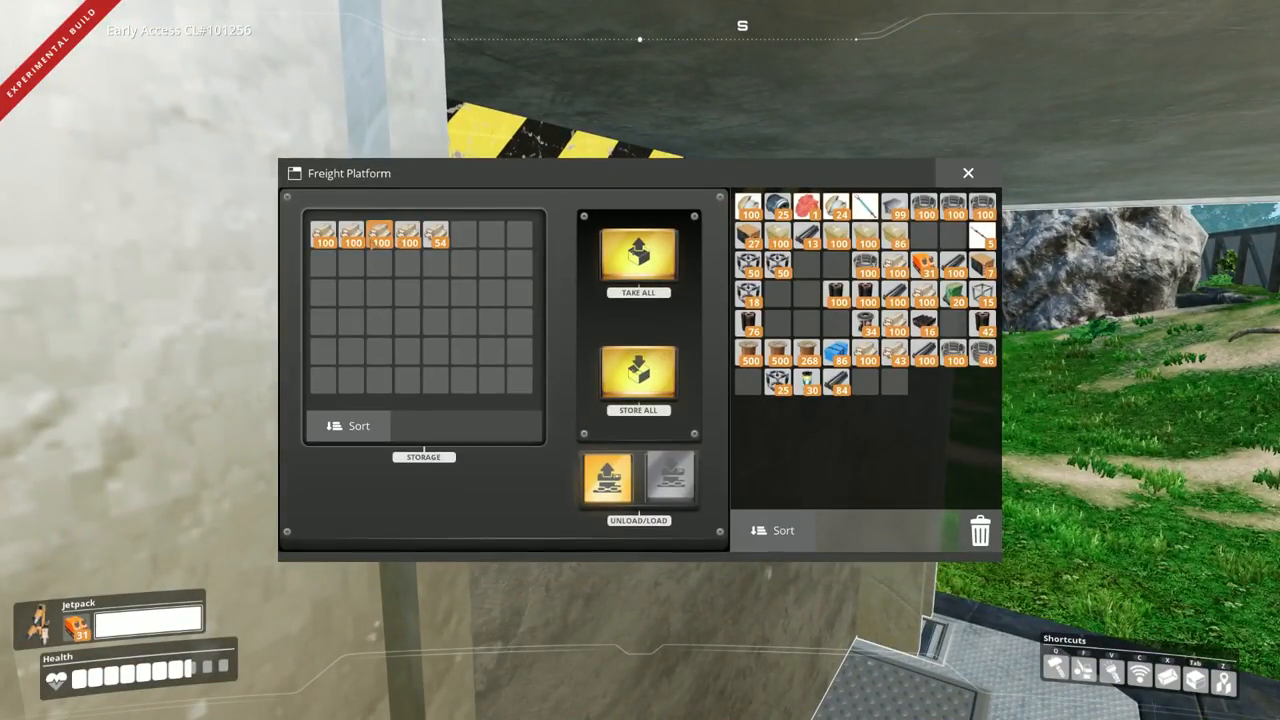
# - Close the Freight Platform storage window and walk toward the station building
pyautogui.click(638, 375)
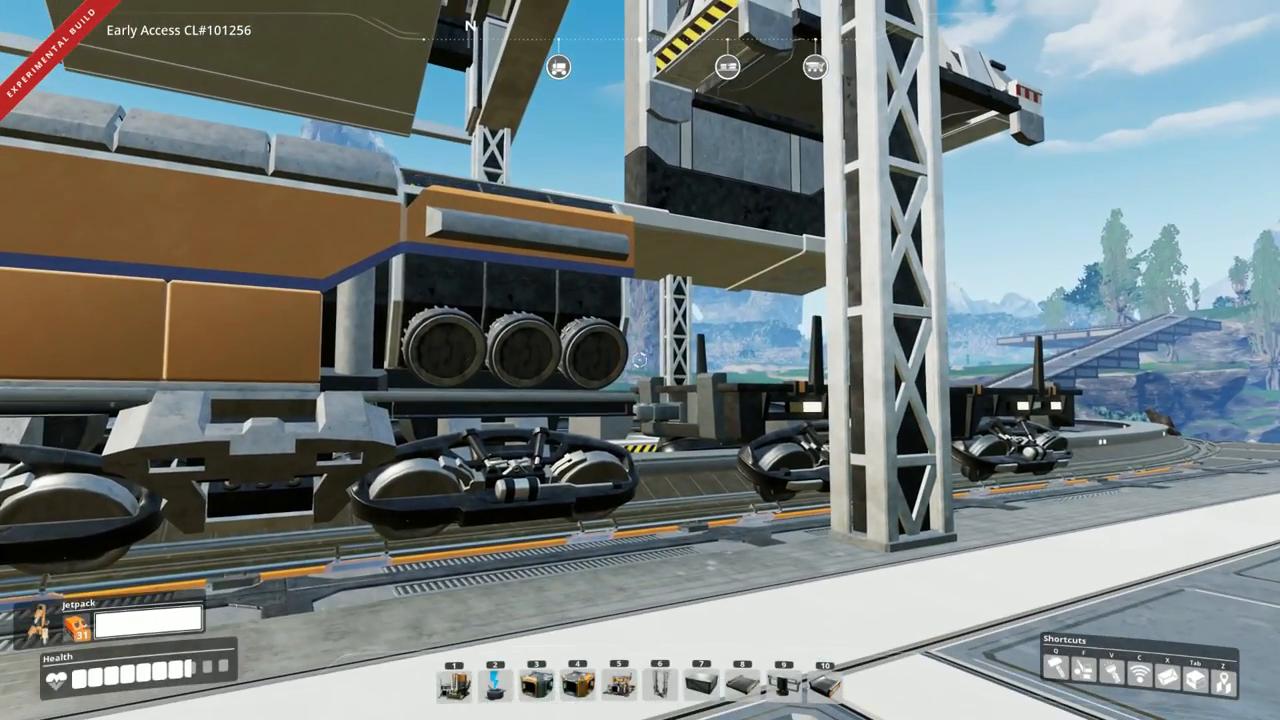
pyautogui.moveTo(640, 360)
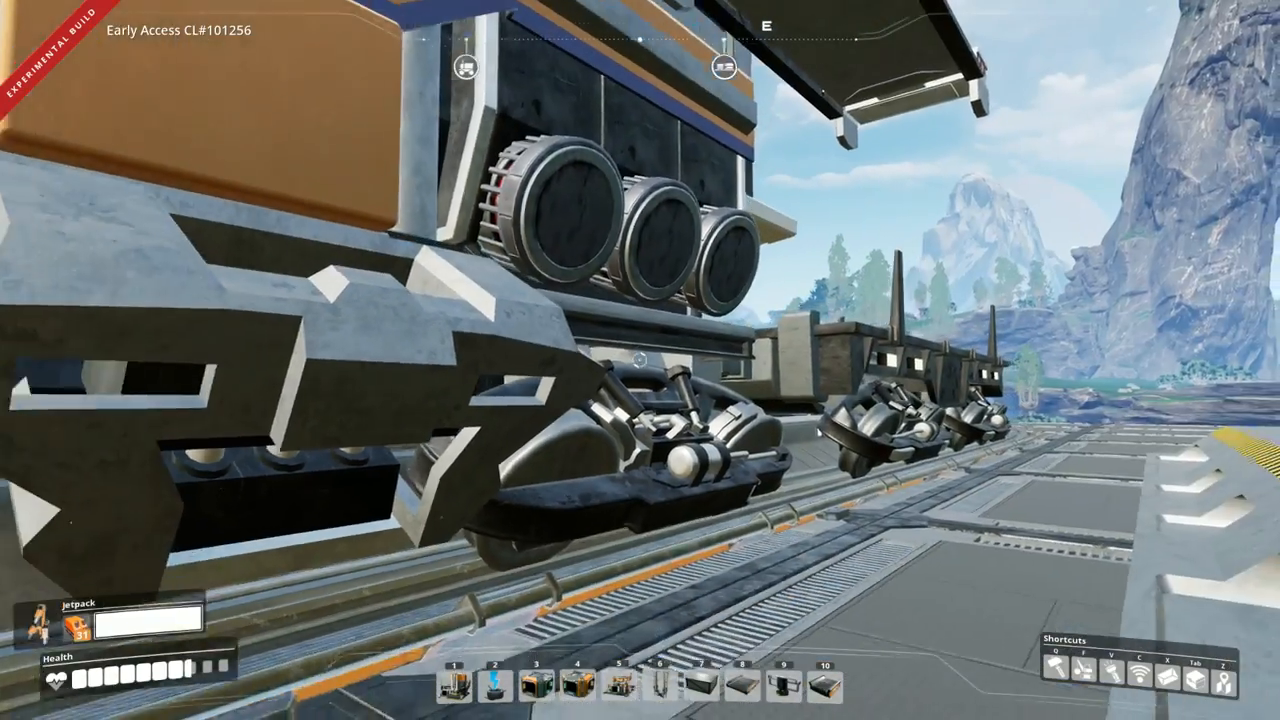
pyautogui.moveTo(640, 360)
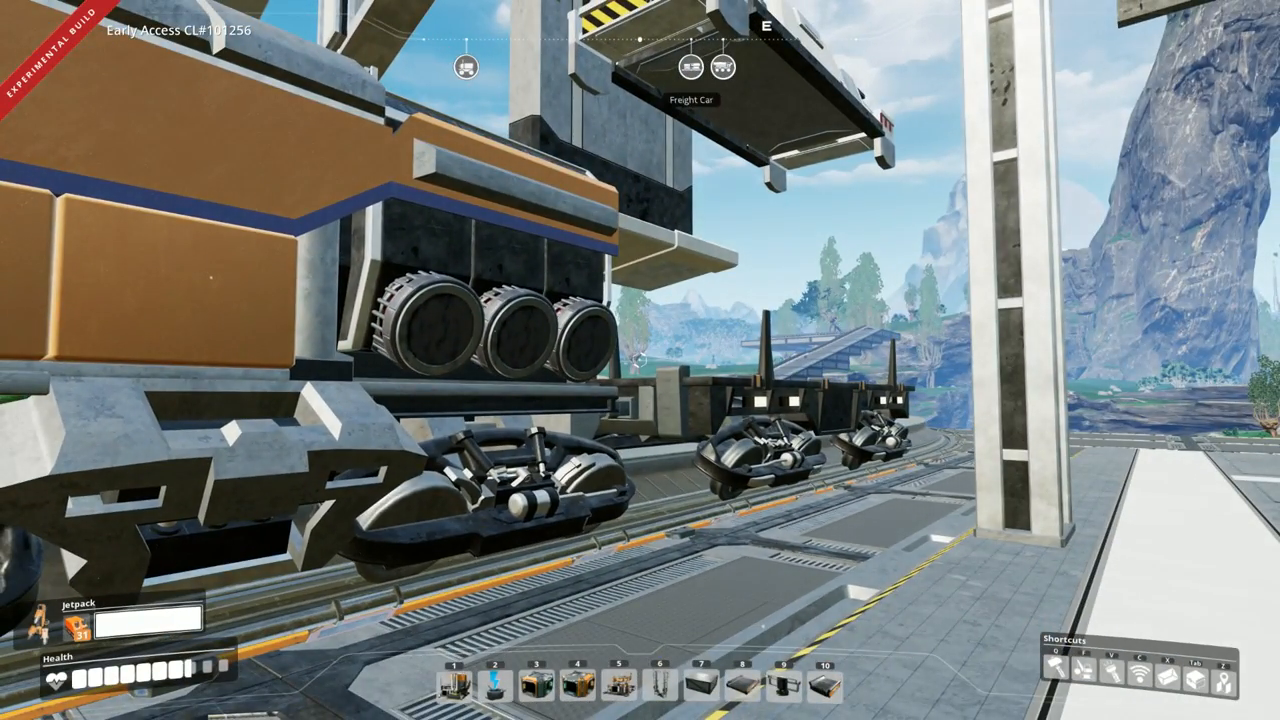
pyautogui.moveTo(640, 360)
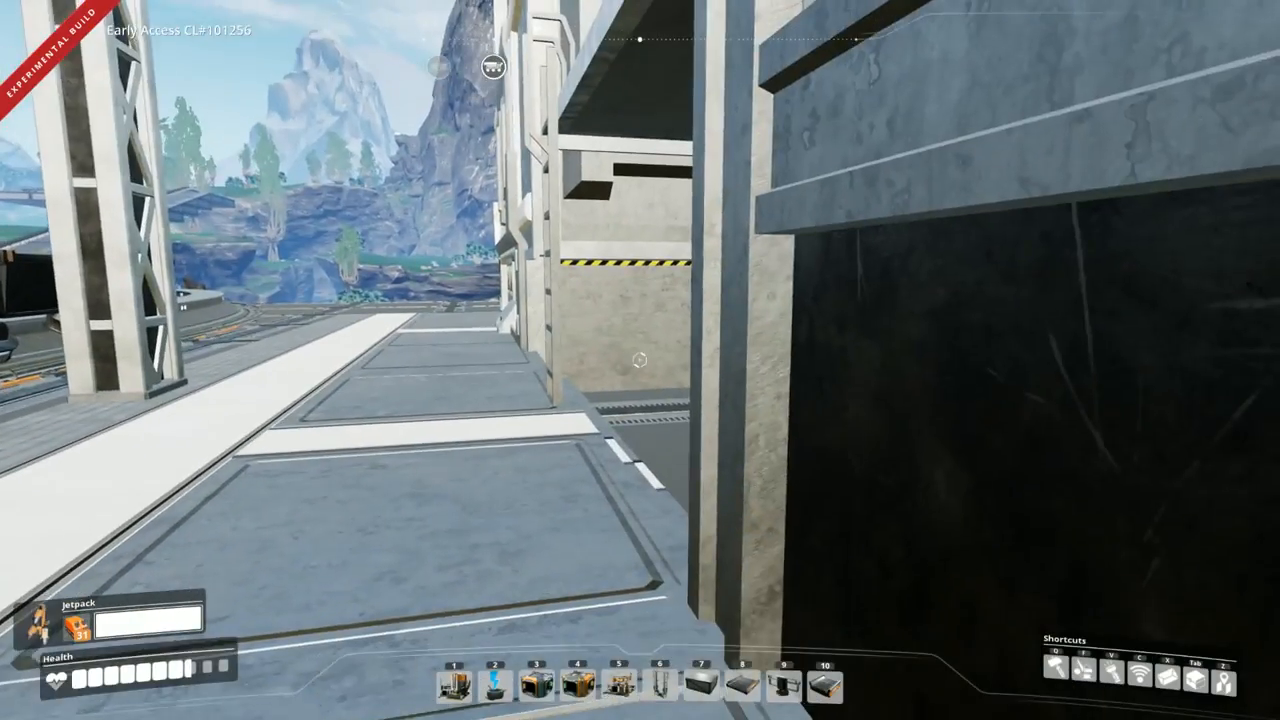
pyautogui.click(639, 358)
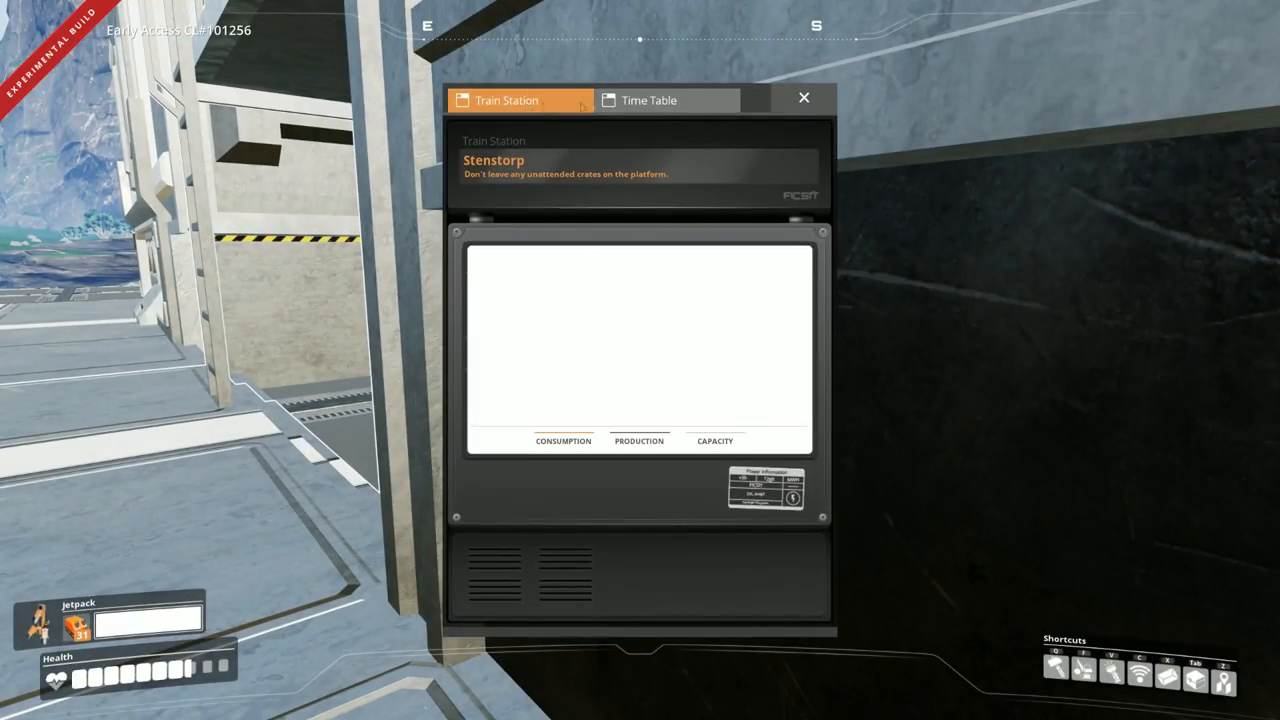
pyautogui.click(648, 100)
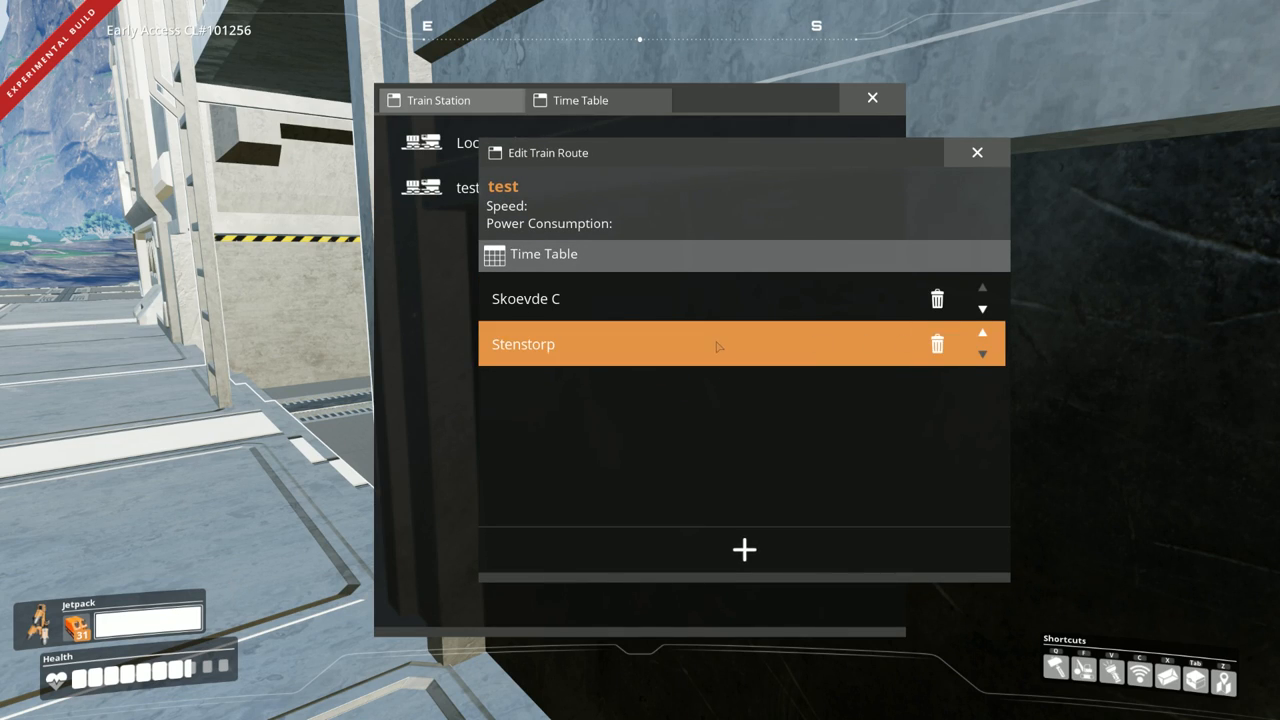
pyautogui.click(982, 333)
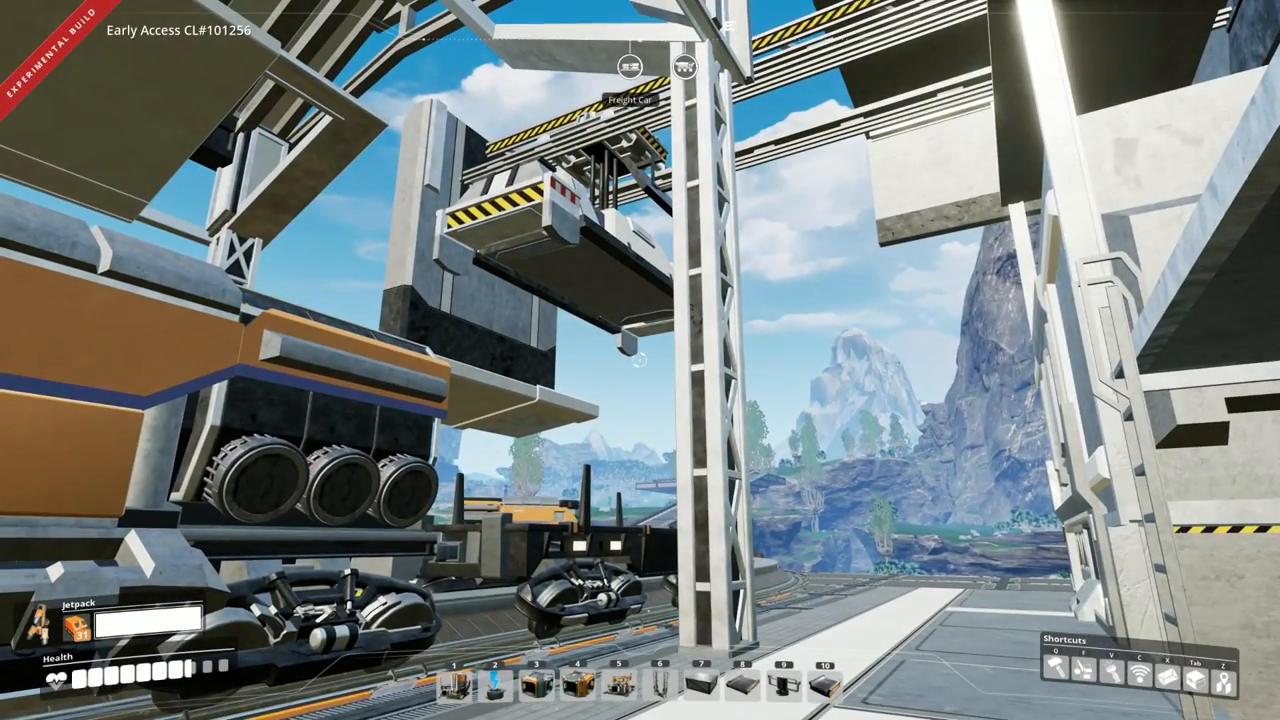
pyautogui.moveTo(640, 360)
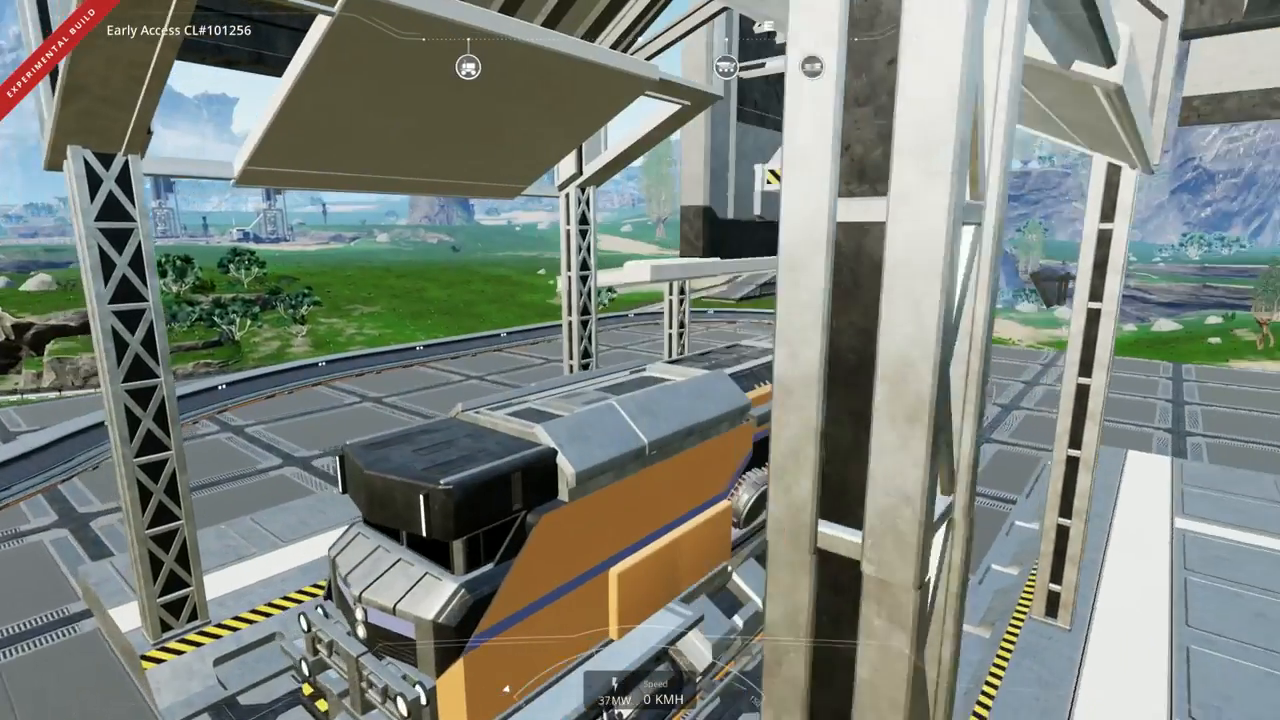
pyautogui.moveTo(640, 360)
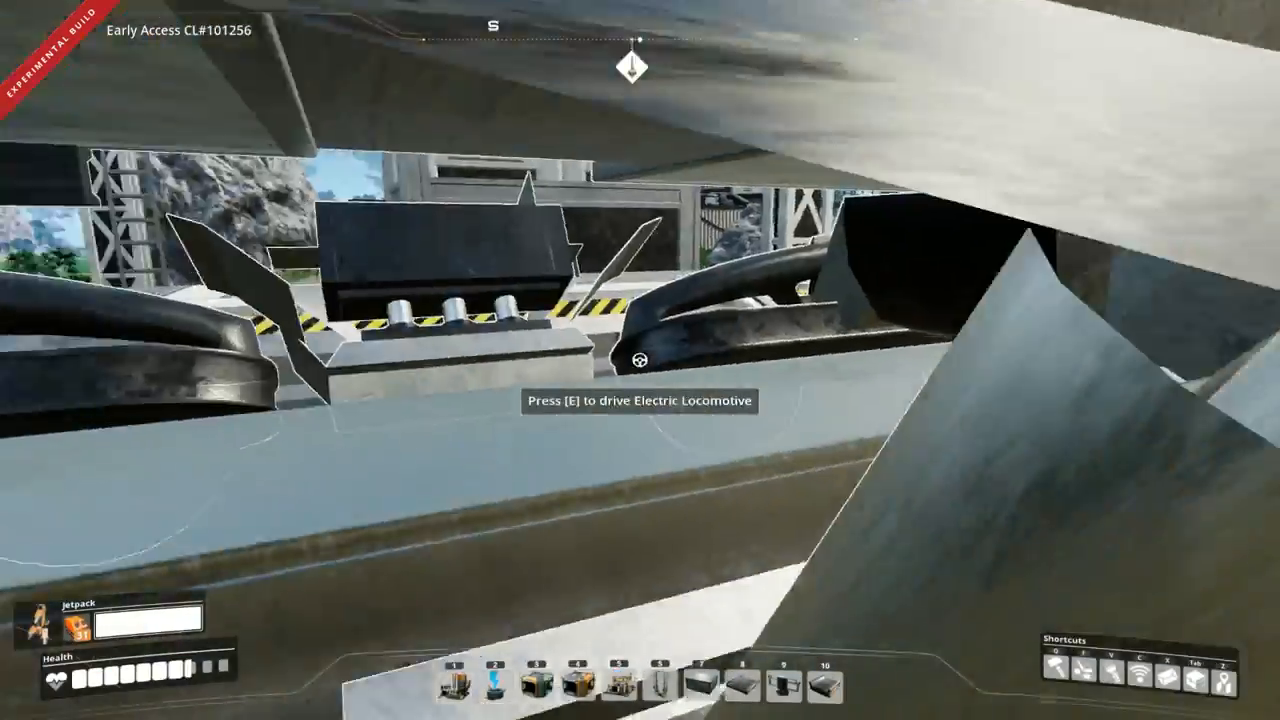
pyautogui.moveTo(640, 360)
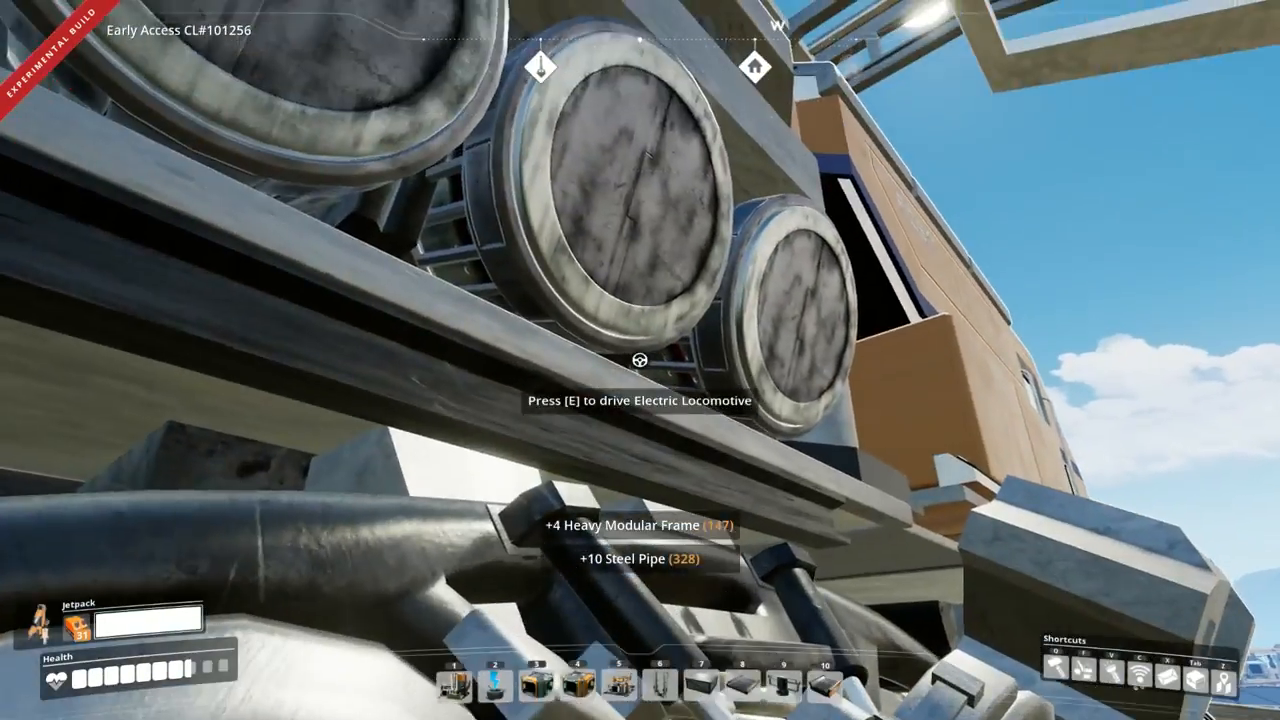
# - Collect 4 Heavy Modular Frames and 10 Steel Pipes, then re-enter the electric locomotive
pyautogui.press('e')
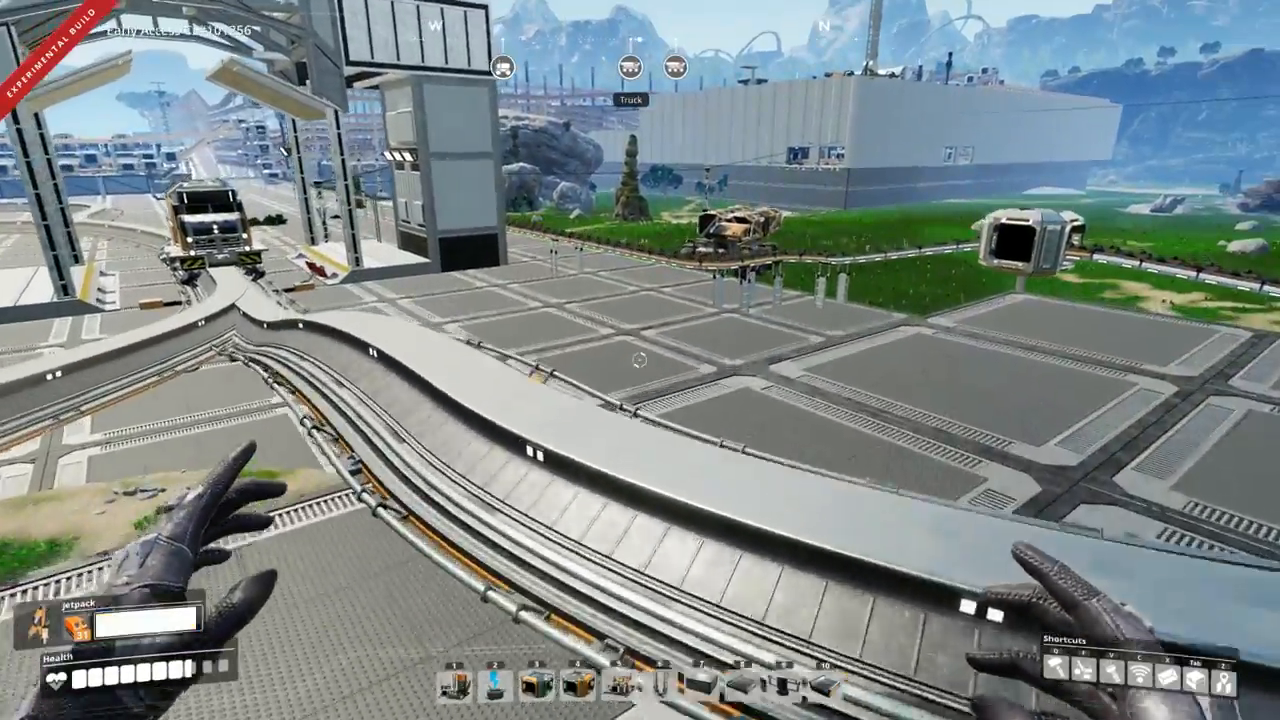
pyautogui.moveTo(640, 360)
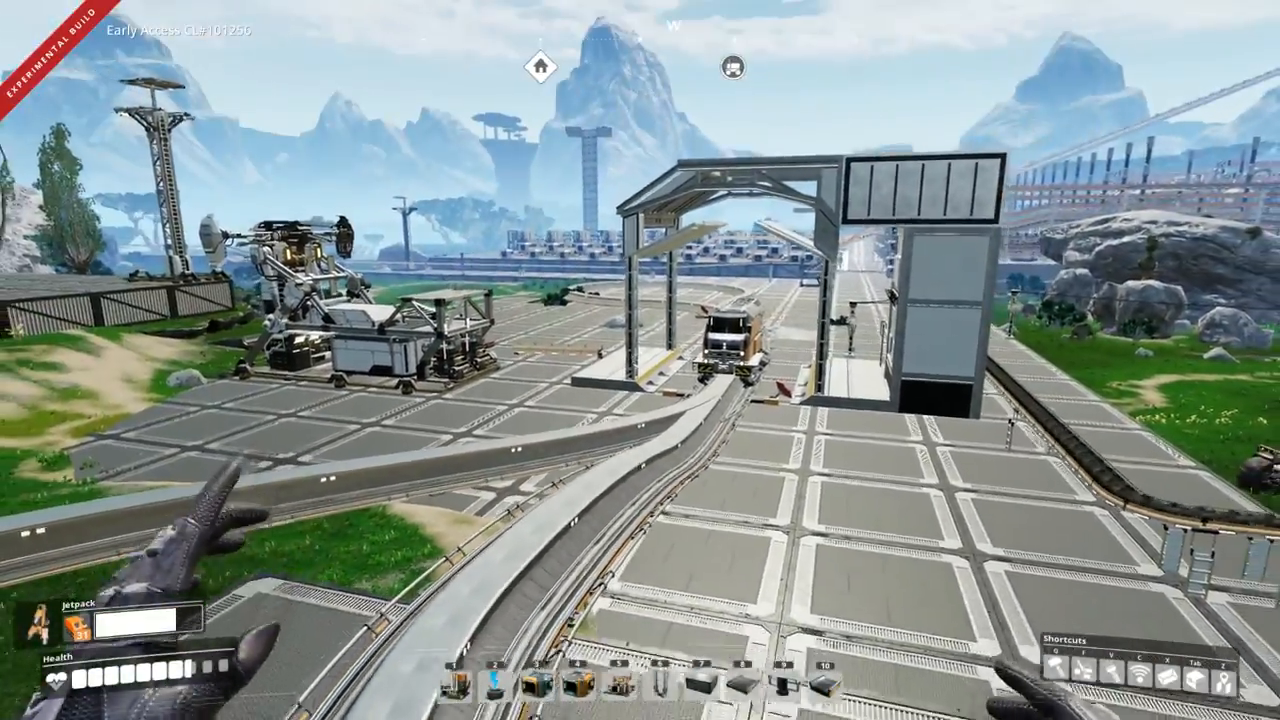
pyautogui.moveTo(640, 360)
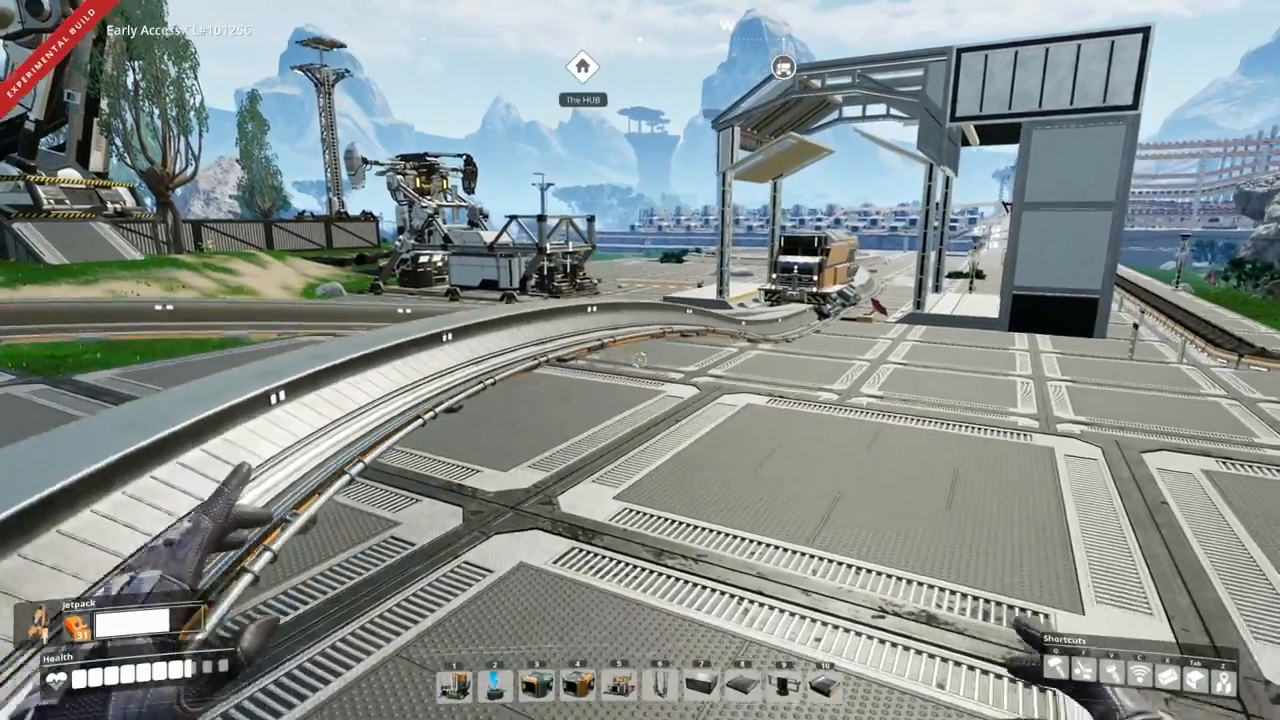
pyautogui.moveTo(640, 360)
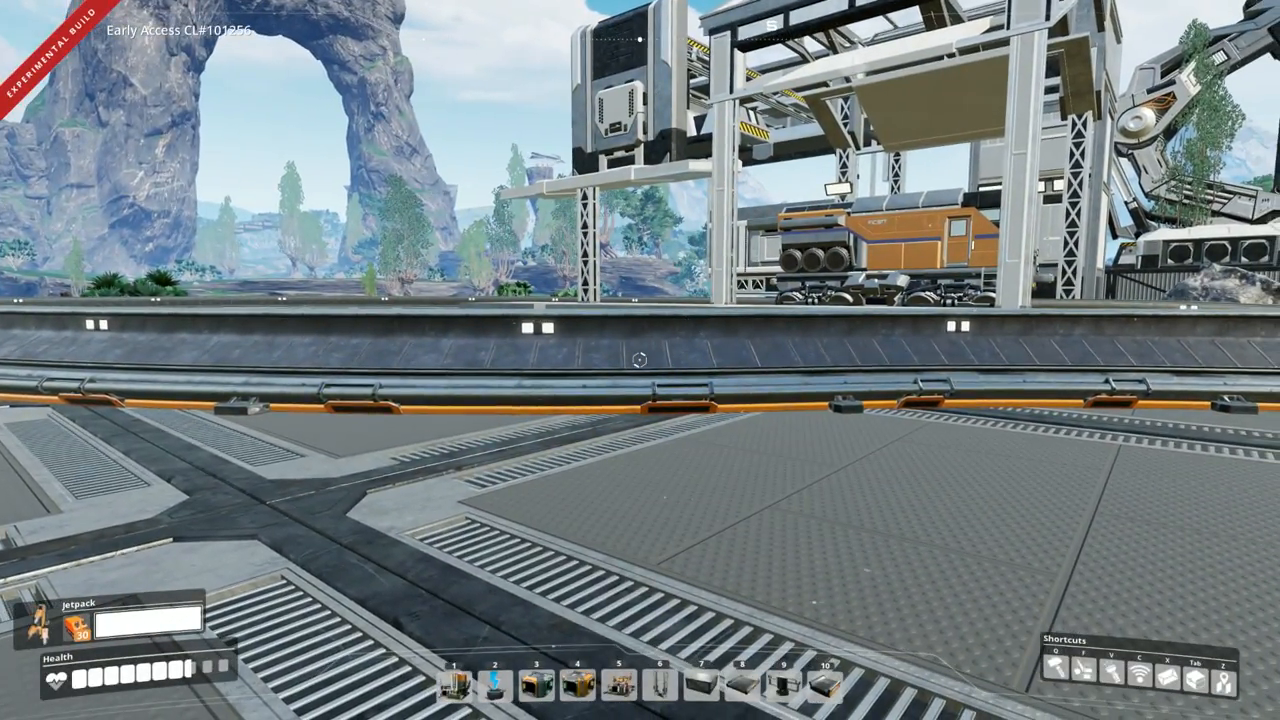
pyautogui.moveTo(640, 360)
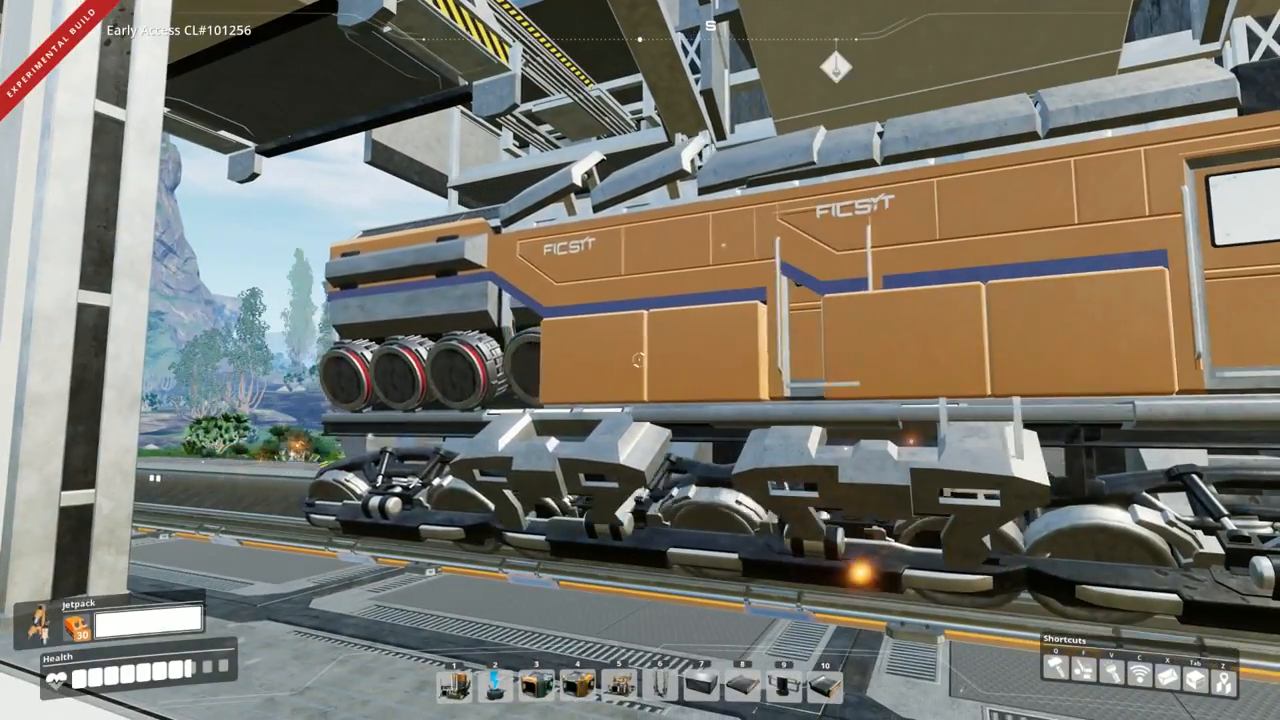
pyautogui.moveTo(640, 360)
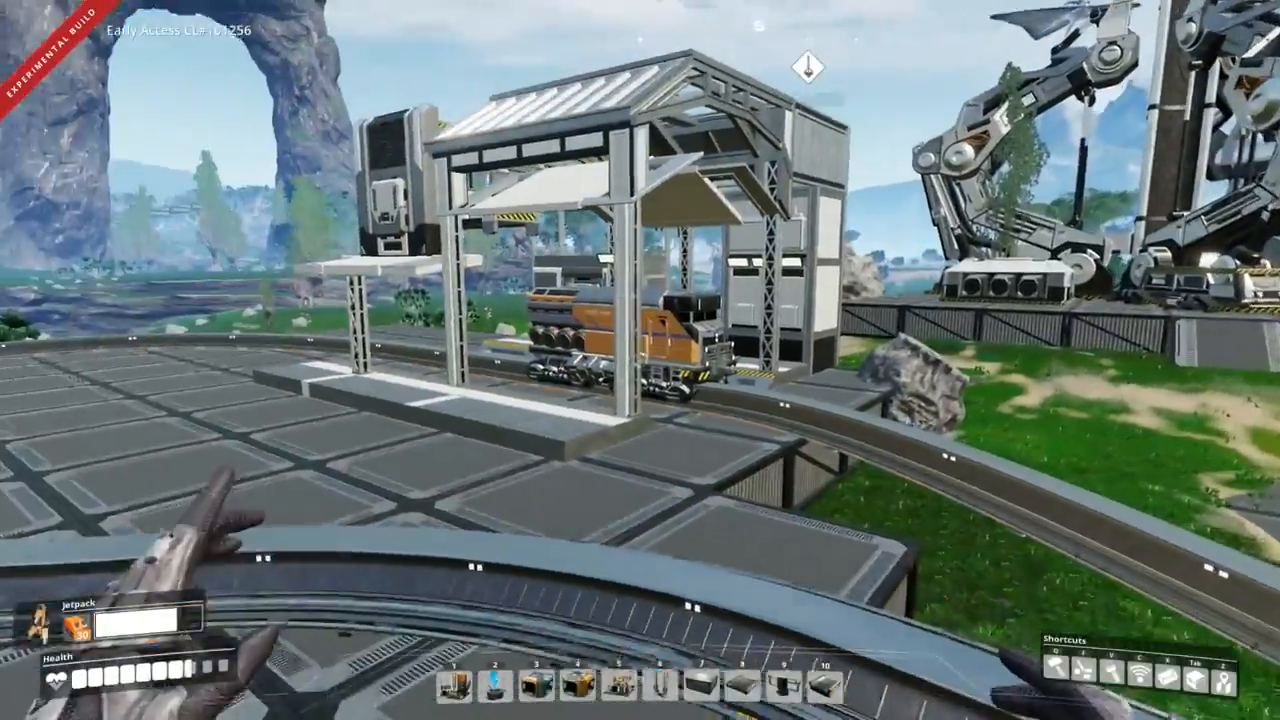
pyautogui.moveTo(640, 360)
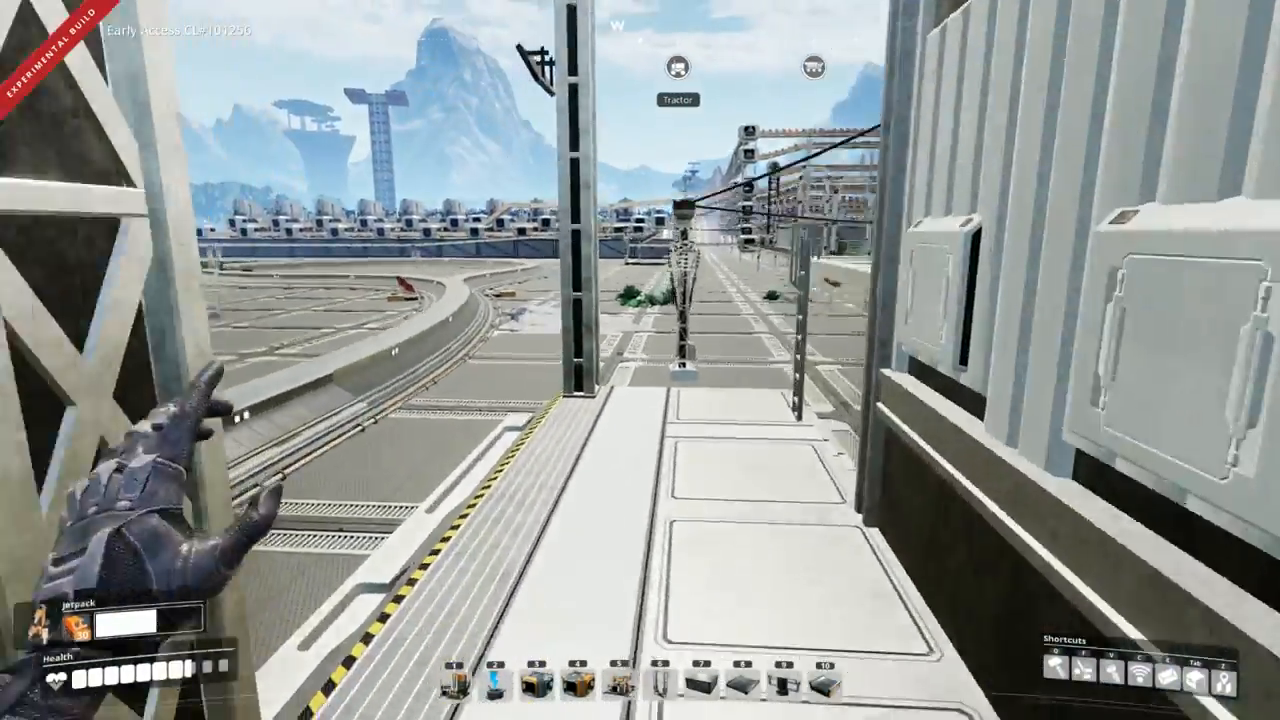
pyautogui.moveTo(640, 360)
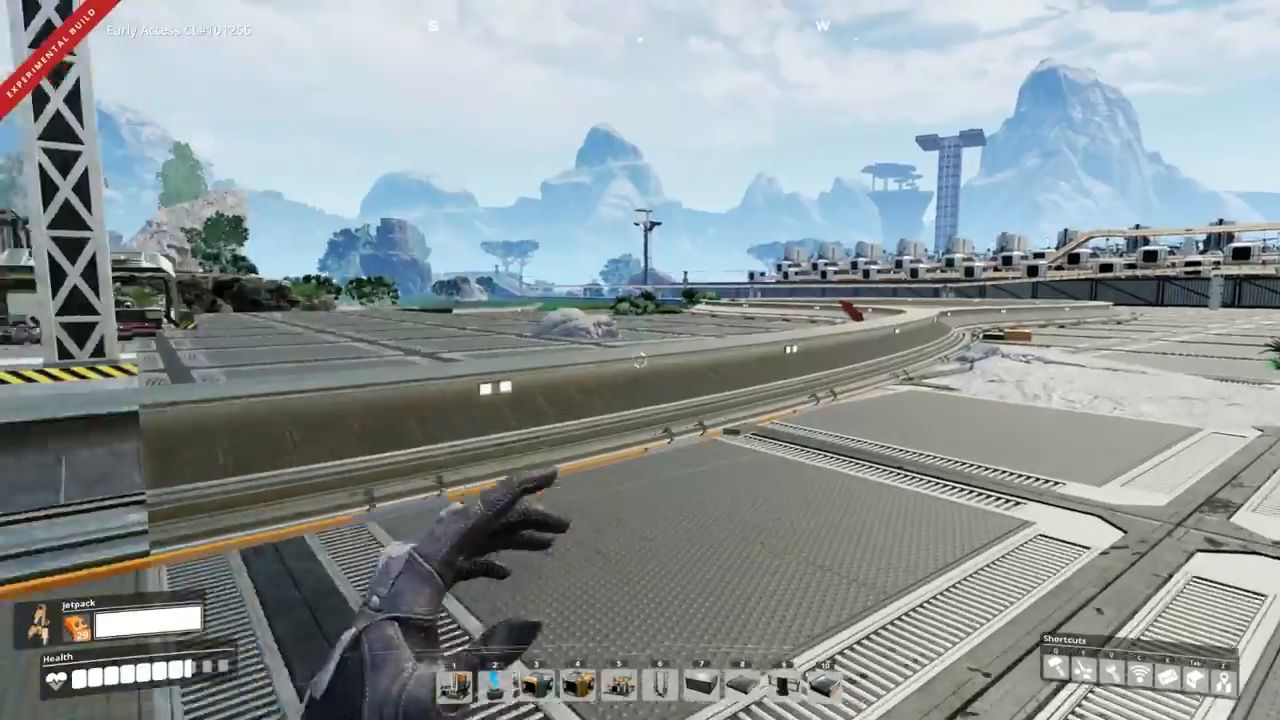
pyautogui.moveTo(640, 360)
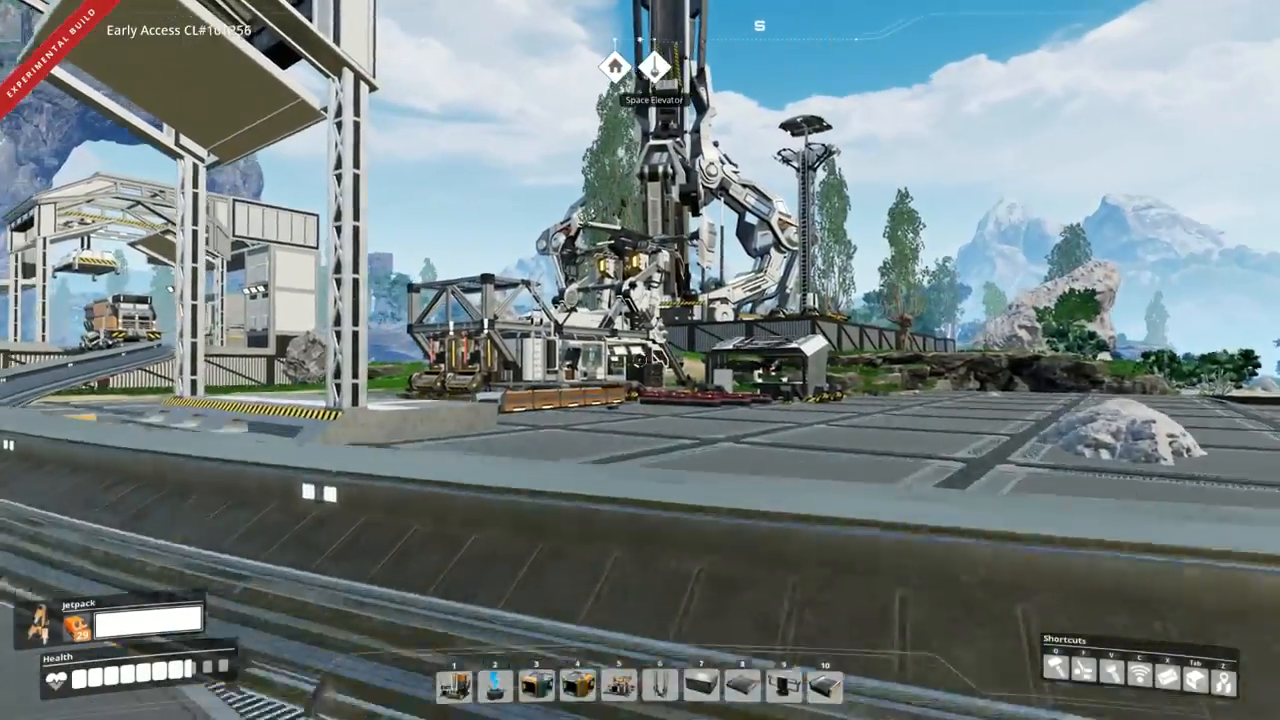
pyautogui.moveTo(640, 360)
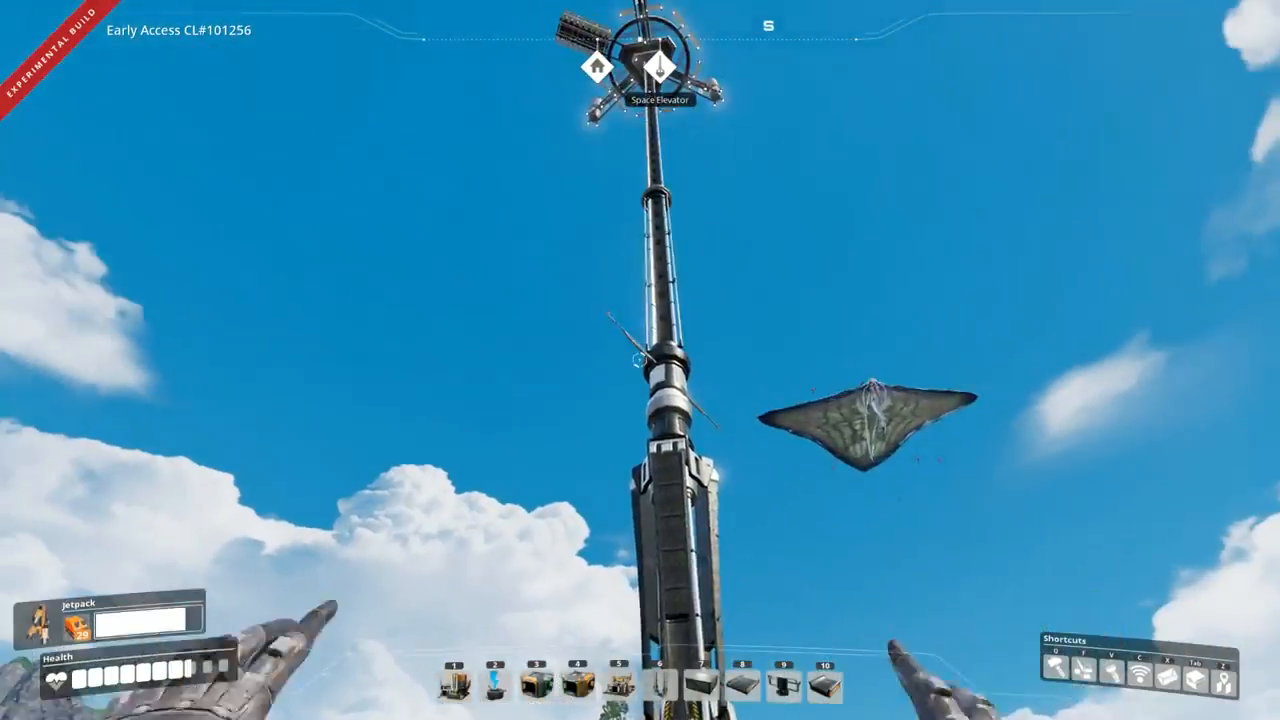
pyautogui.moveTo(640, 360)
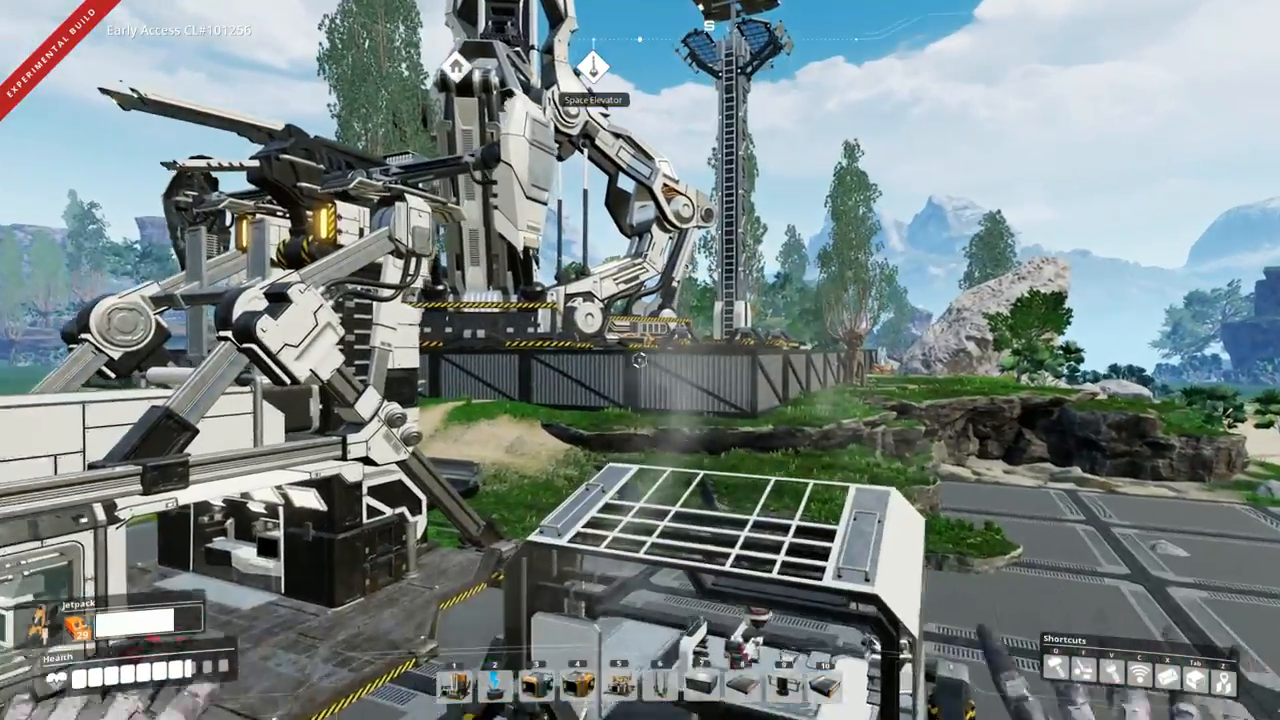
pyautogui.moveTo(640, 360)
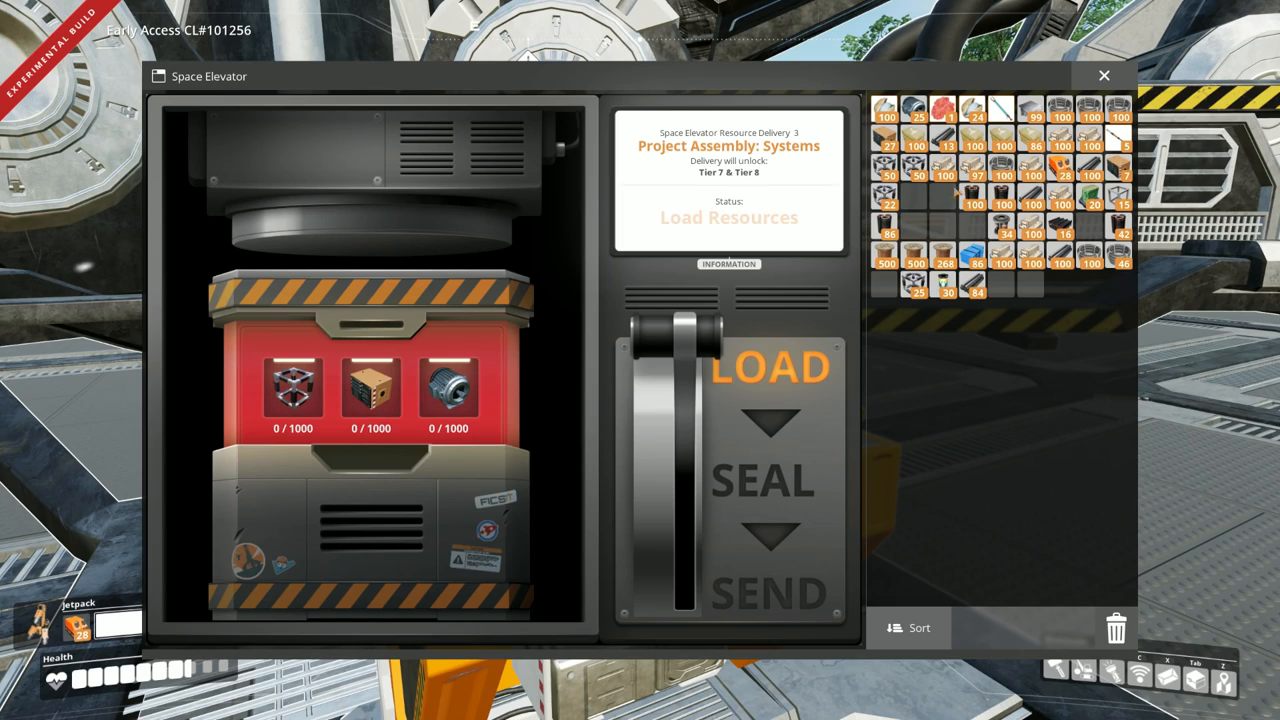
pyautogui.moveTo(1092, 280)
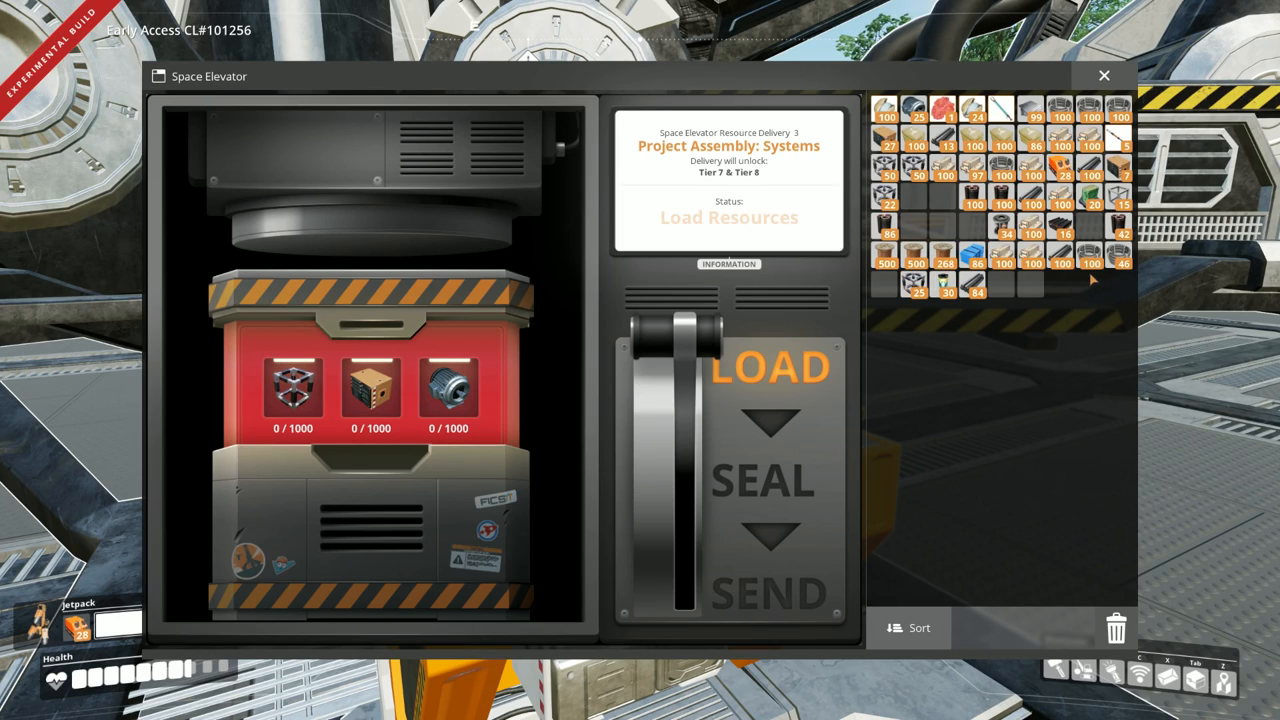
pyautogui.moveTo(855, 322)
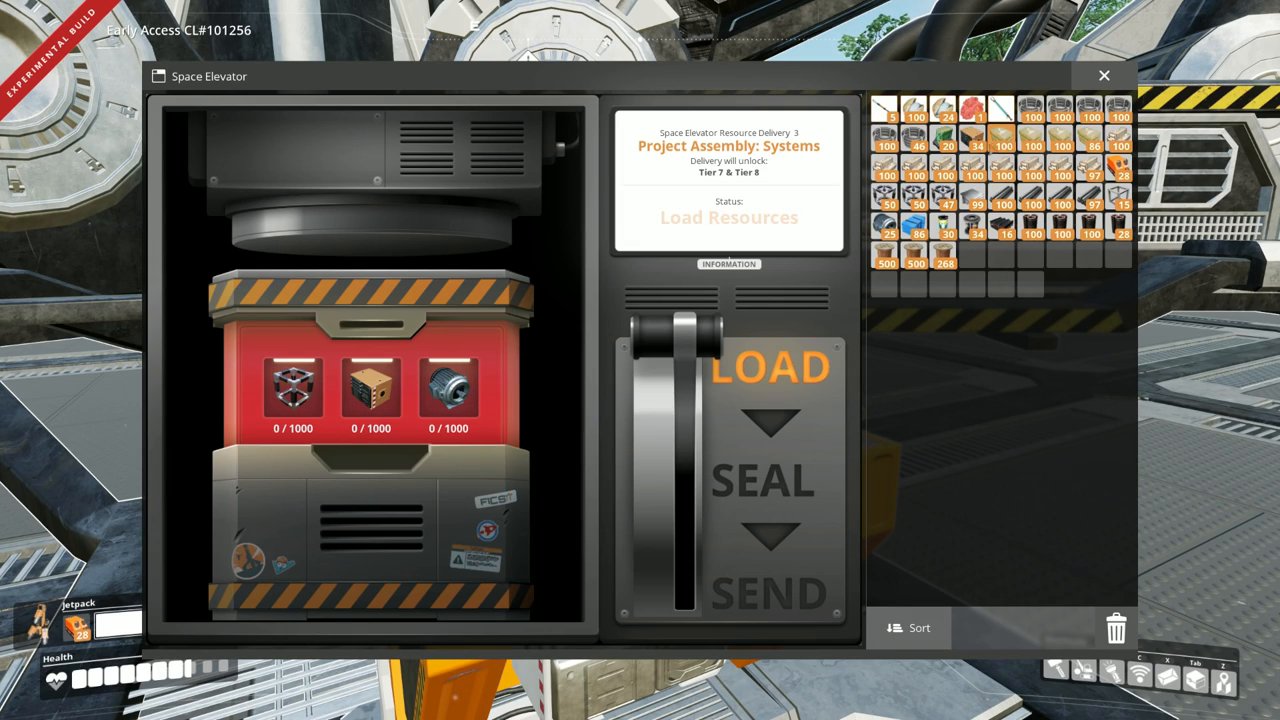
# - Deliver 34 computers into the Space Elevator's Project Assembly: Systems slot
pyautogui.click(972, 138)
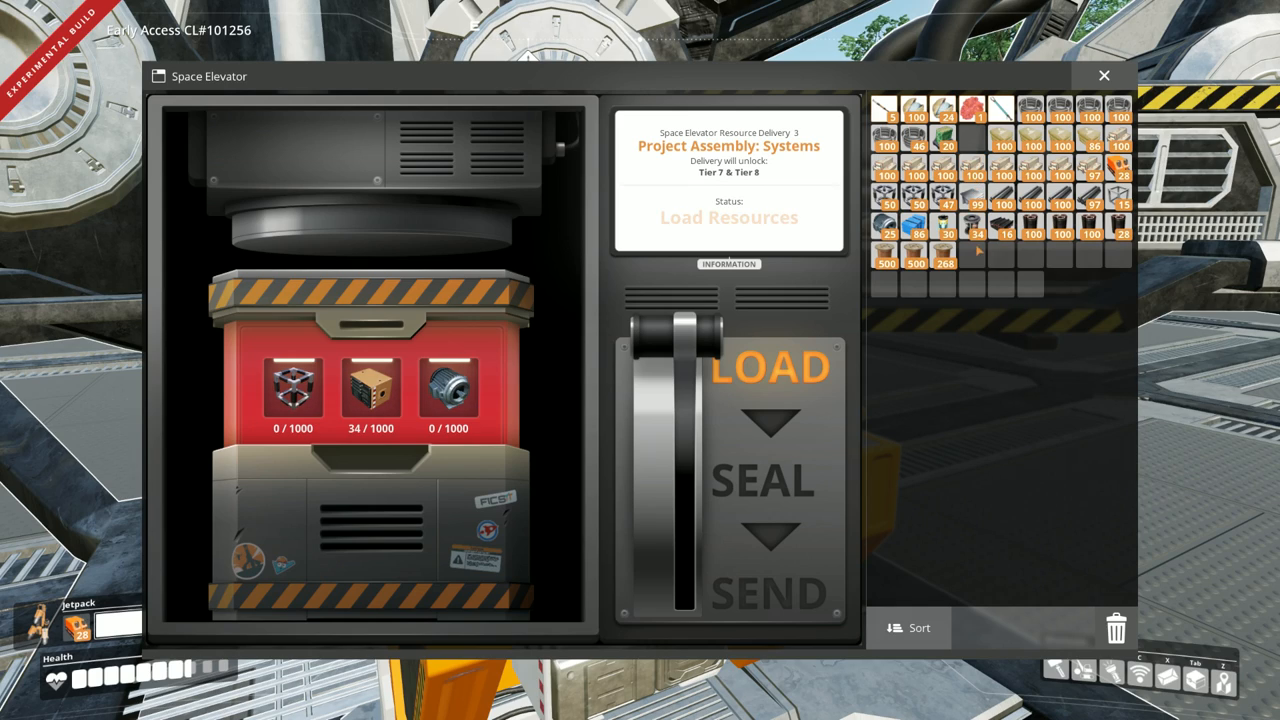
pyautogui.moveTo(405, 412)
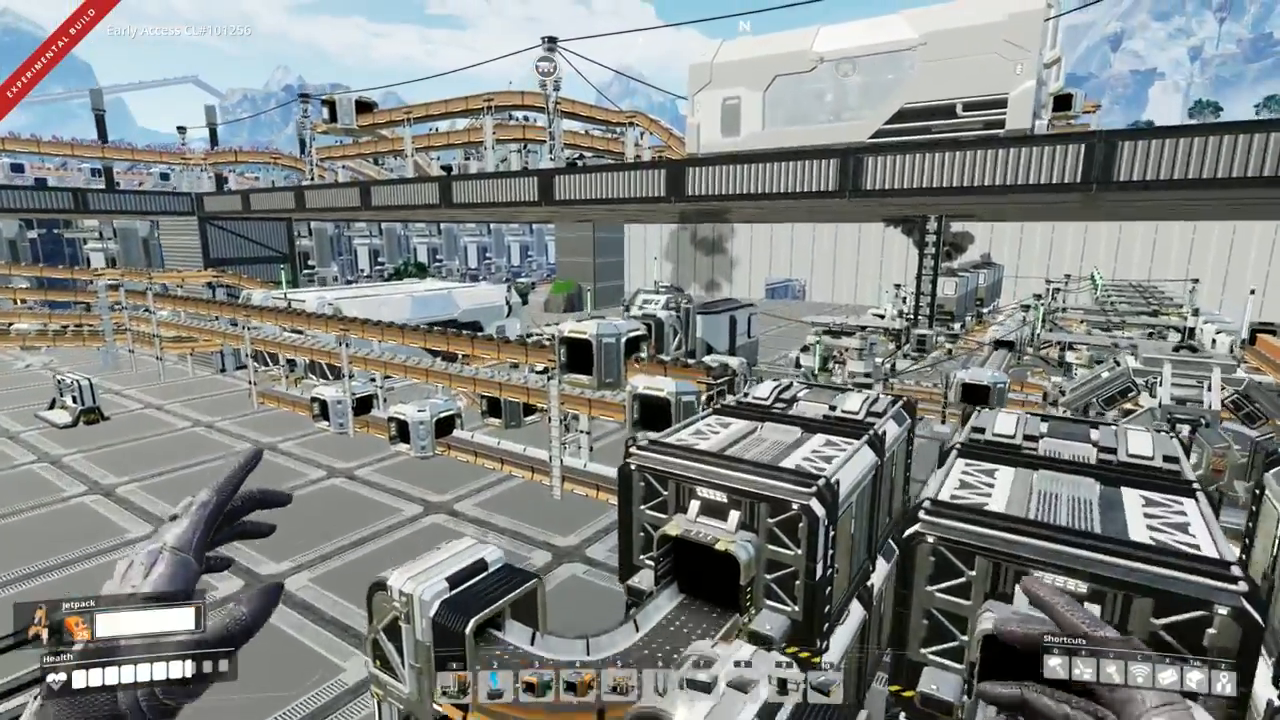
pyautogui.moveTo(640, 360)
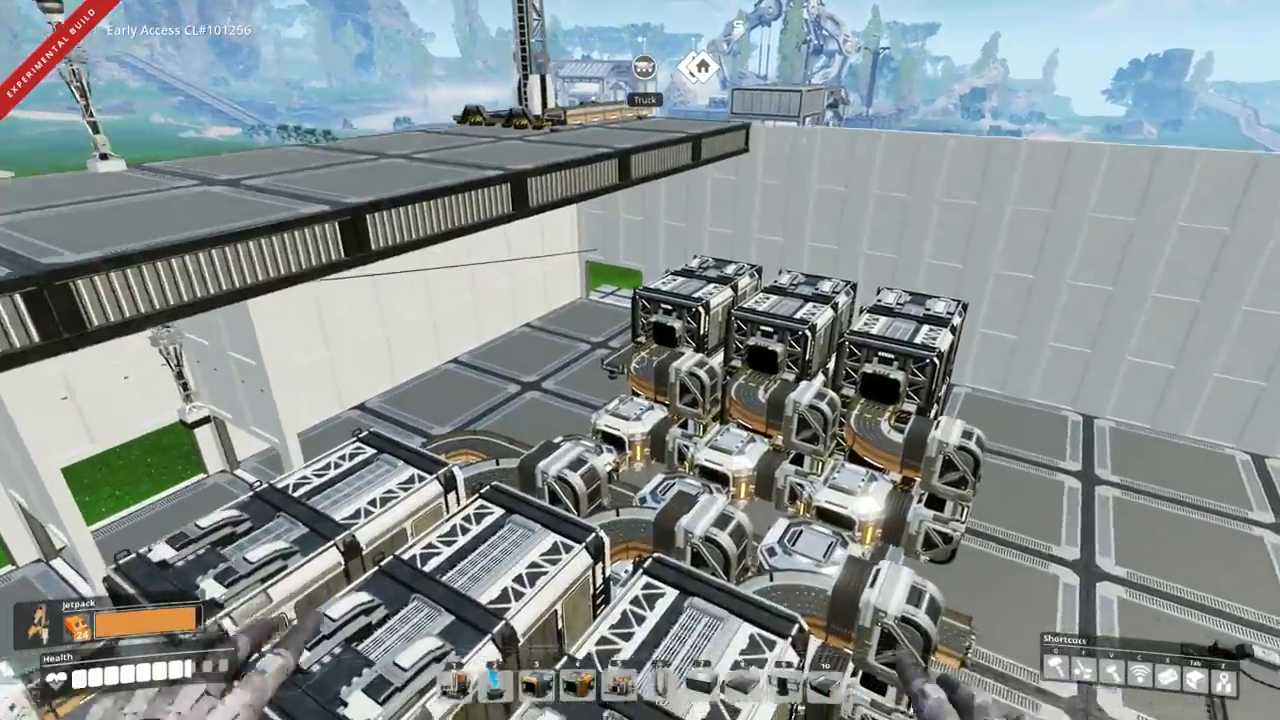
pyautogui.moveTo(640, 360)
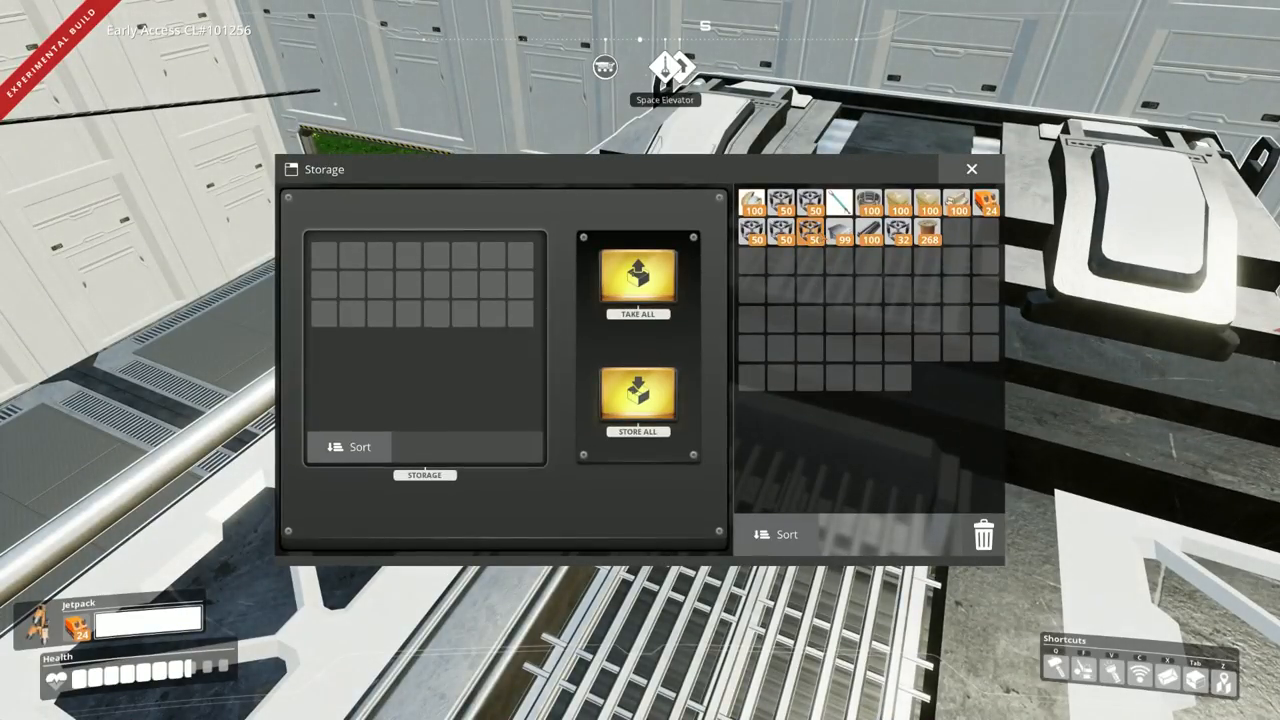
pyautogui.press('Escape')
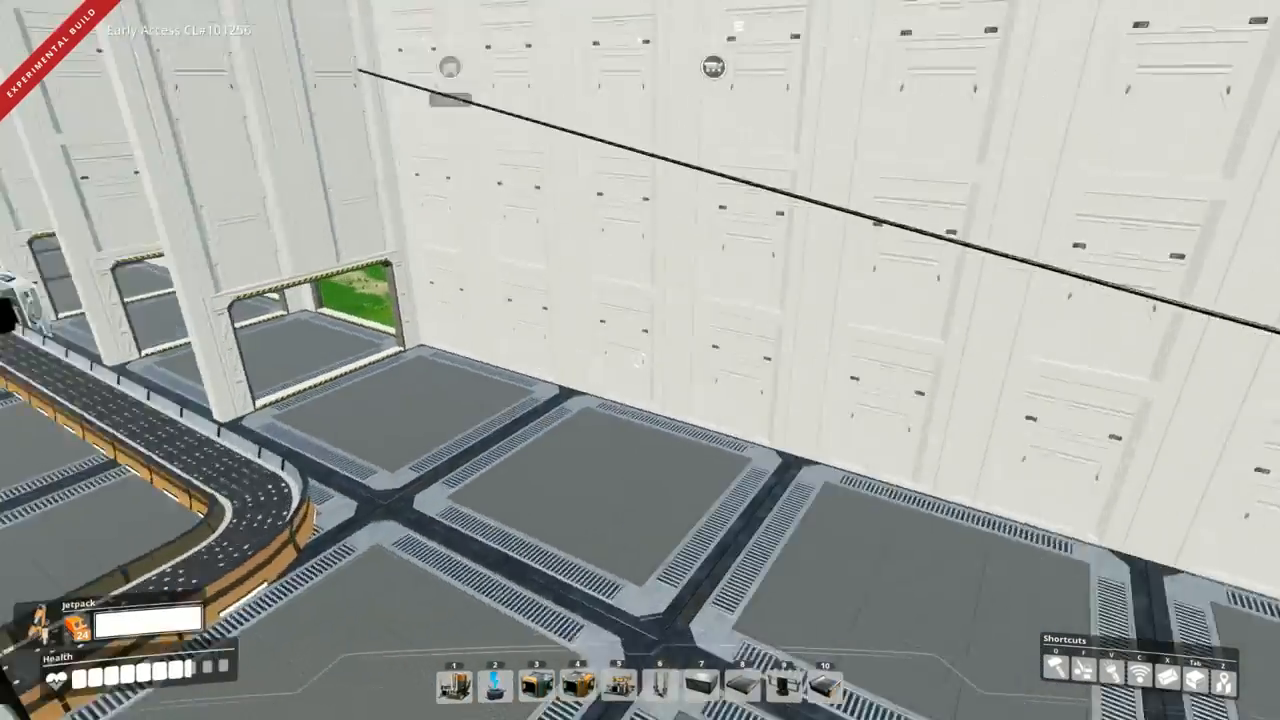
pyautogui.moveTo(640, 360)
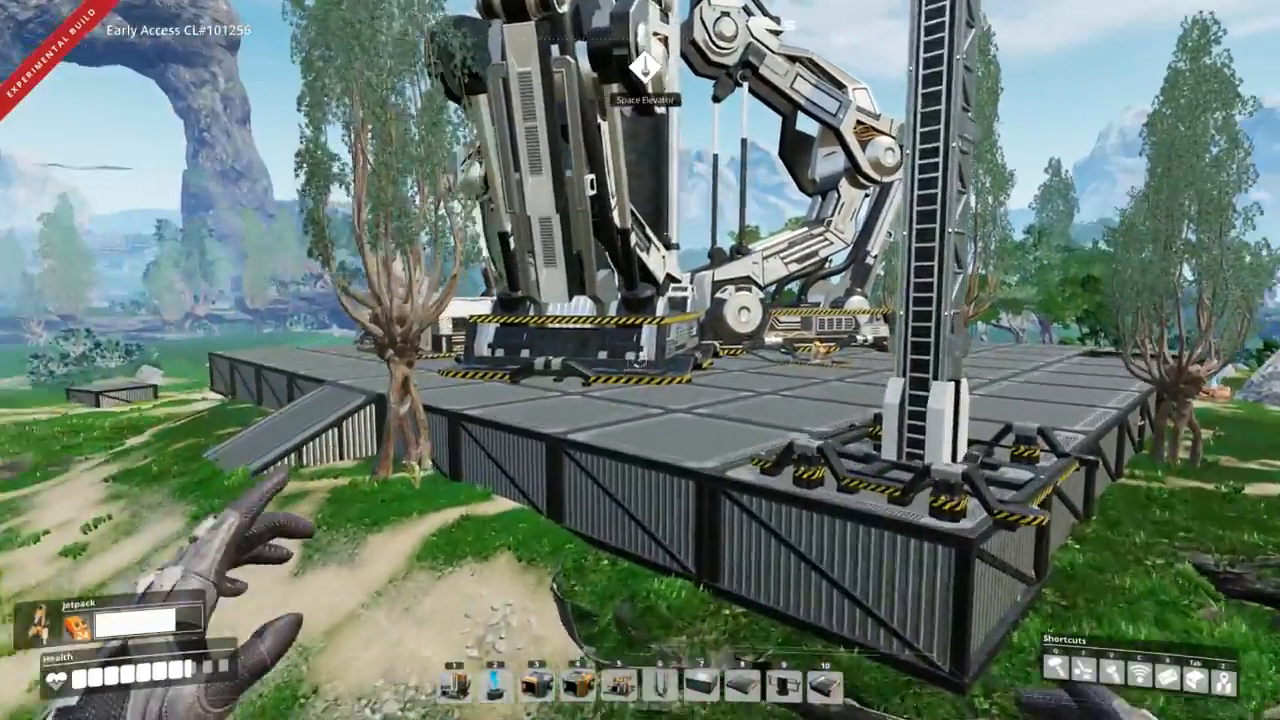
pyautogui.moveTo(640, 360)
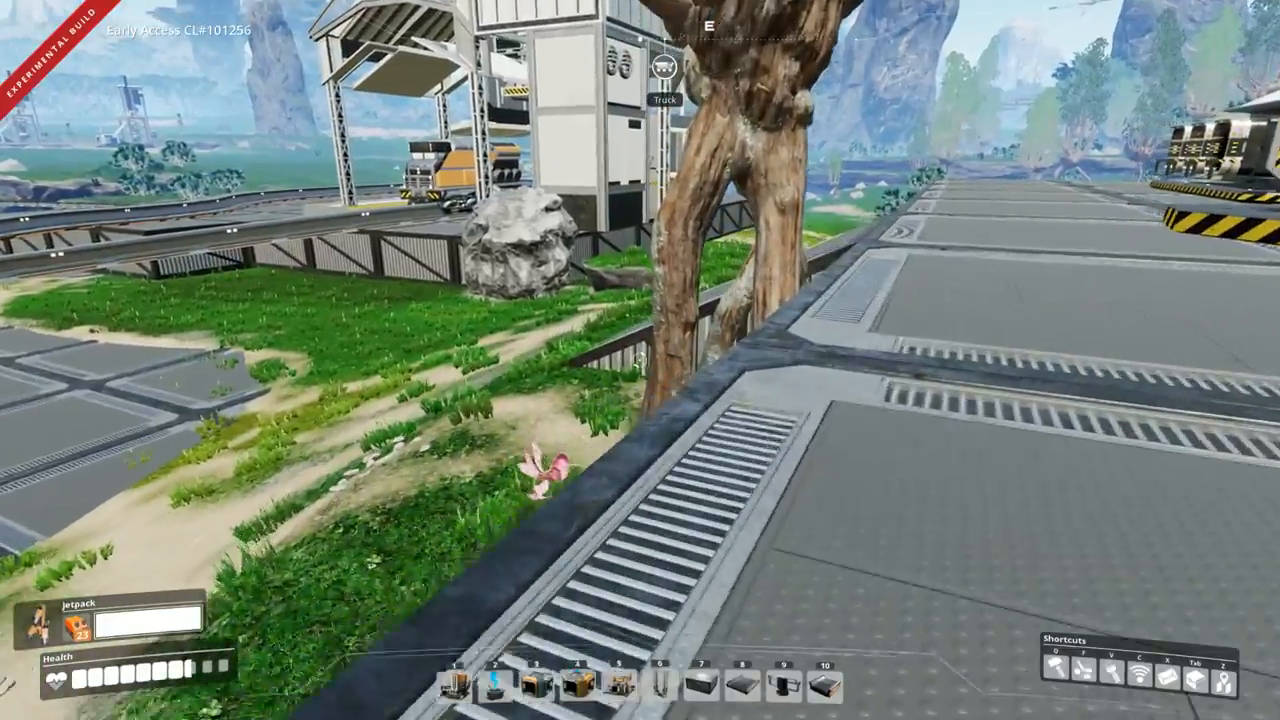
pyautogui.moveTo(640, 360)
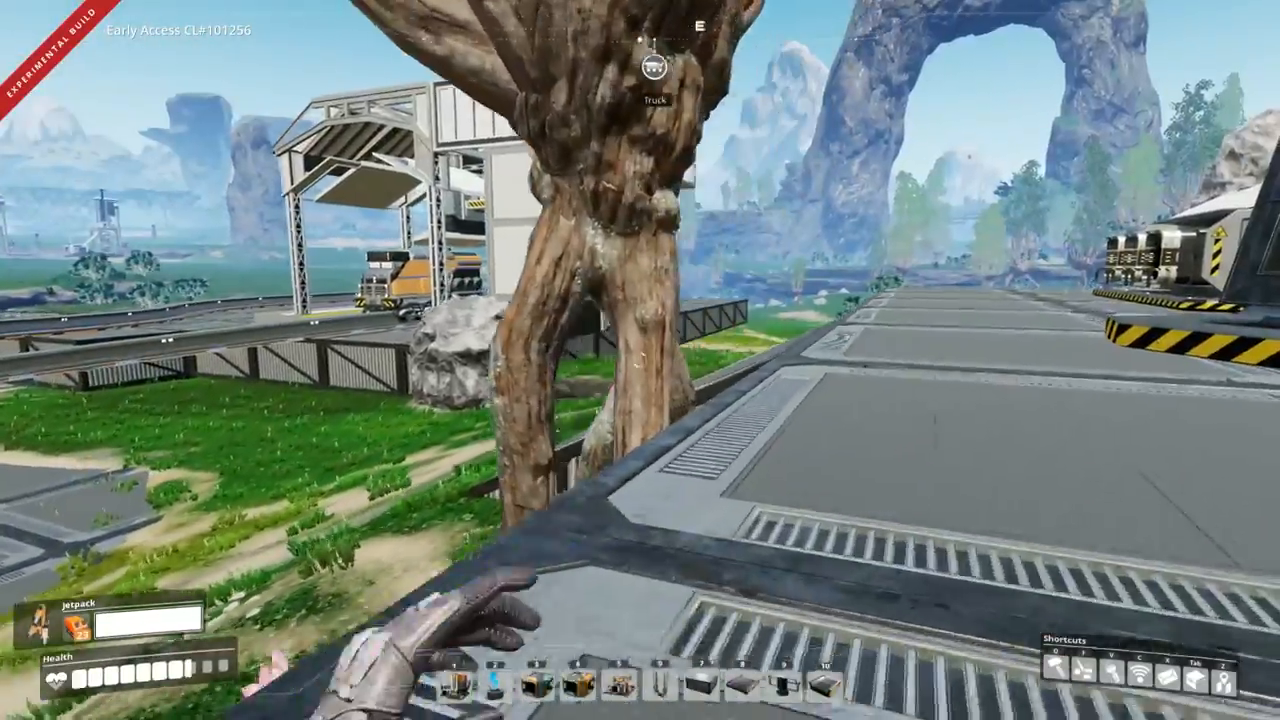
pyautogui.moveTo(640, 360)
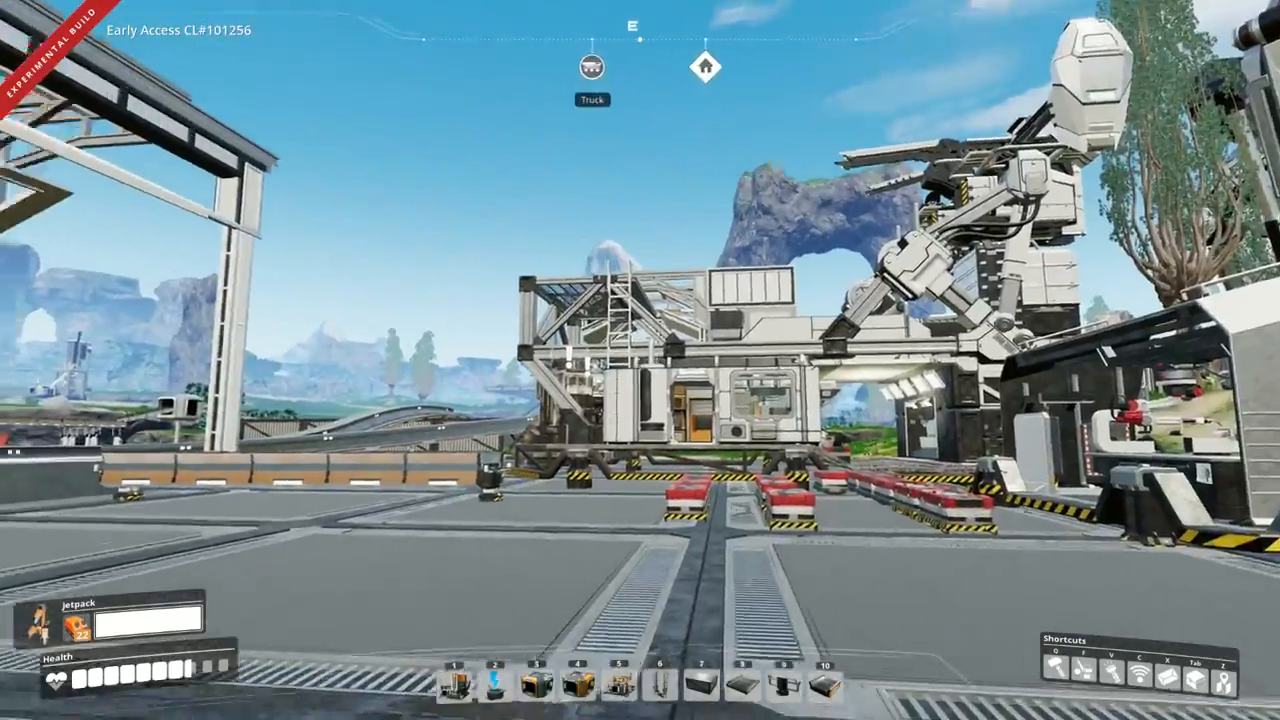
pyautogui.moveTo(640, 360)
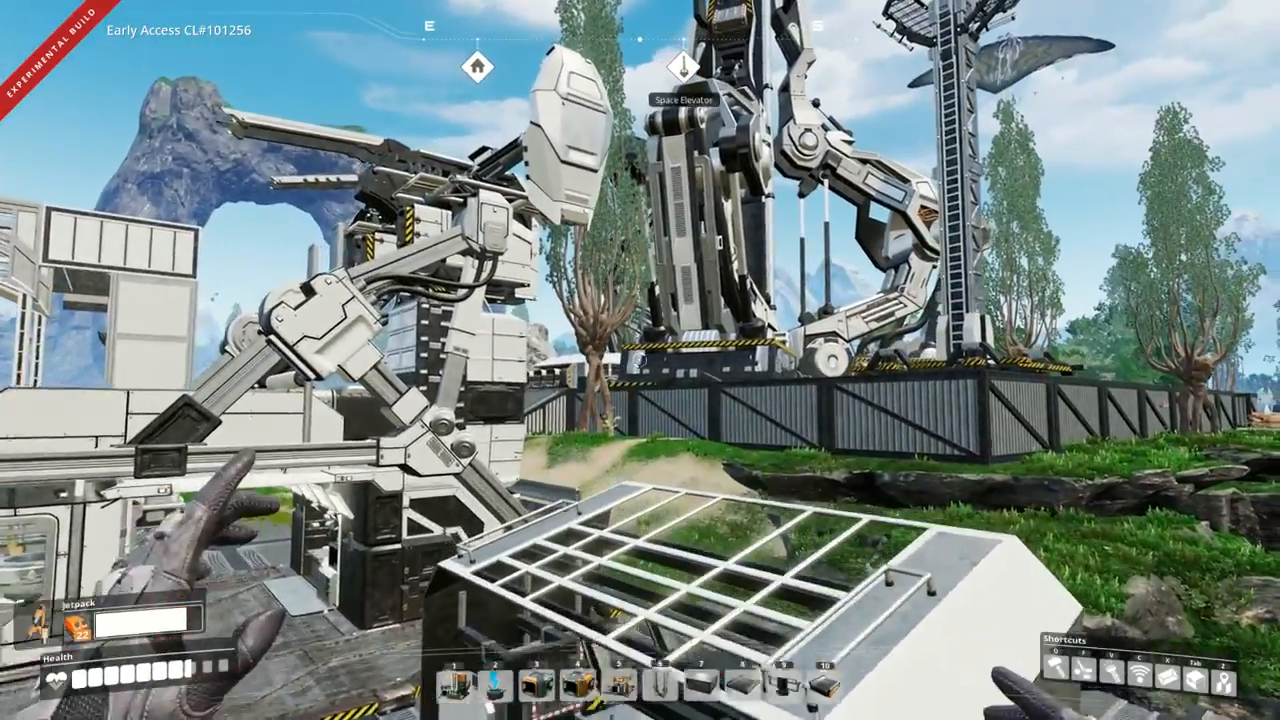